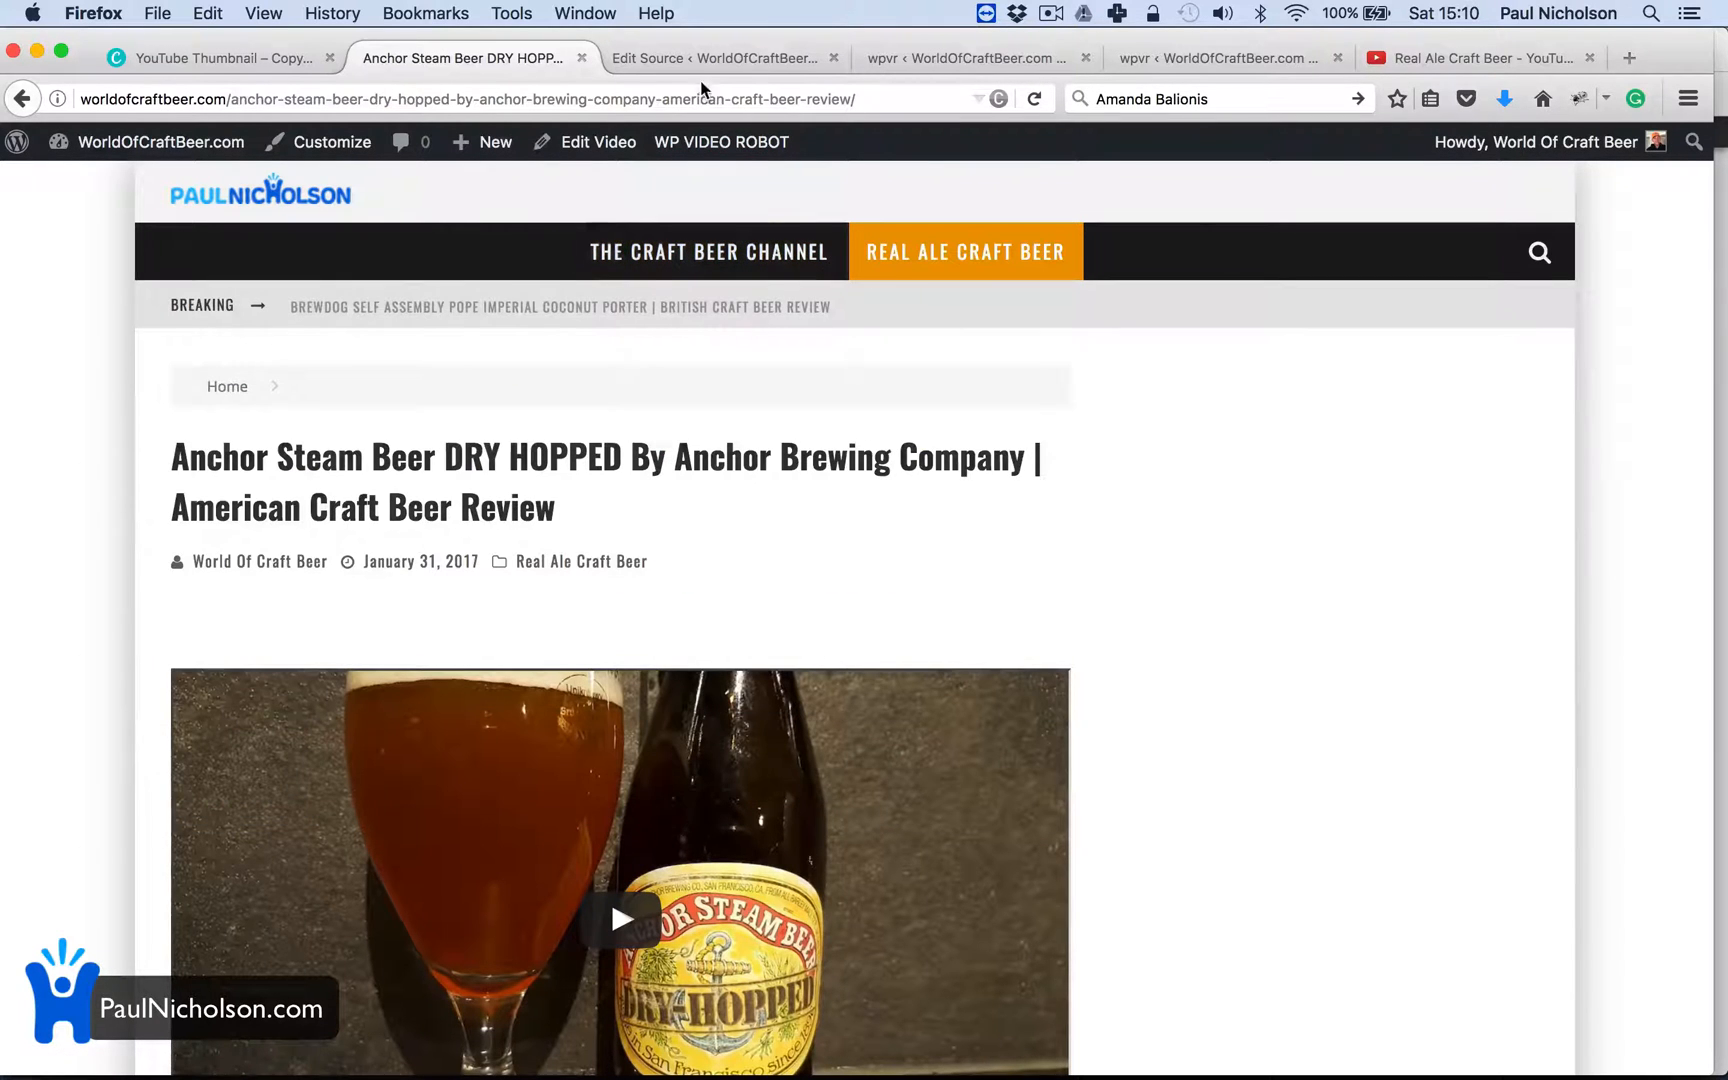
From the paulnicholson.com home page, follow Business Toolbox to the Social Media Manager login
left_click(490, 98)
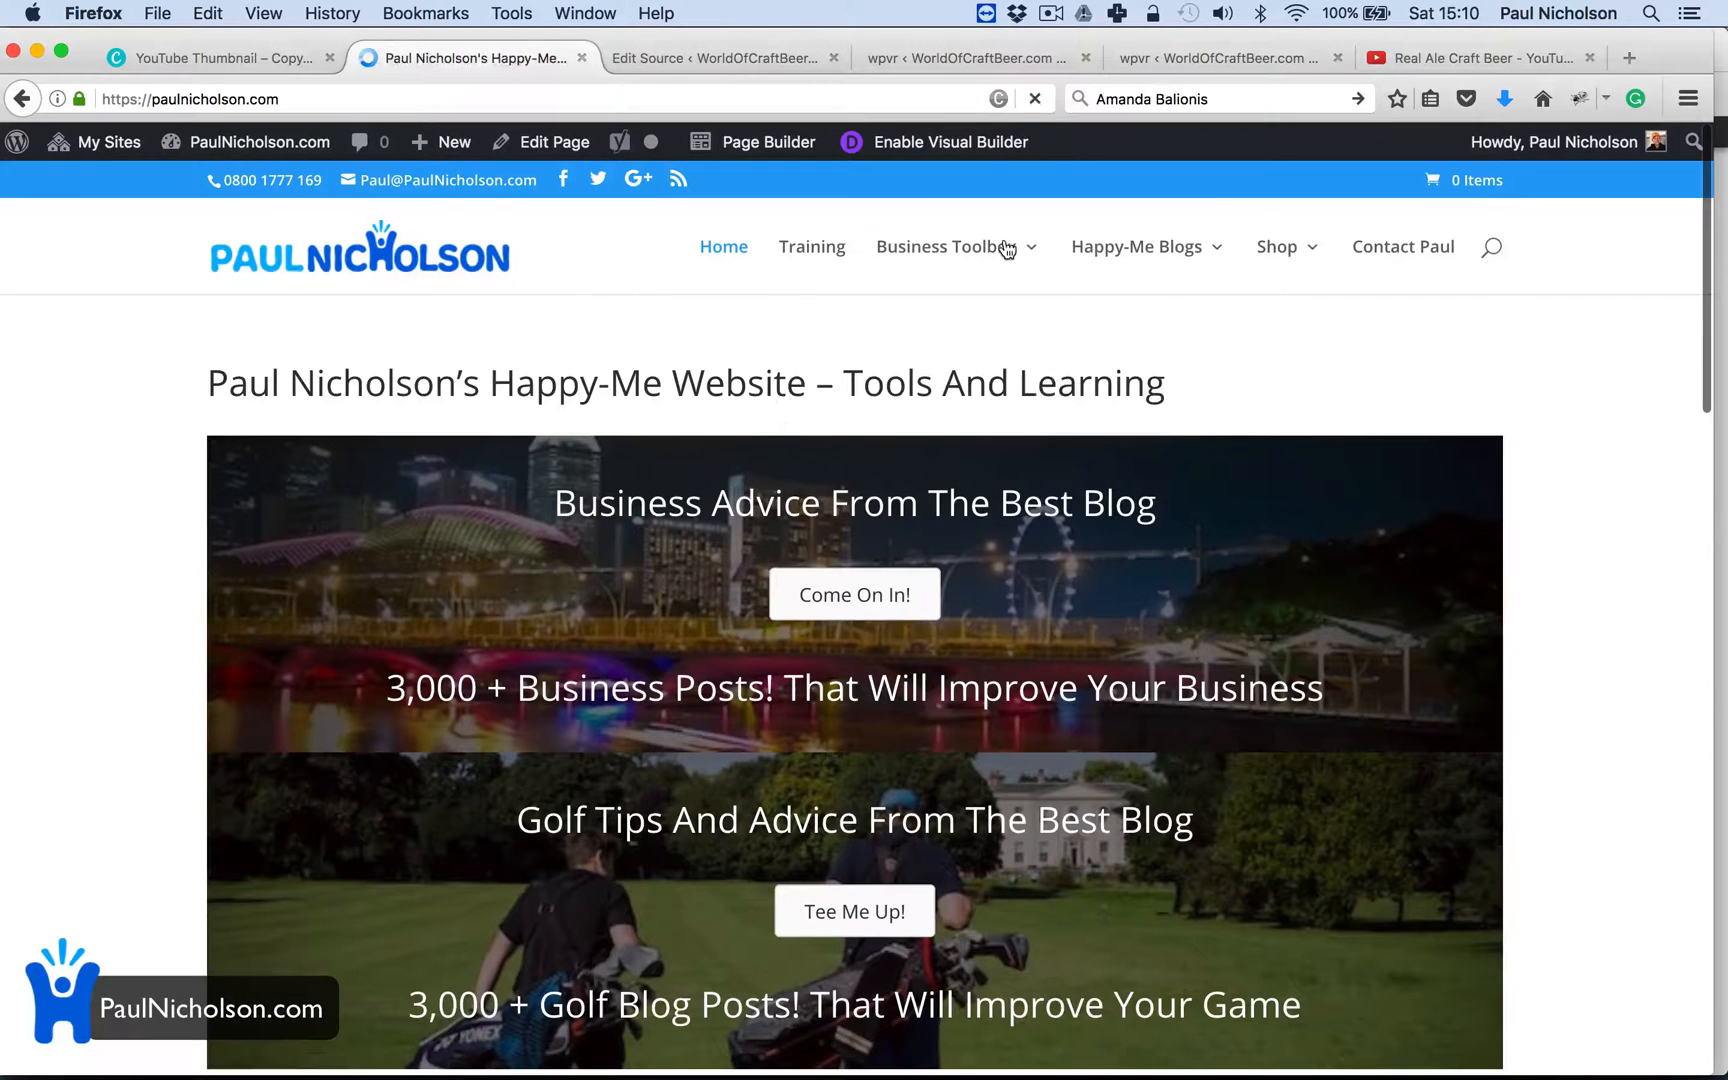
left_click(950, 246)
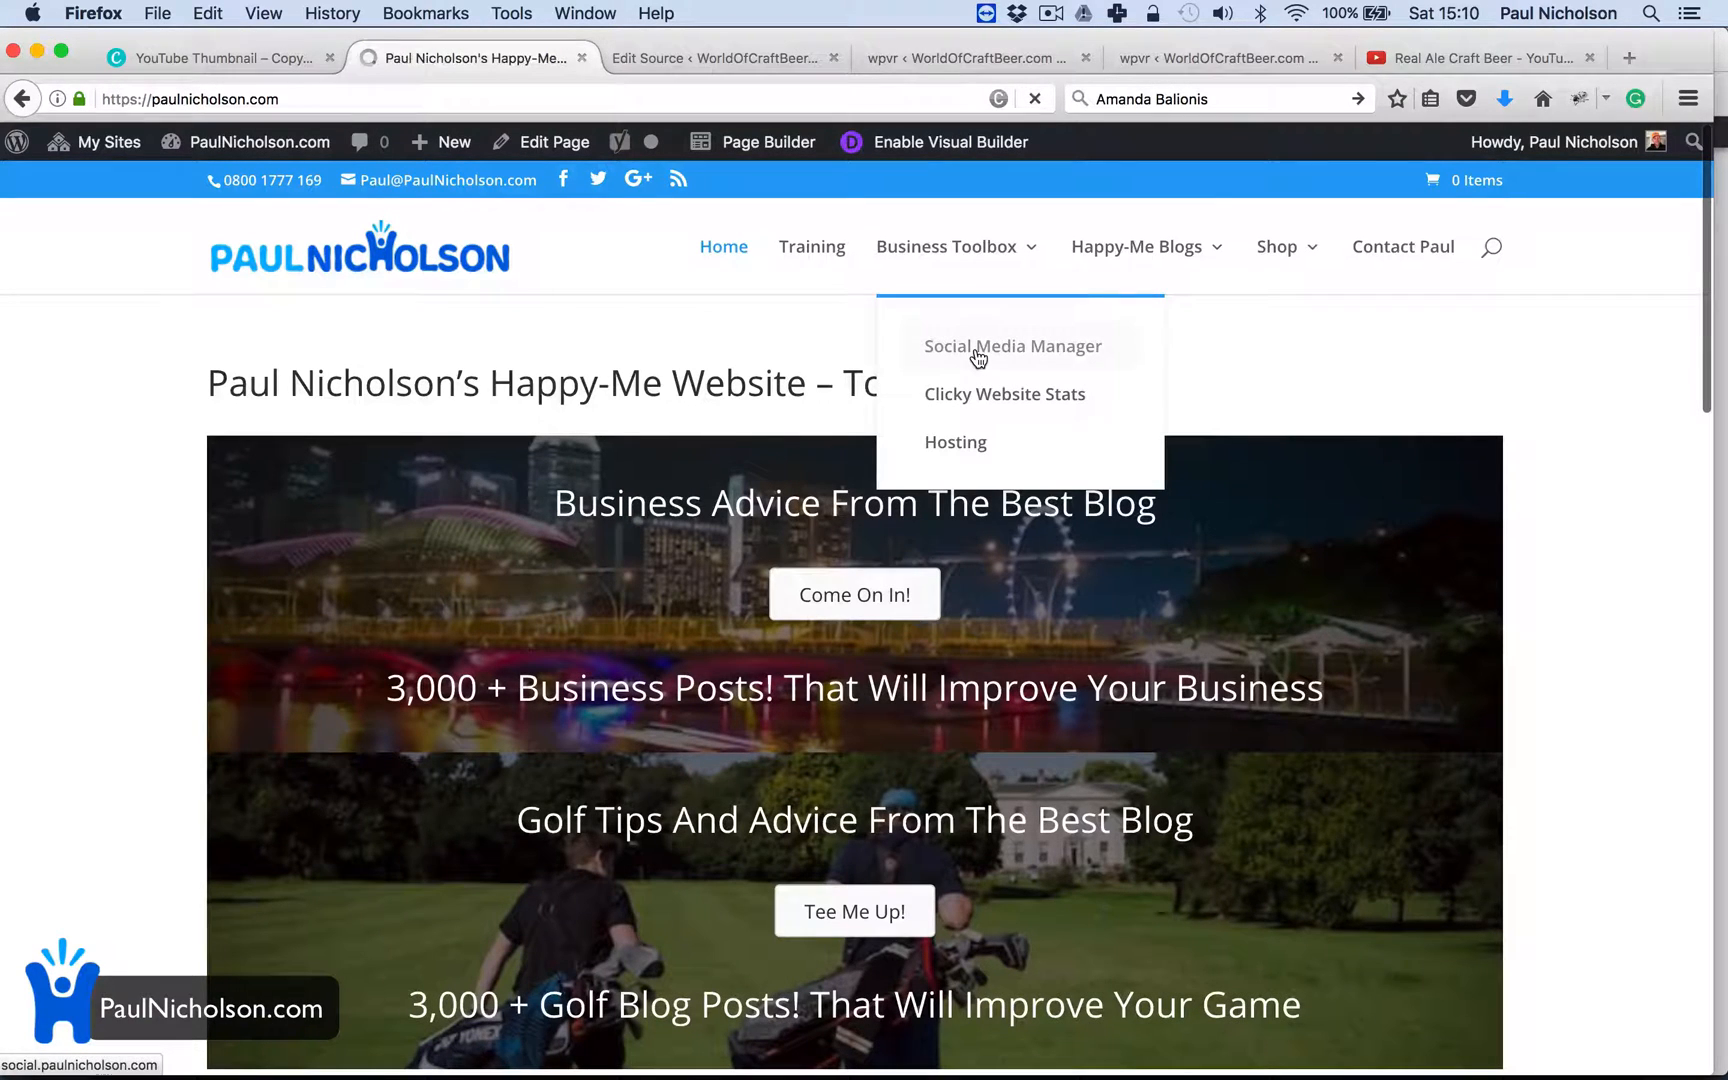
left_click(1012, 345)
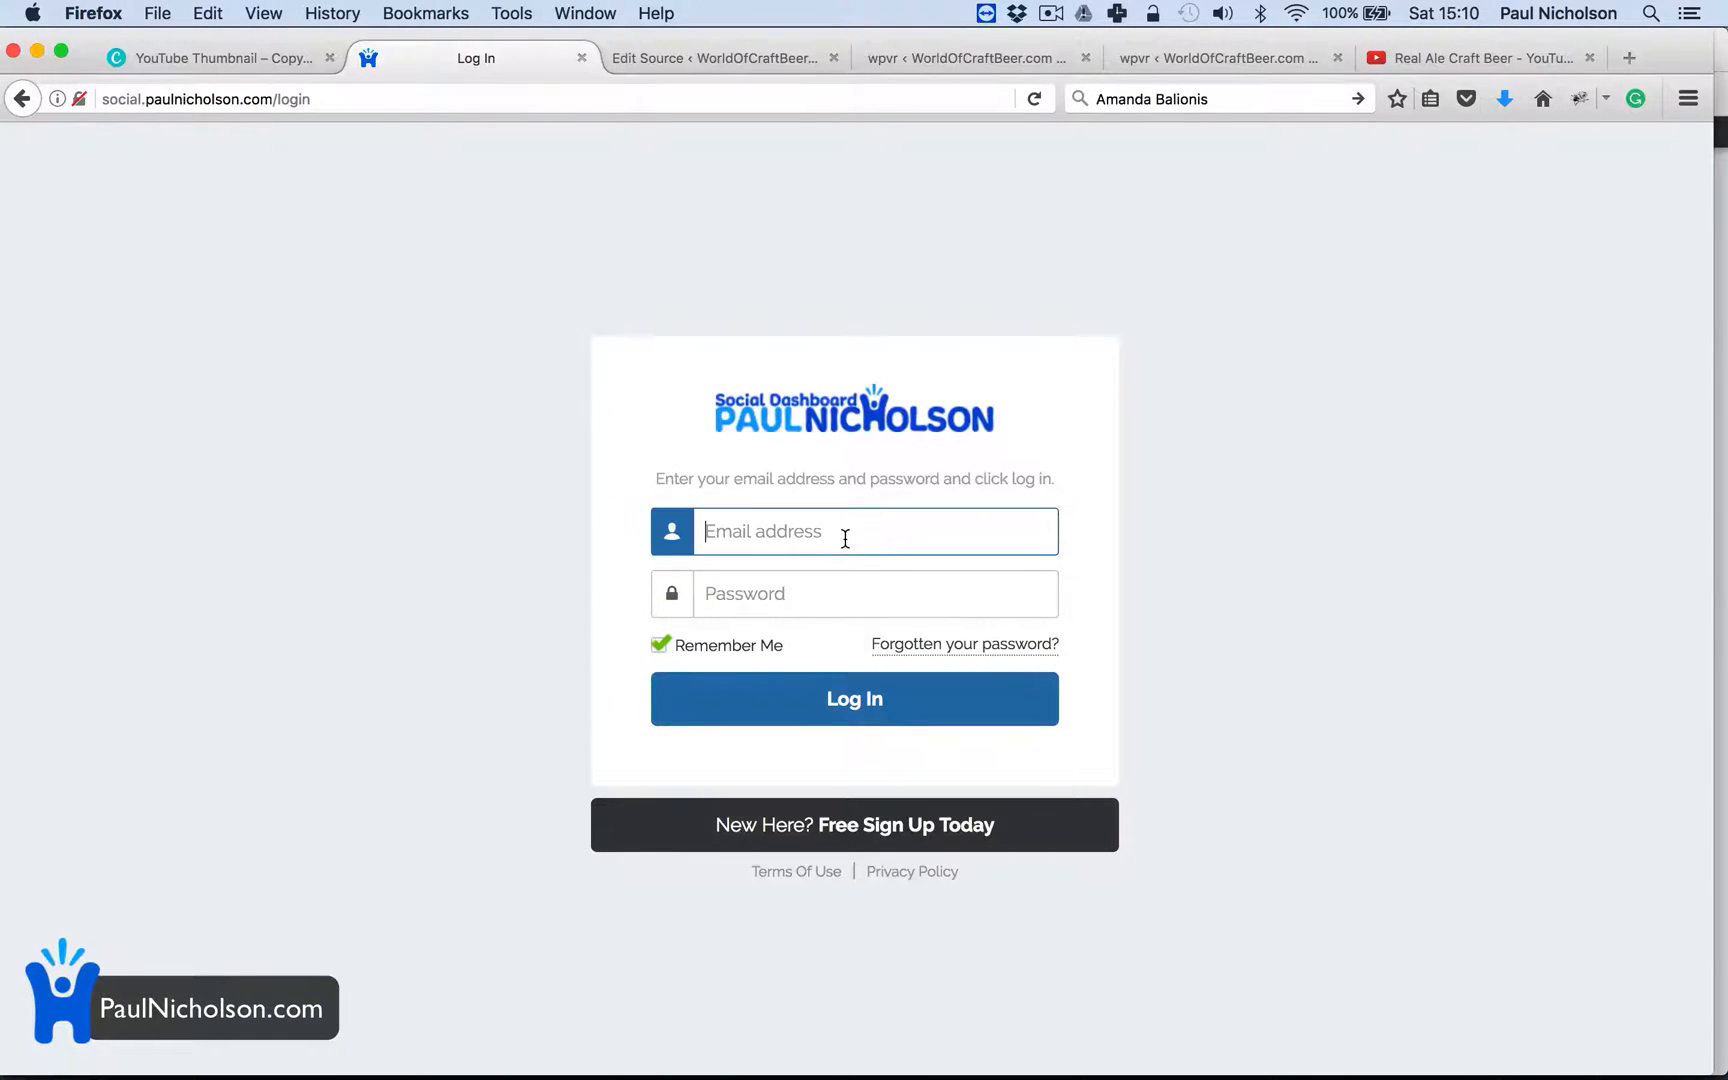
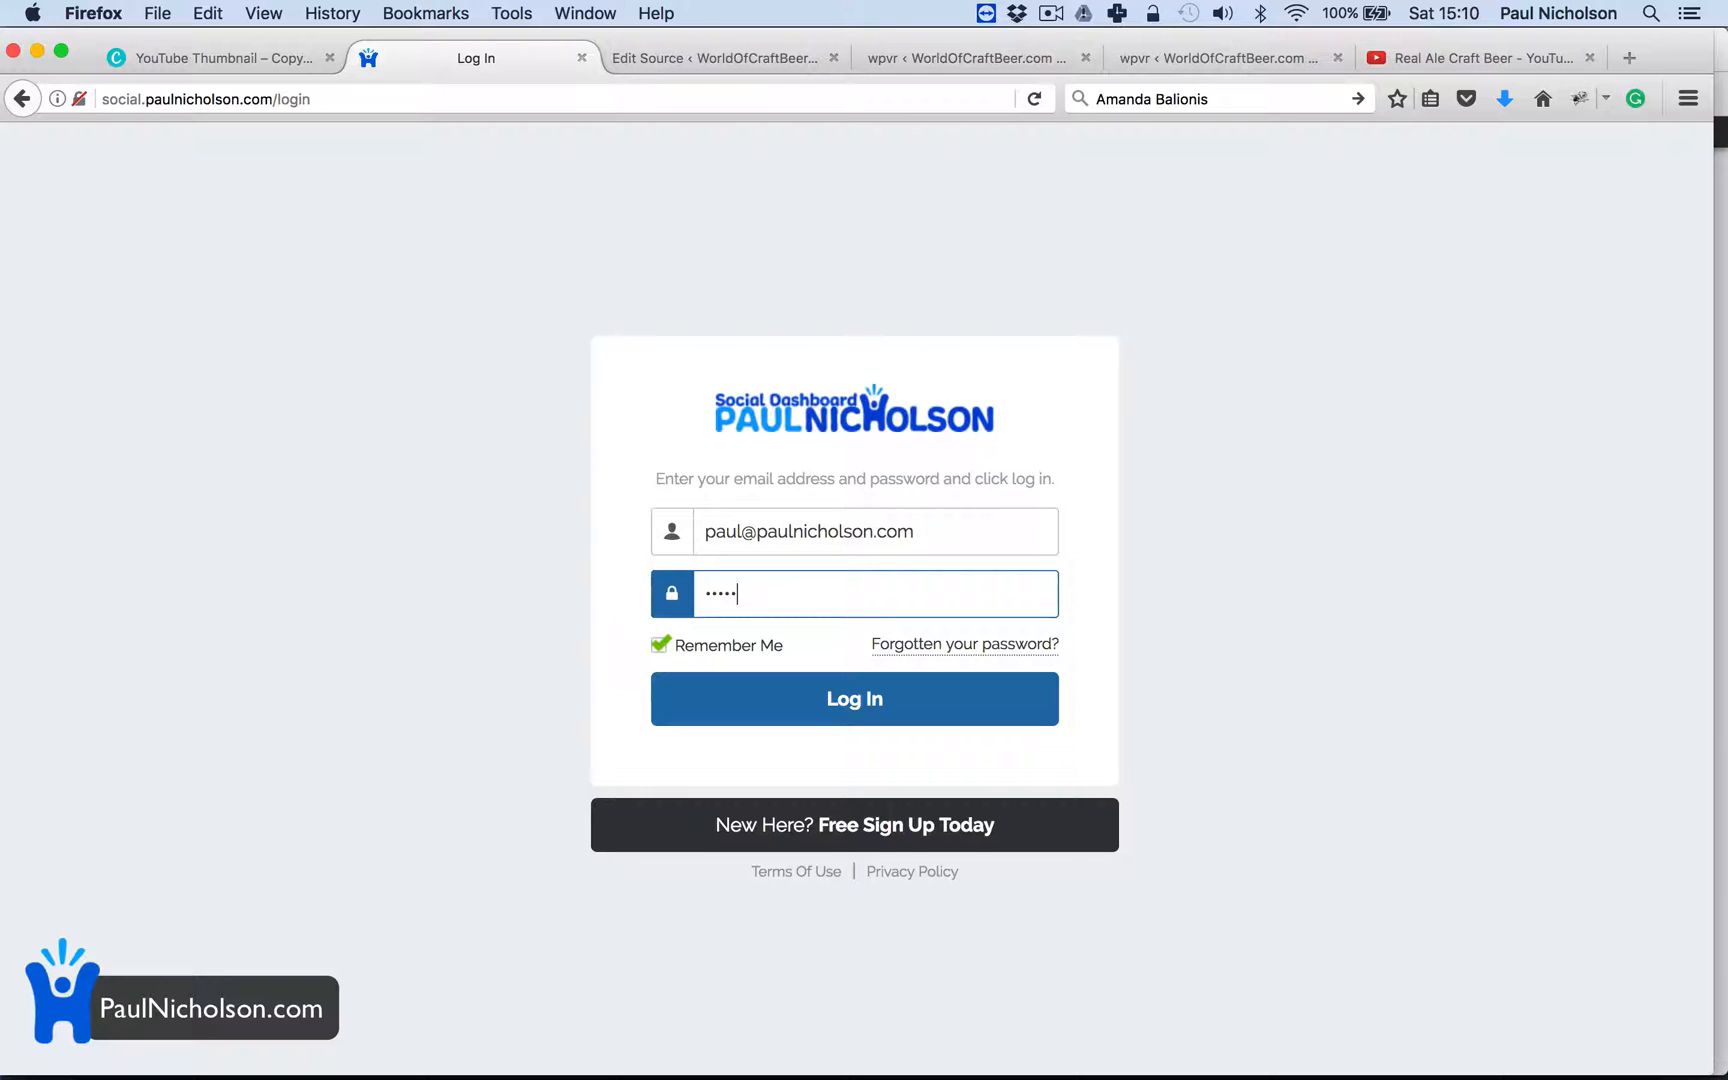
left_click(853, 699)
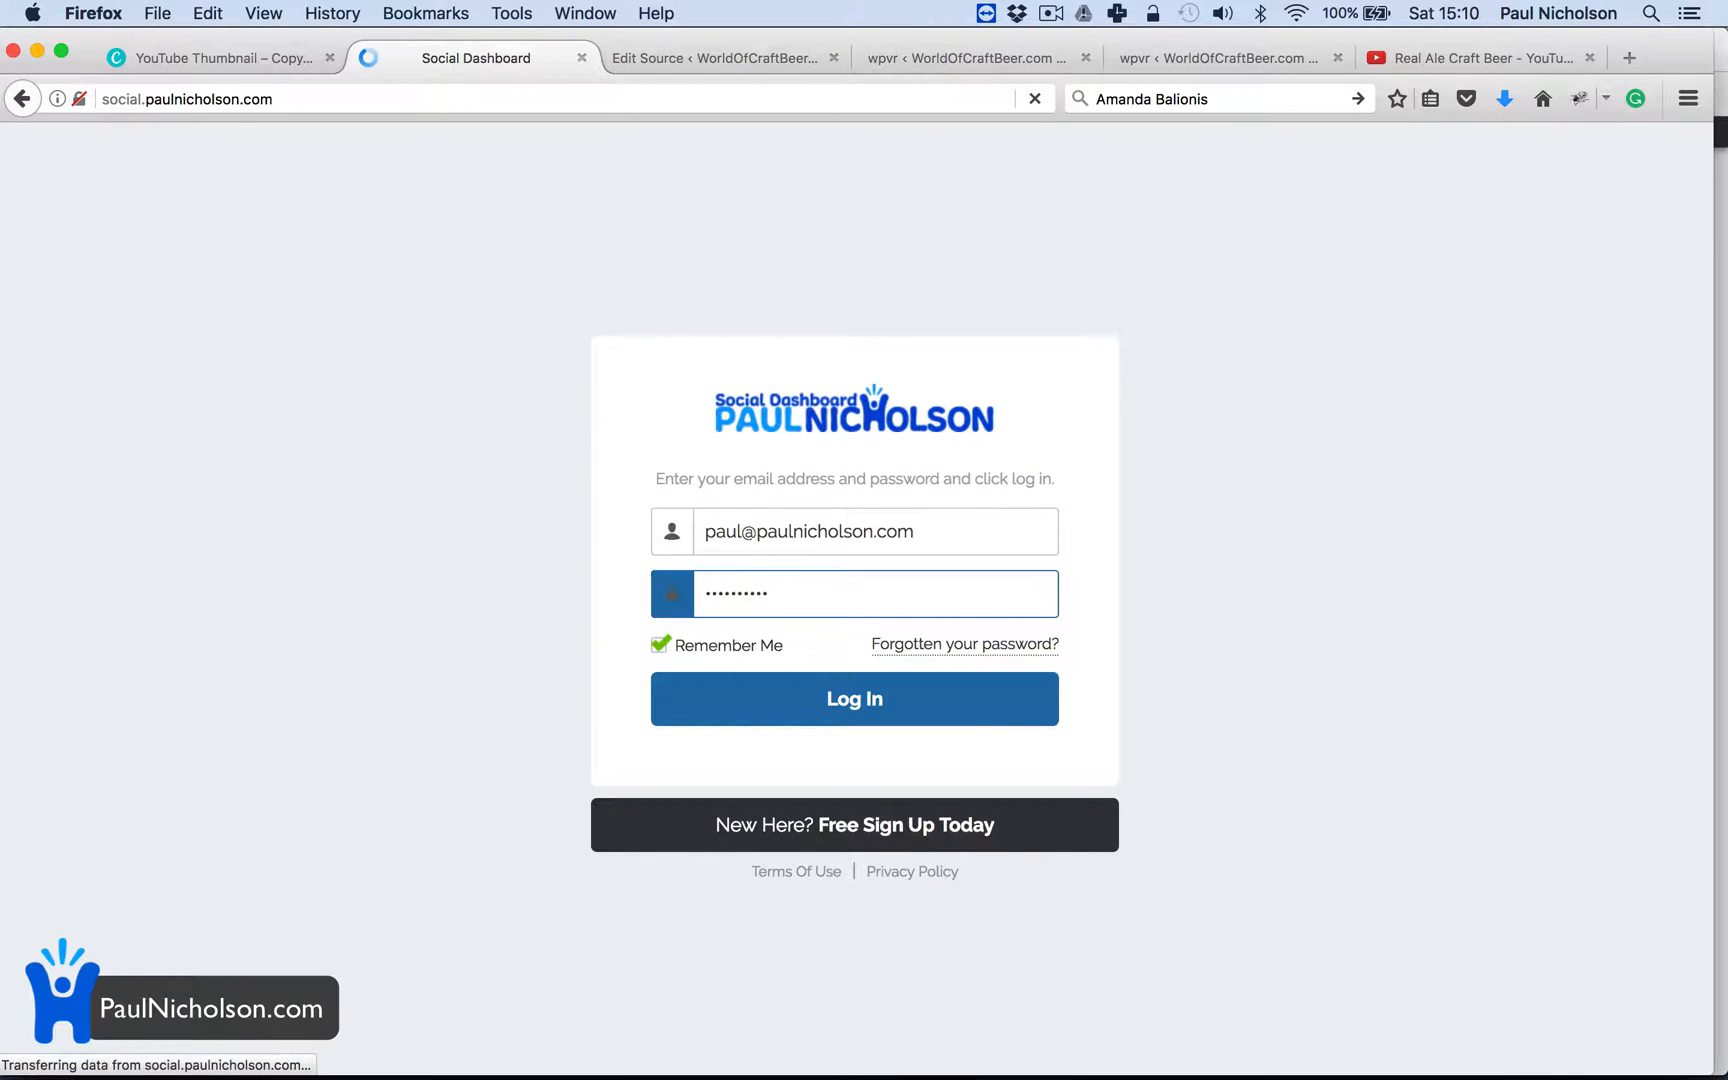
left_click(853, 699)
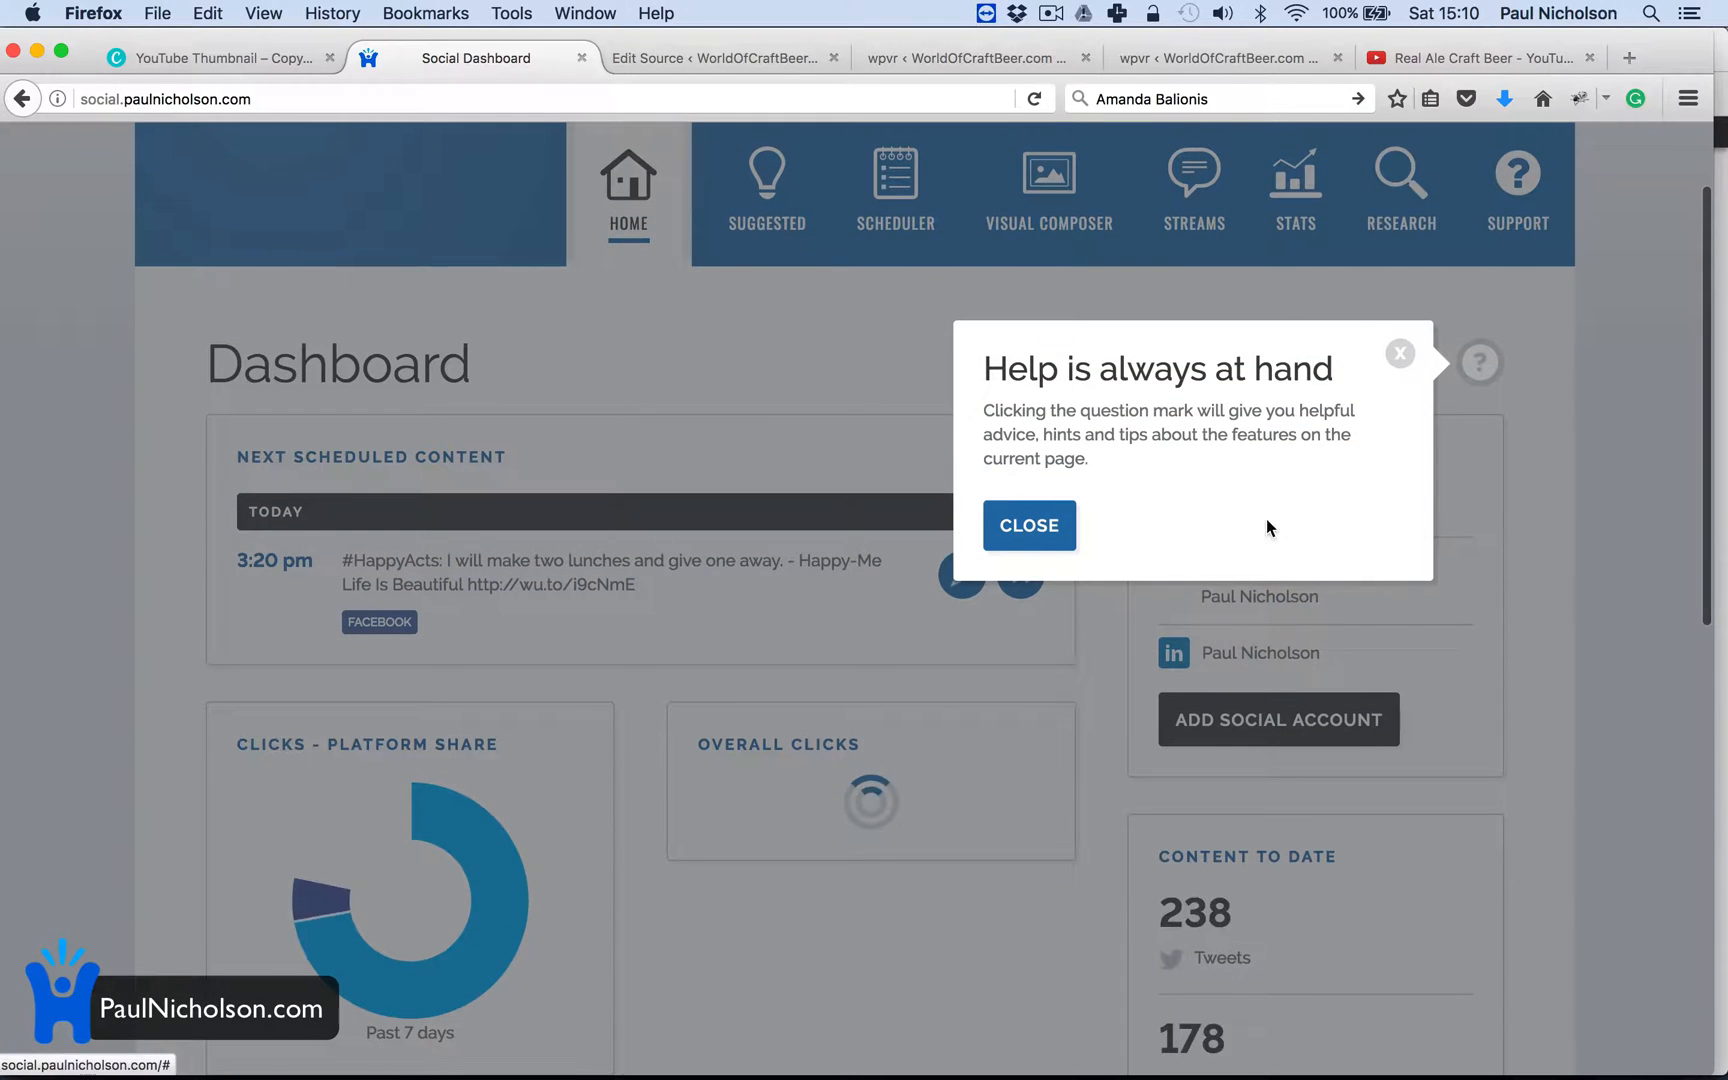
left_click(1027, 526)
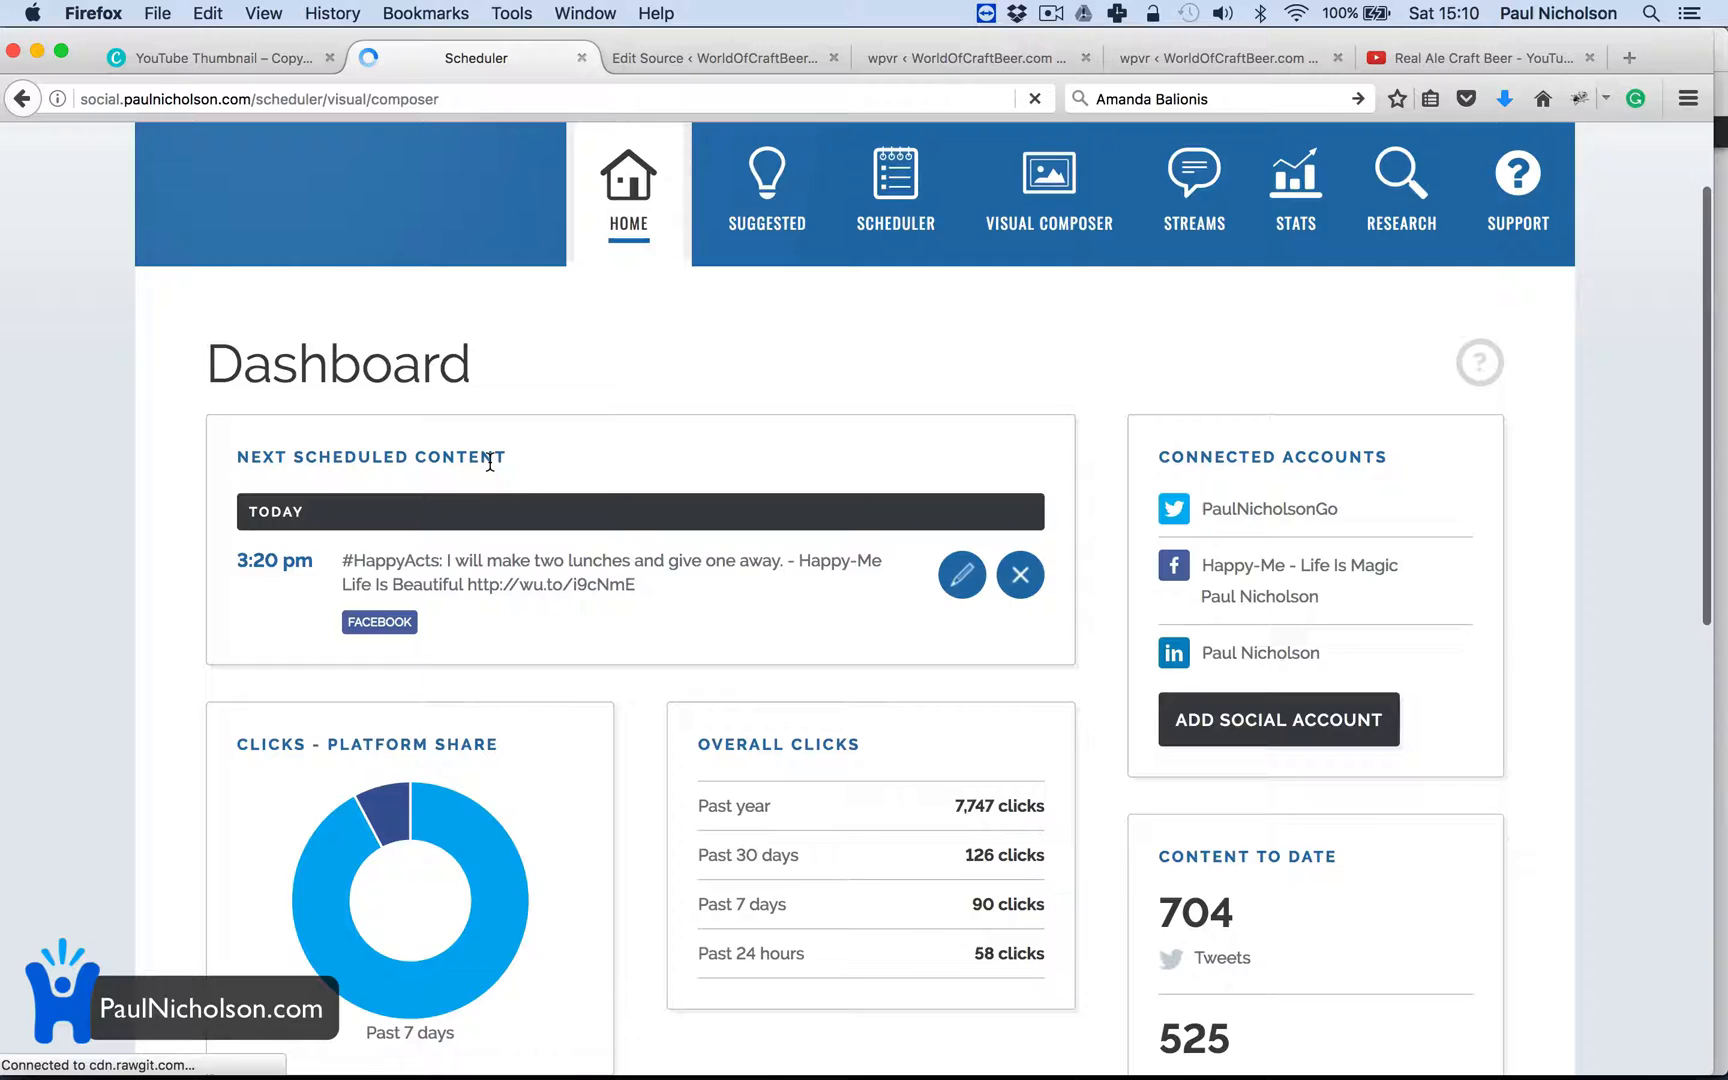
In Visual Composer, search the royalty-free stock images for 'craft be'
left_click(1047, 187)
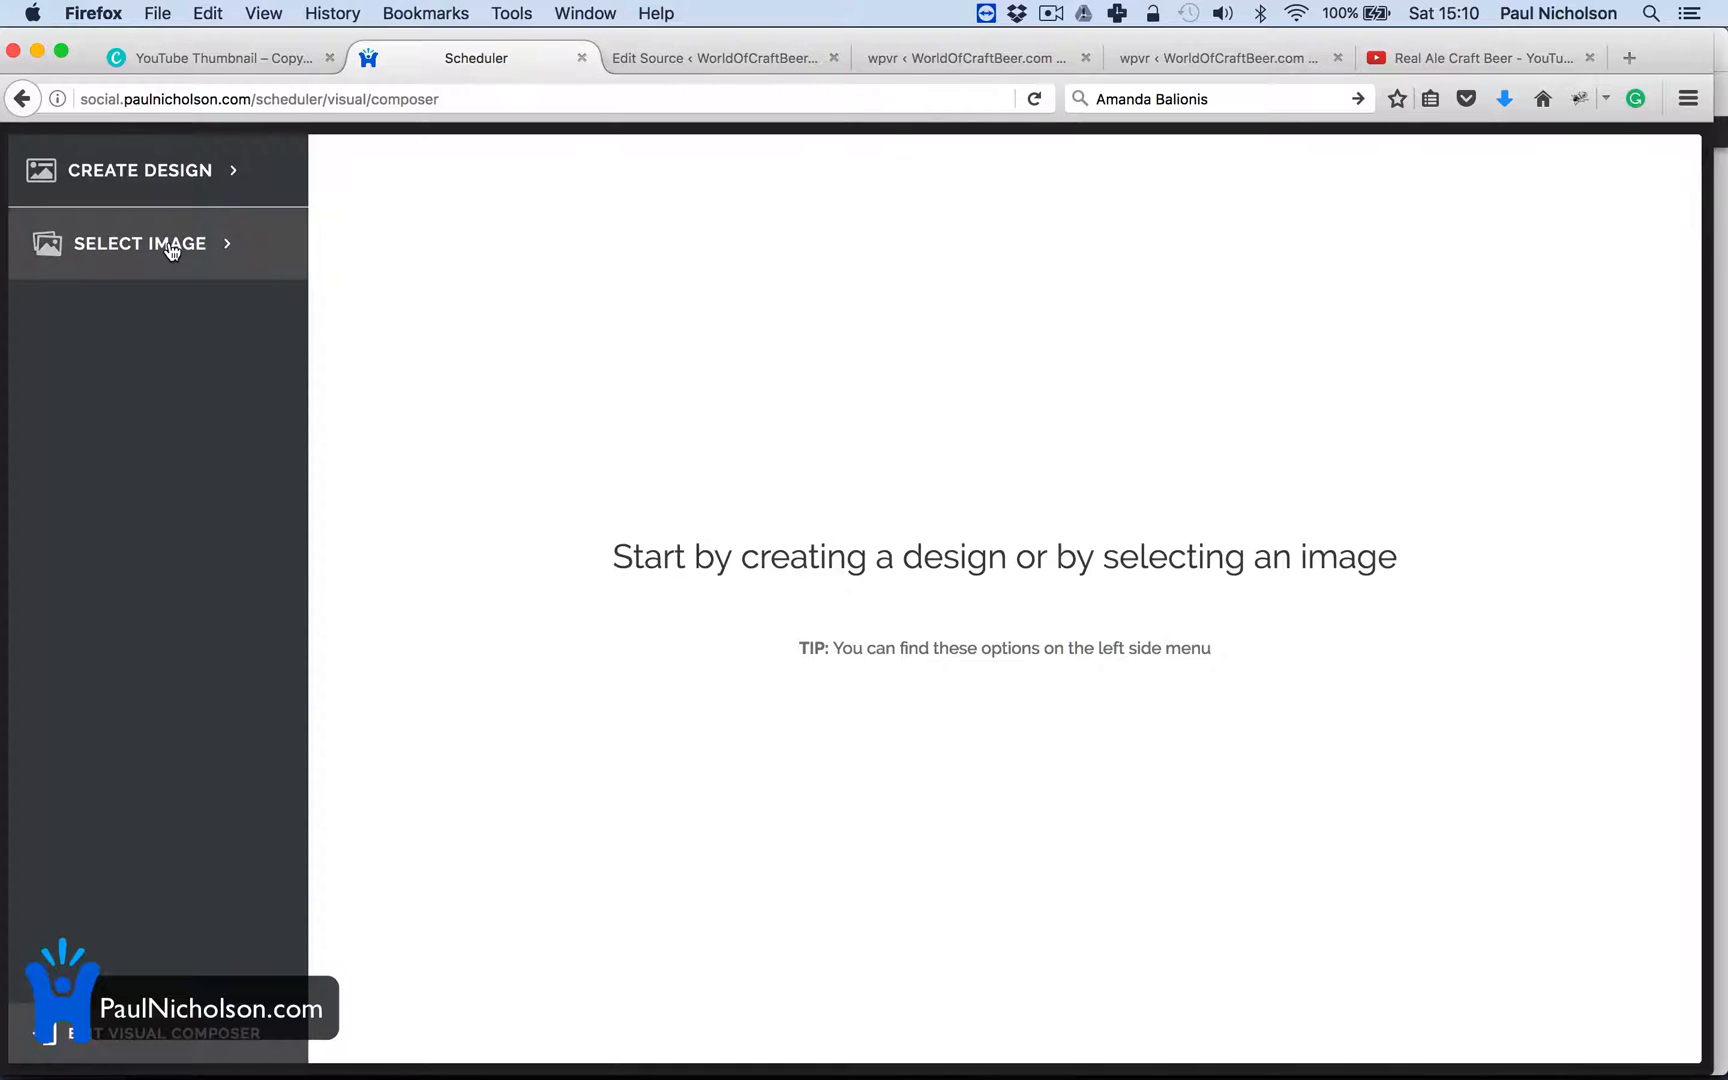
left_click(139, 242)
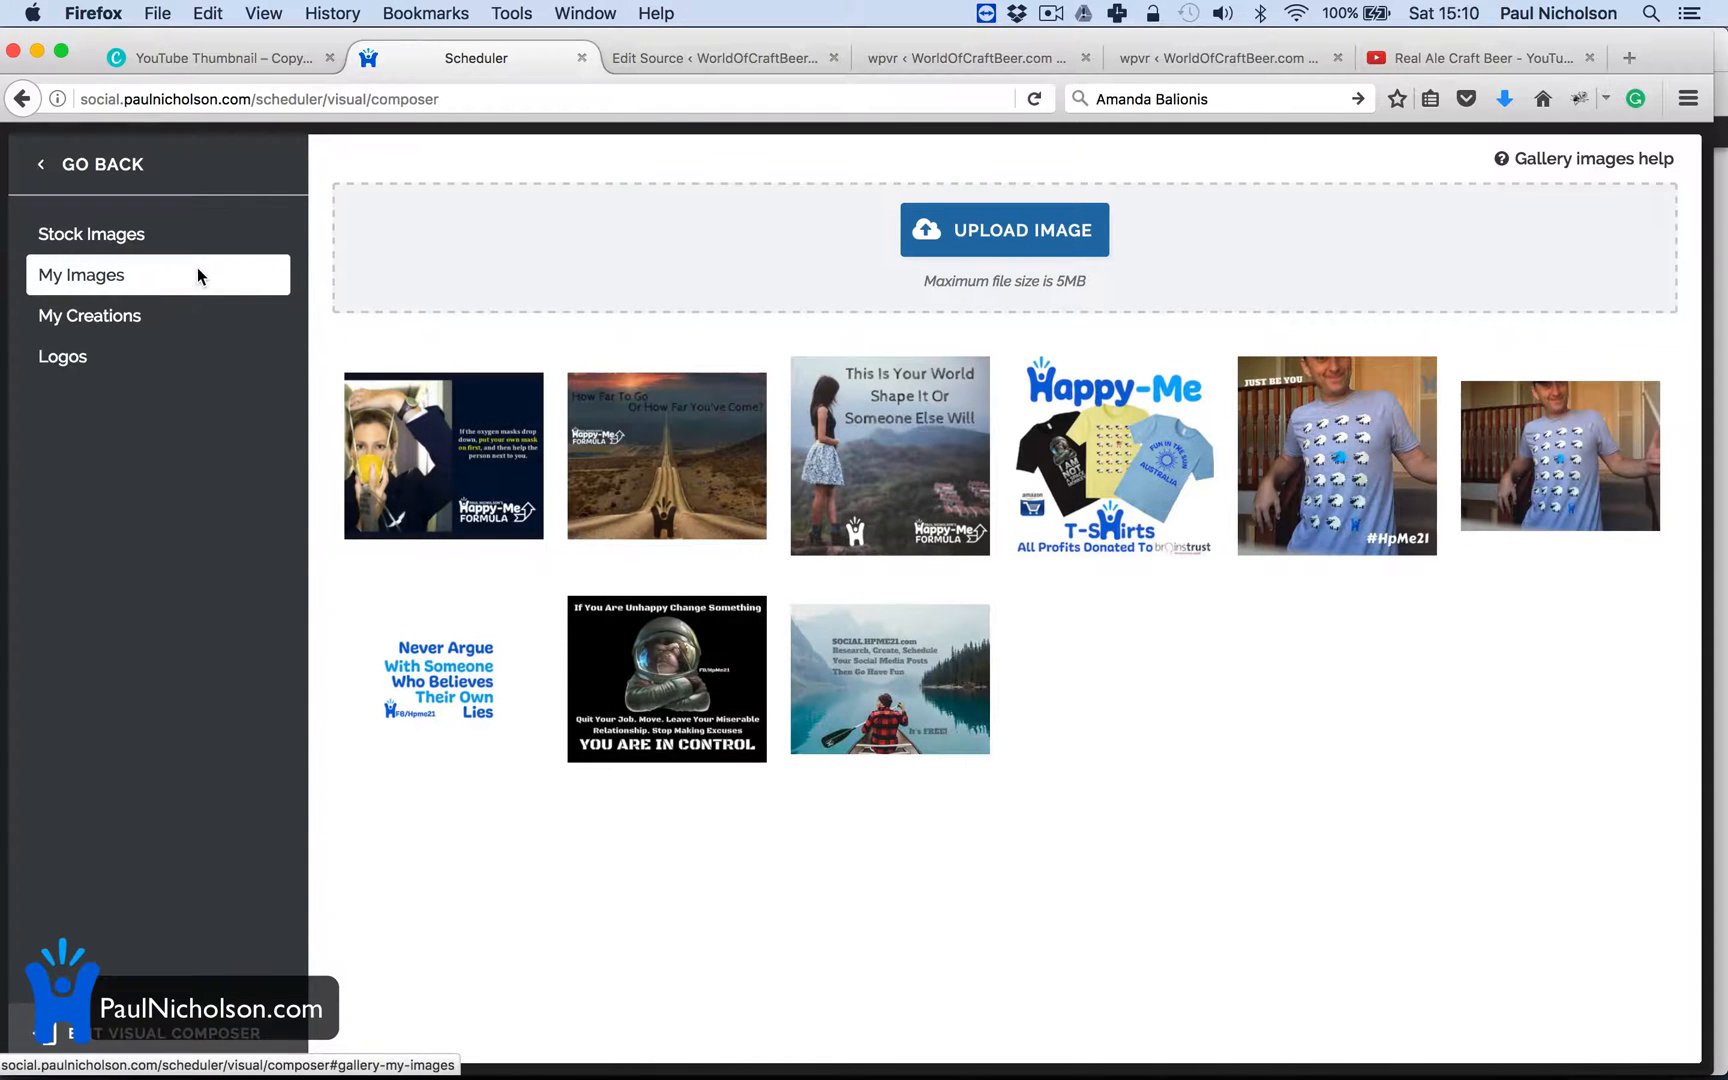
left_click(91, 234)
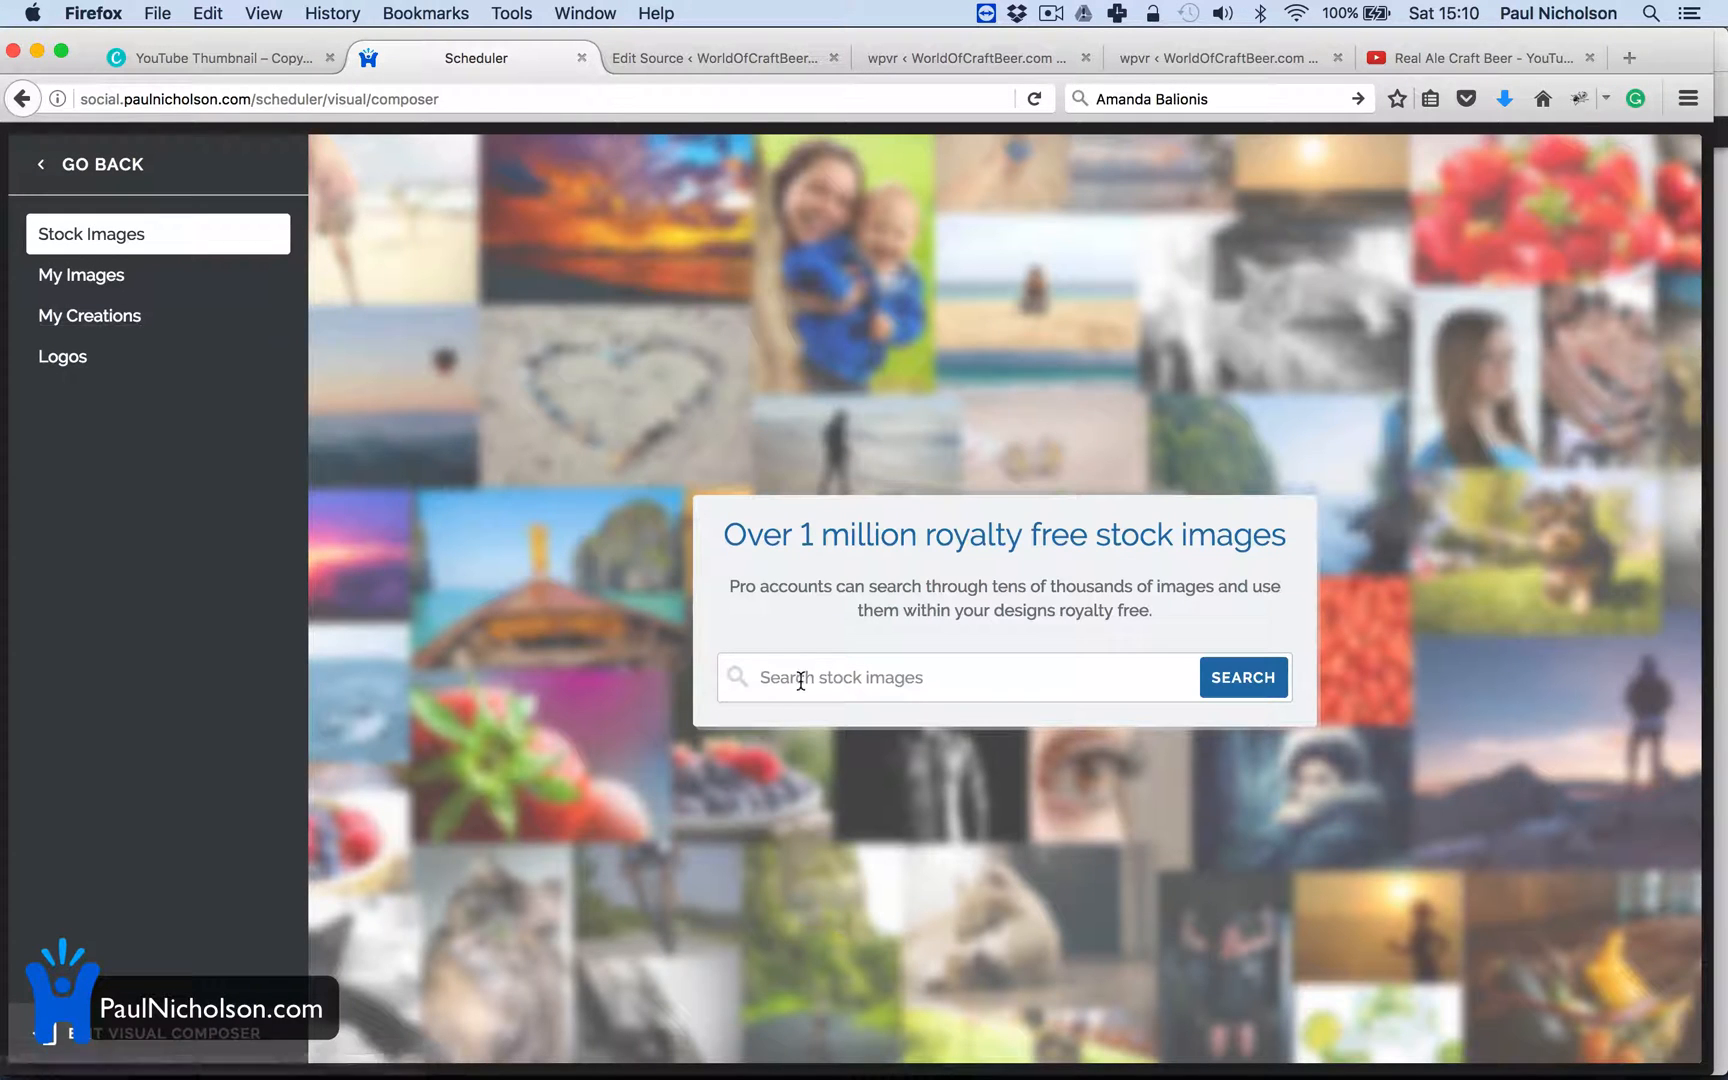
type("craft beer")
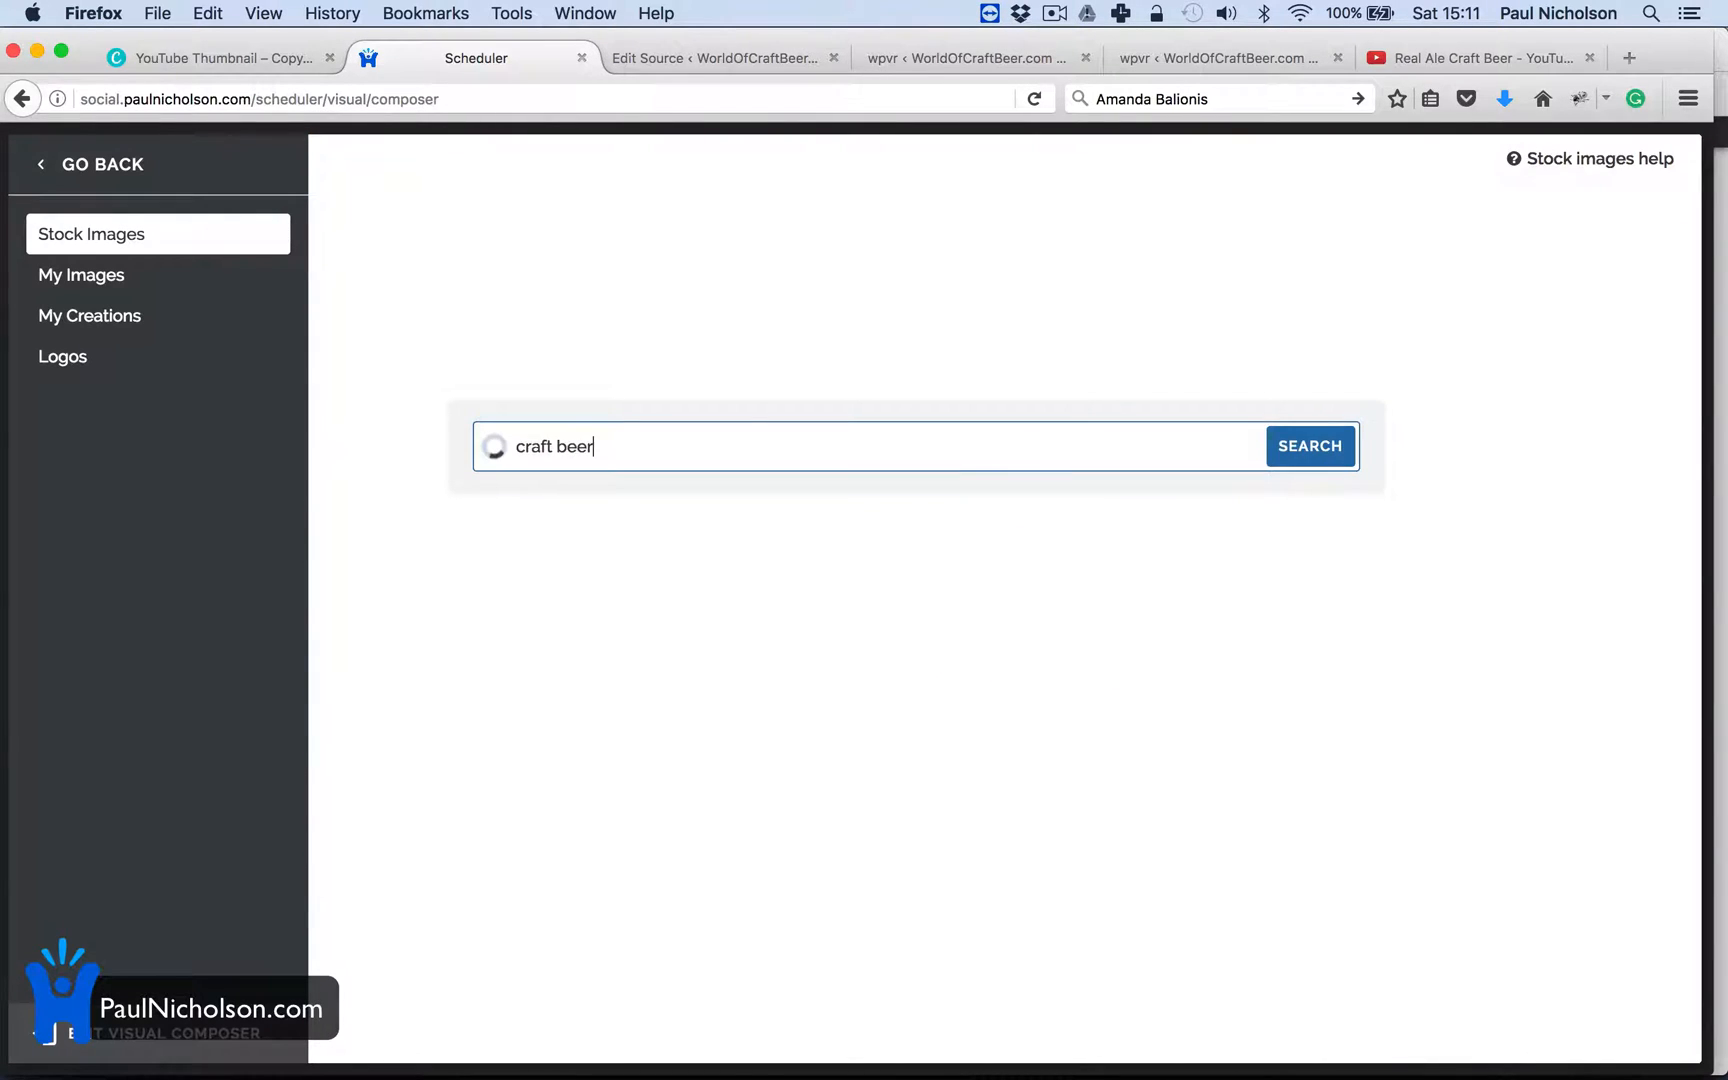
left_click(1308, 445)
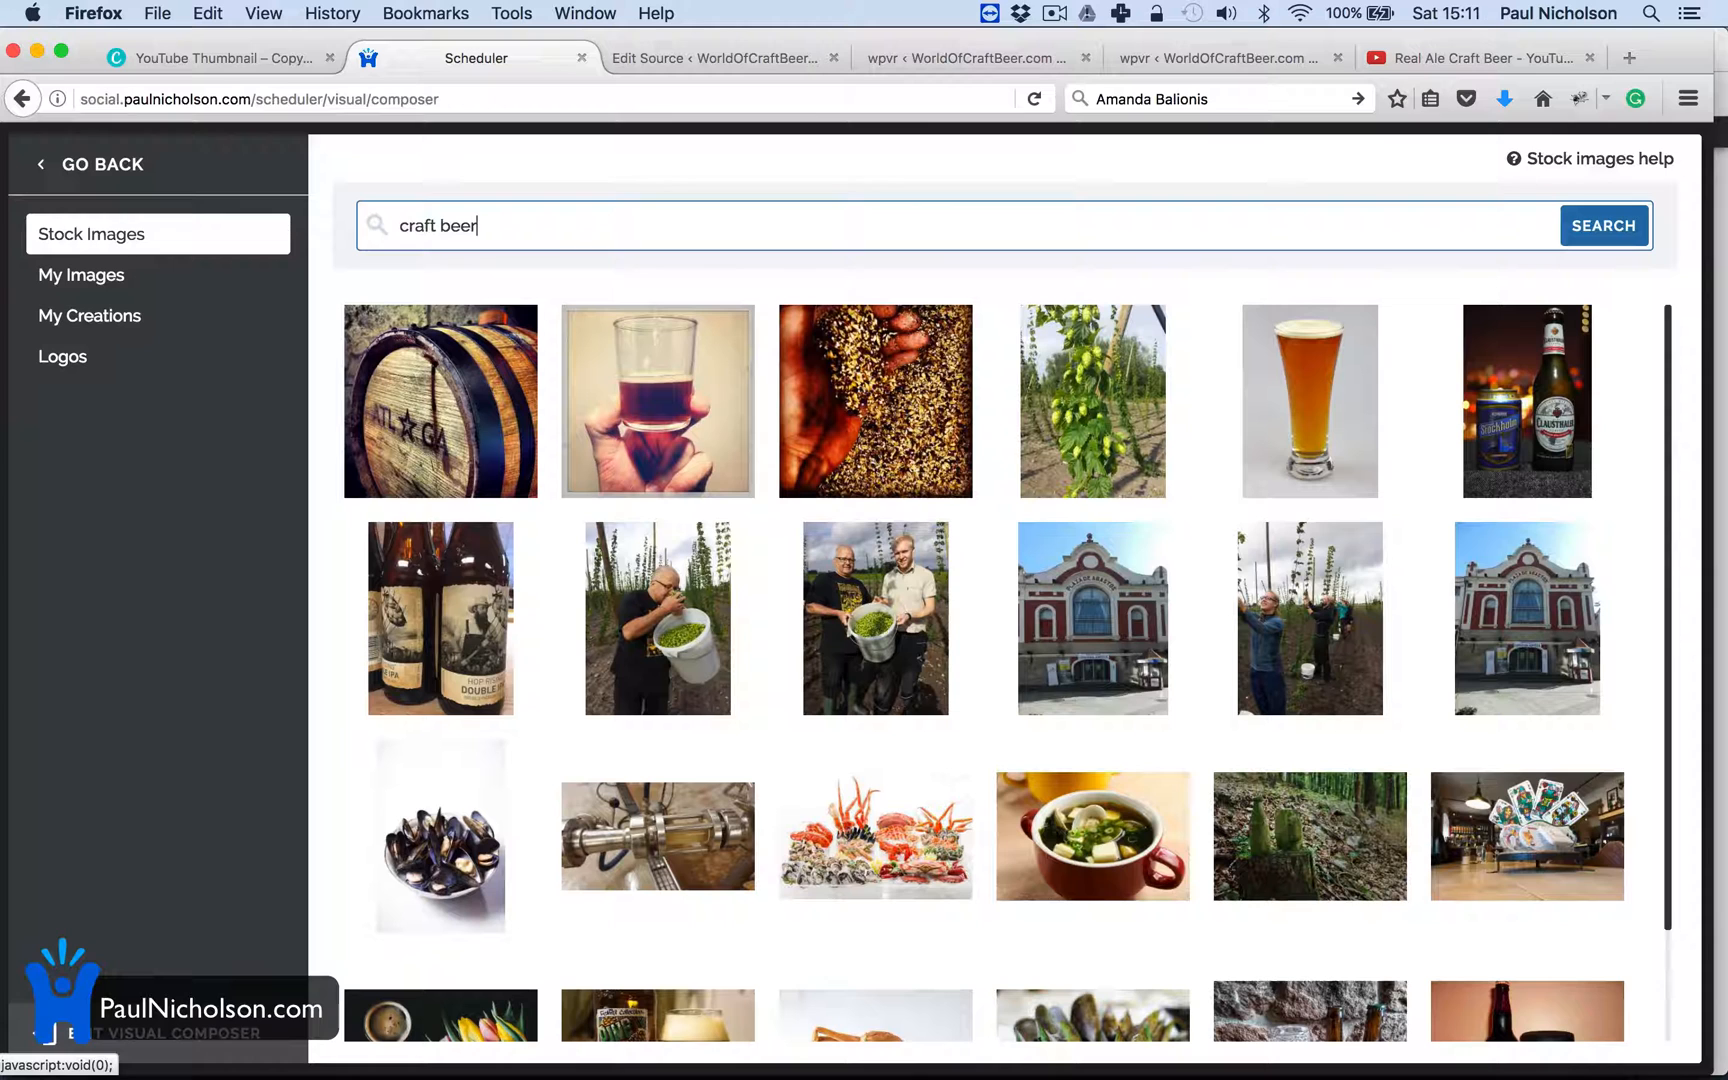
Preview the beer mug with pretzels, then use the beer glasses on wooden table photo
scroll("down", 3)
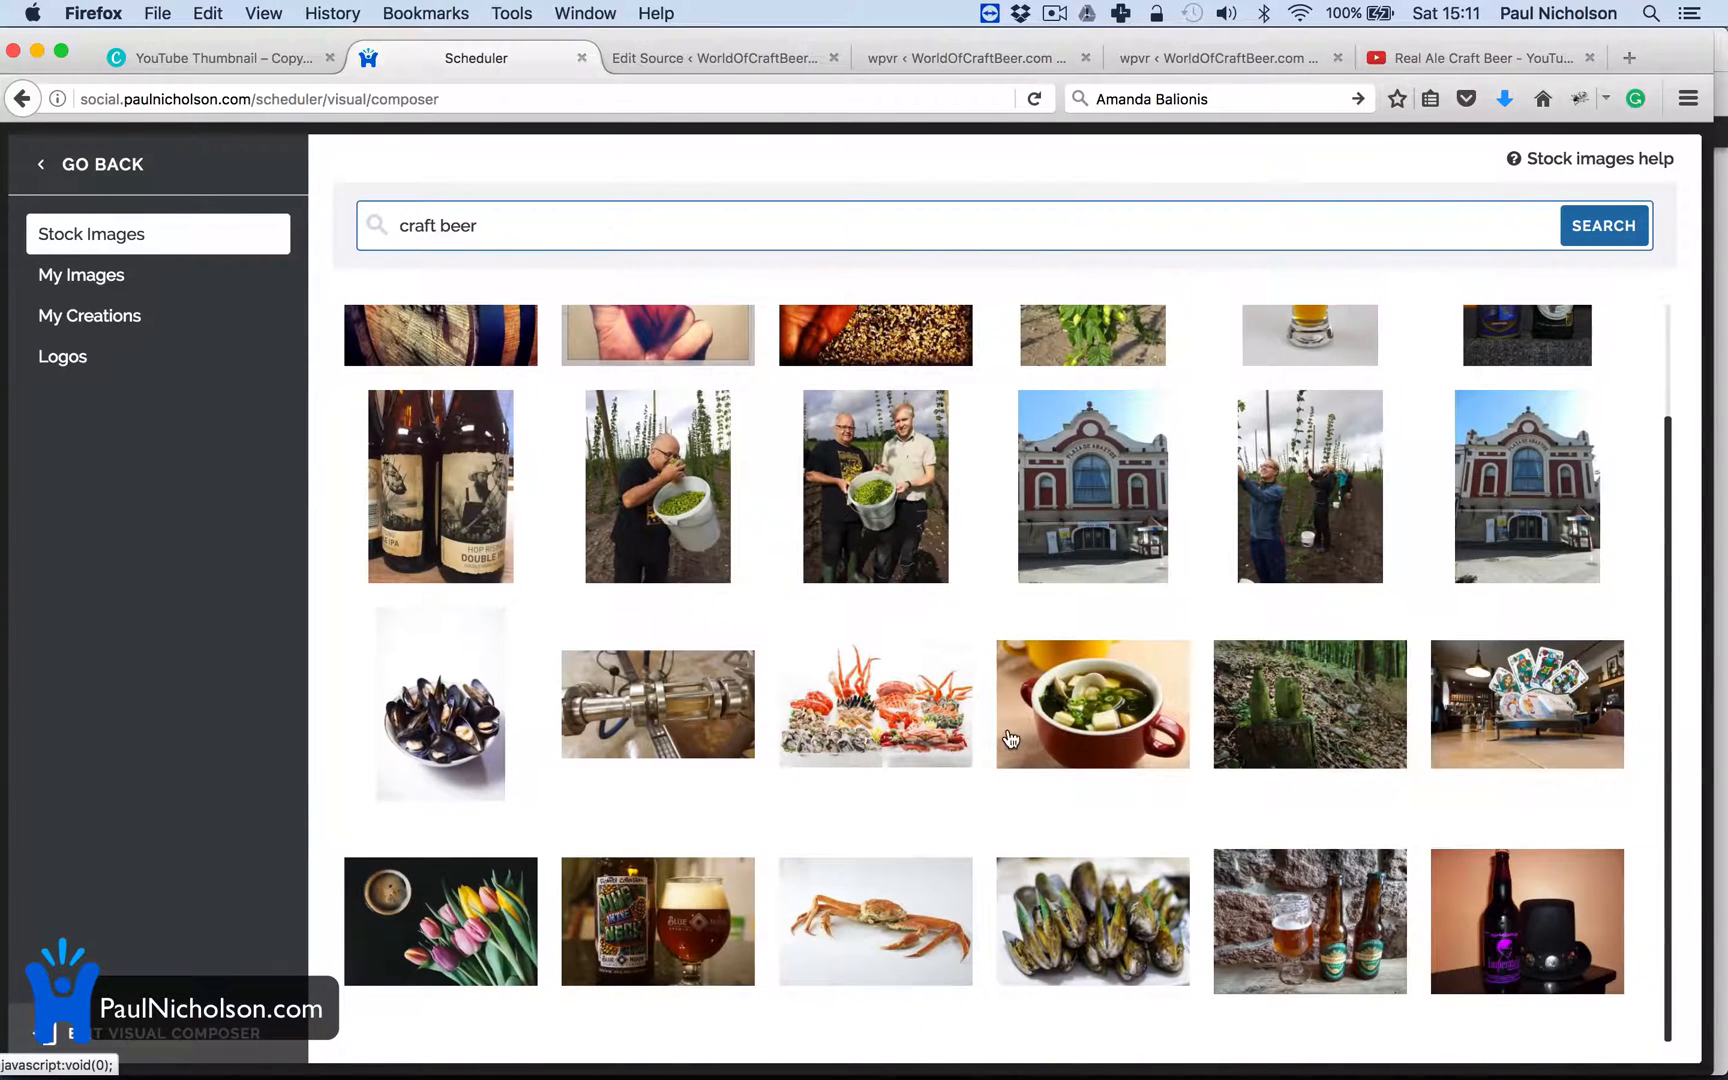
mouse_move(565, 609)
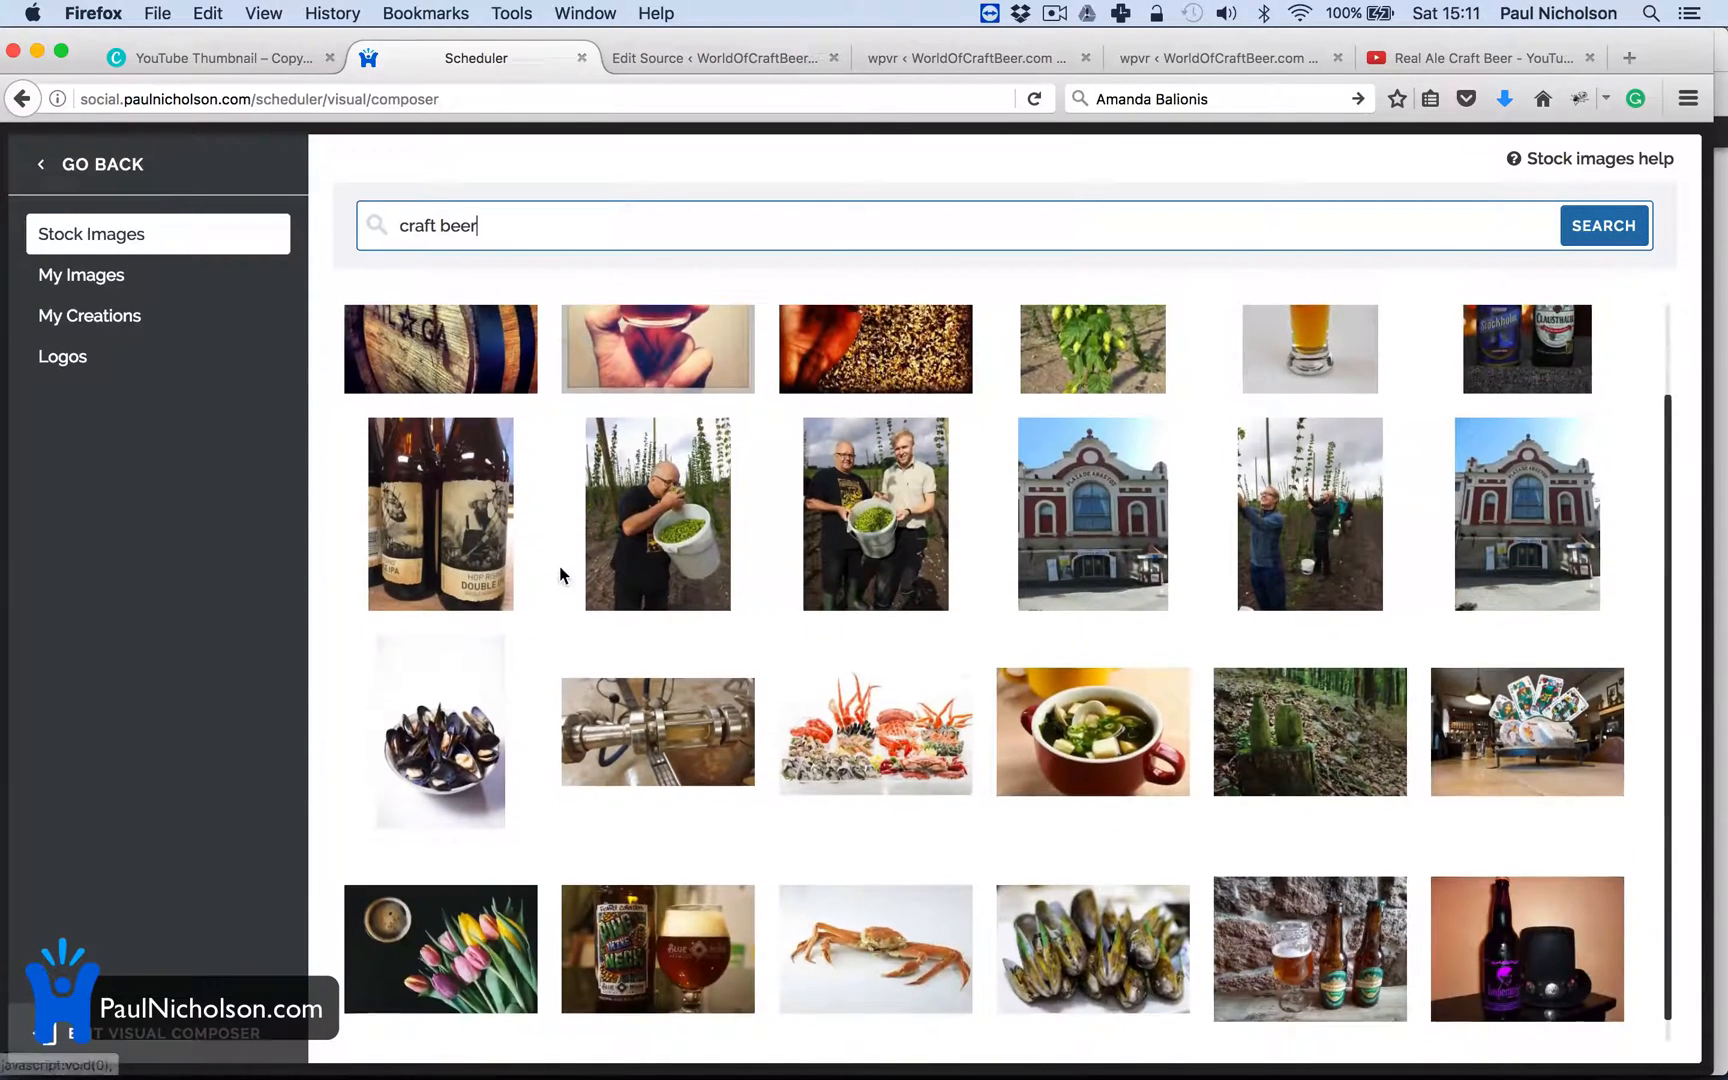
double_click(419, 225)
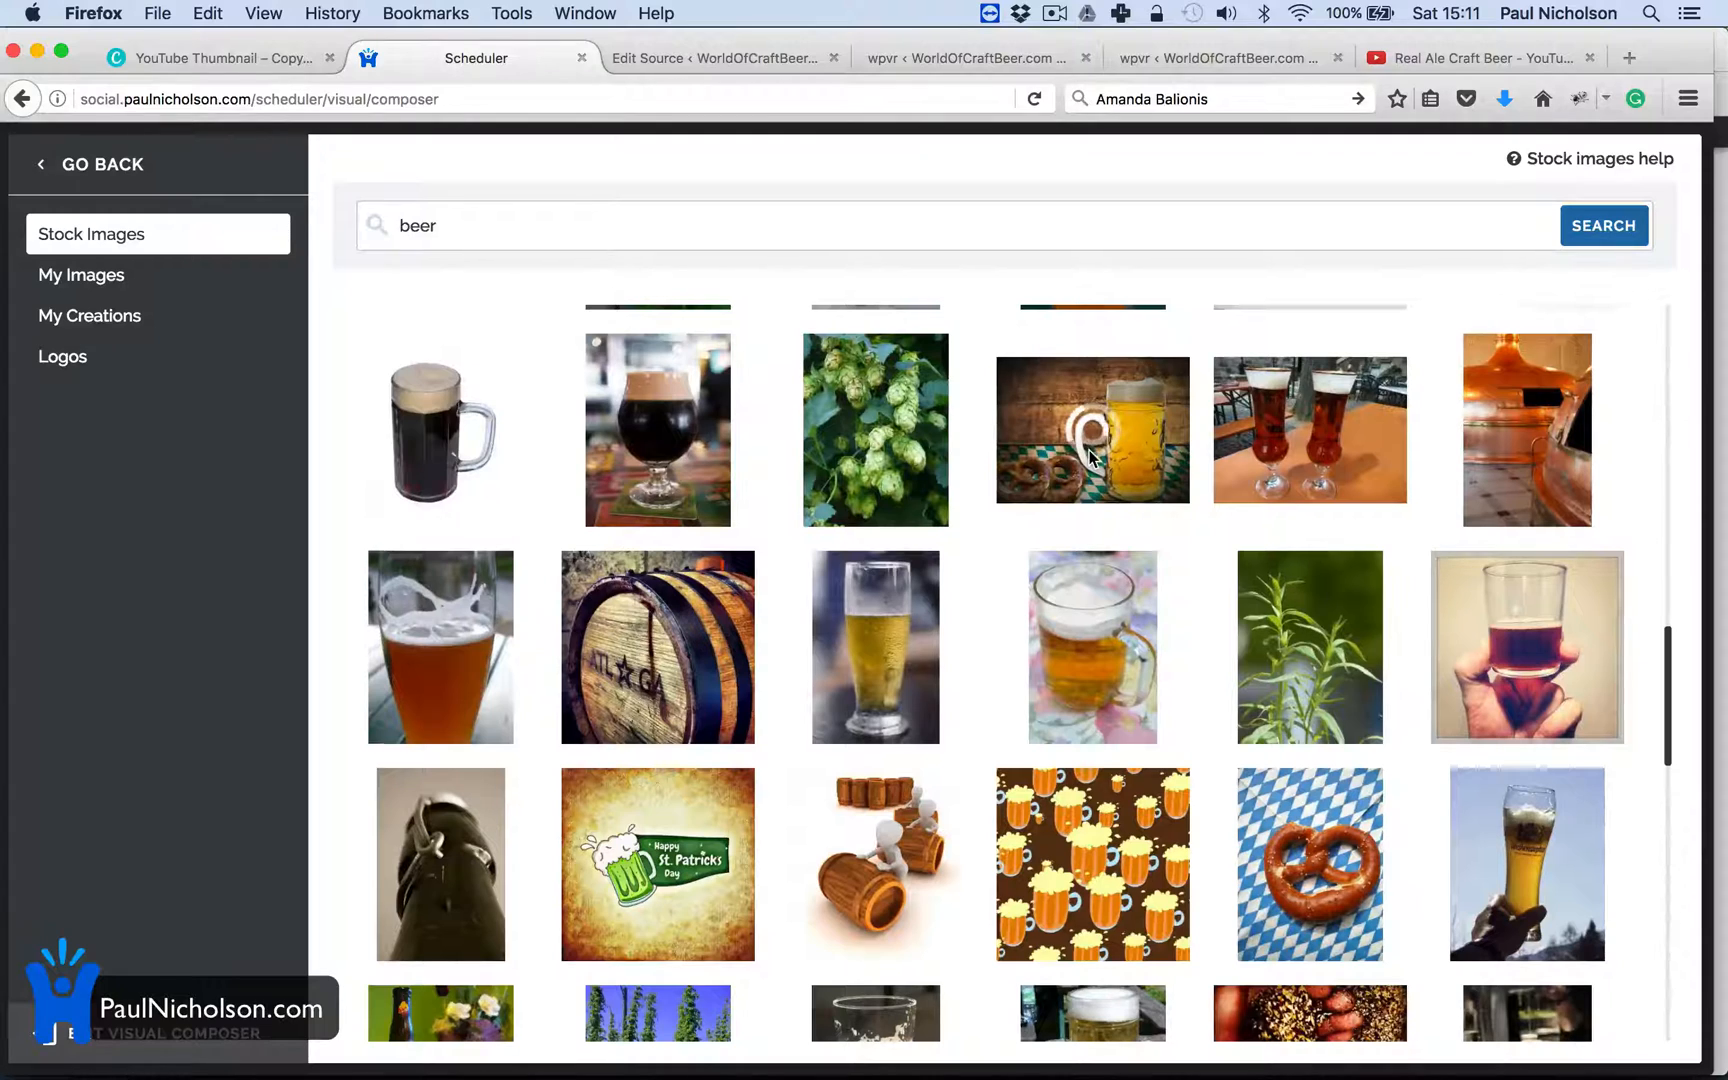
left_click(1091, 430)
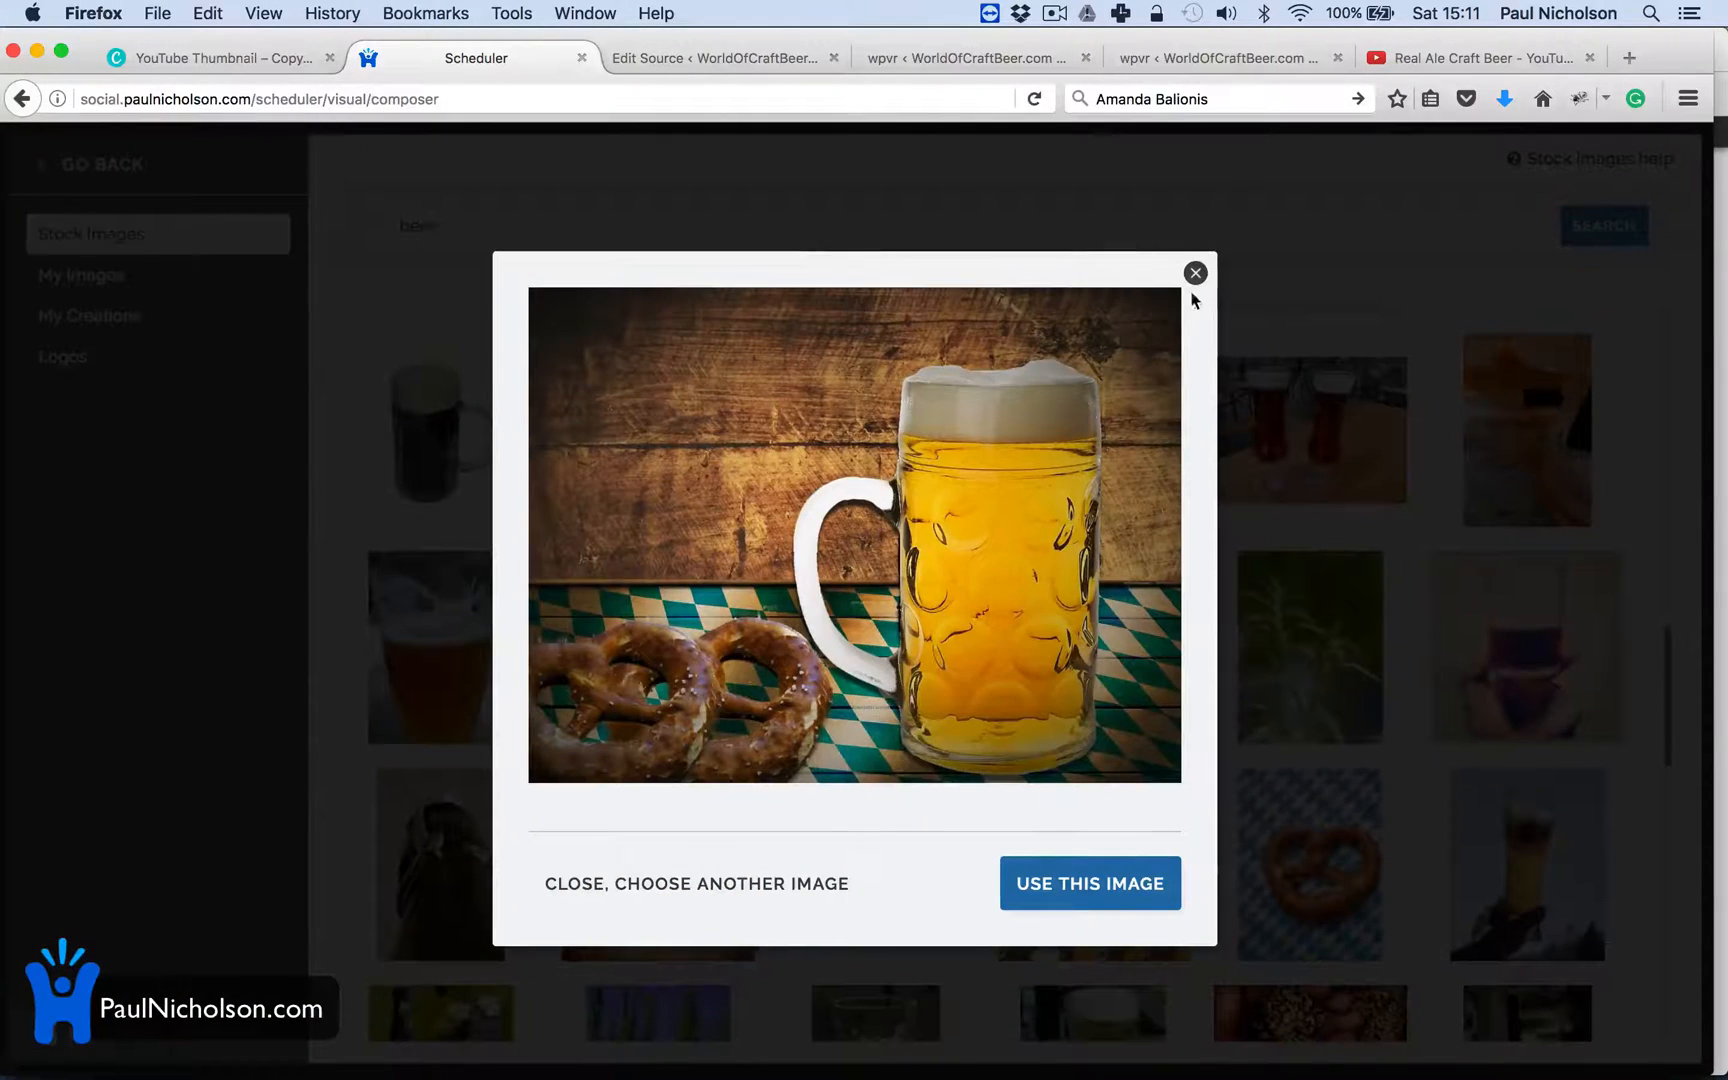
left_click(1195, 272)
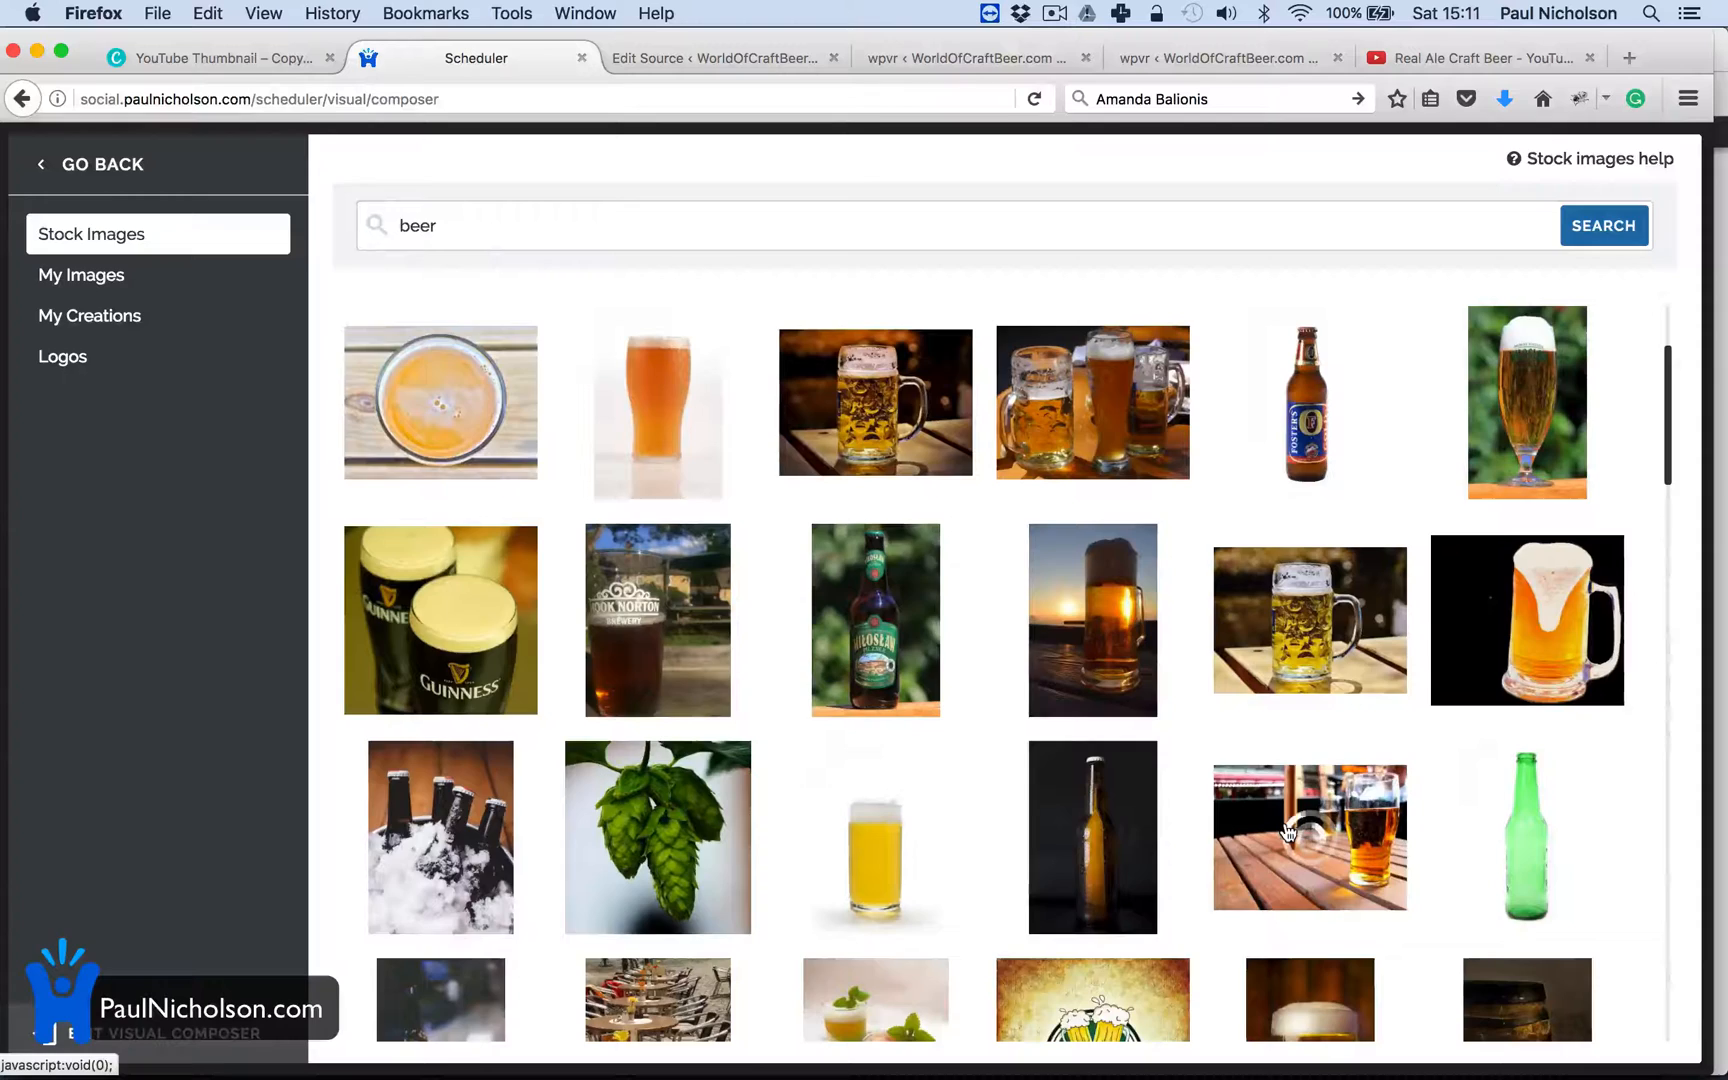
left_click(1309, 835)
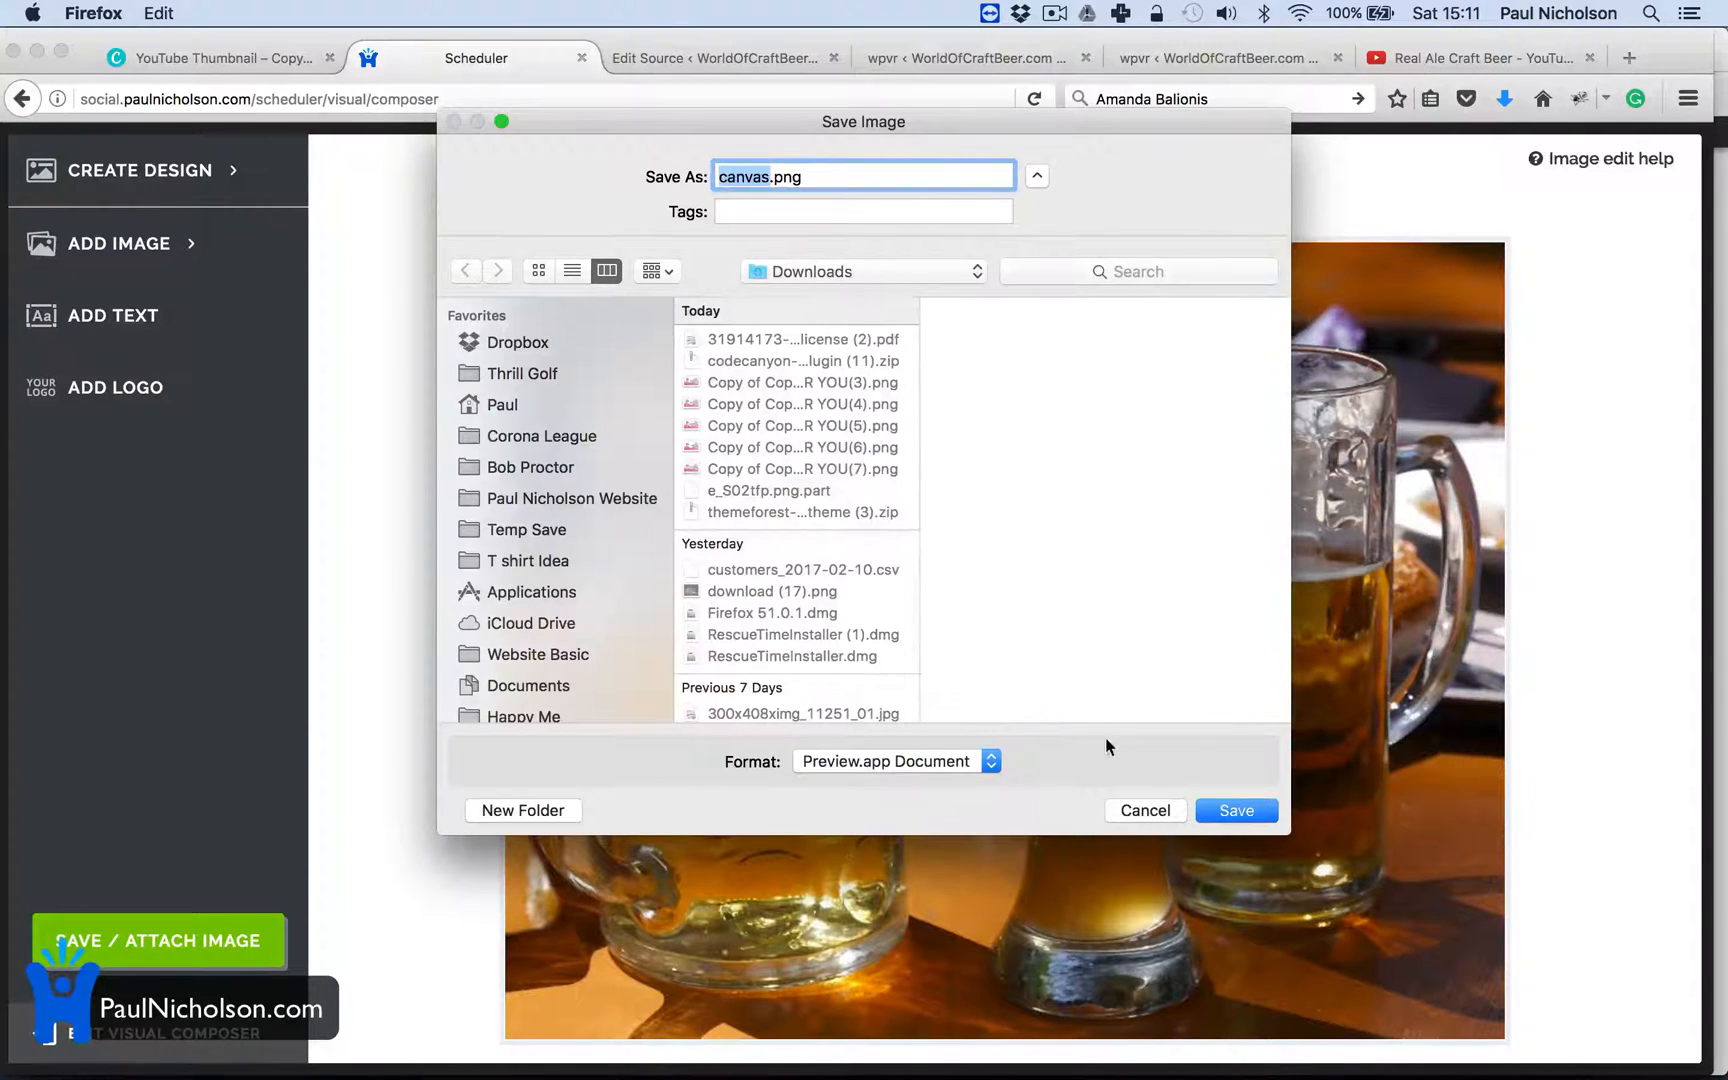
left_click(1235, 810)
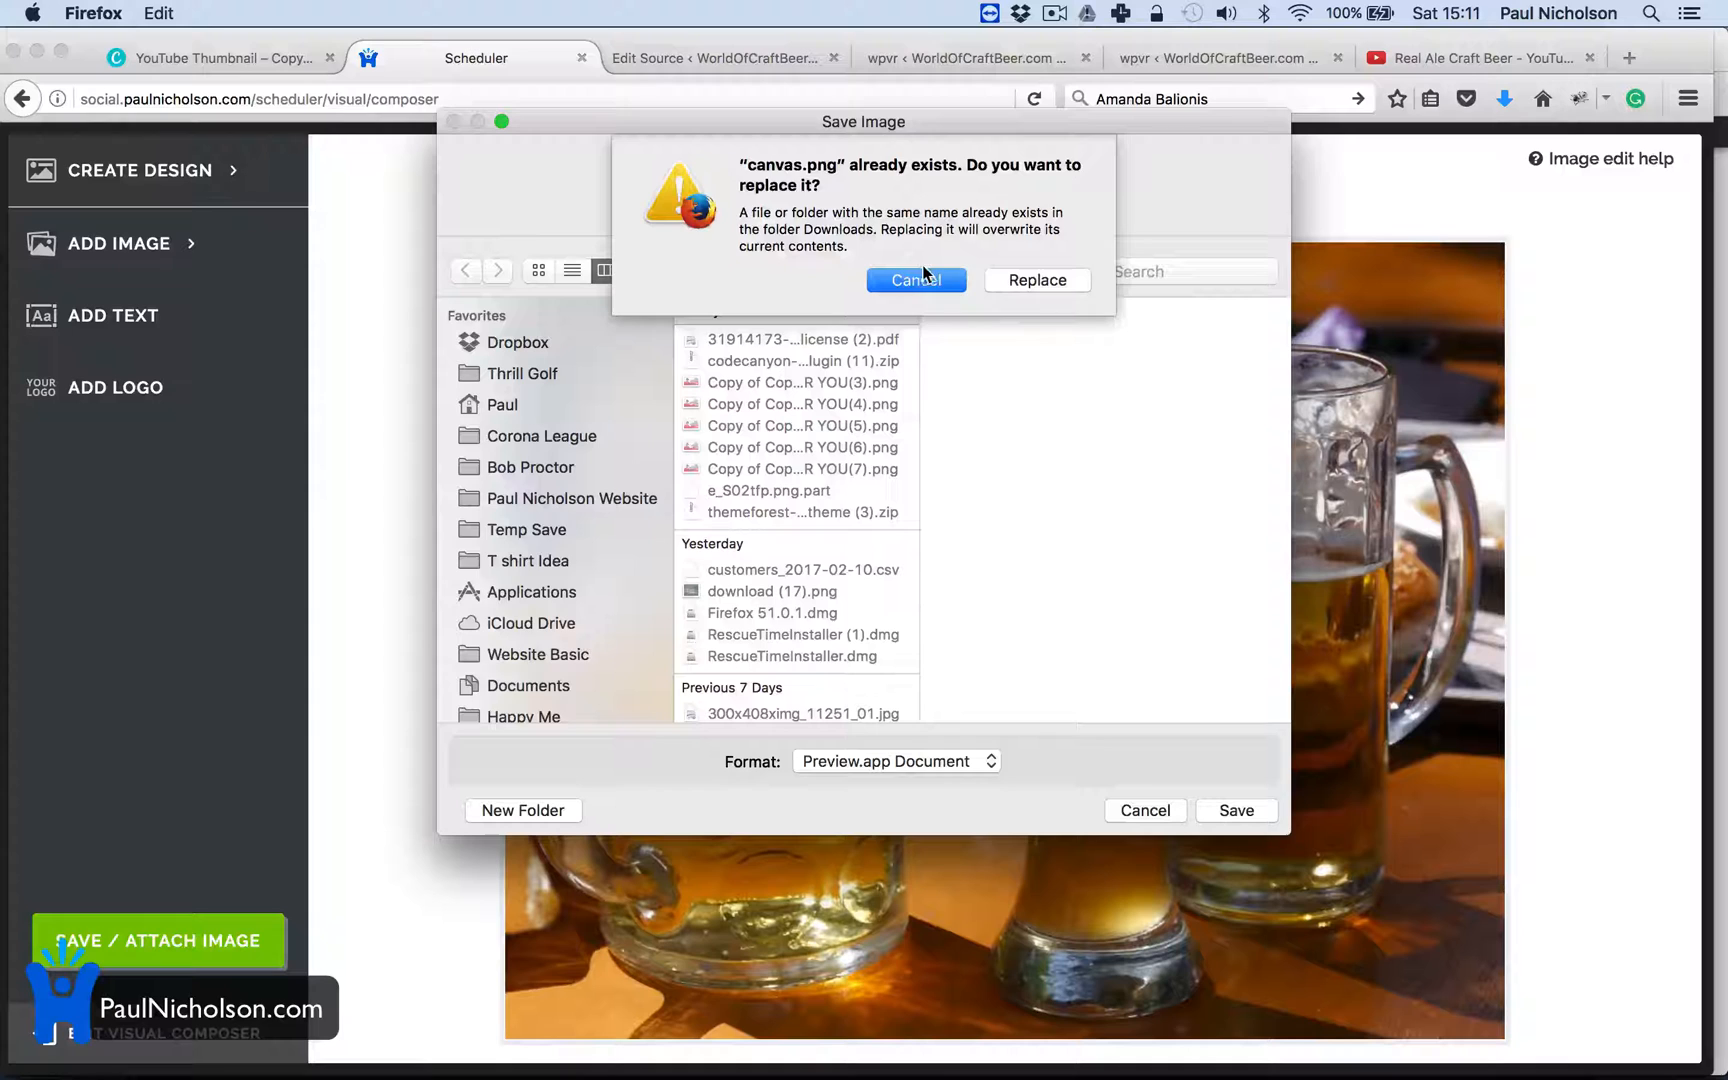
left_click(915, 279)
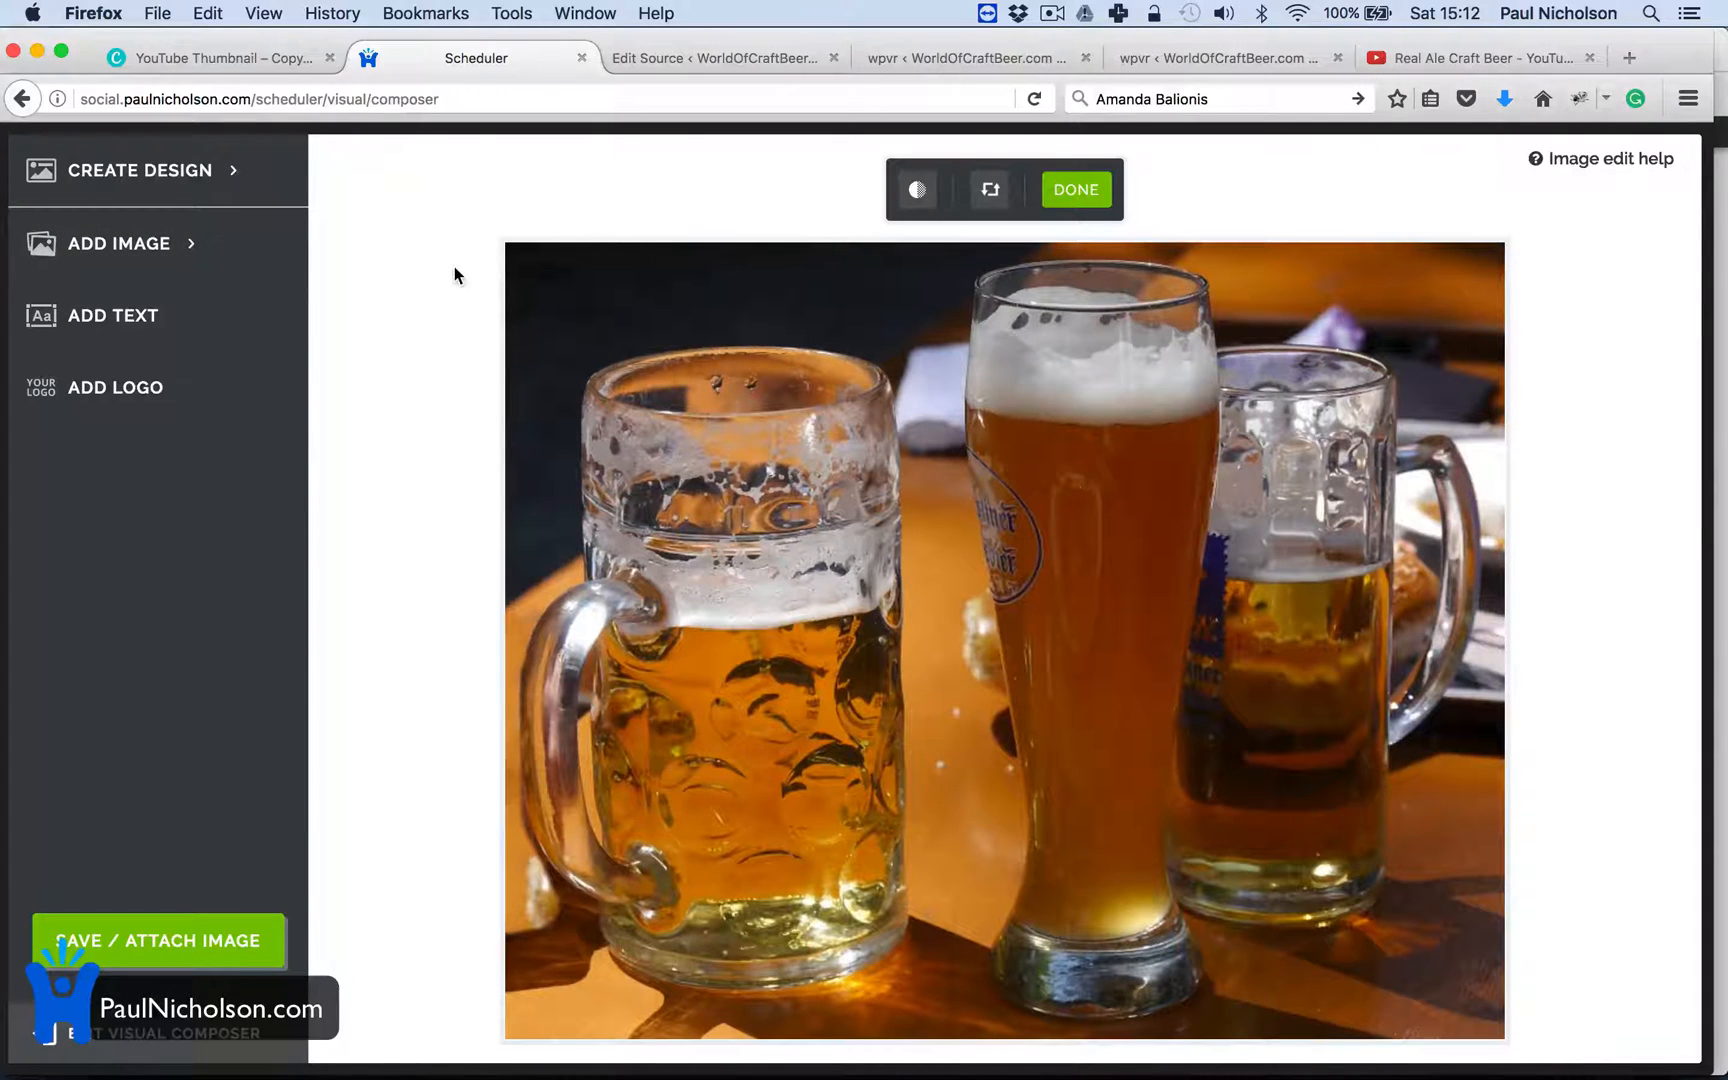
left_click(1074, 190)
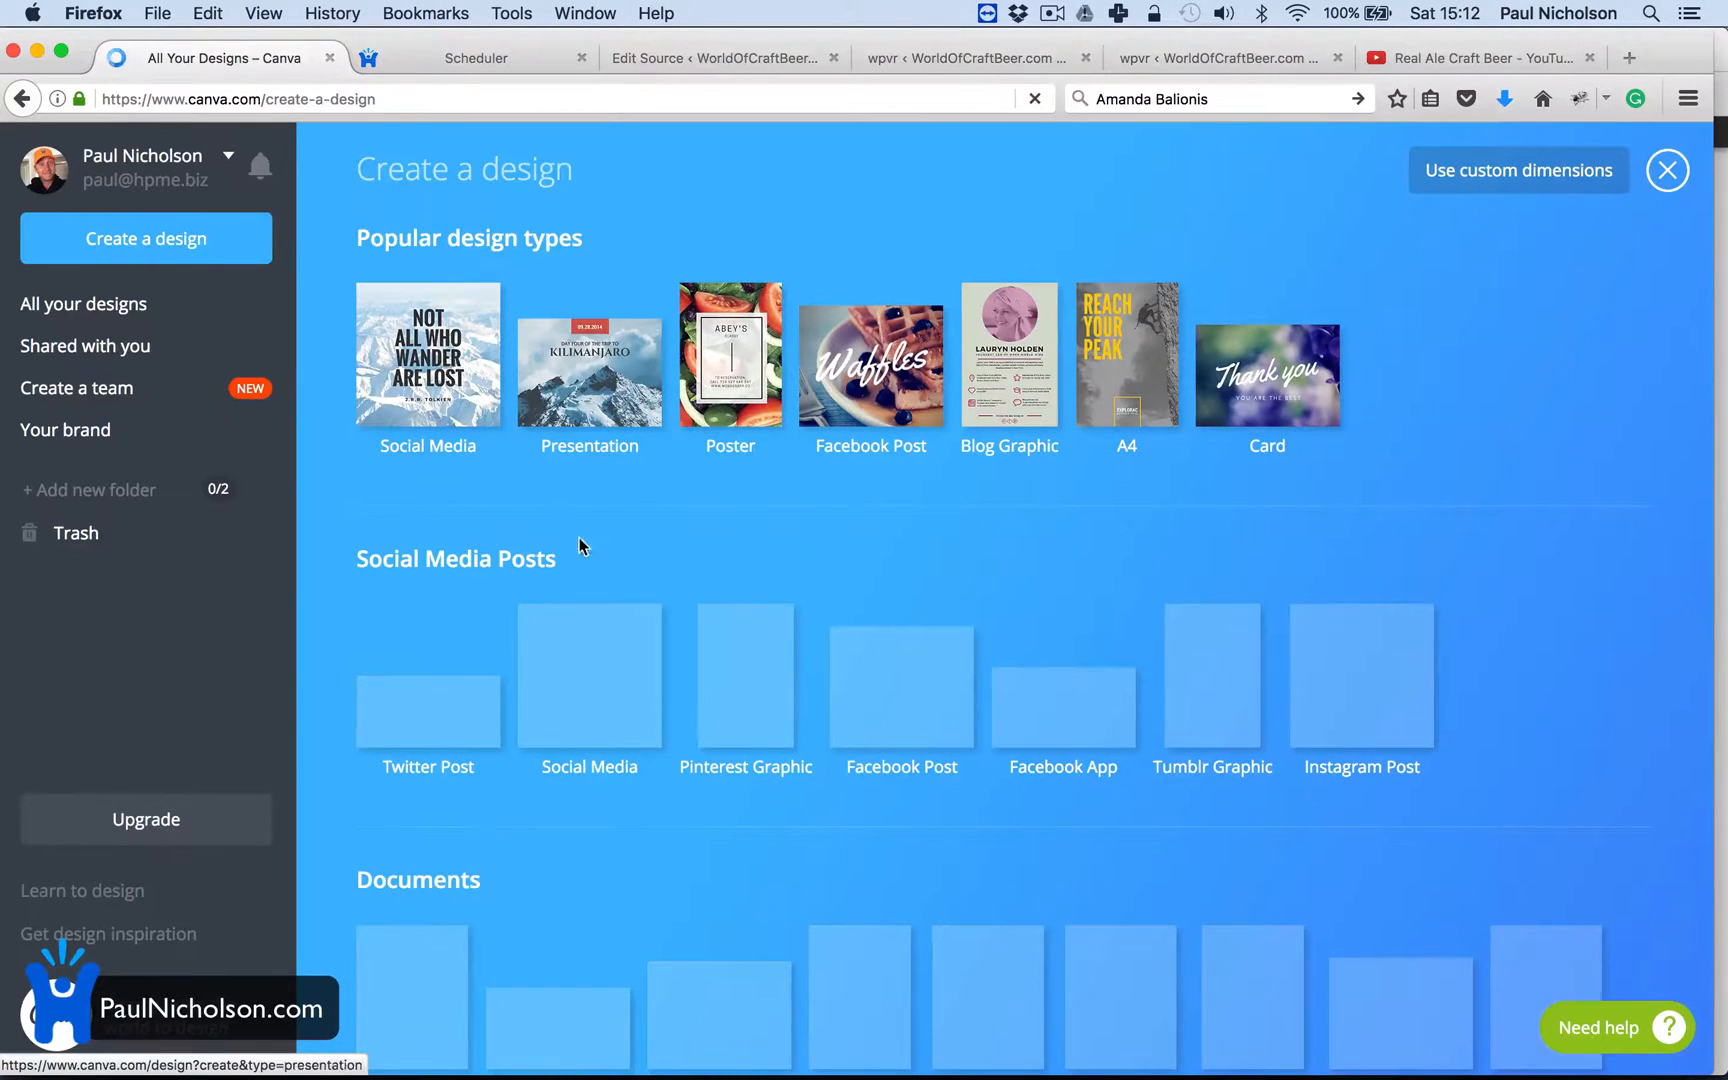
Scroll Create a design down to the Social Media & Email Headers sizes
scroll("down", 3)
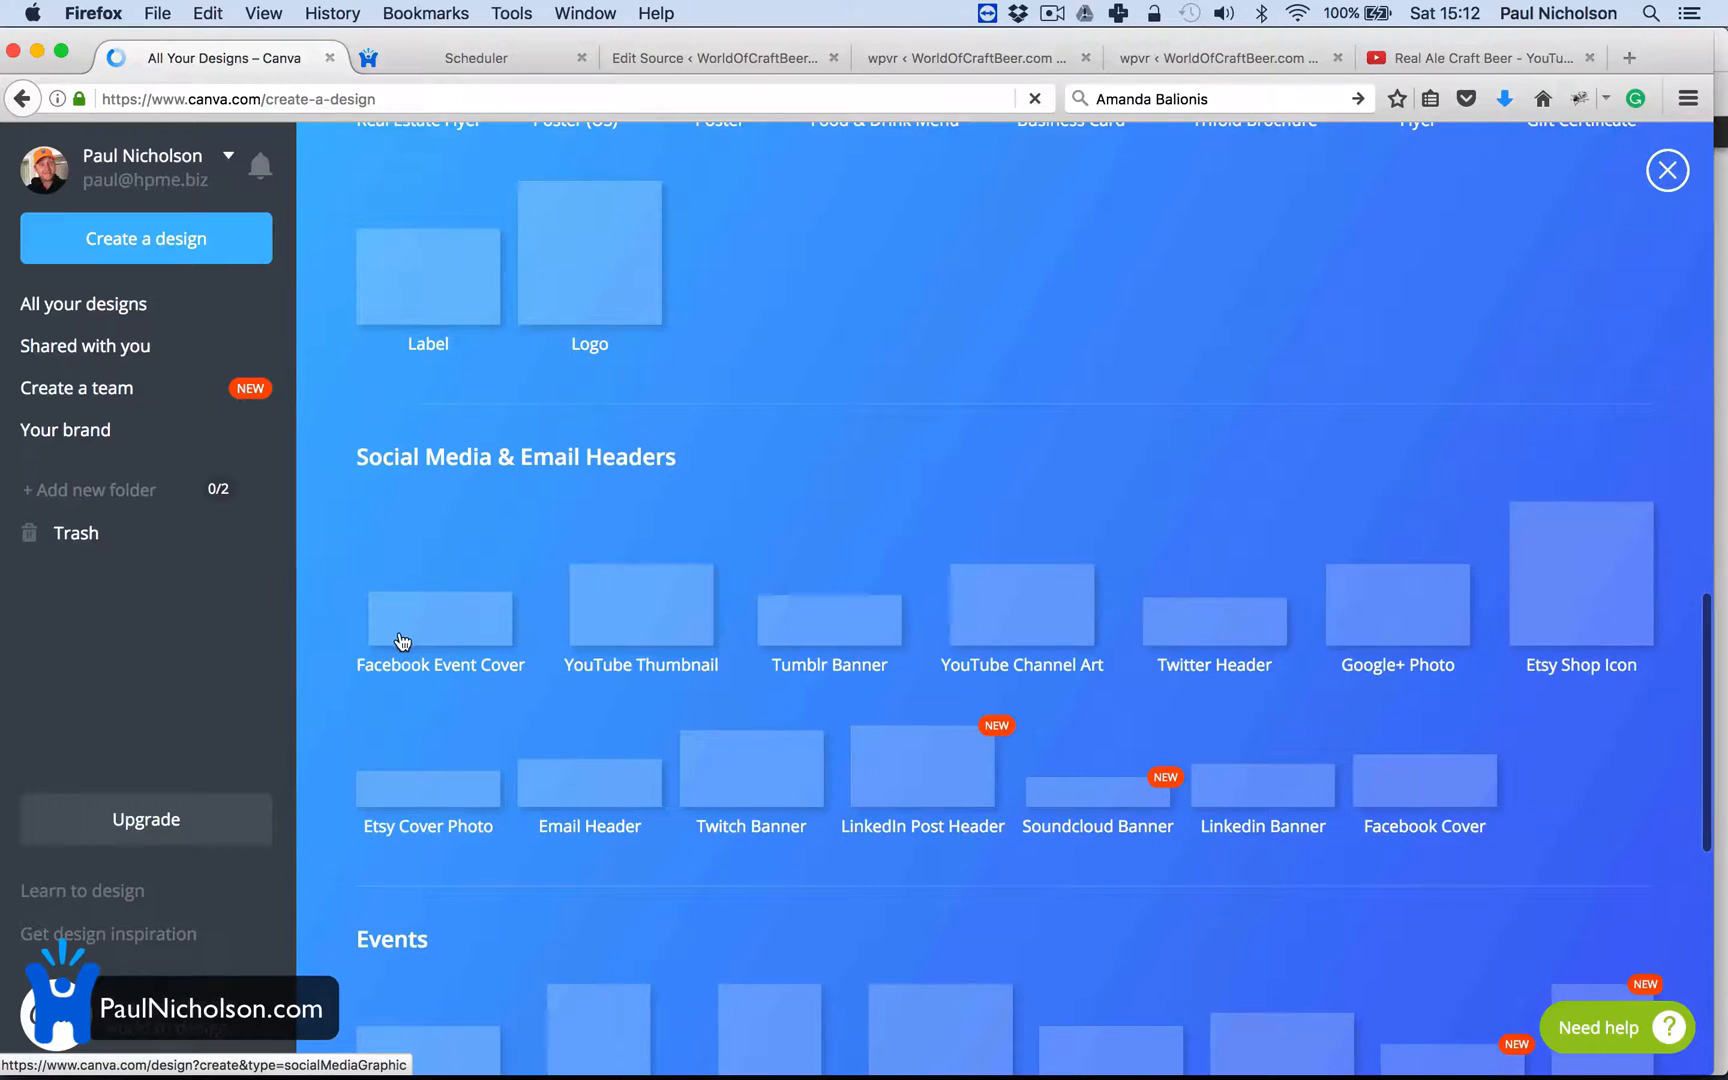
mouse_move(572, 669)
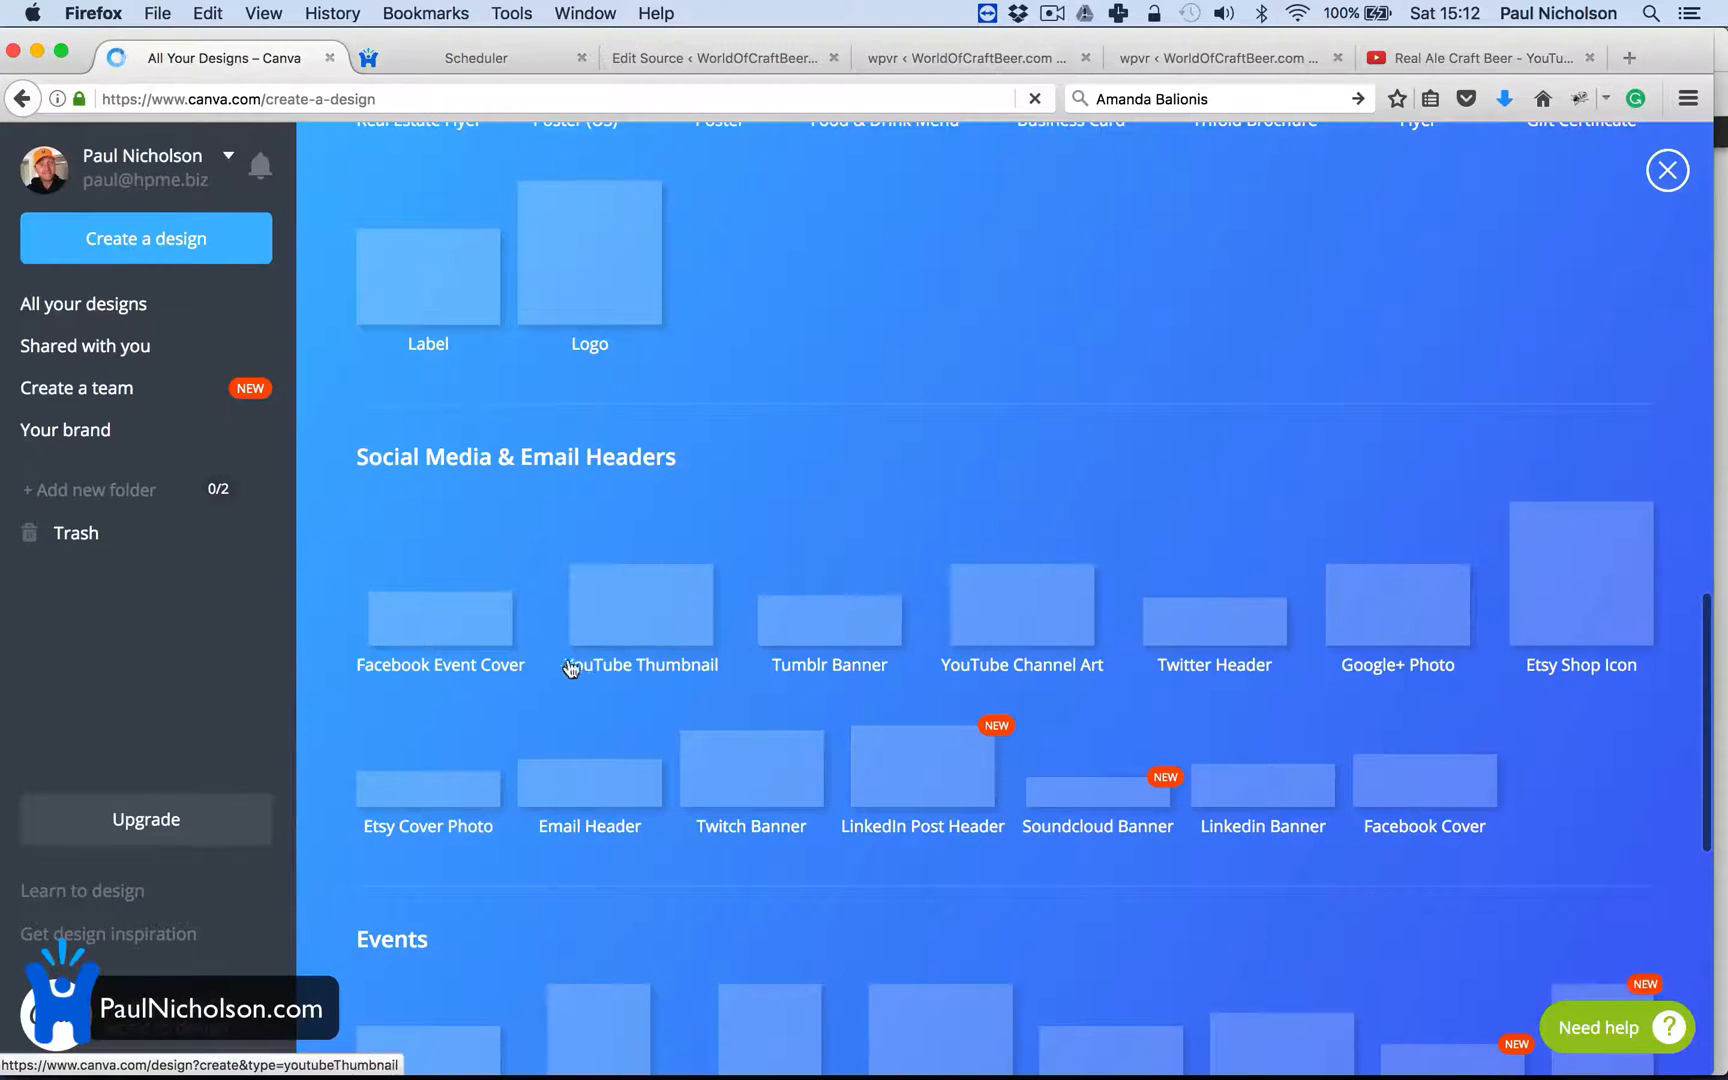
mouse_move(924, 771)
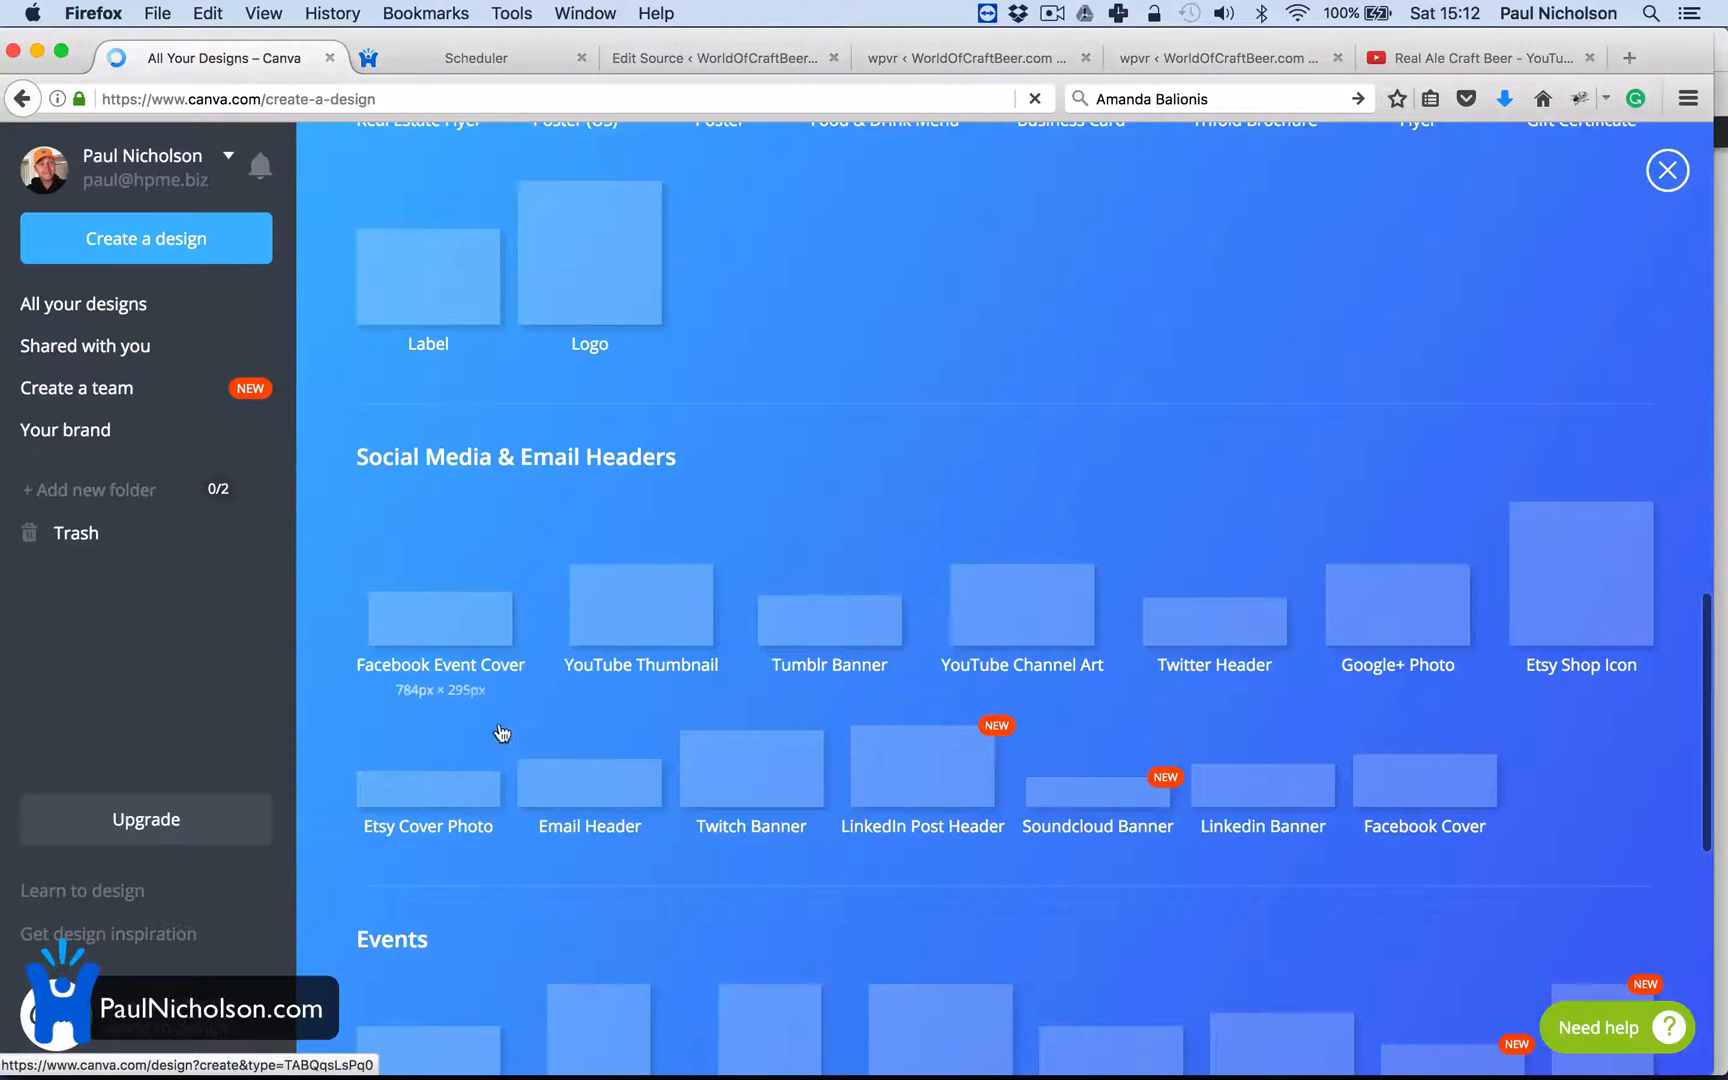
scroll("down", 3)
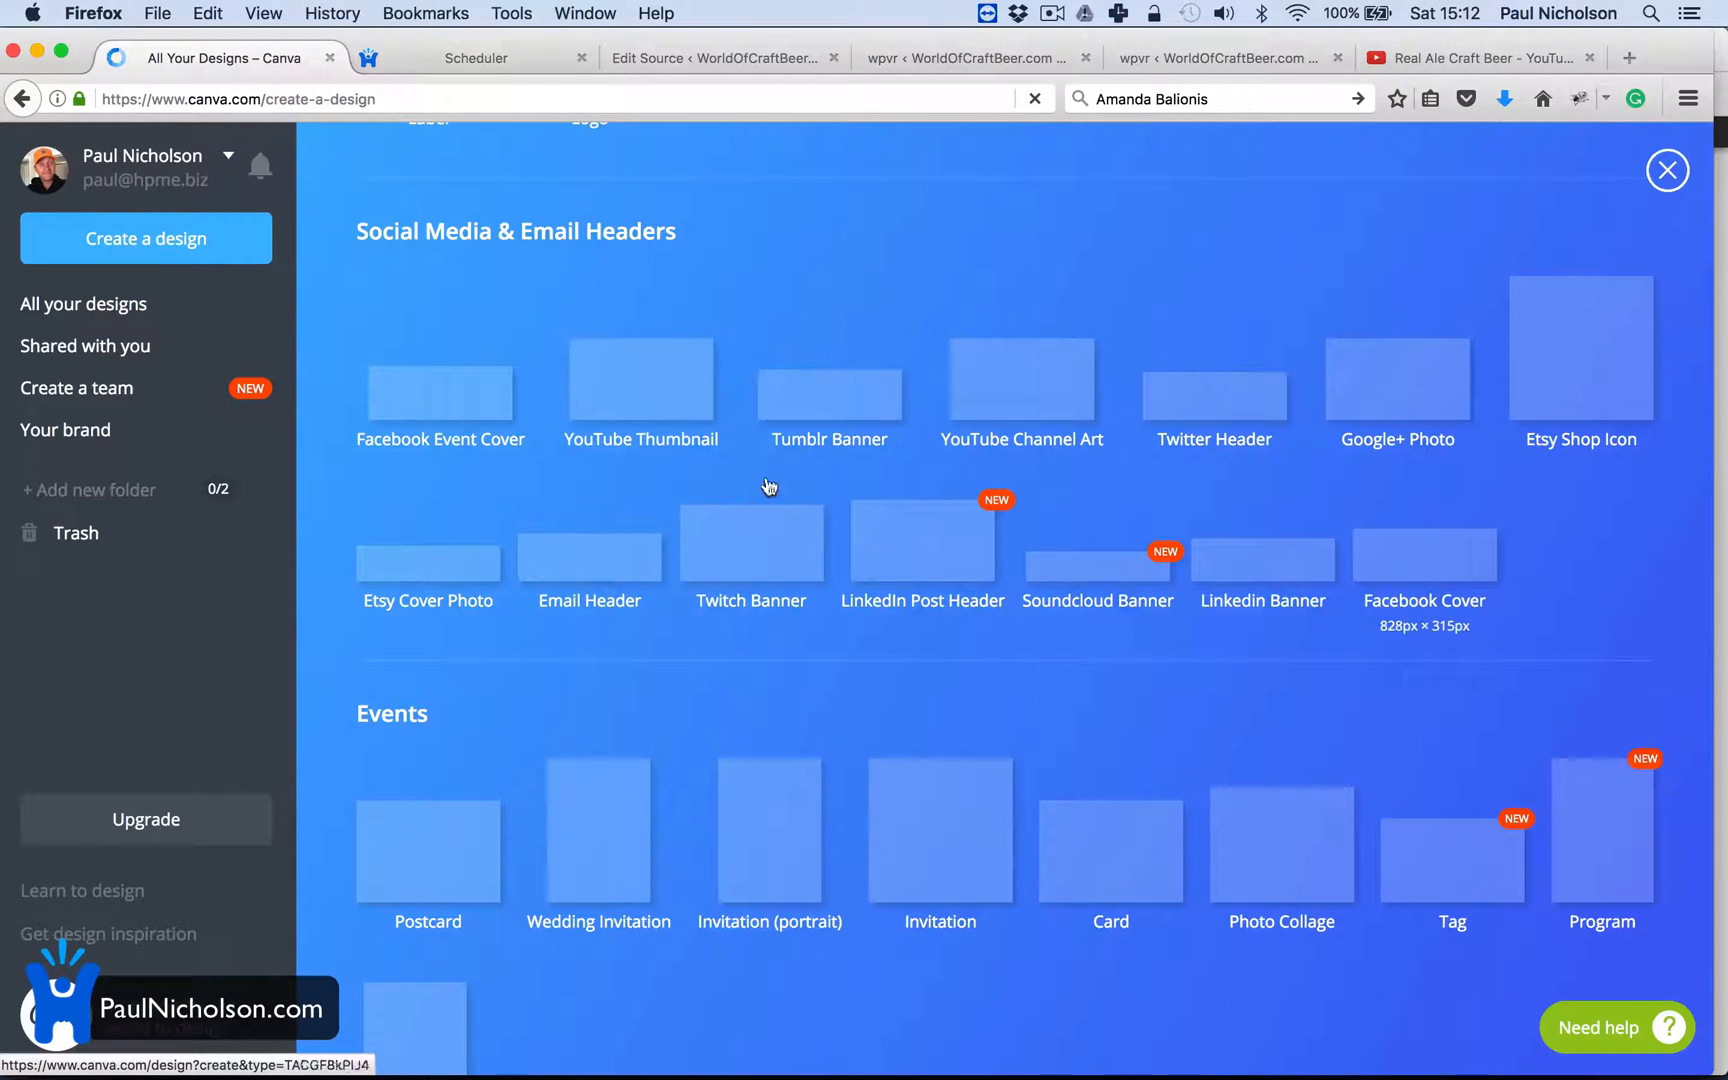
mouse_move(1400, 570)
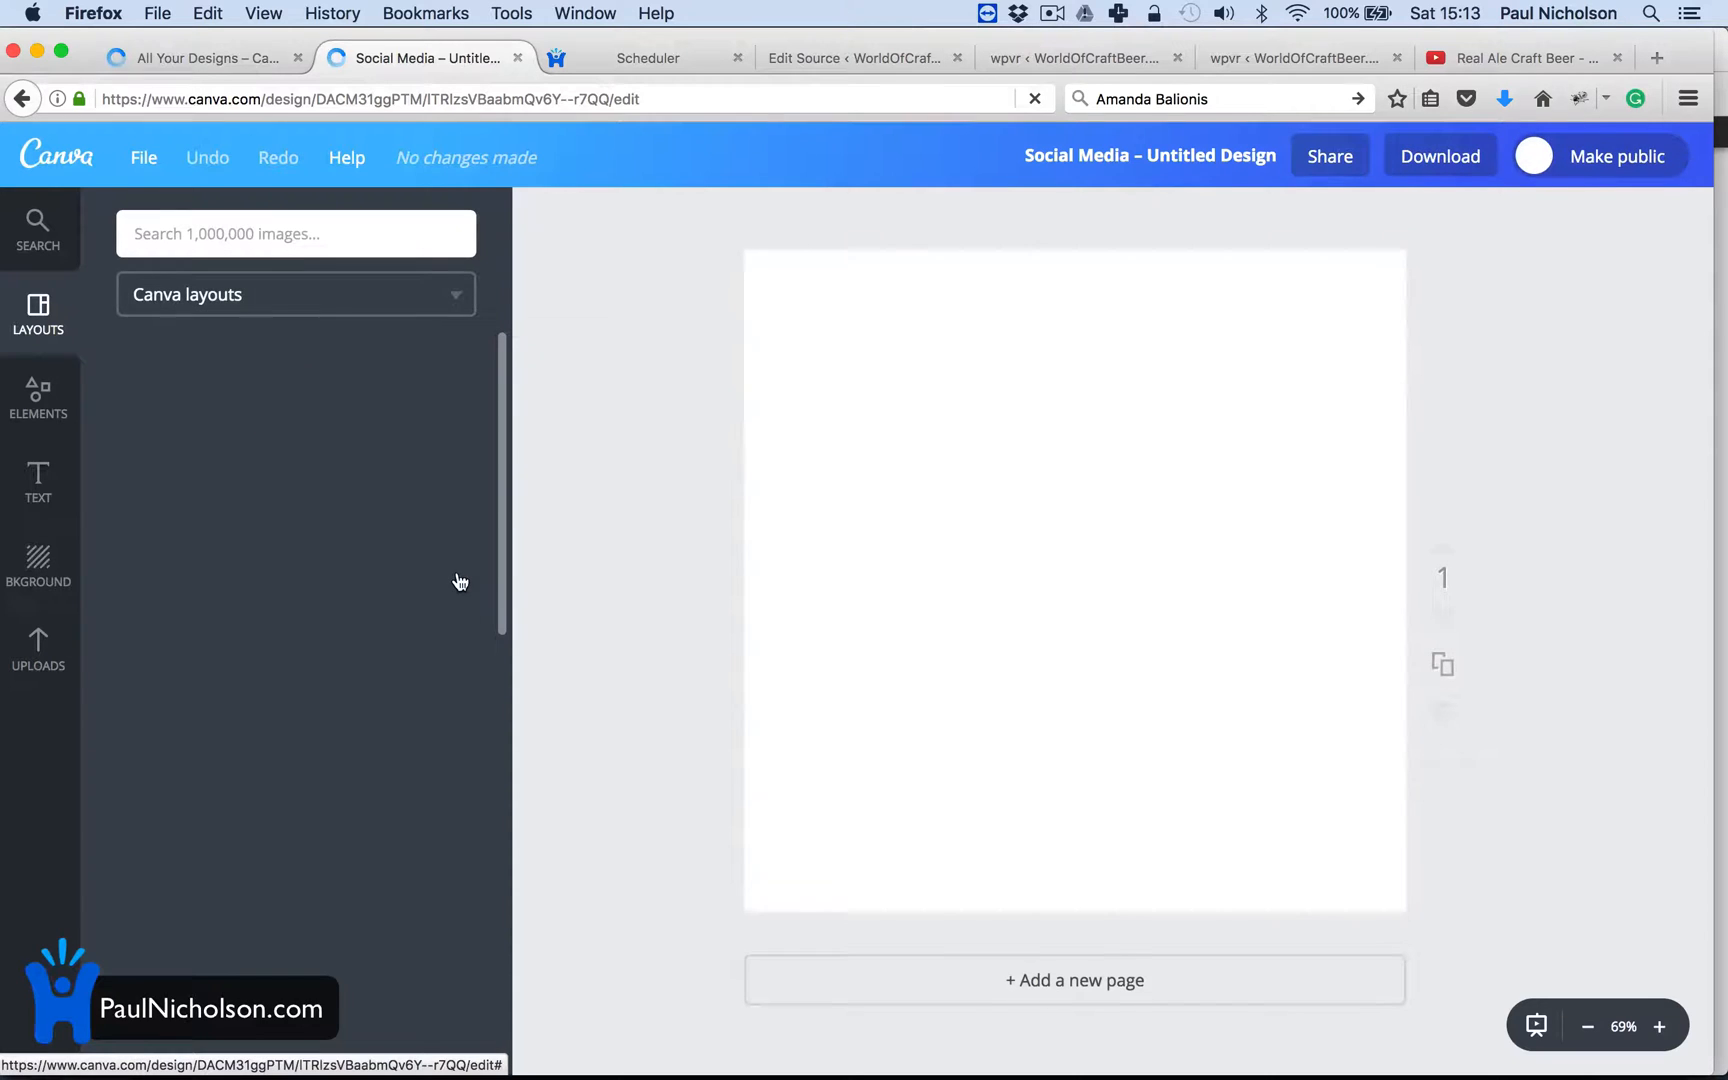
Upload Beer.png from Downloads into the Uploads image collection
left_click(37, 648)
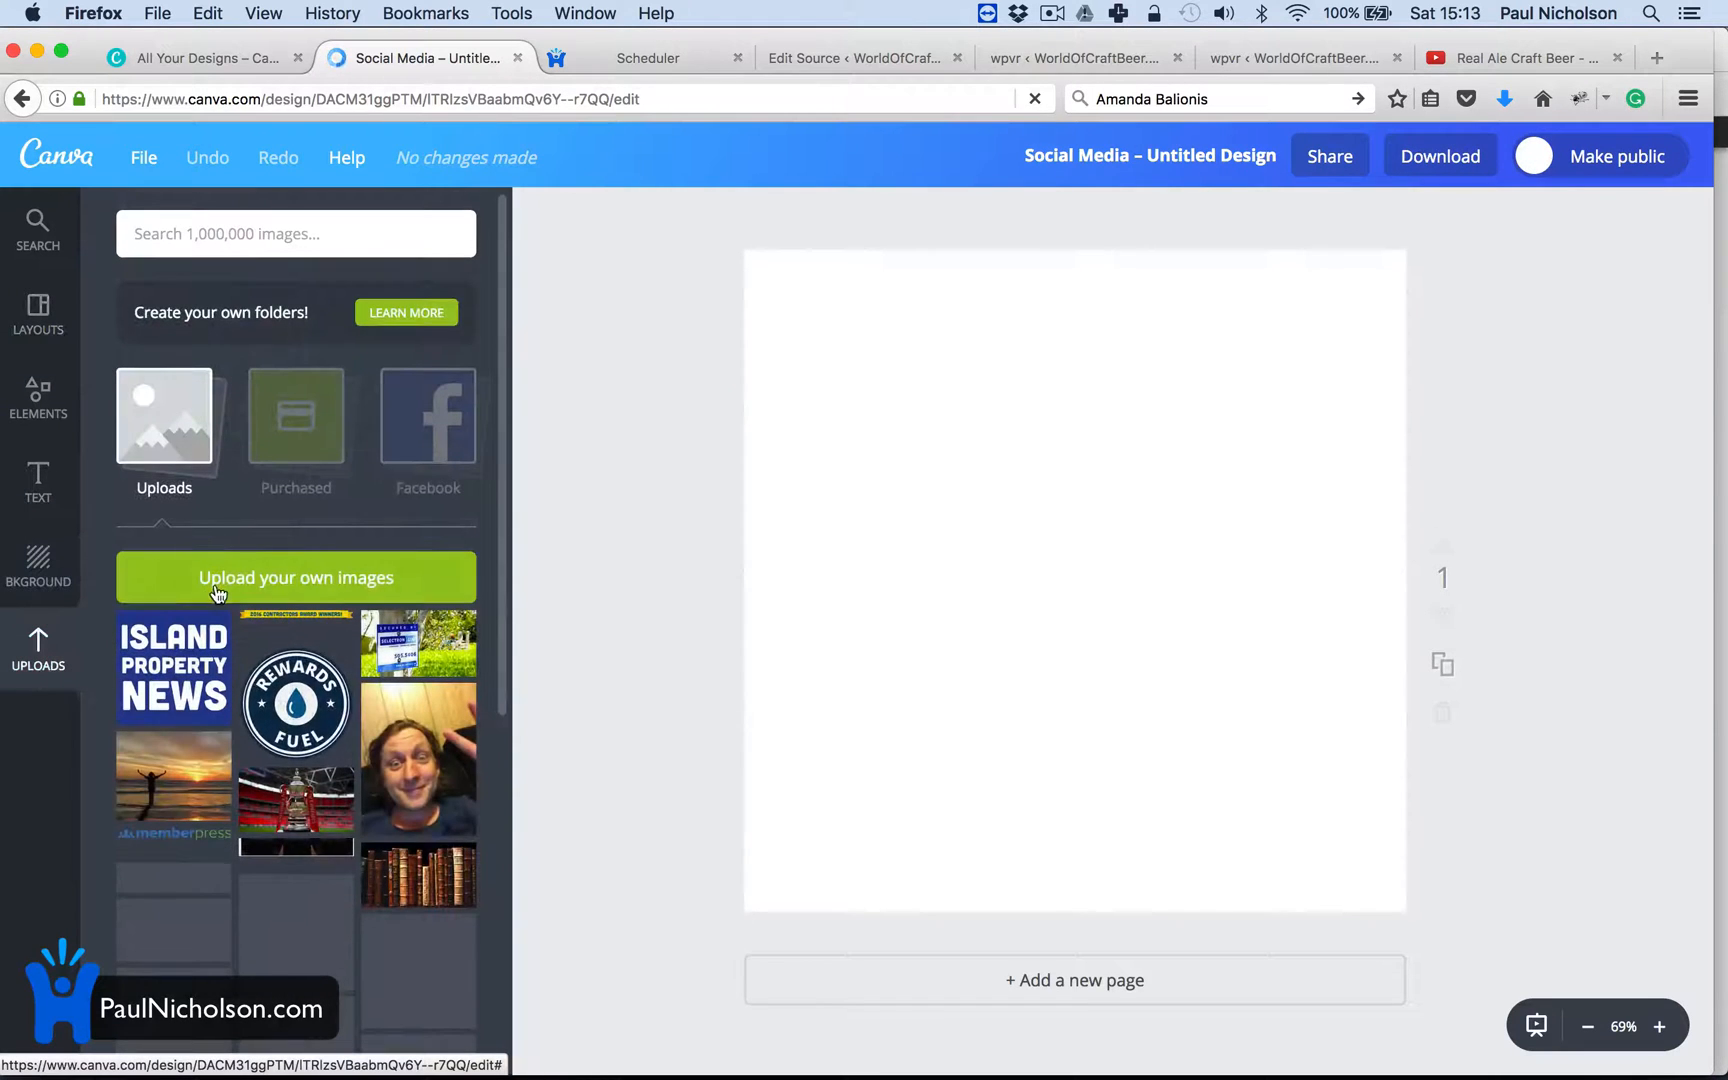
left_click(295, 577)
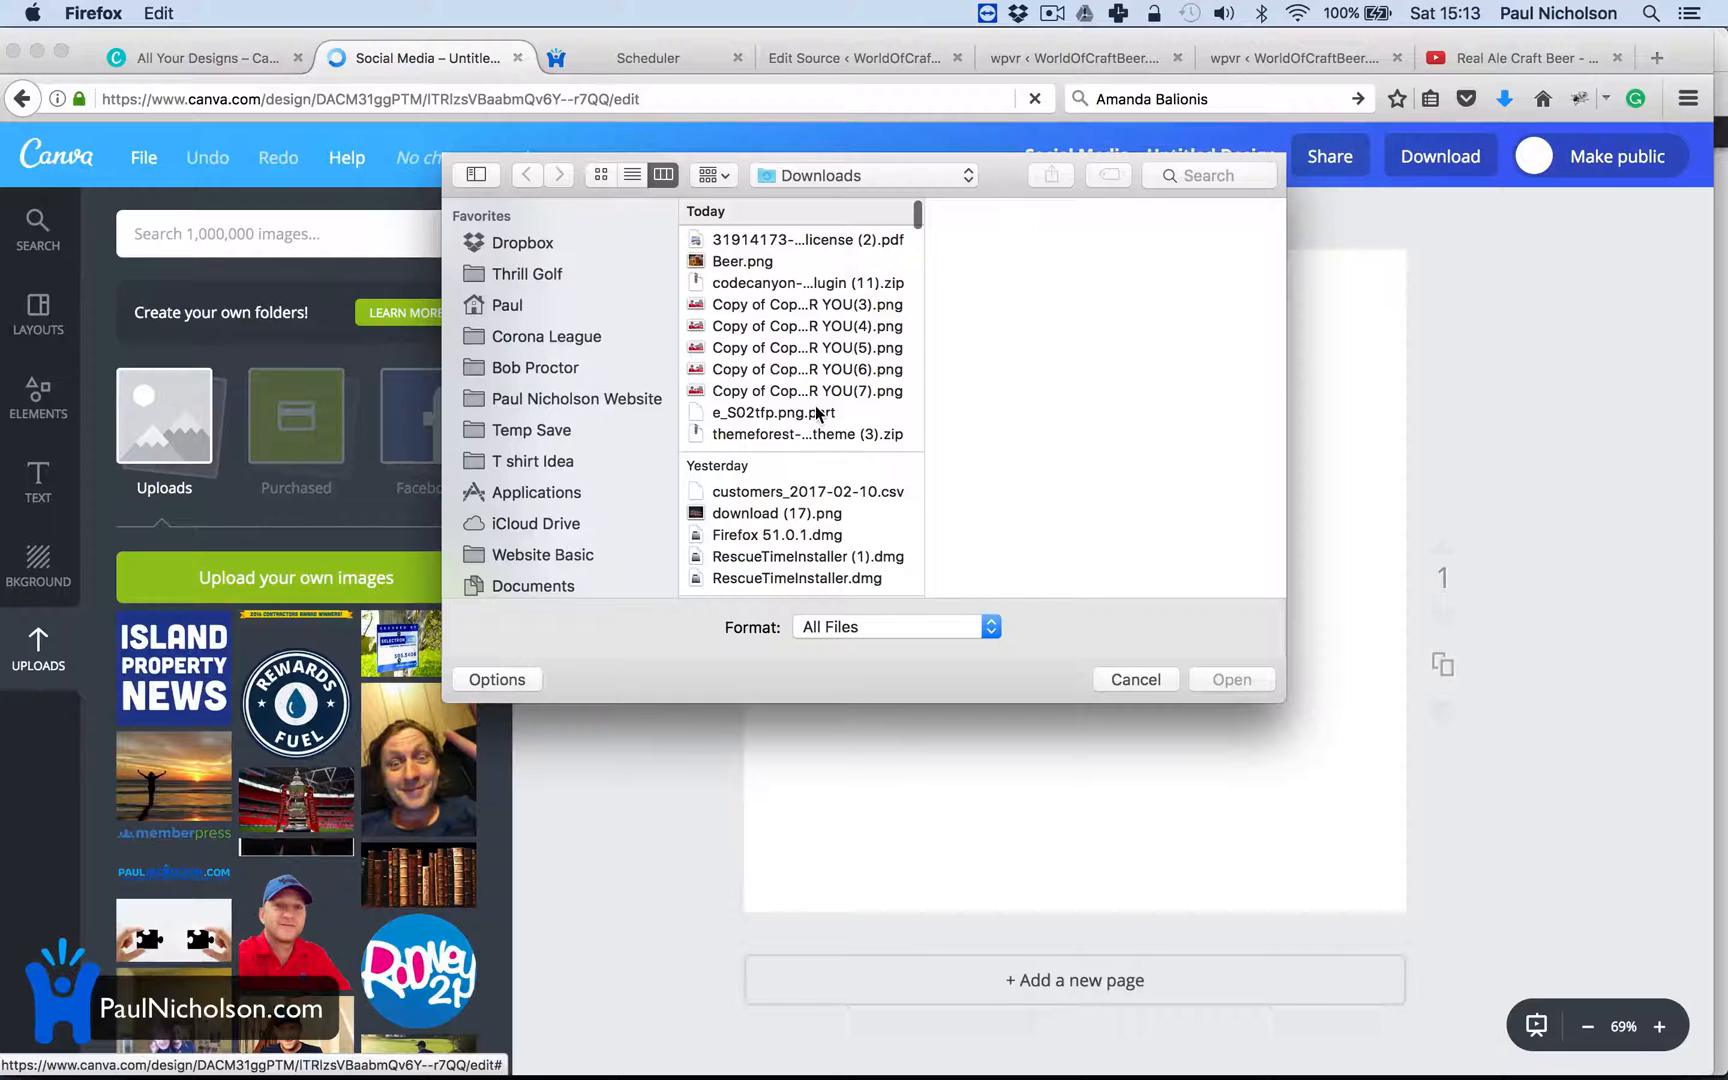
left_click(744, 261)
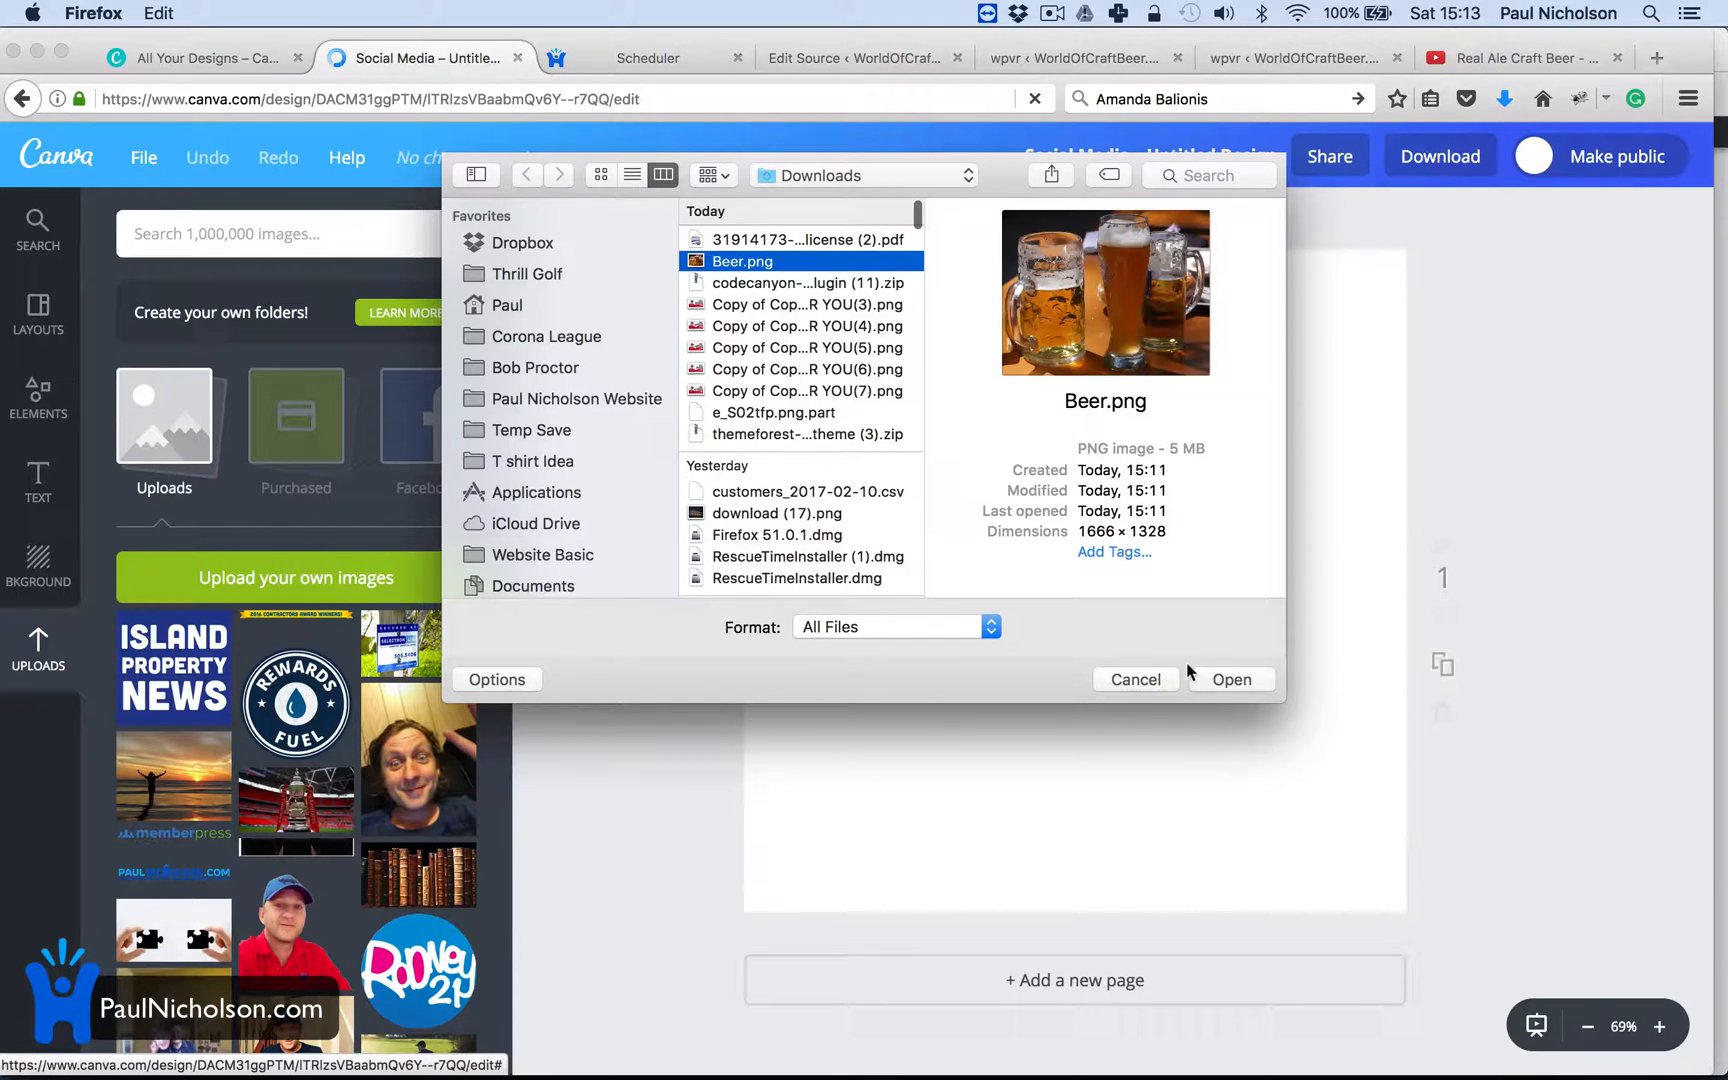
left_click(1134, 679)
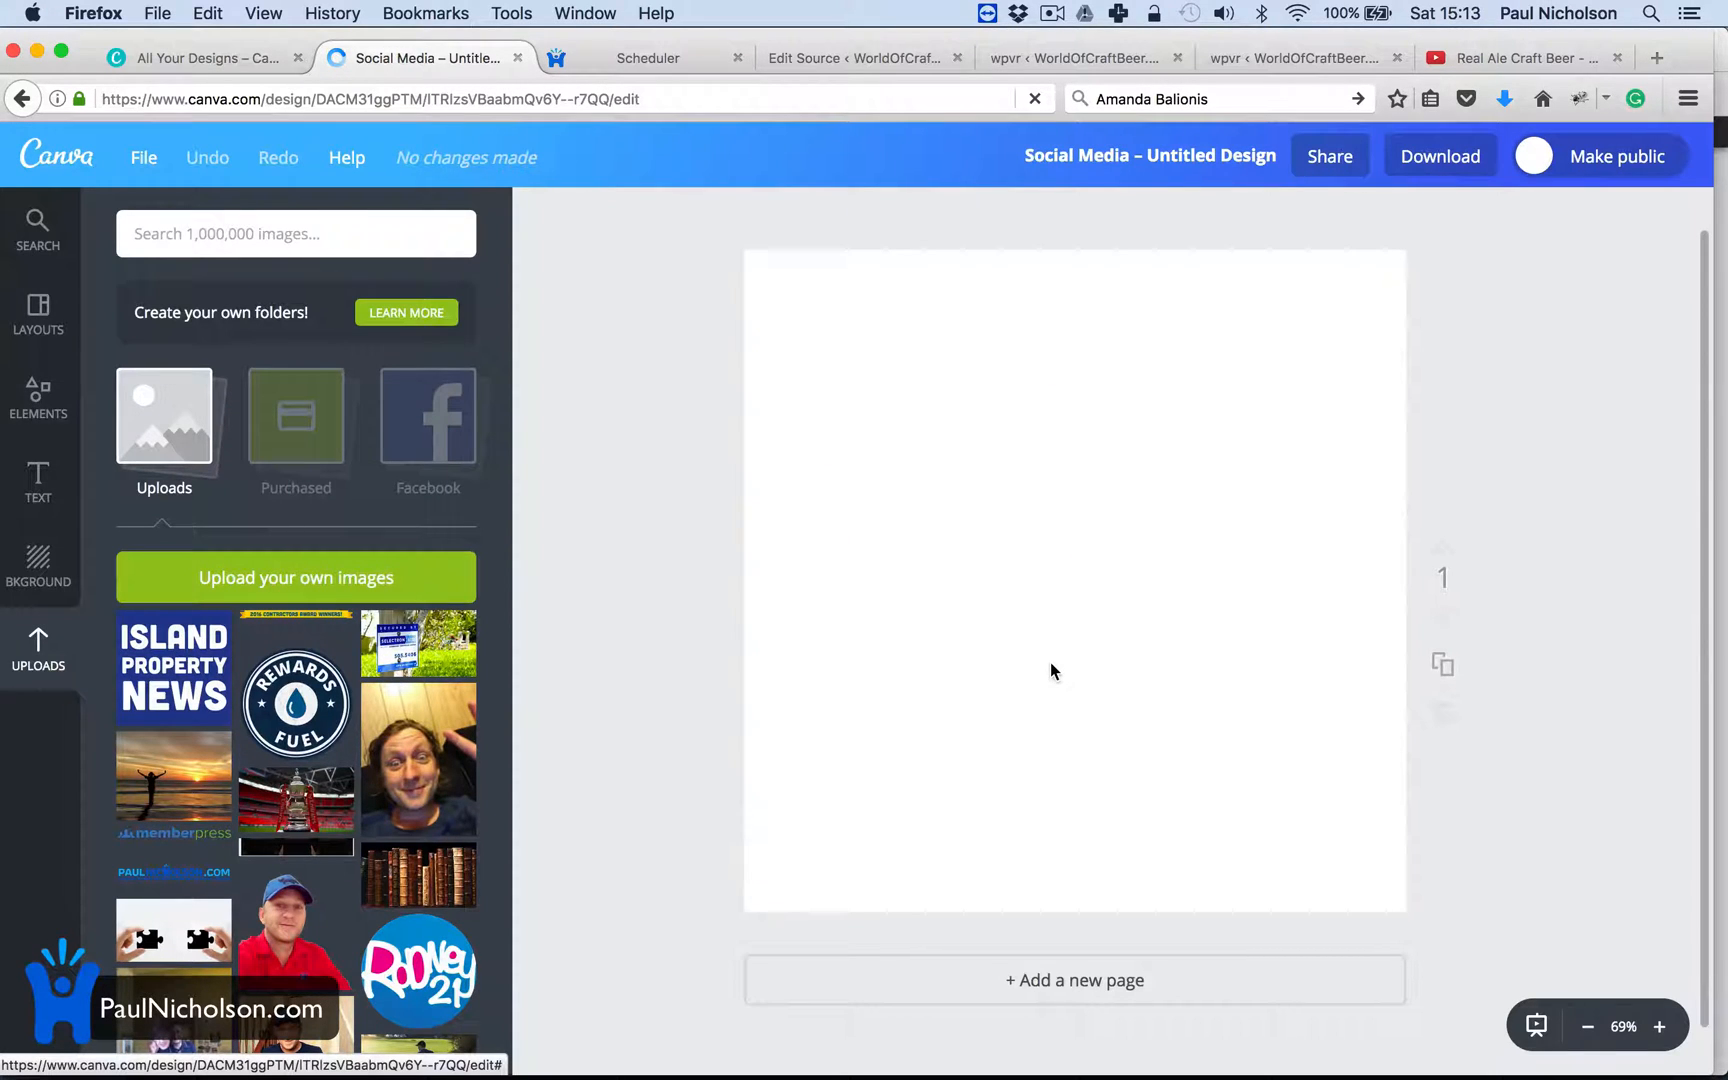
scroll("down", 3)
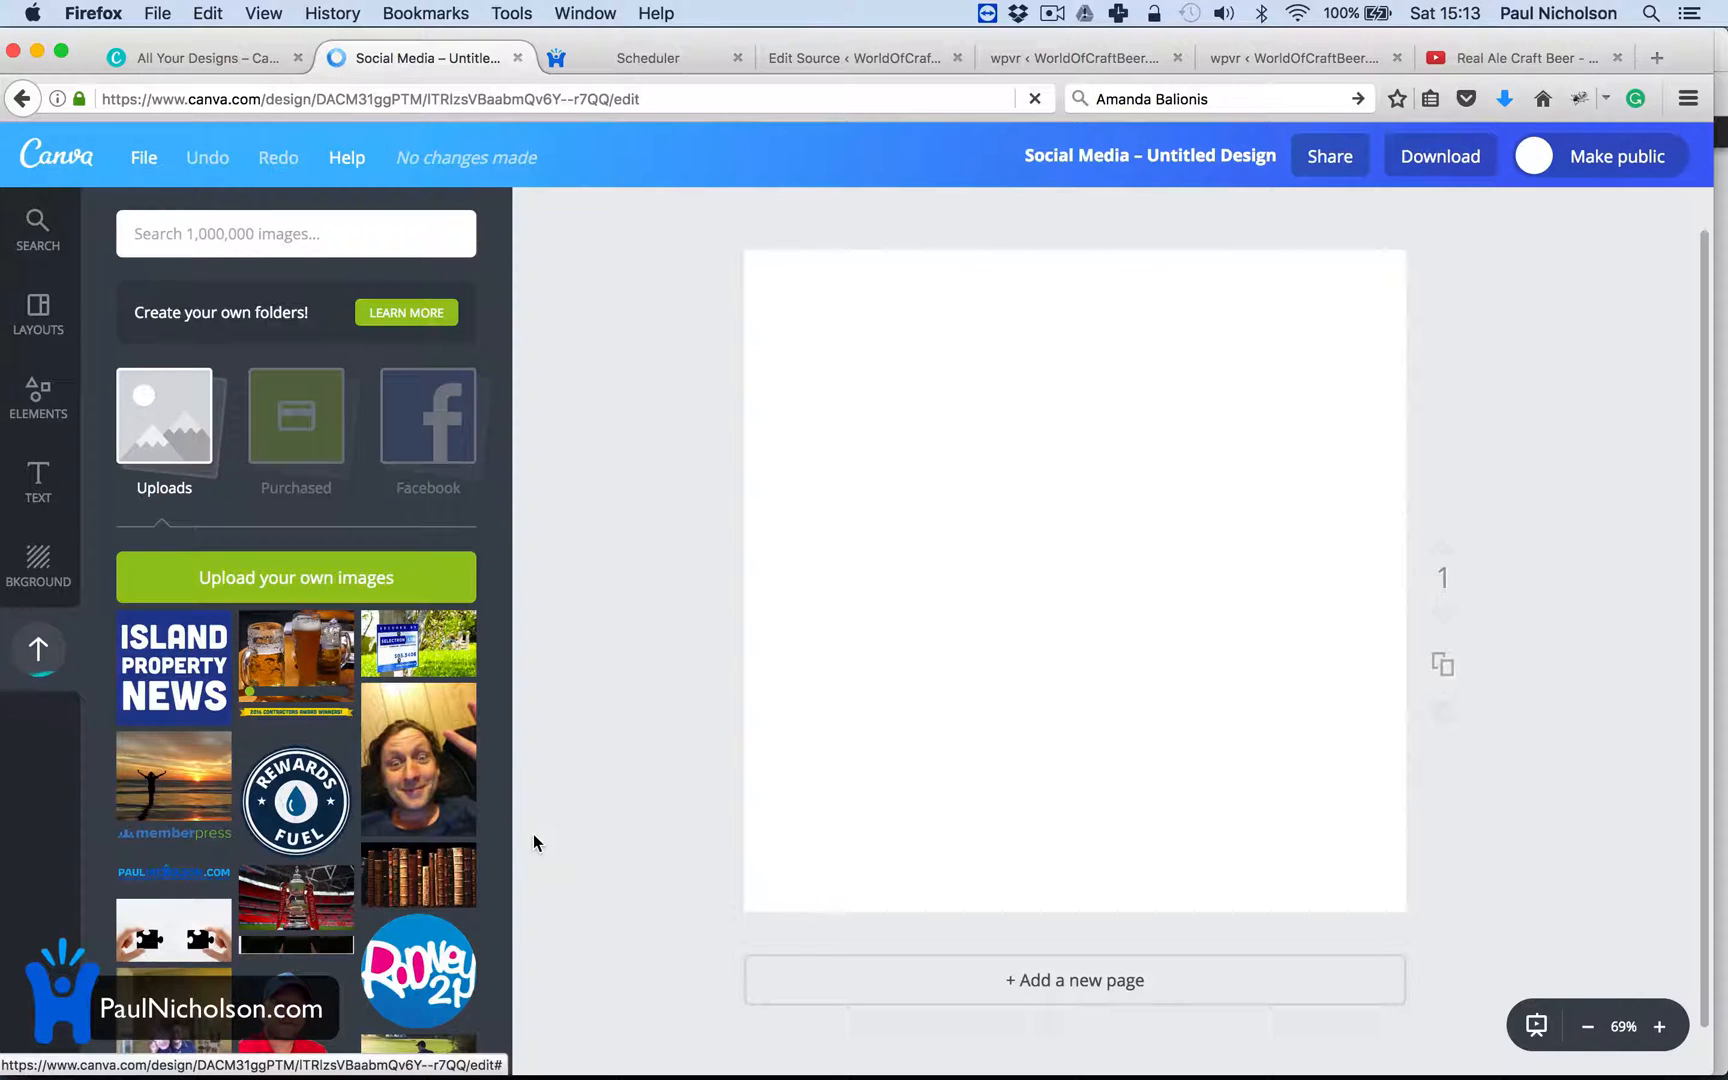
mouse_move(1284, 1041)
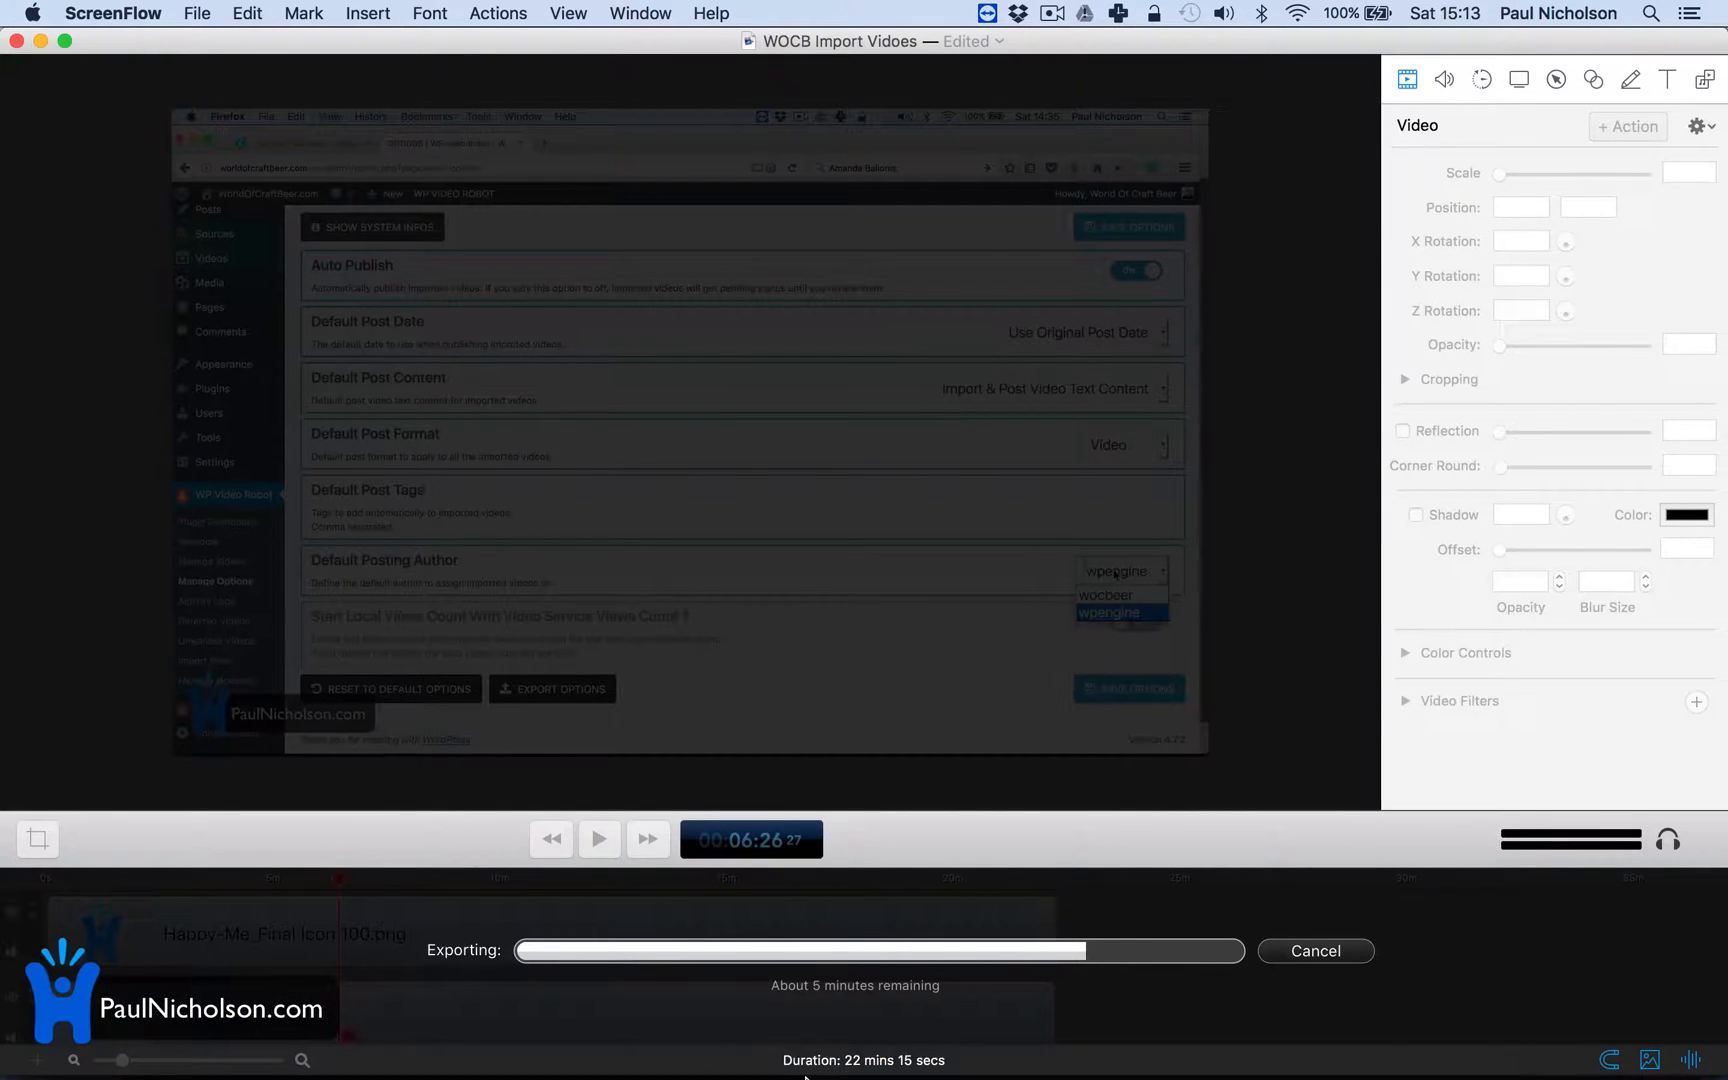
mouse_move(592, 1040)
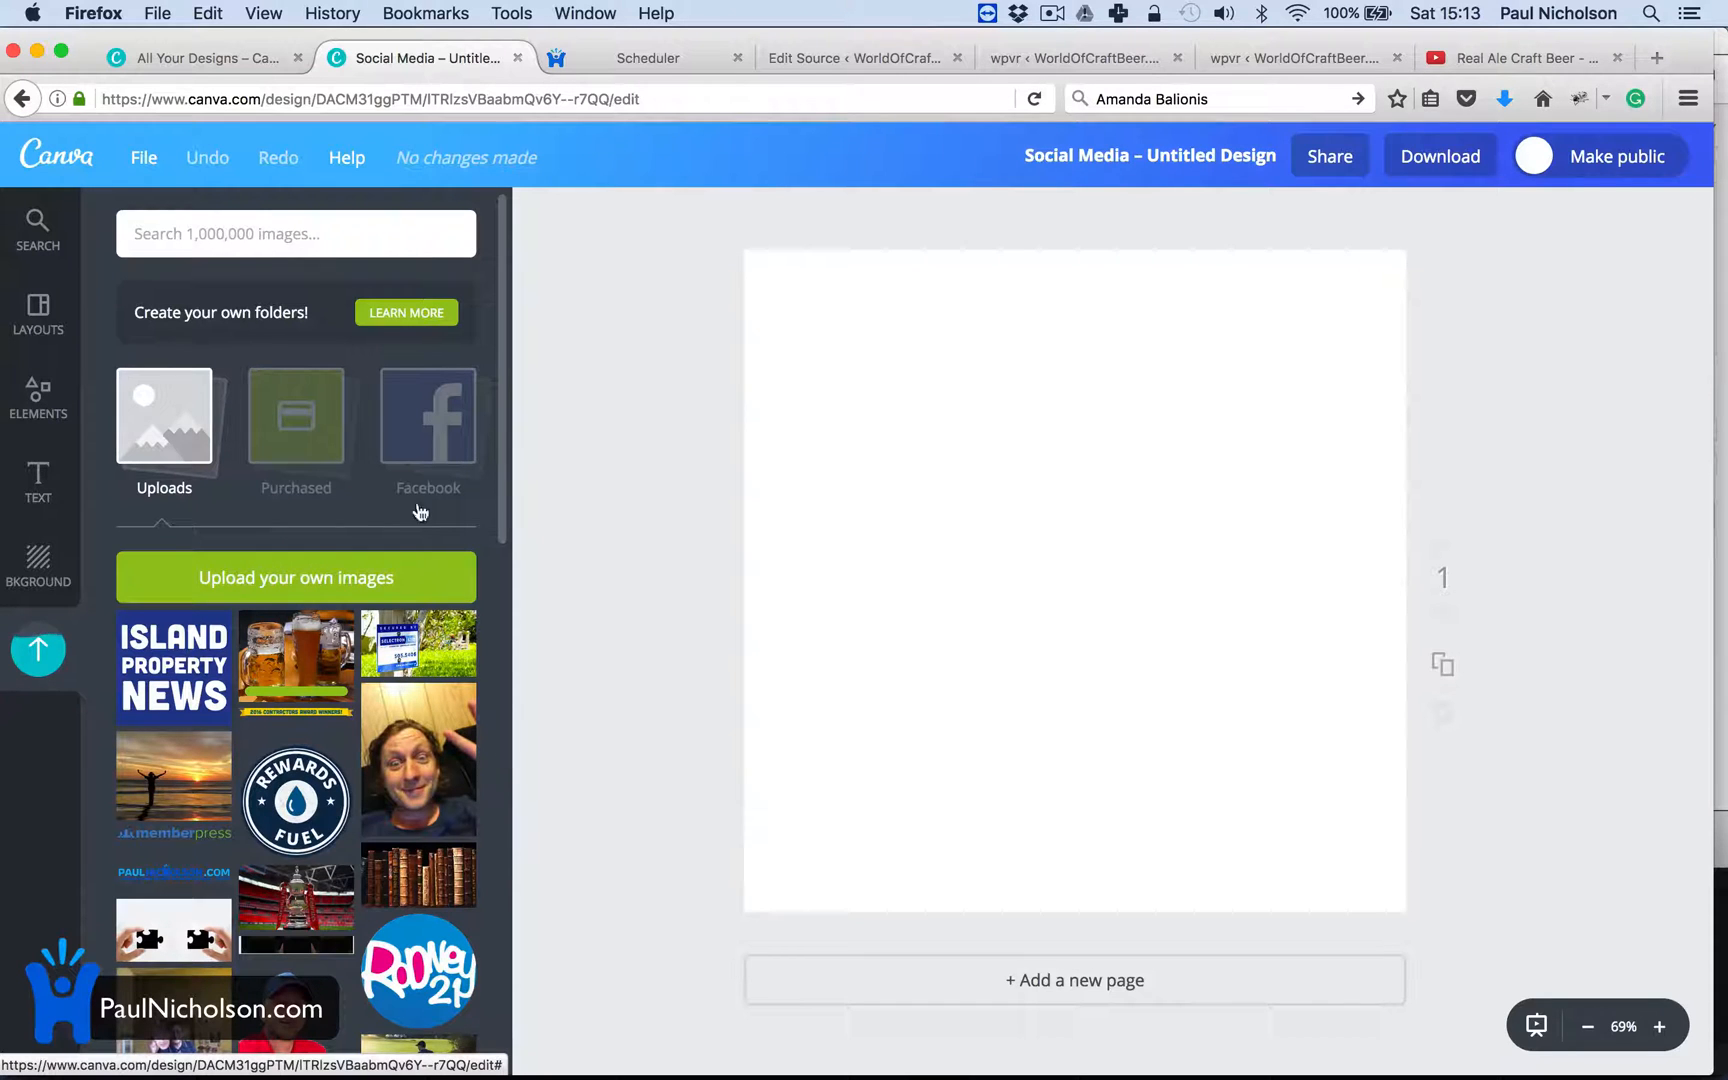
mouse_move(474, 793)
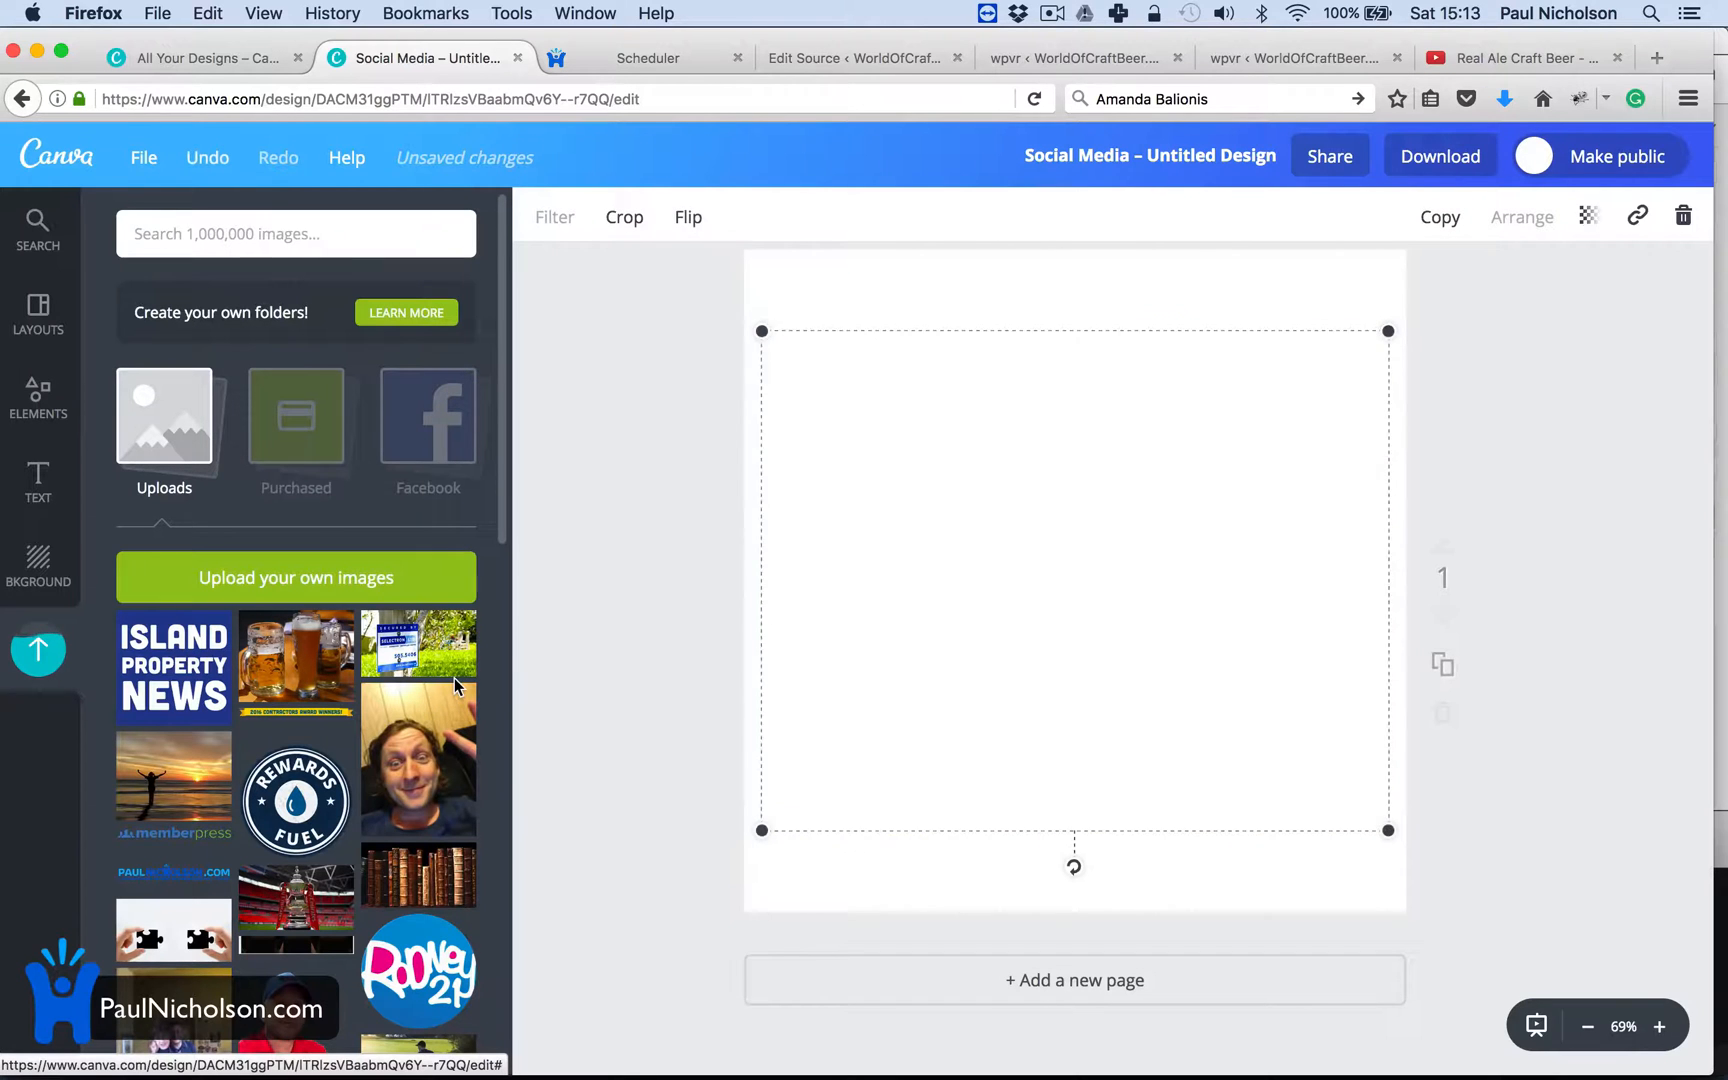
Add the uploaded beer photo and enlarge it to fill the square page
left_click(294, 658)
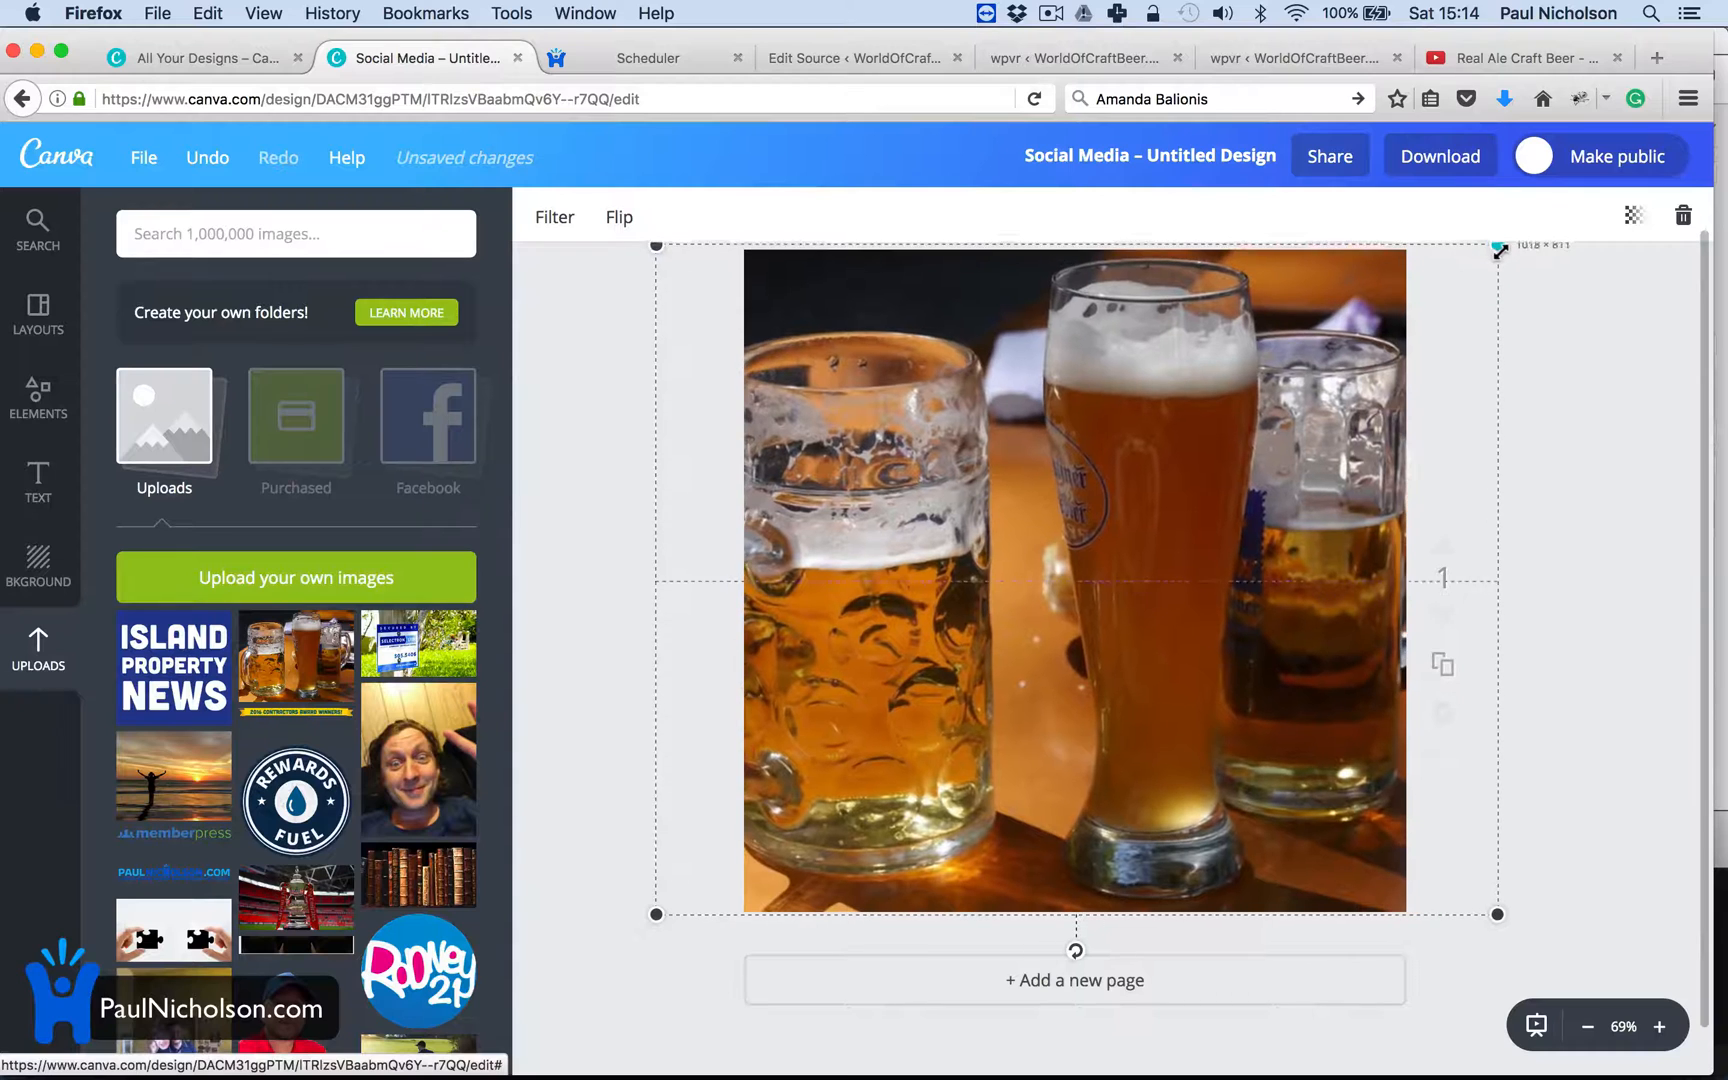
left_click(1549, 477)
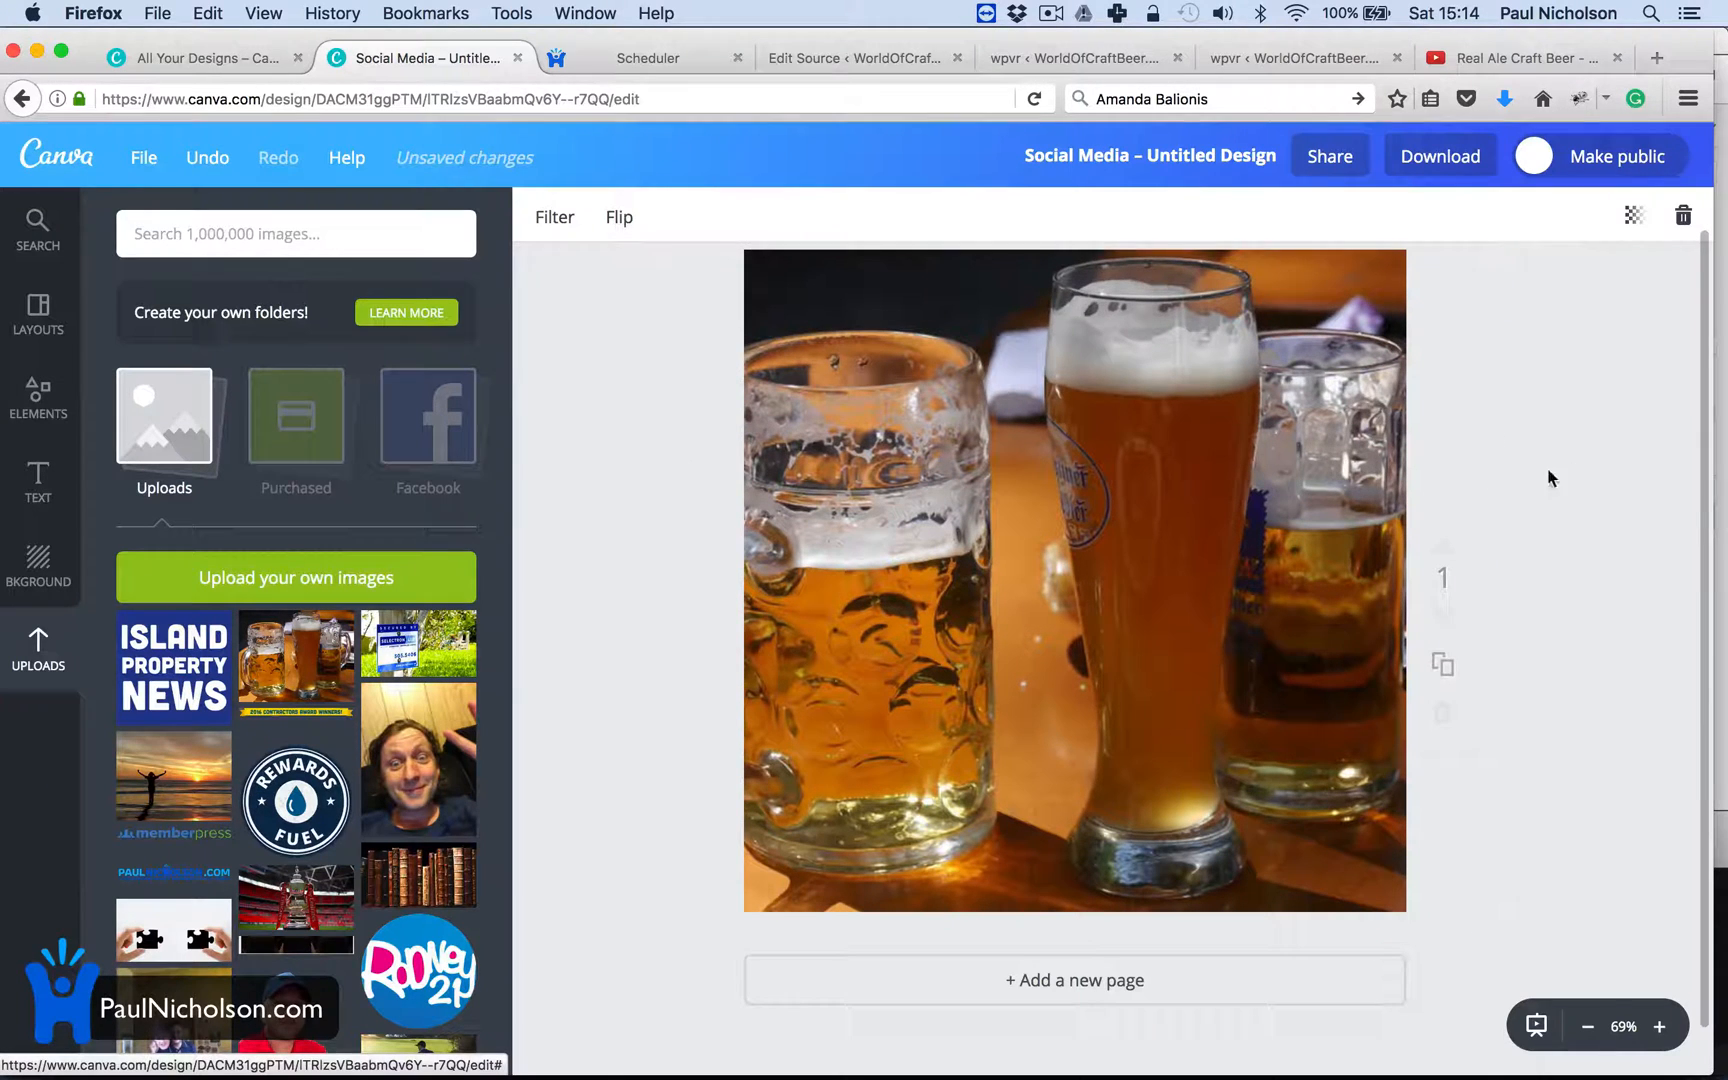
Add a heading reading 'WORLD OF CRAFT BEER' over the photo and make it white
left_click(36, 479)
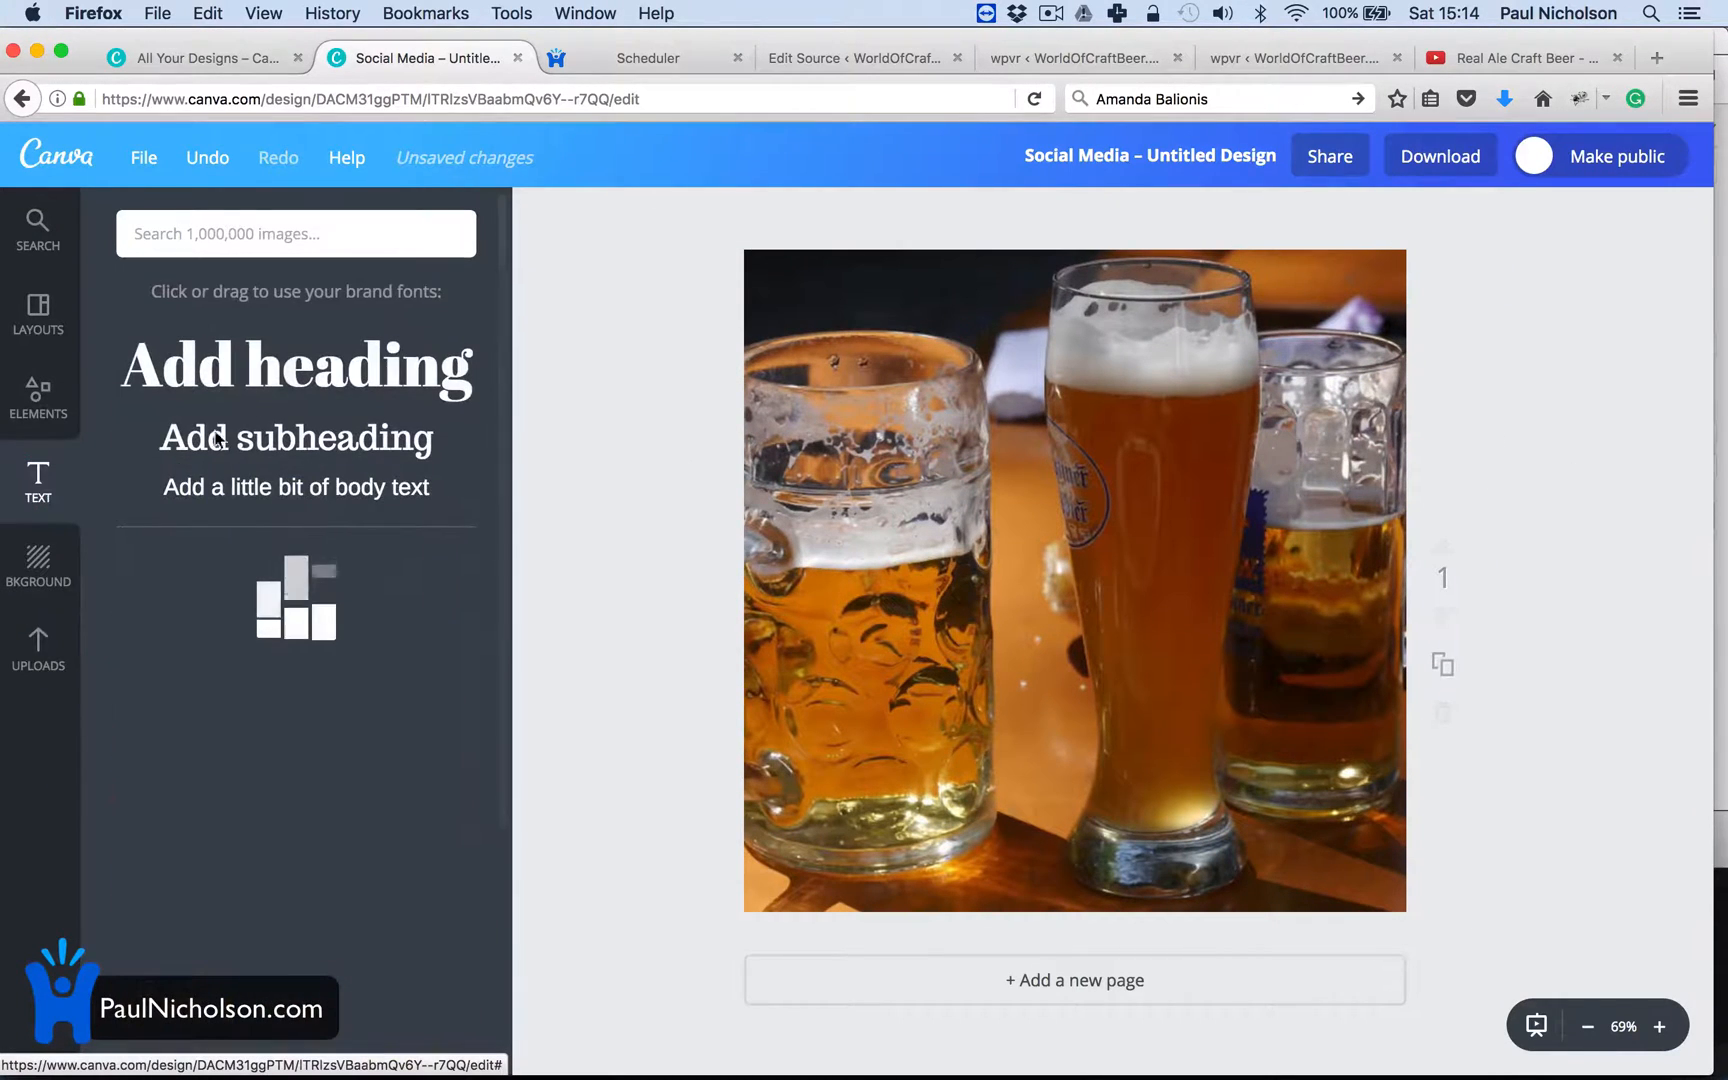
left_click(294, 364)
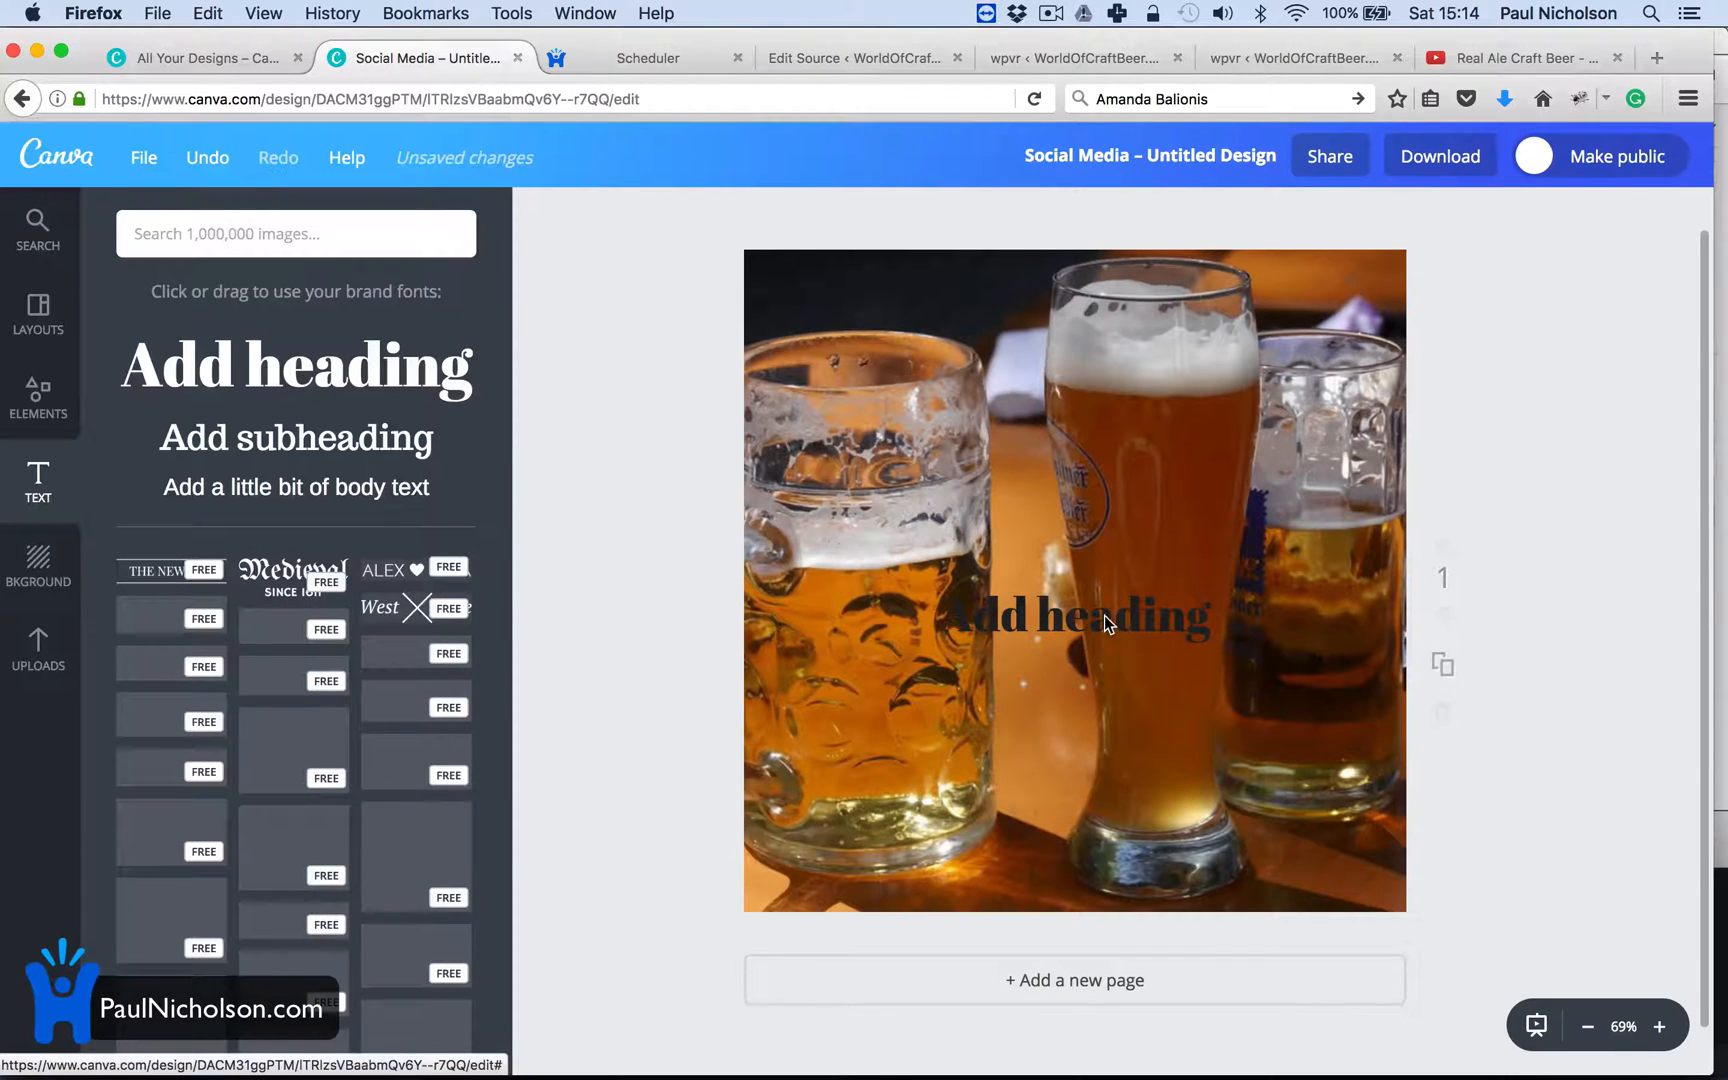
left_click(1074, 615)
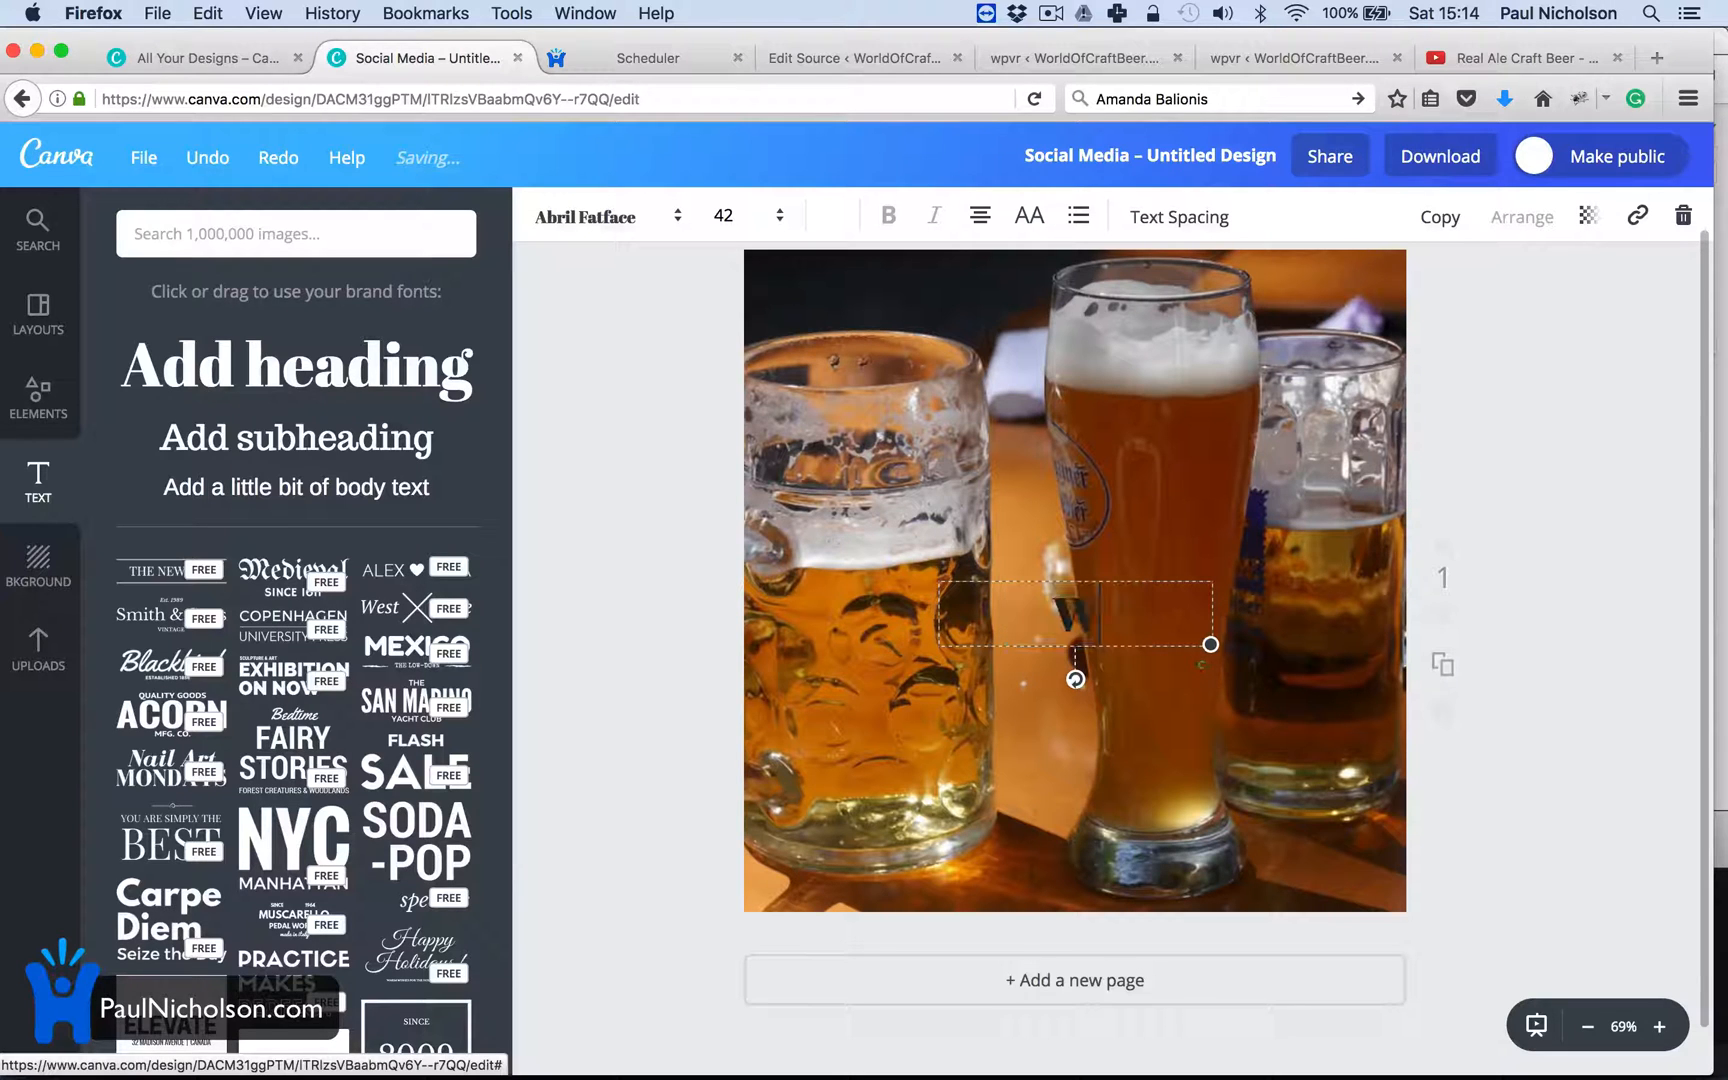
type("WORLD")
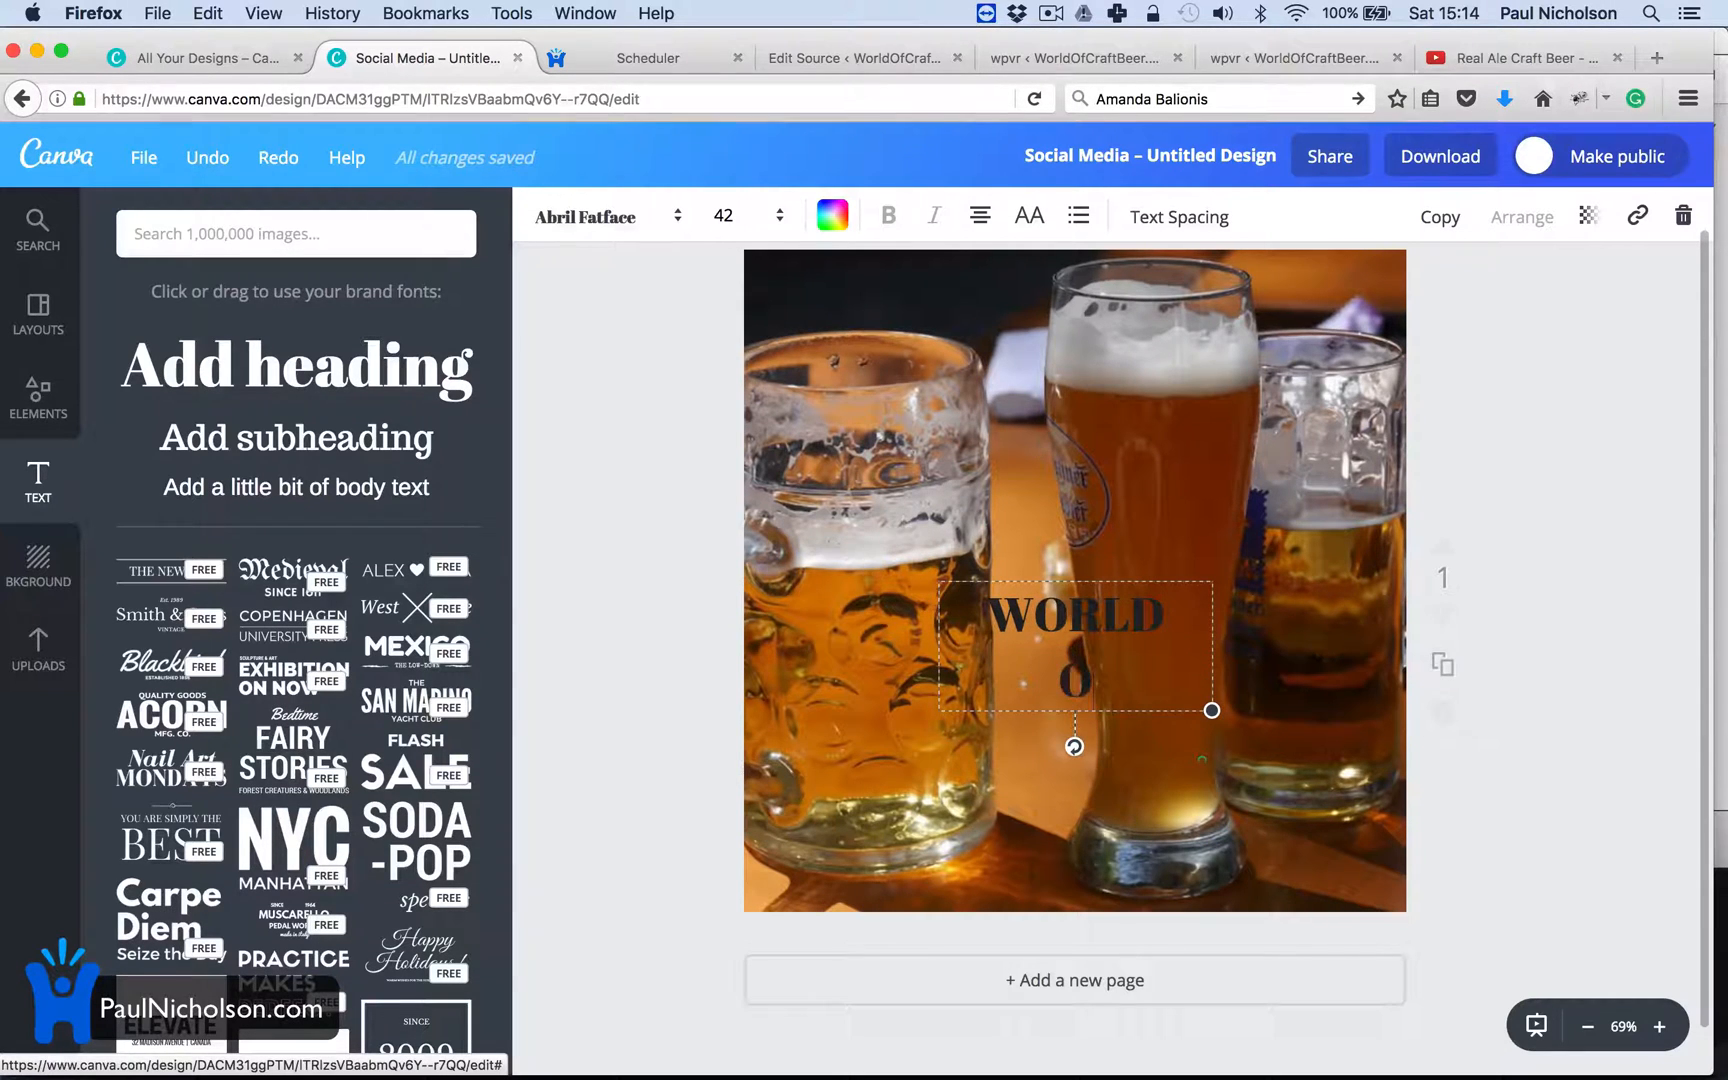
left_click_drag(1211, 710, 1211, 777)
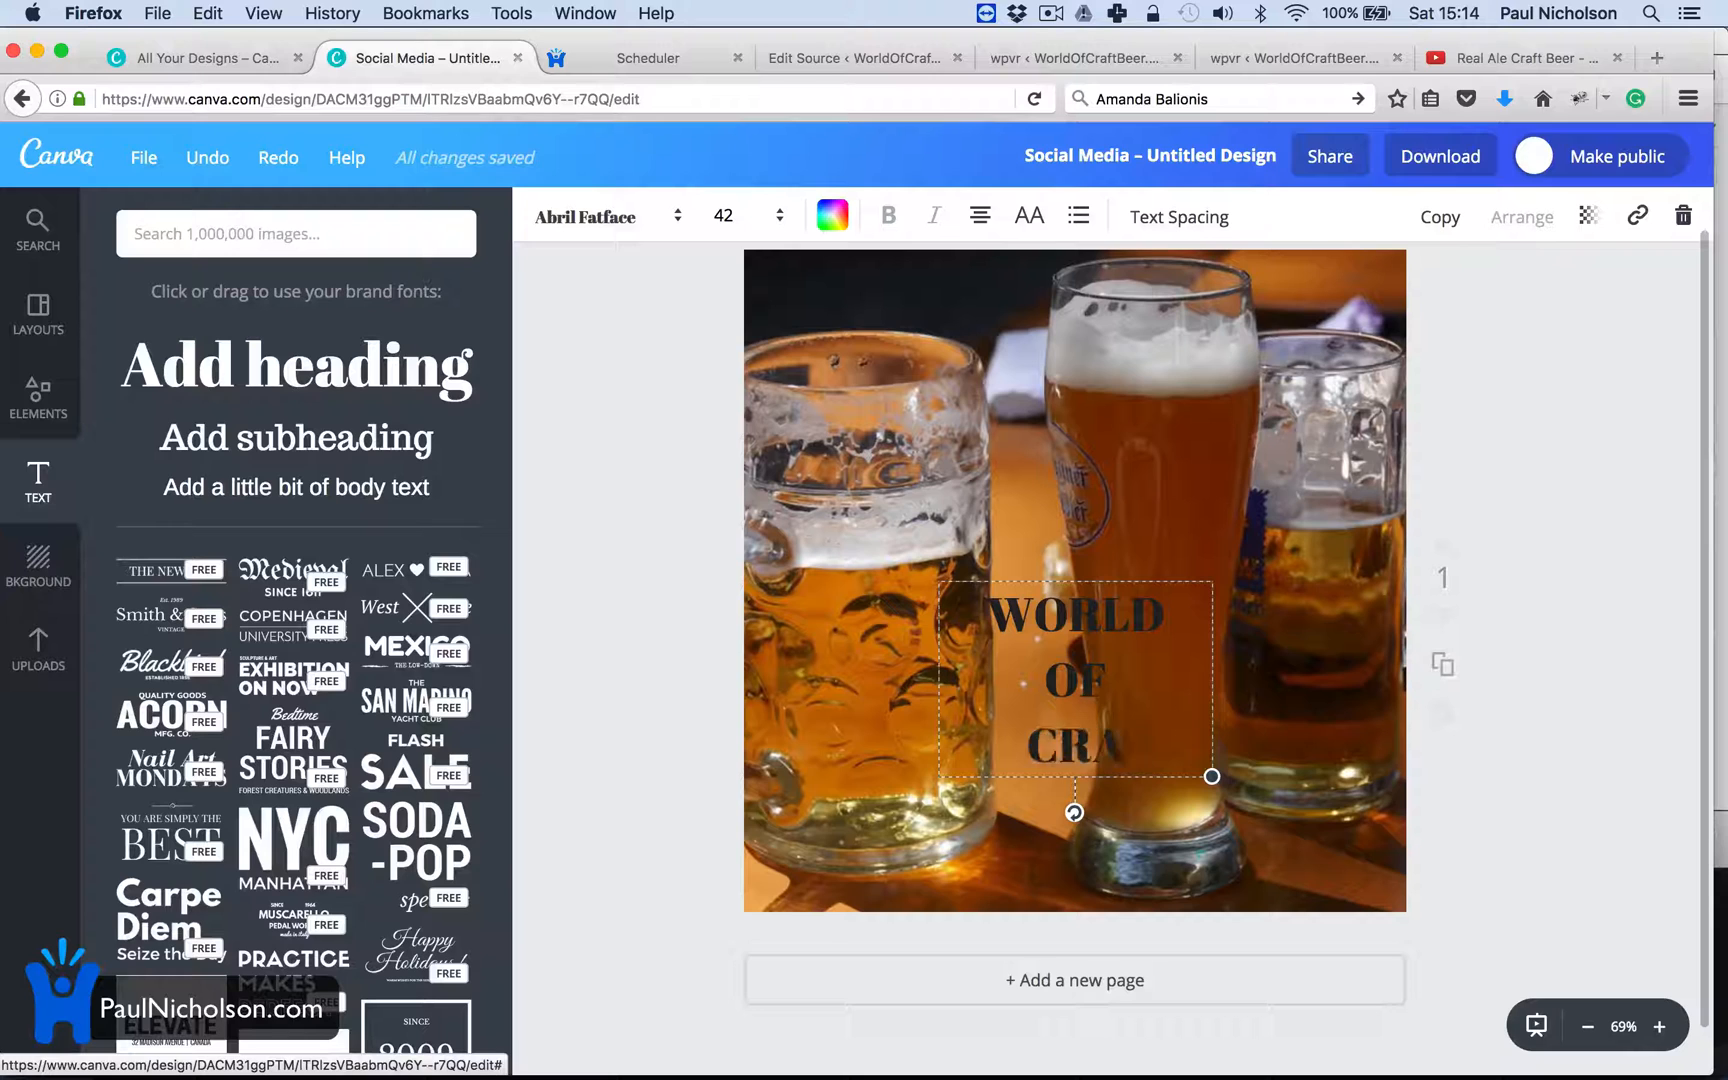
type("FT BEER")
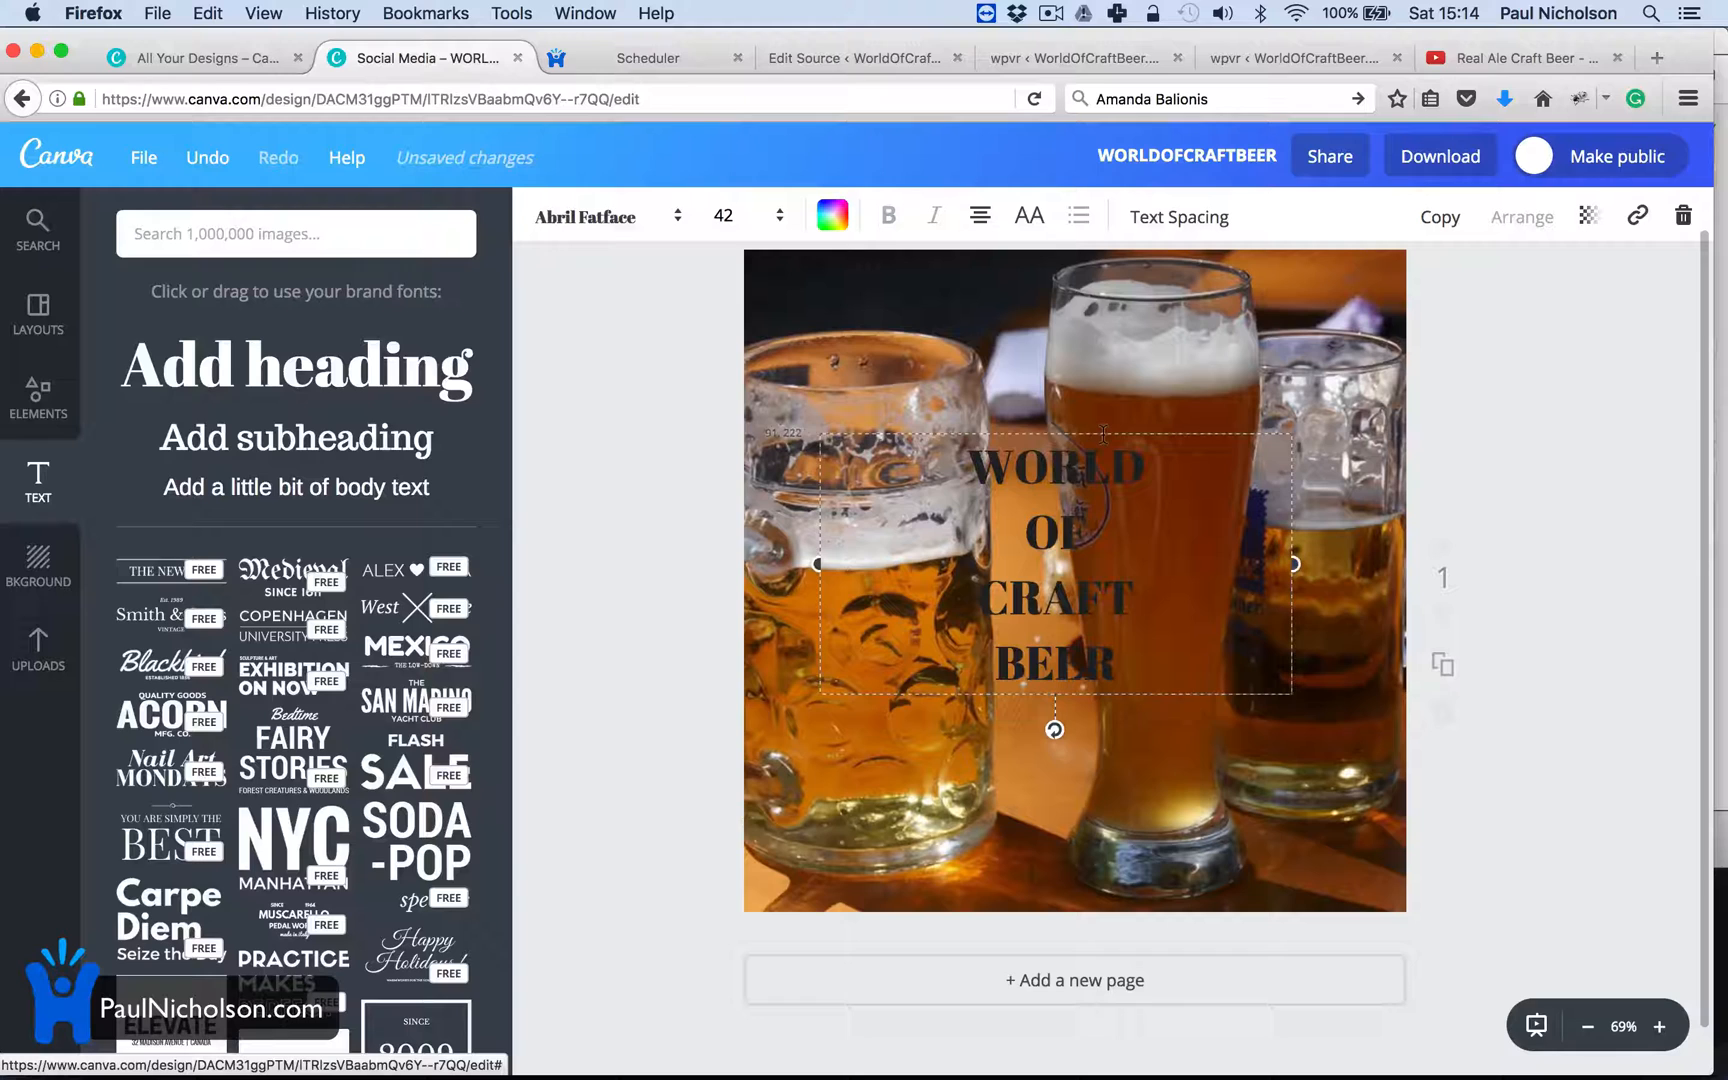
left_click(831, 215)
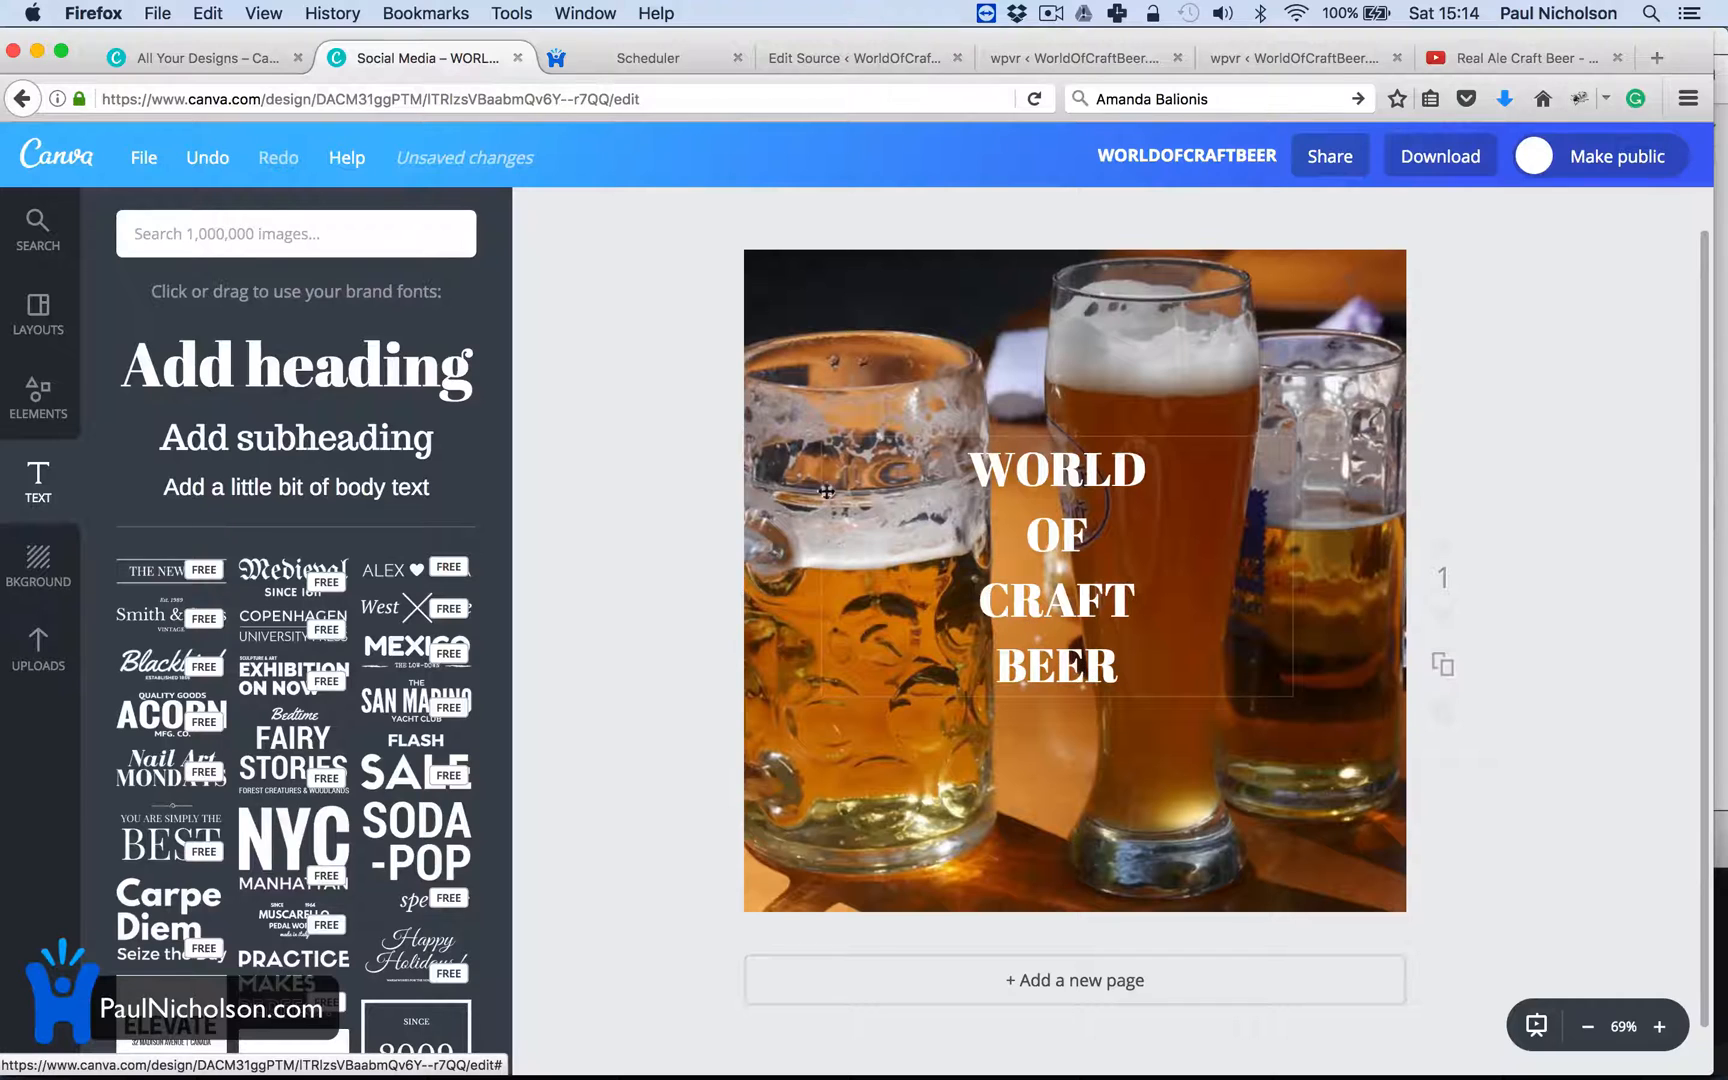
Style the heading Aileron Heavy, size 96, tighter line height, placed lower right
left_click(601, 216)
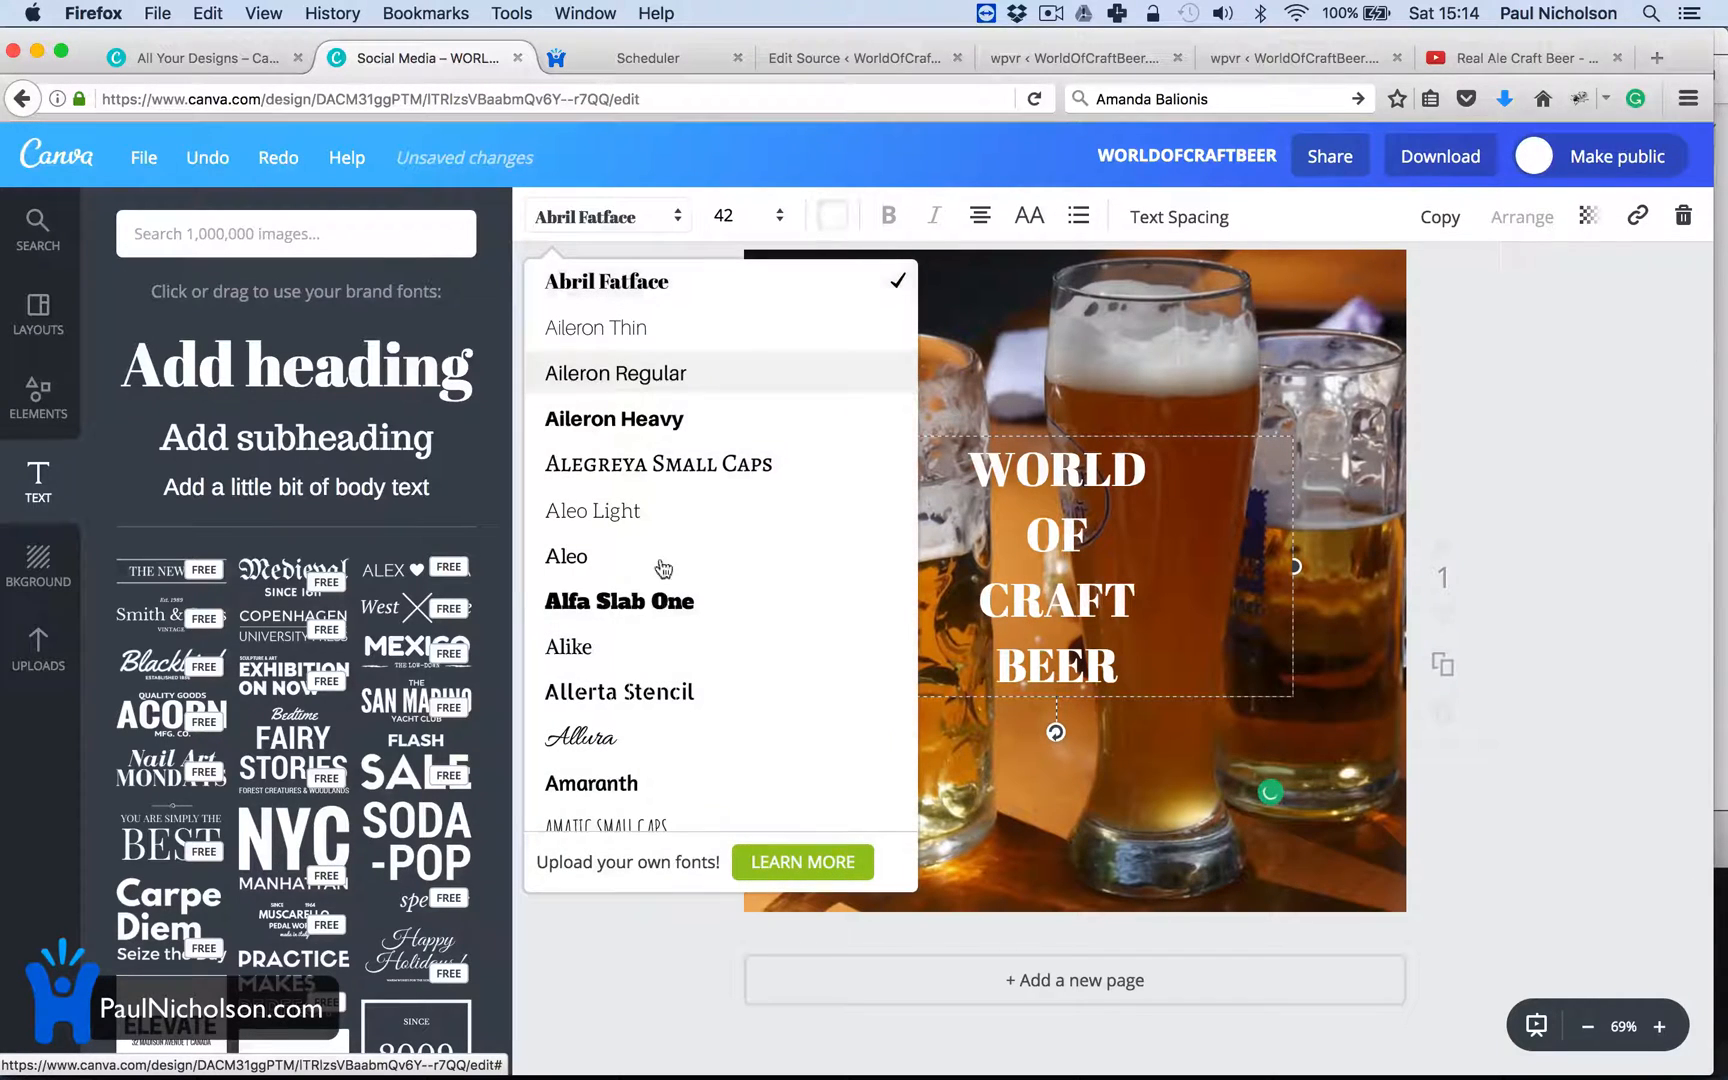
left_click(615, 419)
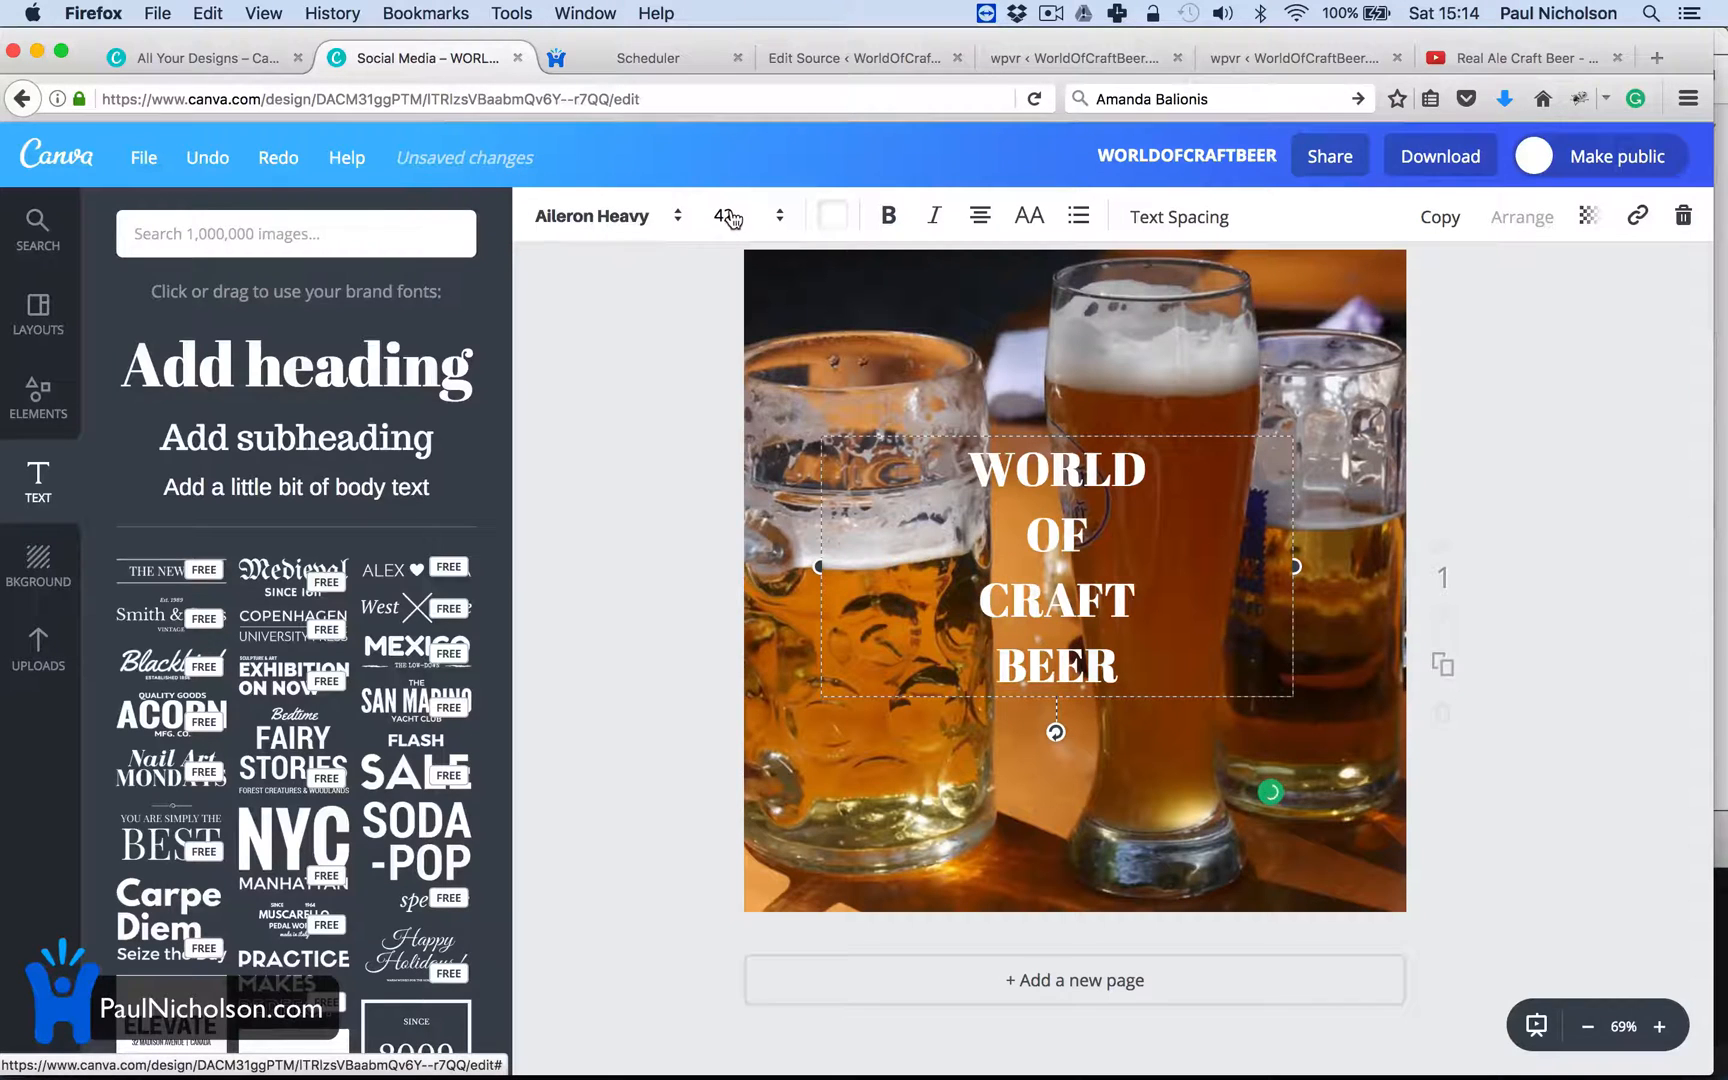
type("96")
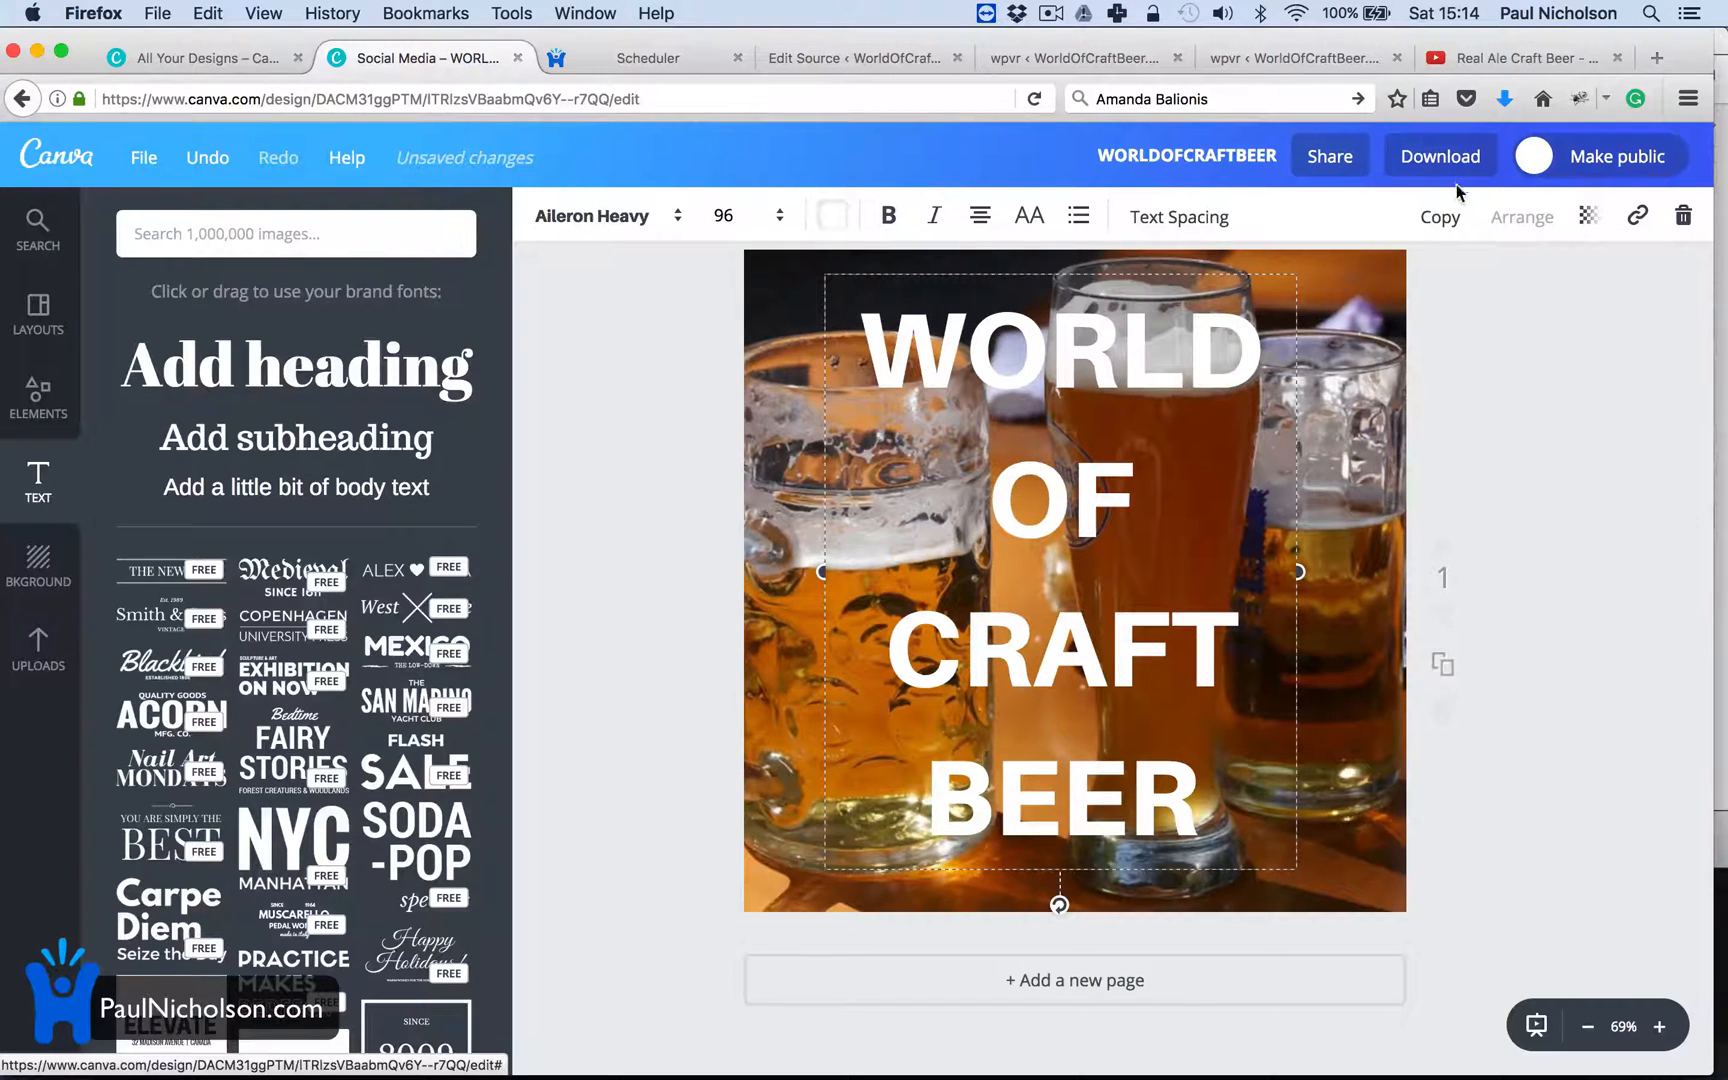
left_click(1178, 216)
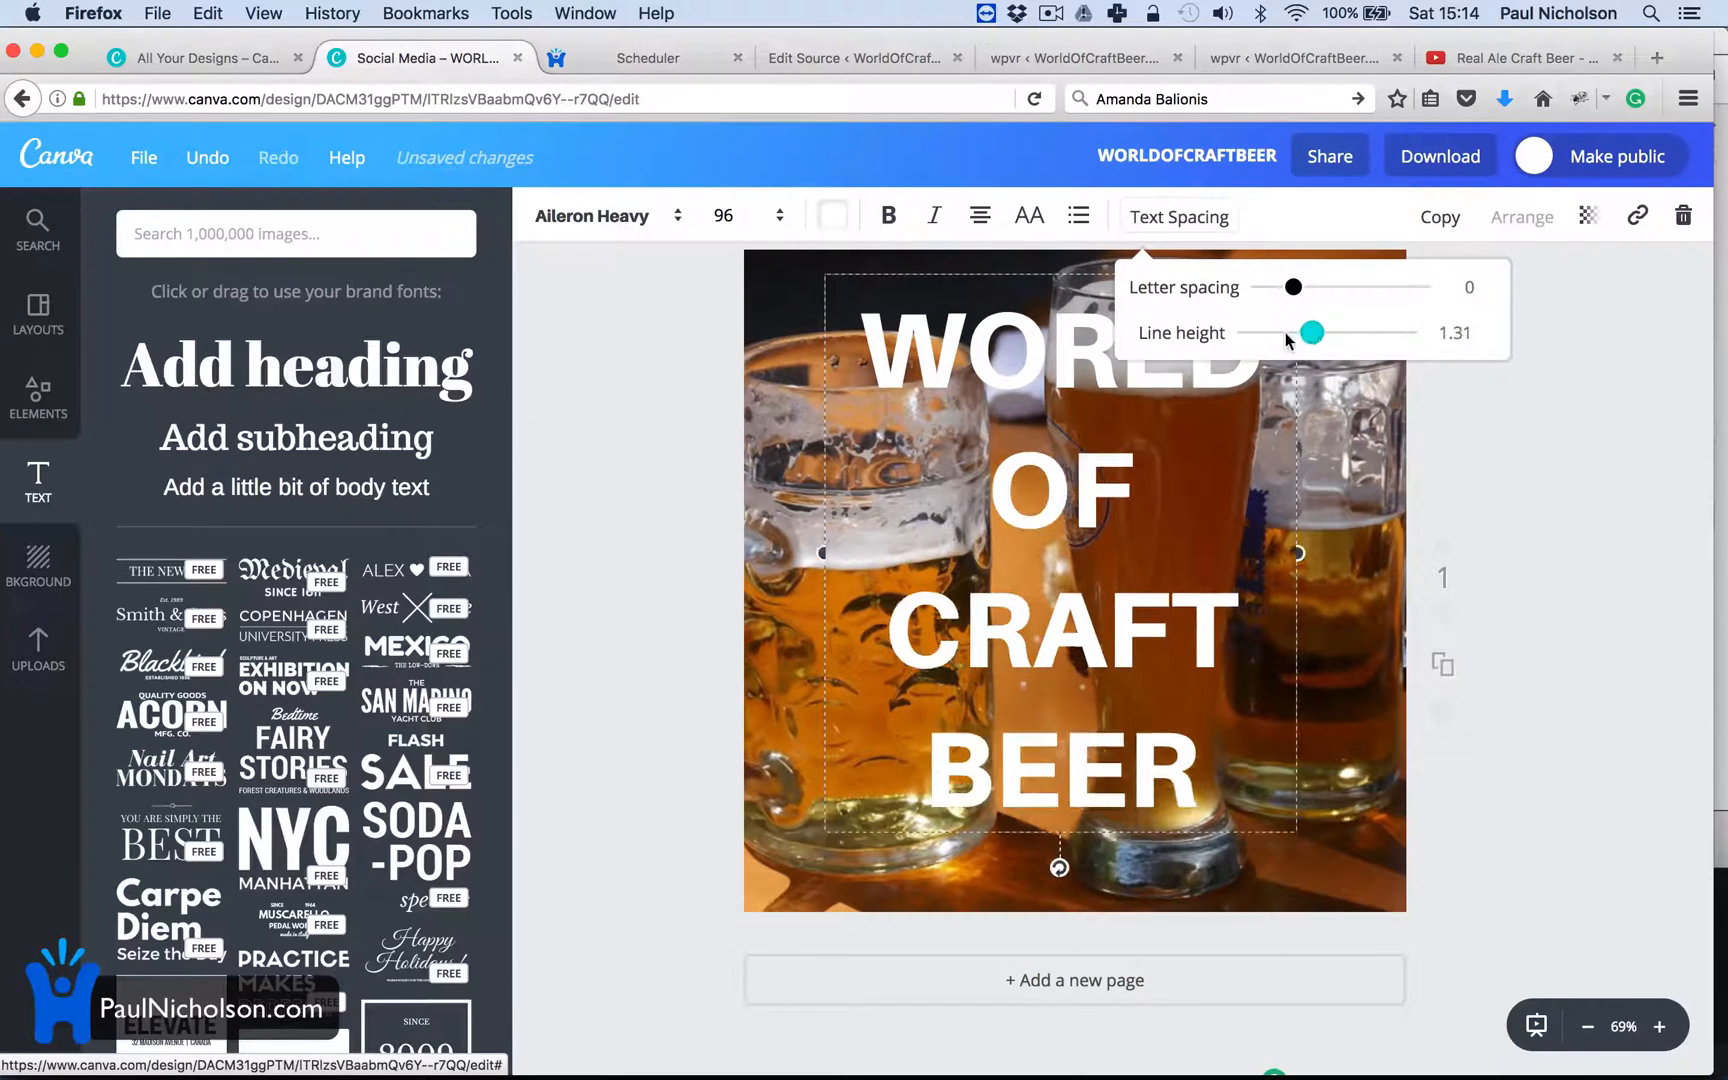
left_click_drag(1309, 333, 1275, 333)
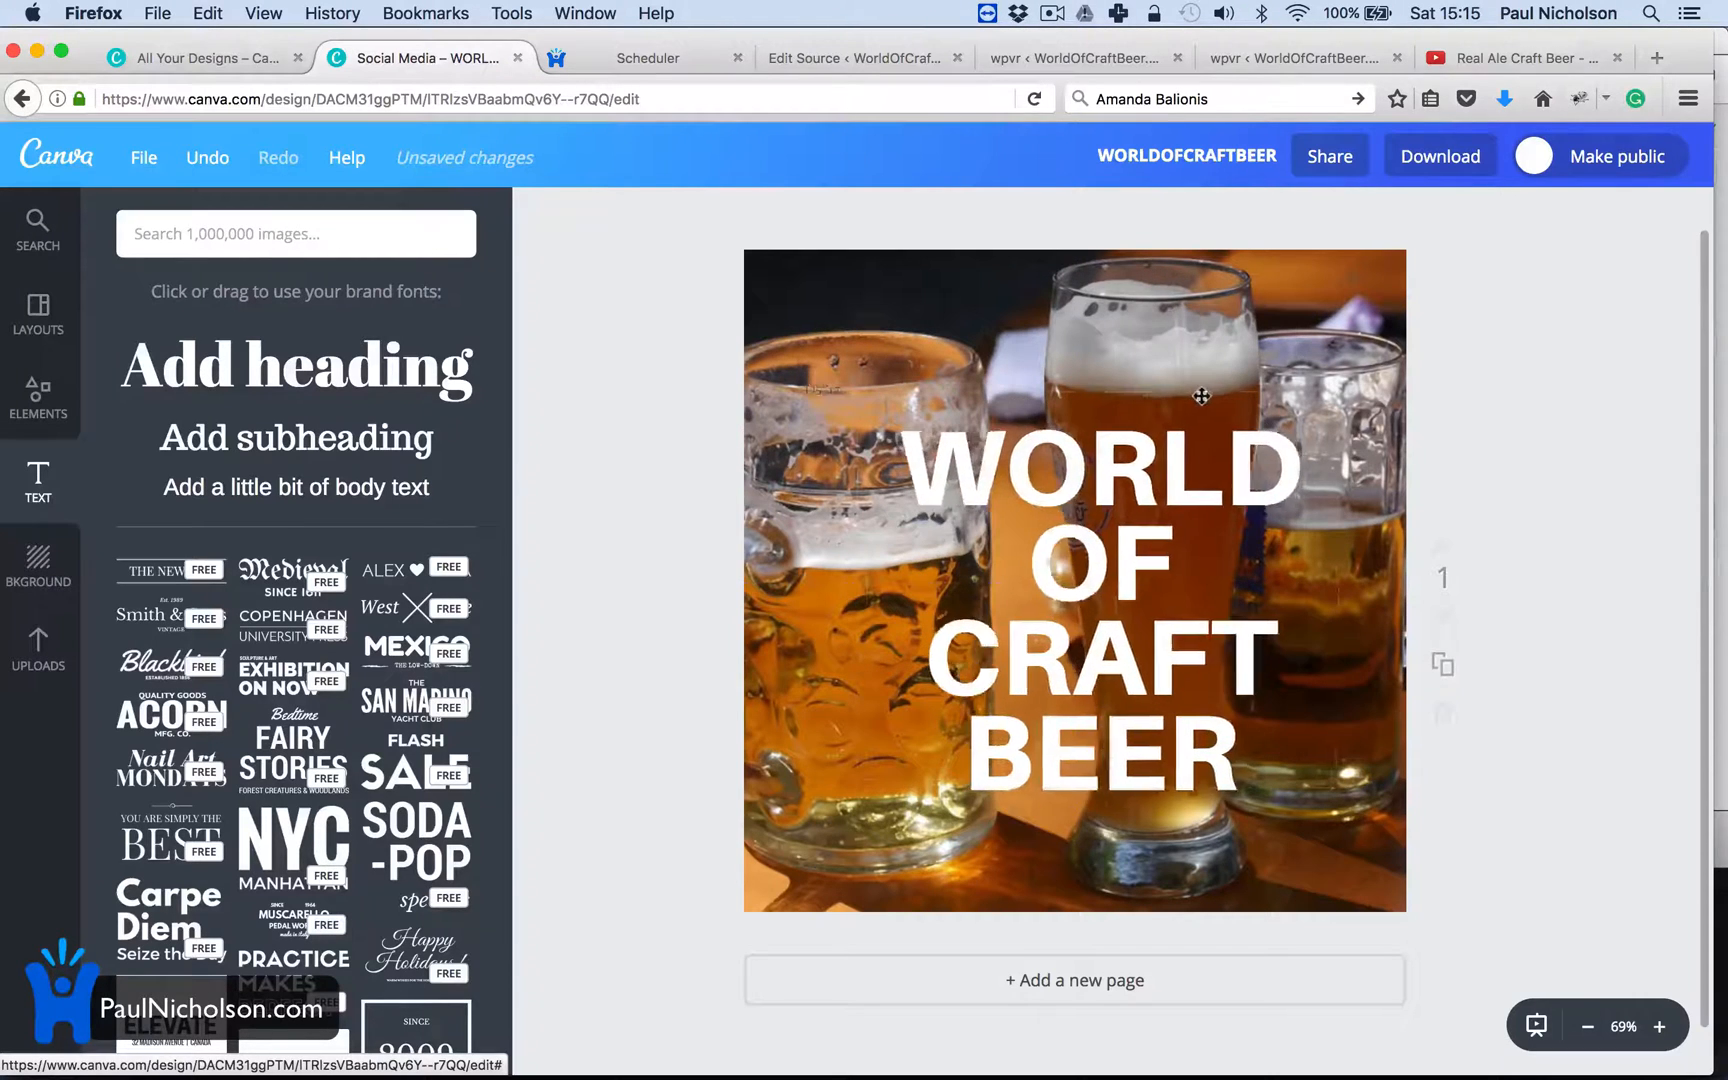
left_click_drag(1202, 397, 1243, 466)
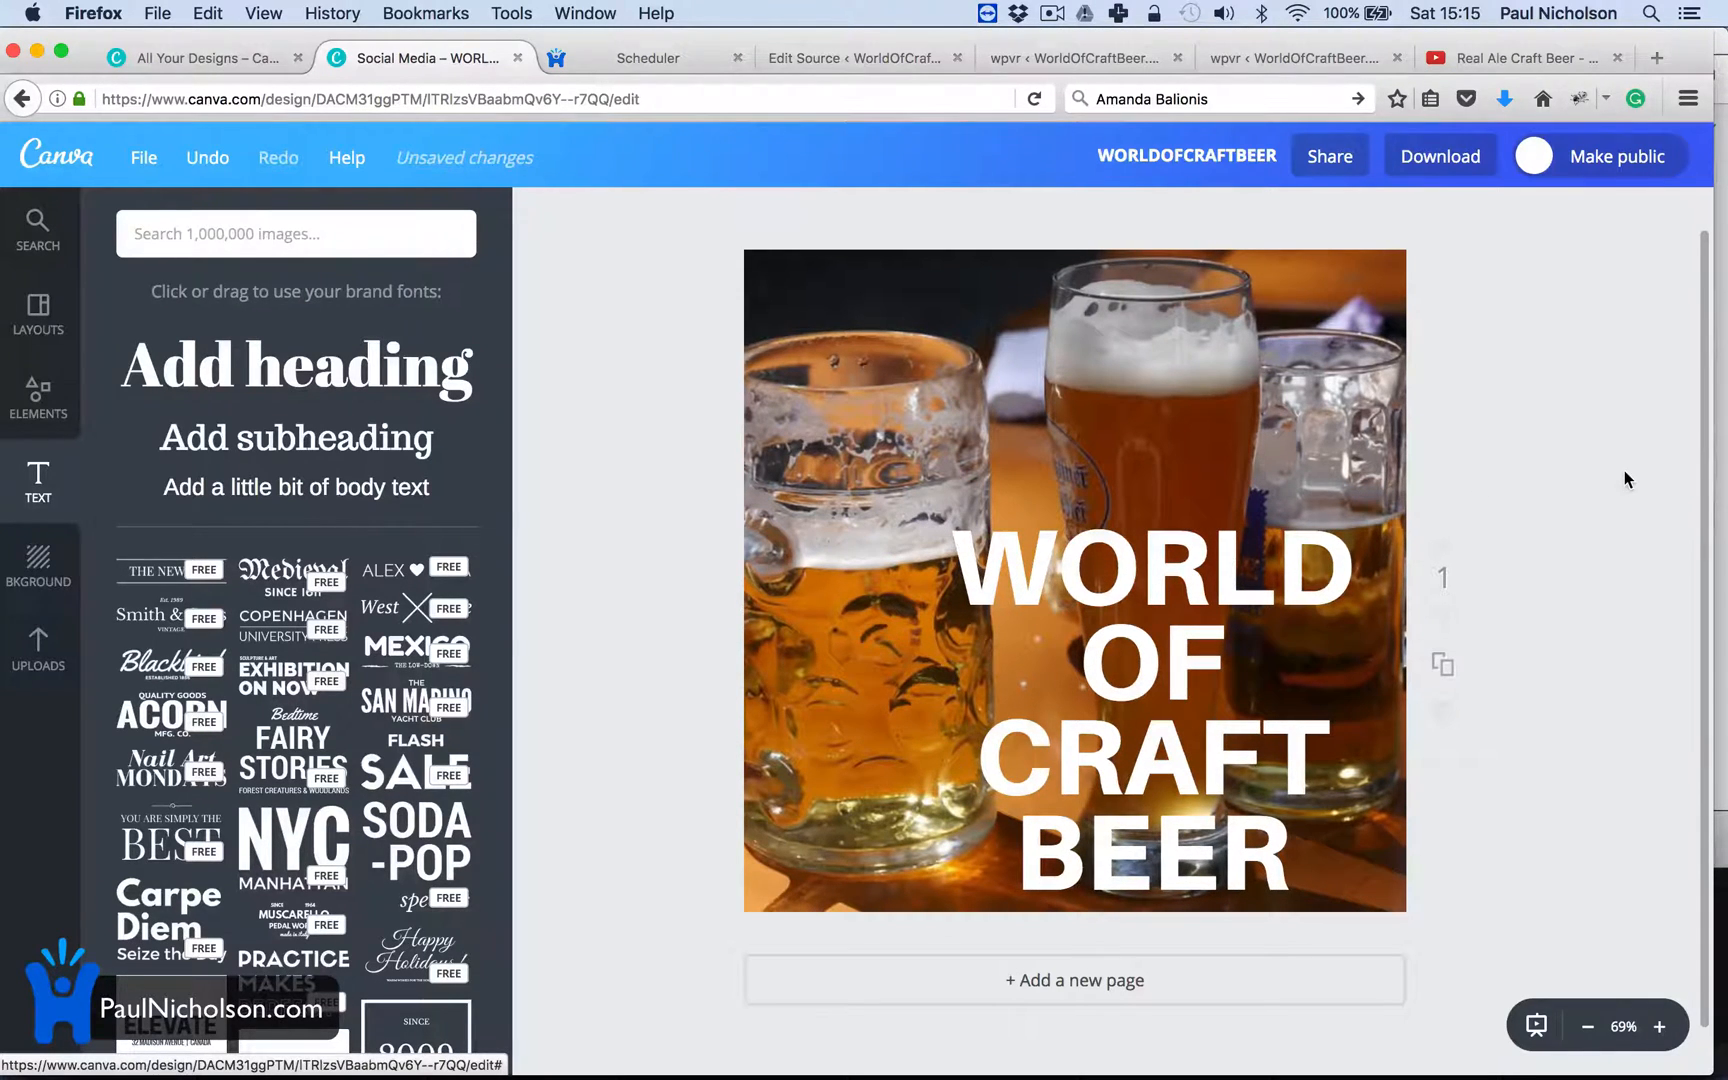
Download the design as a PNG and save WORLDOFCRAFTBEER.png
left_click(1439, 155)
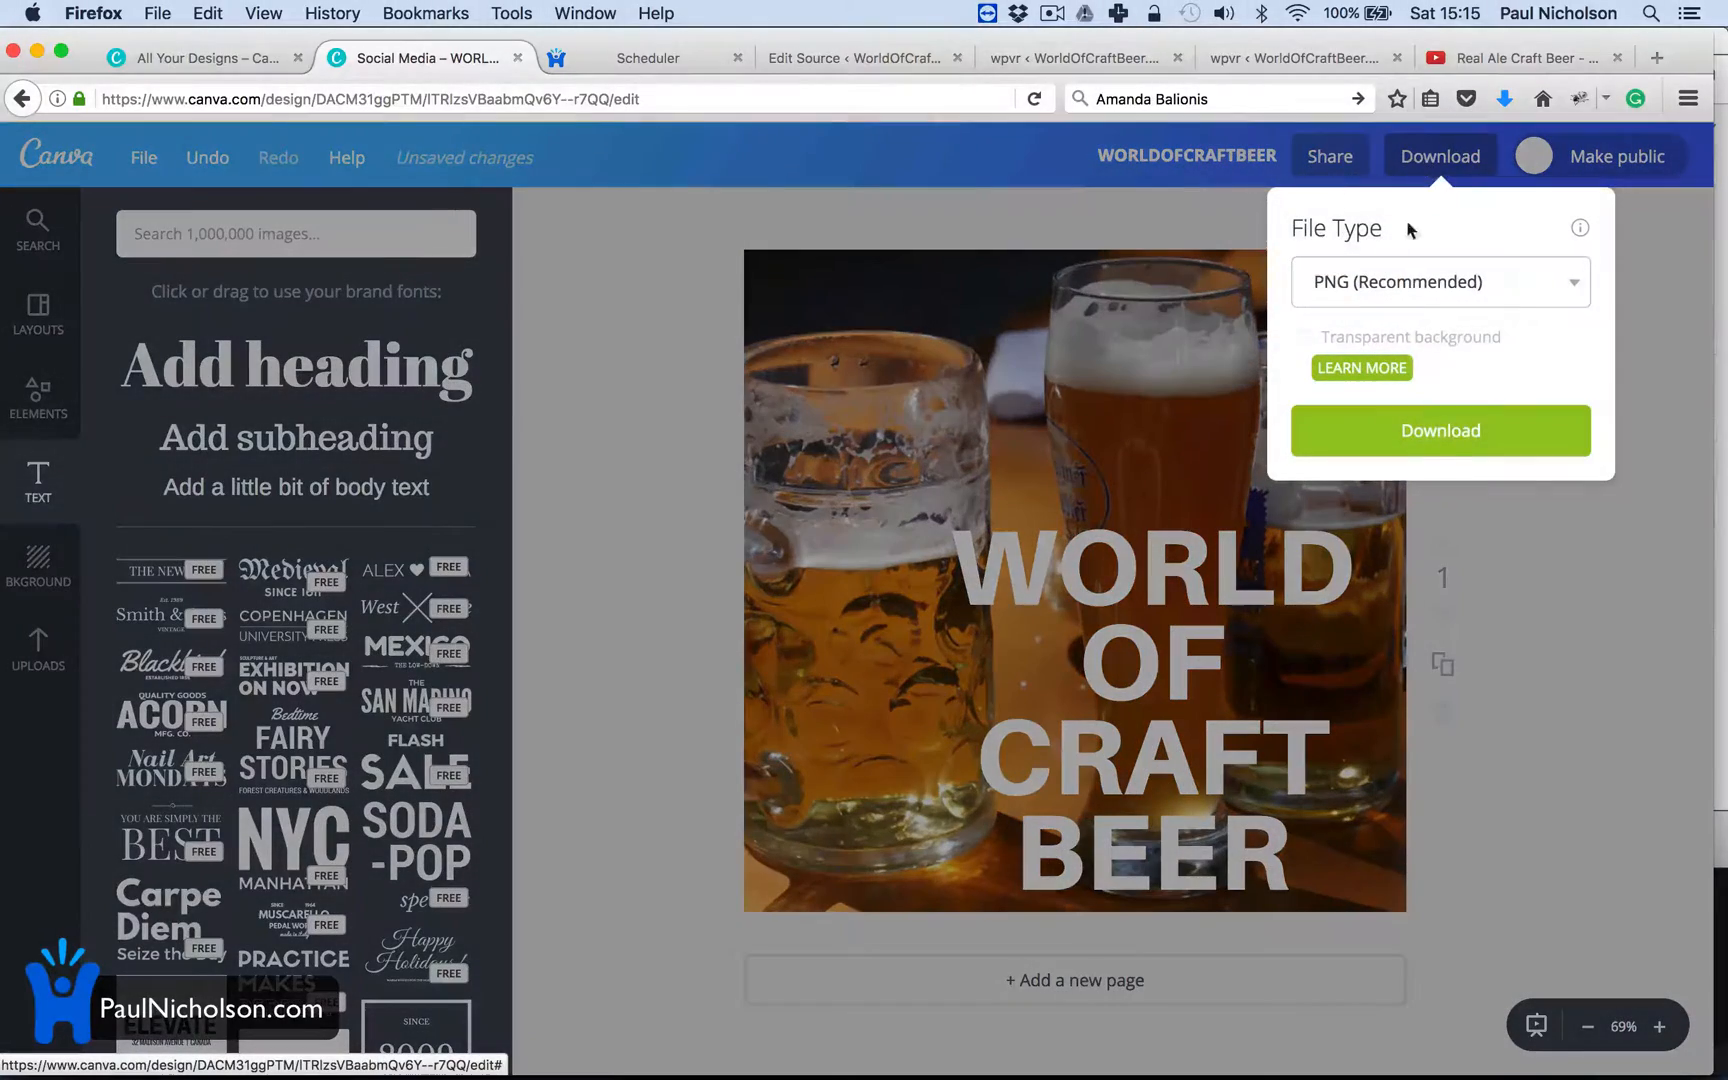
left_click(1438, 430)
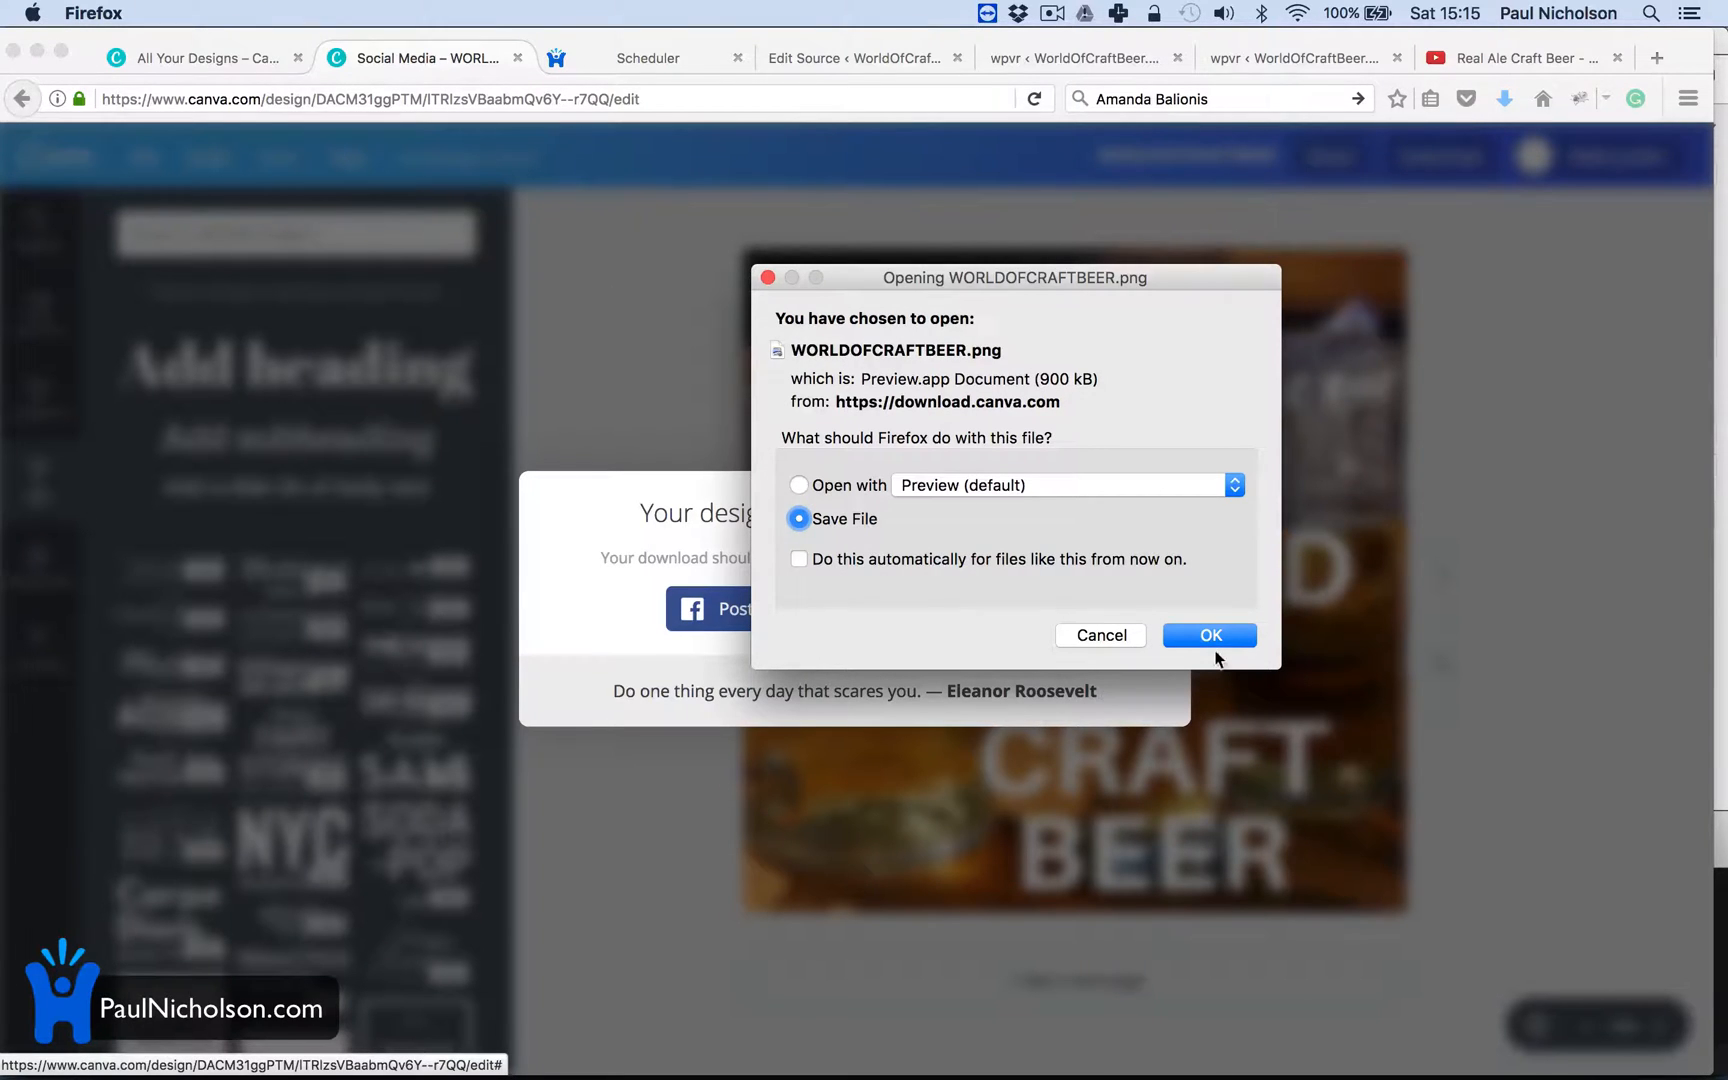
left_click(1208, 635)
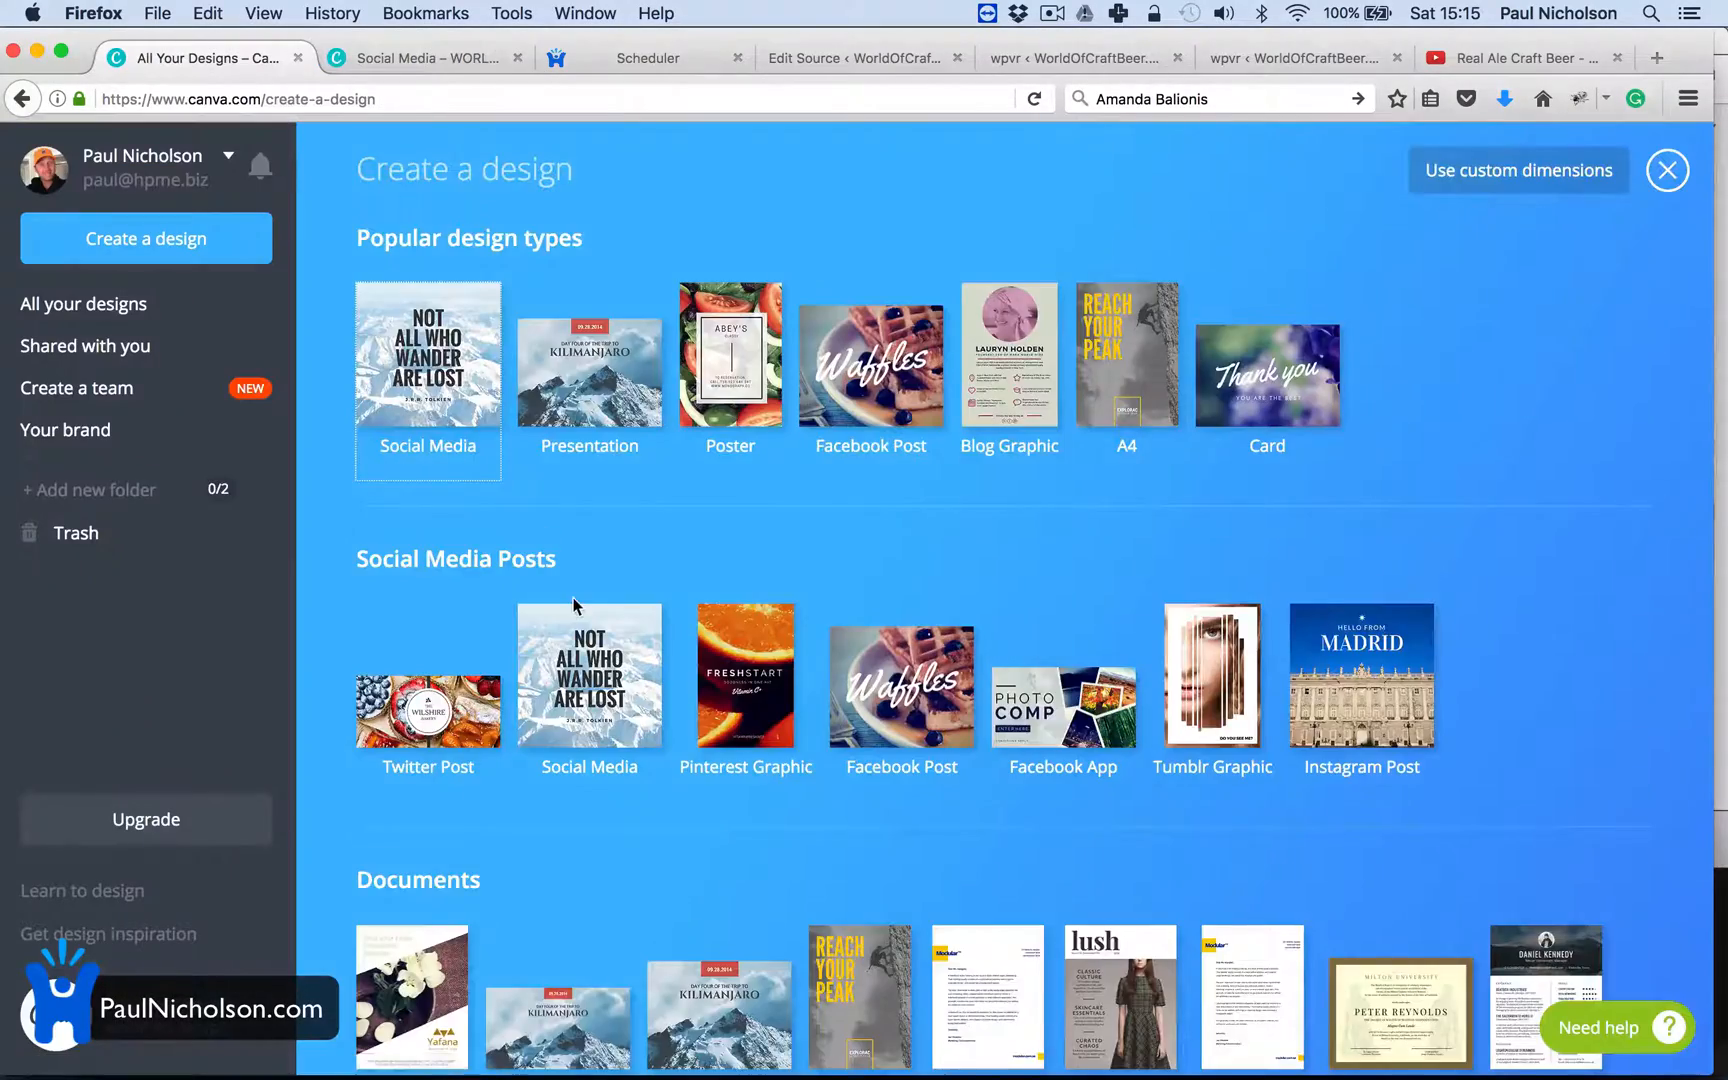
Scroll to the Social Media headers and choose Facebook Cover
scroll("down", 3)
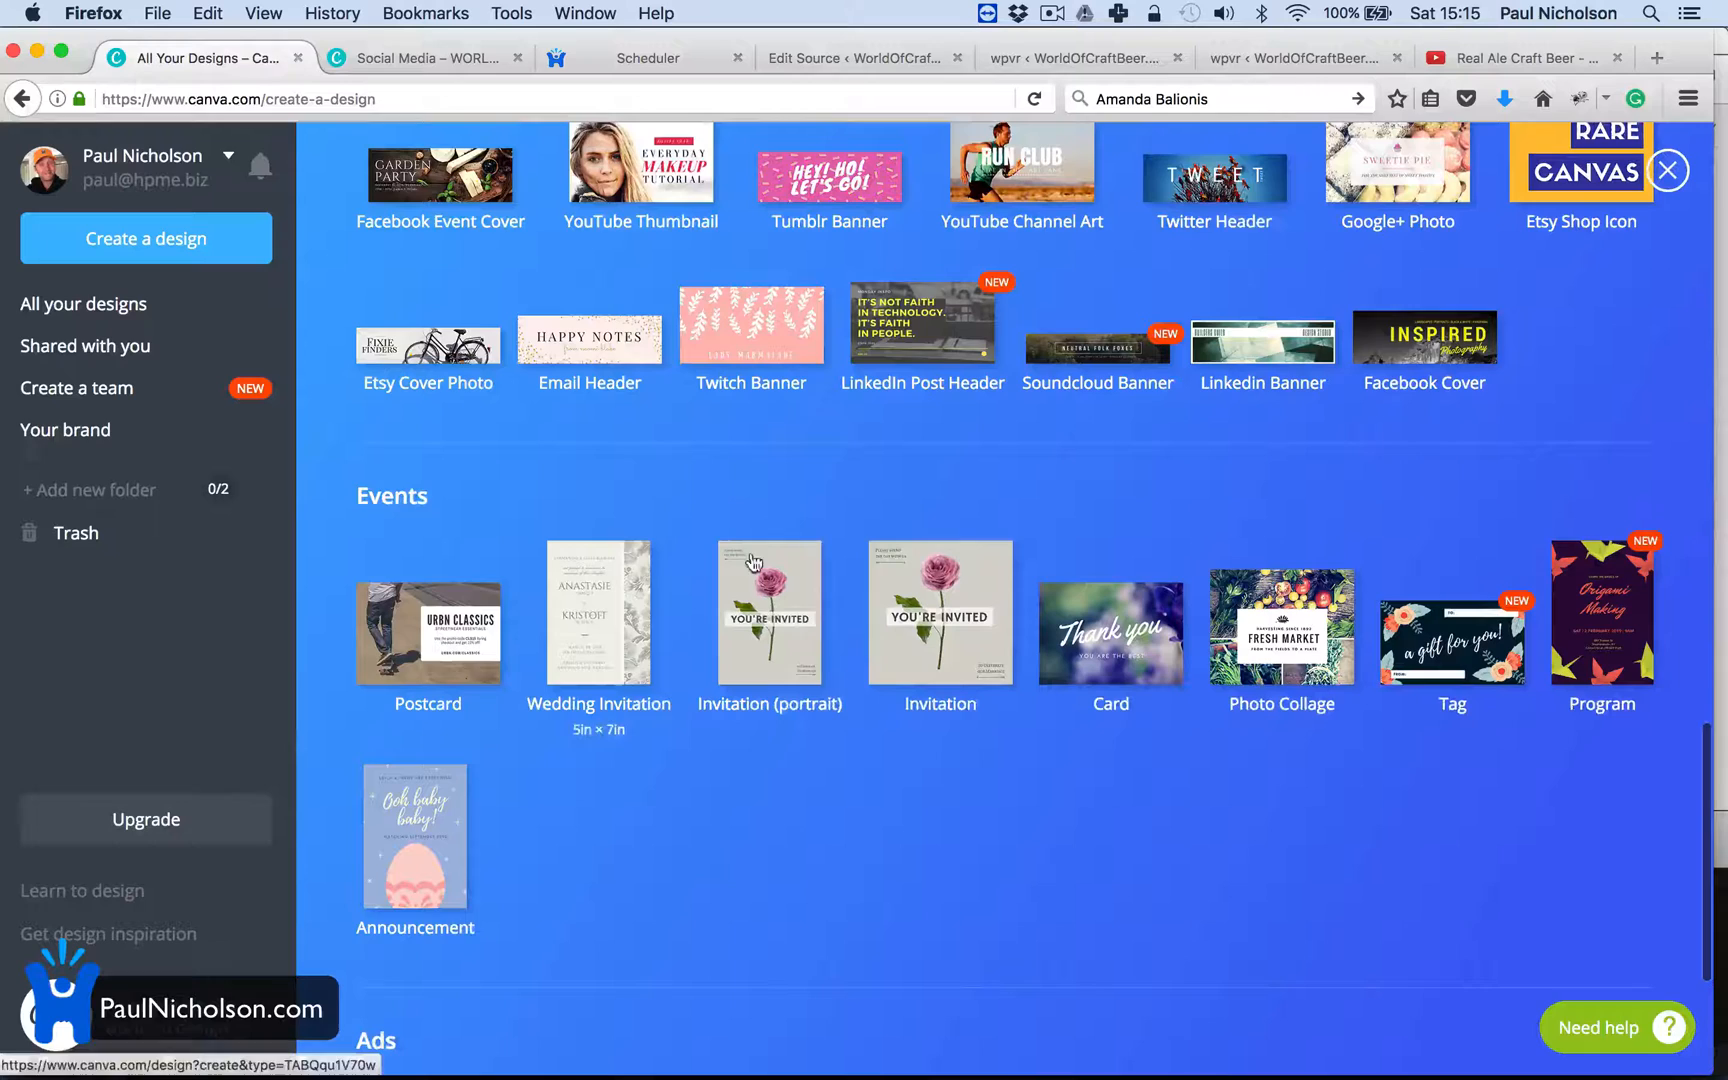
left_click(1423, 336)
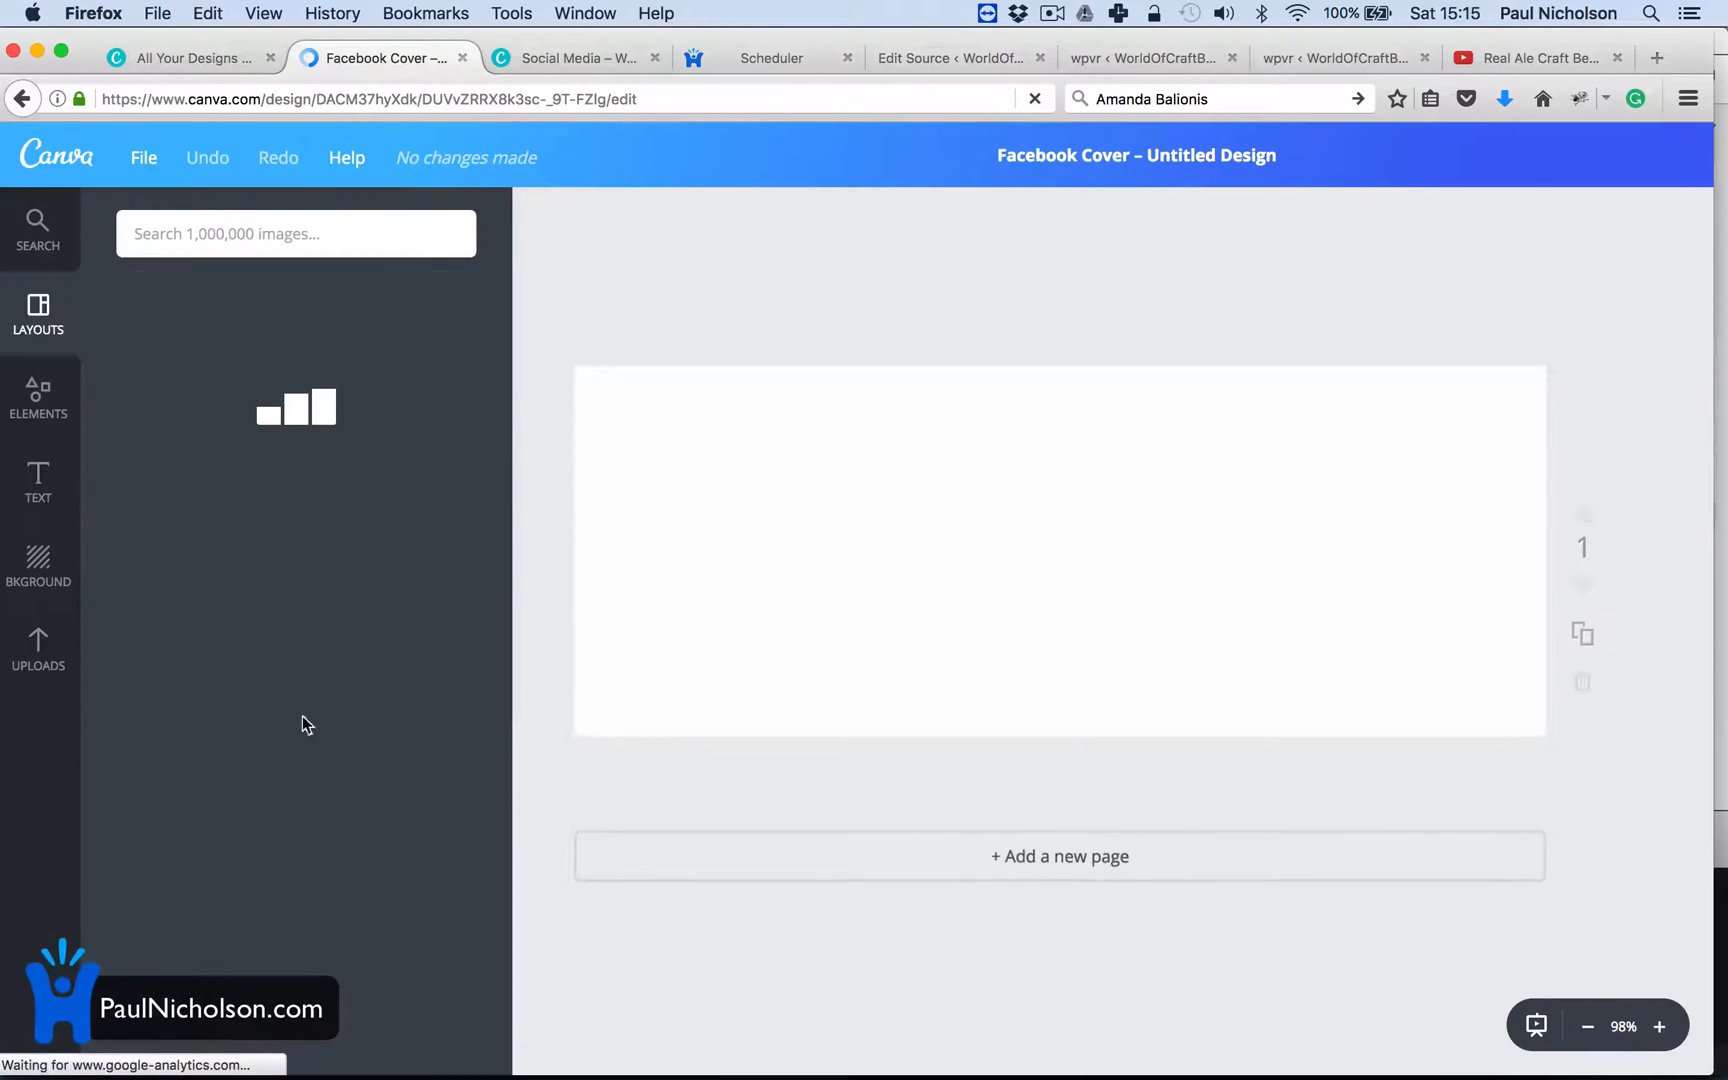
Add the uploaded beer photo to the Facebook cover, shifted so the glass tops show
left_click(37, 650)
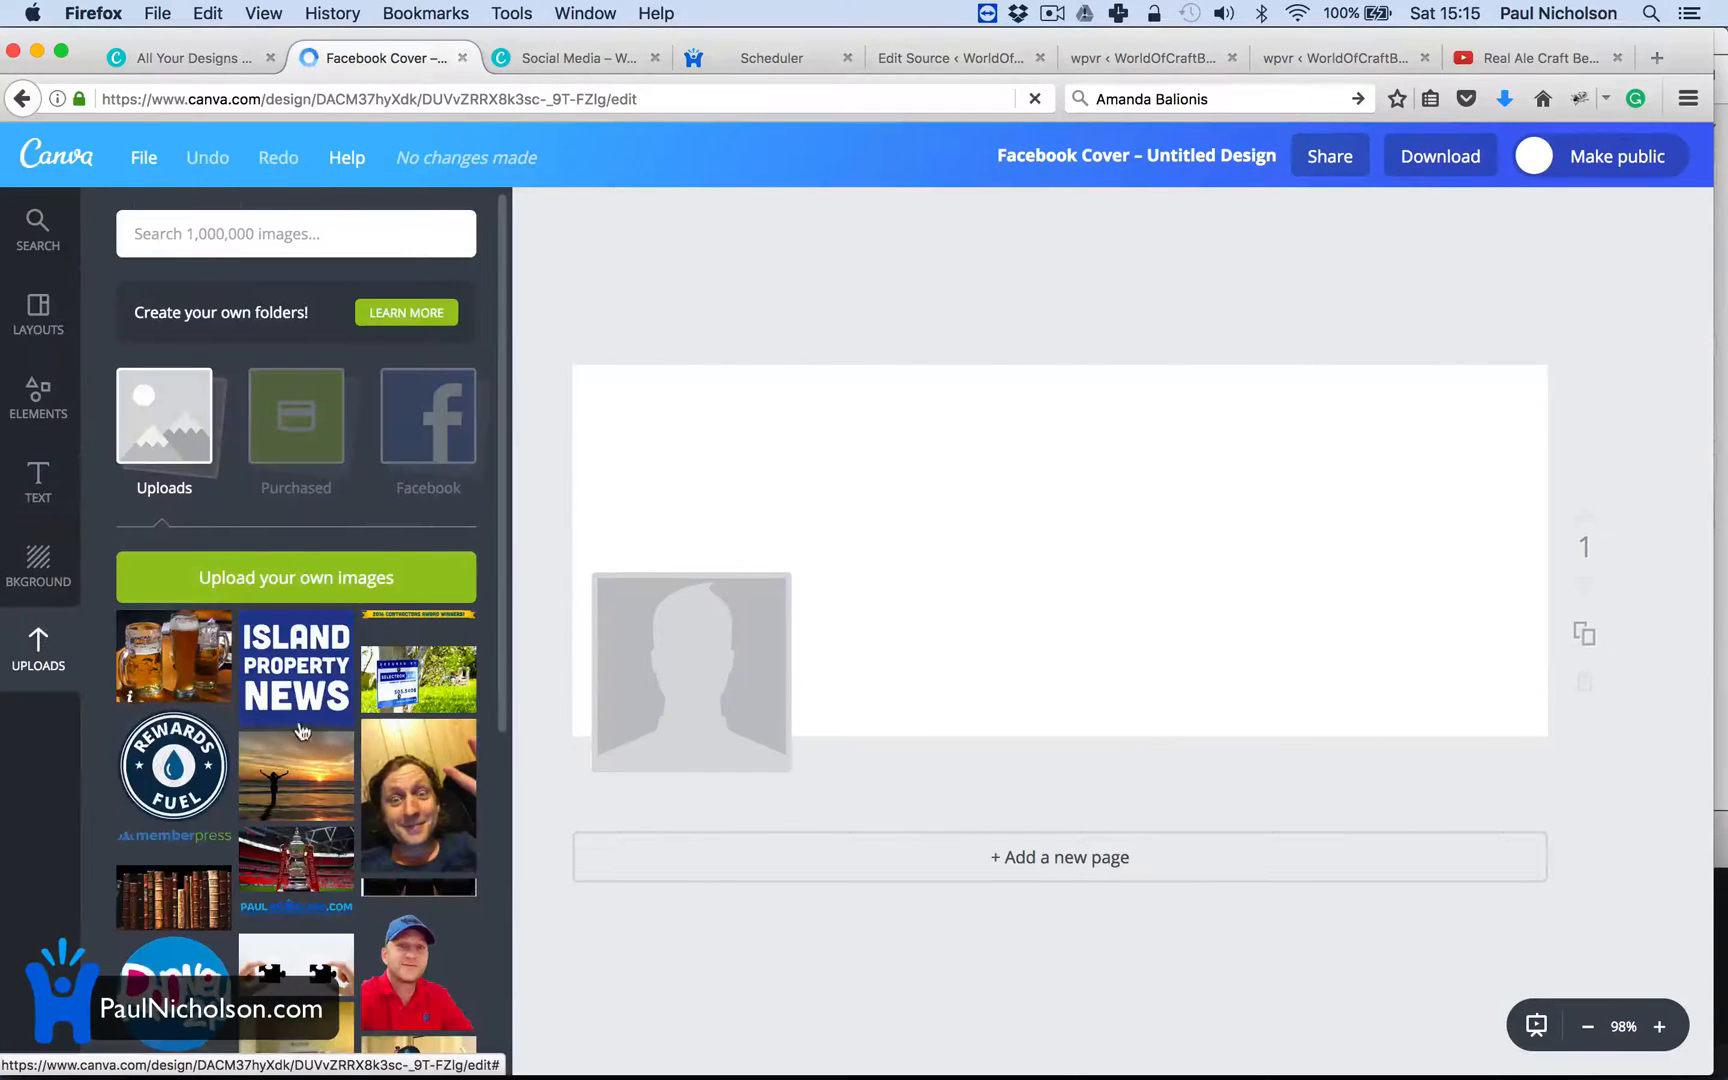
left_click(173, 655)
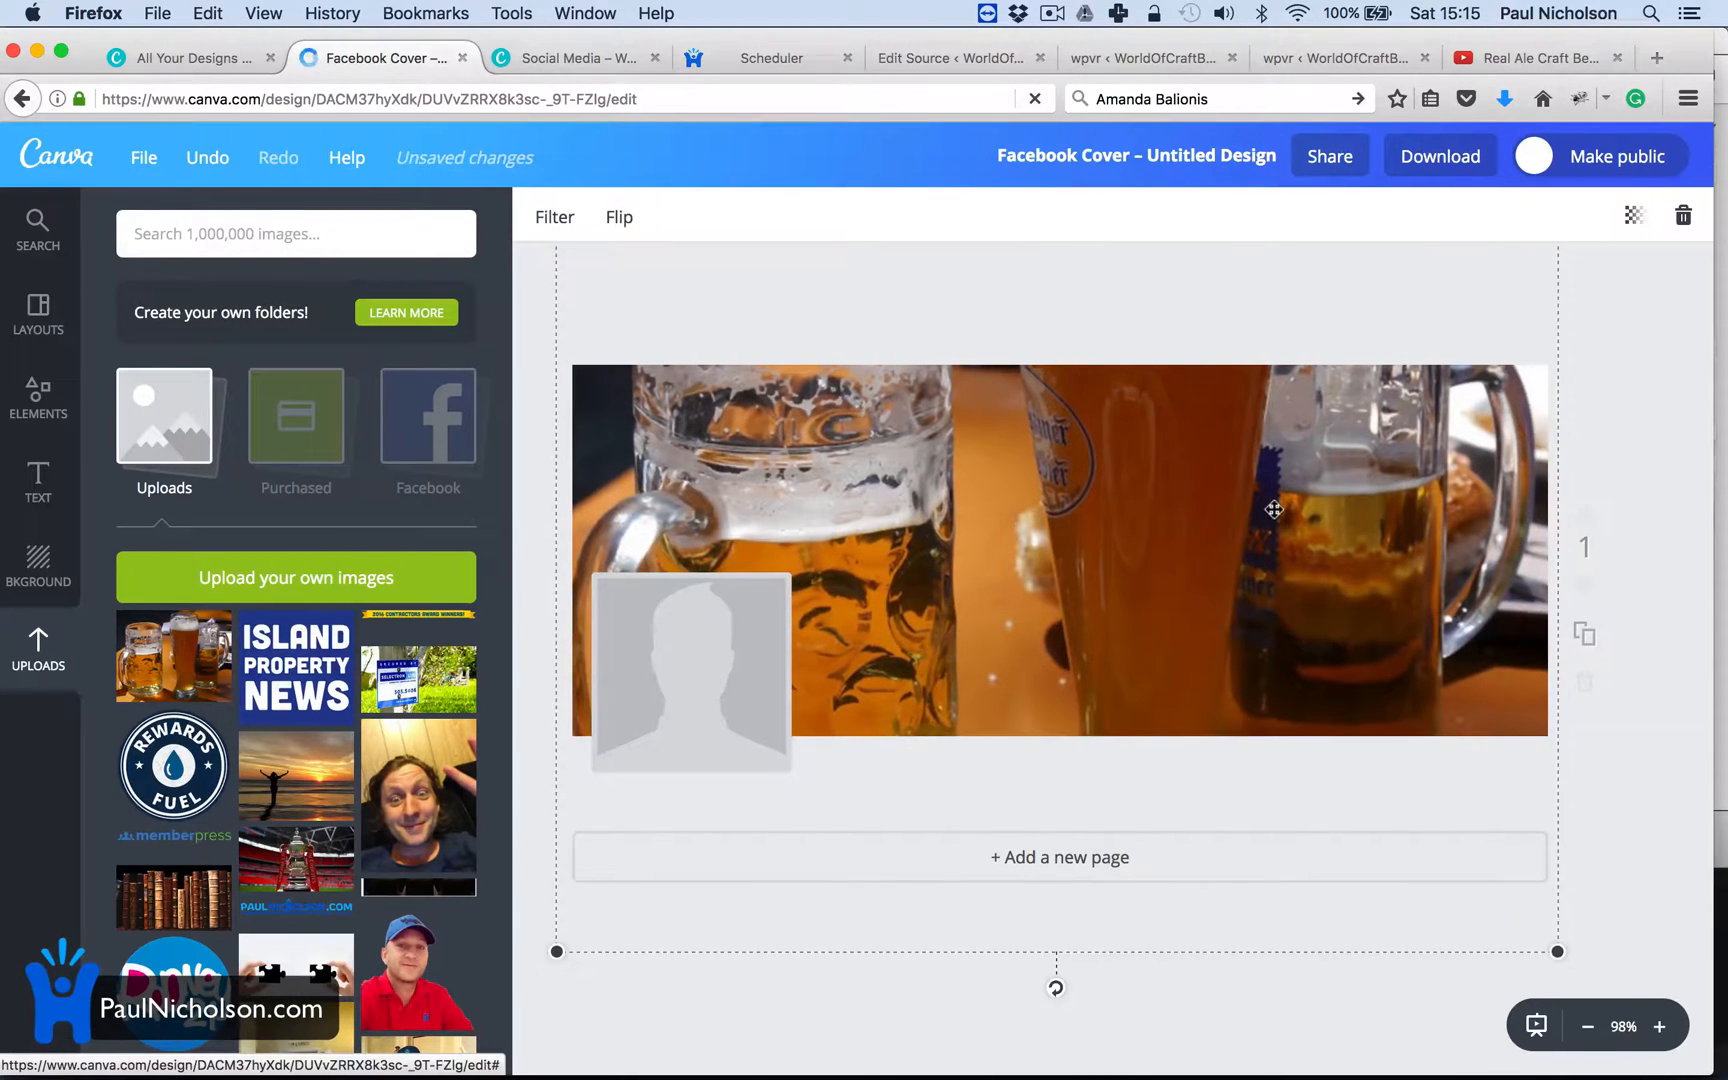
left_click_drag(1273, 509, 1261, 647)
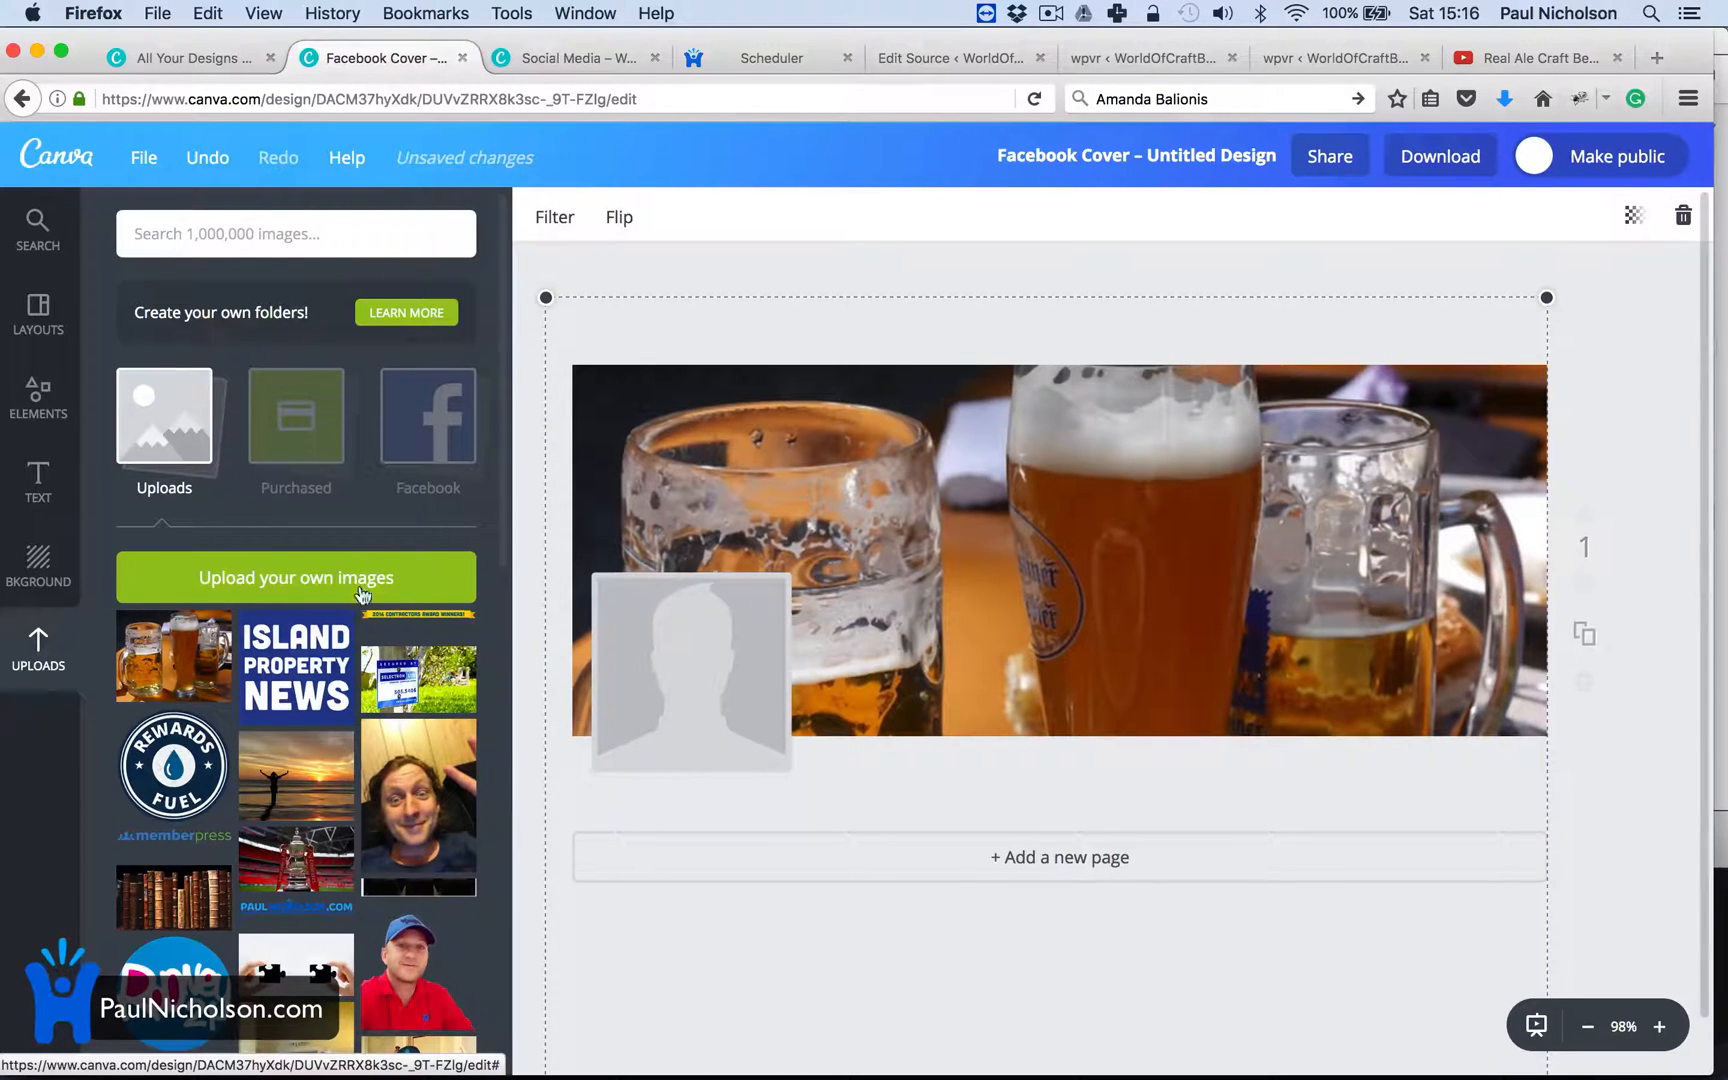
left_click(36, 479)
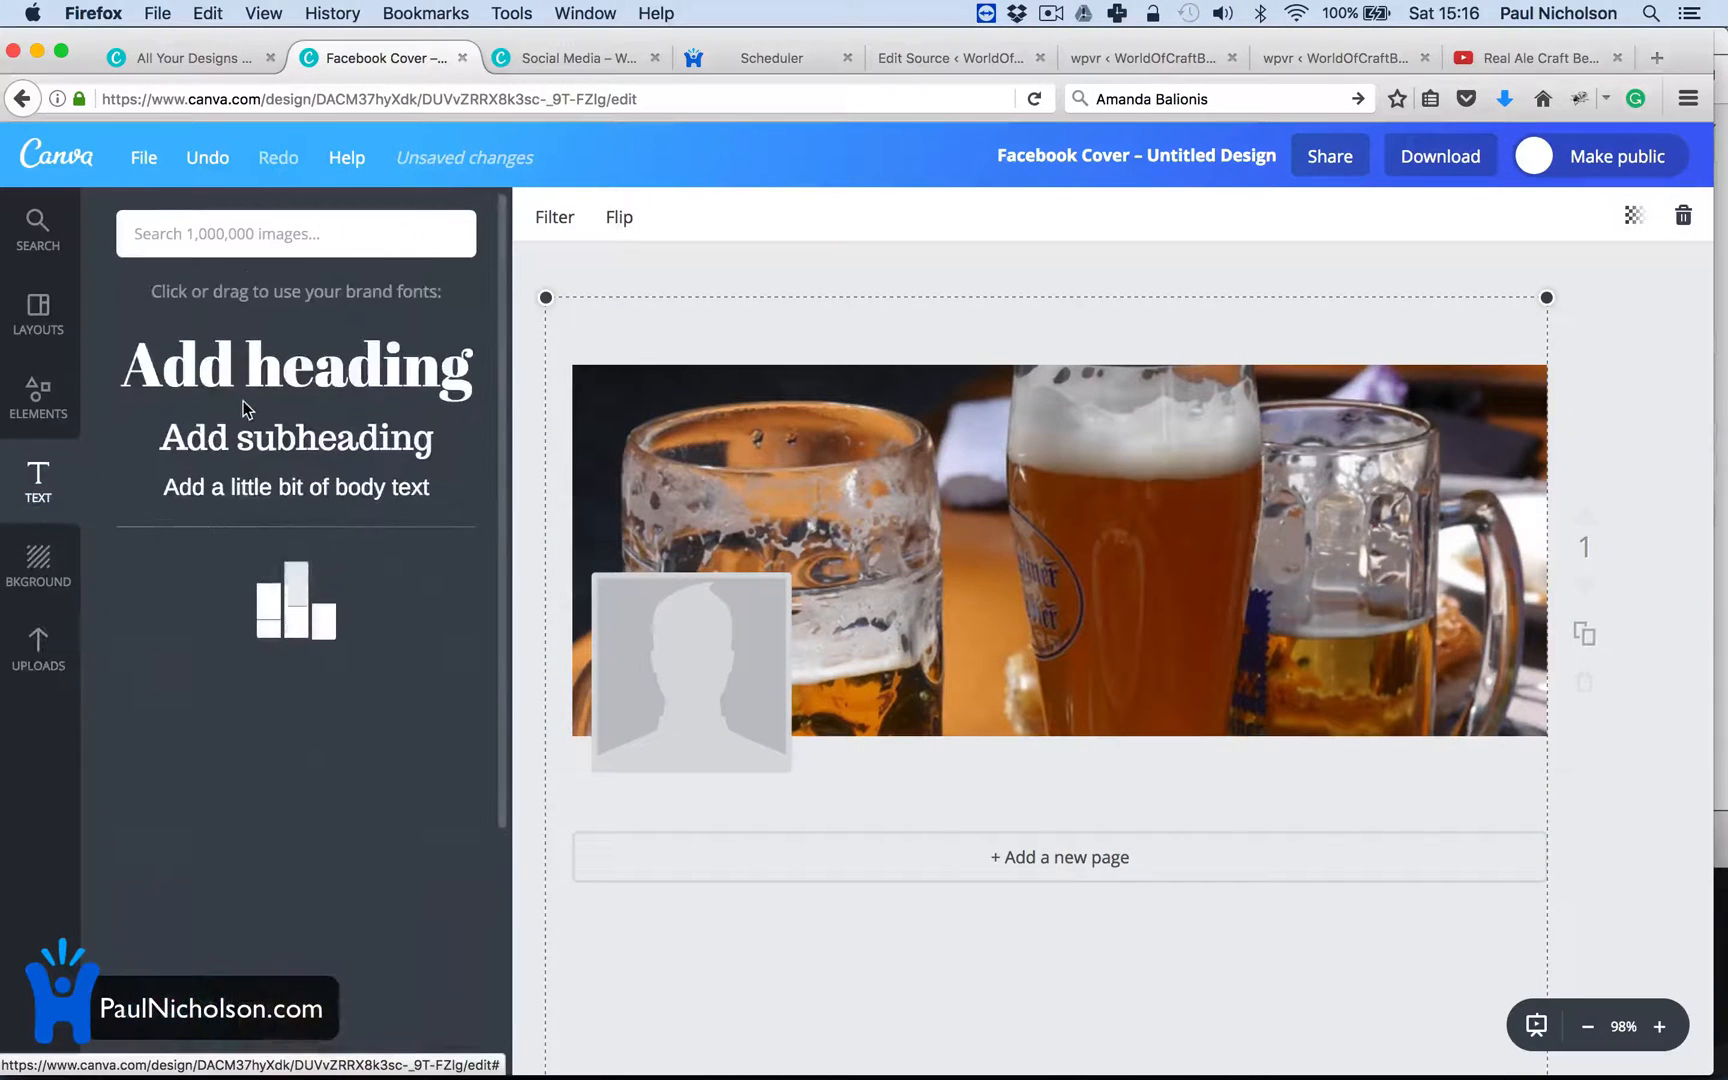
Add a WorldOfCraftBeer.com heading in white uppercase at font size 32
left_click(294, 366)
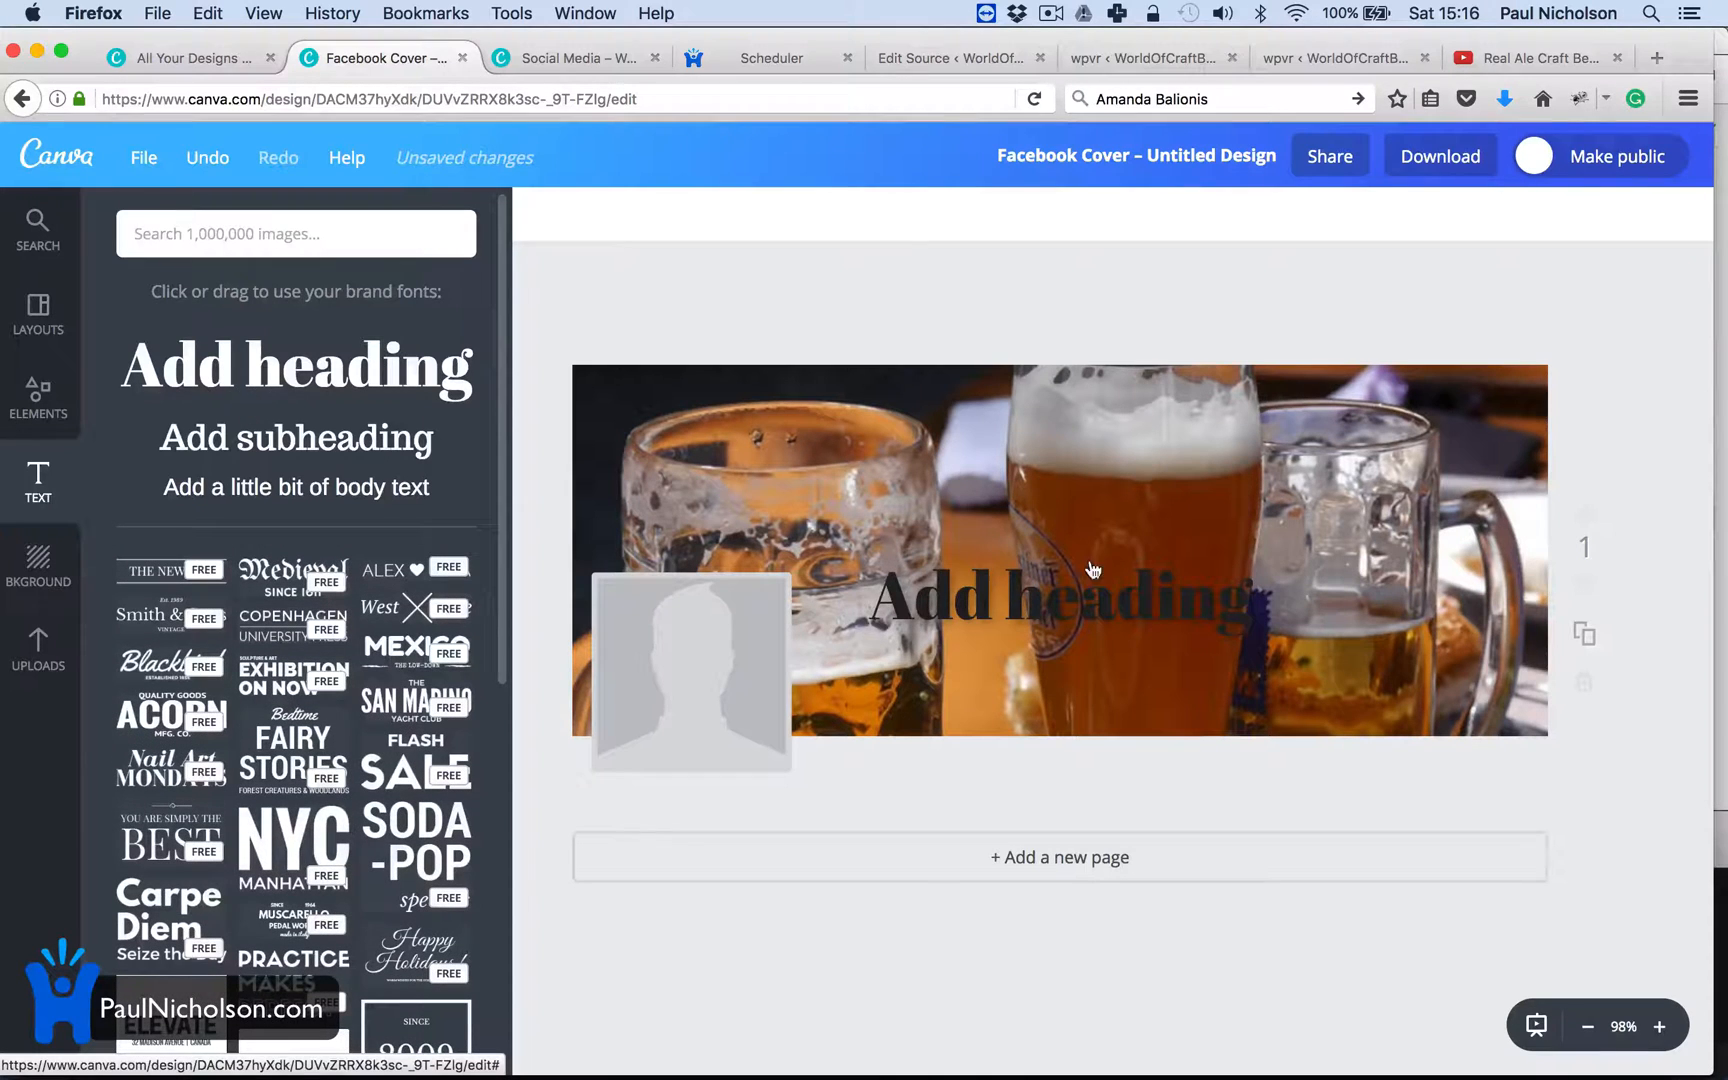
left_click(1044, 601)
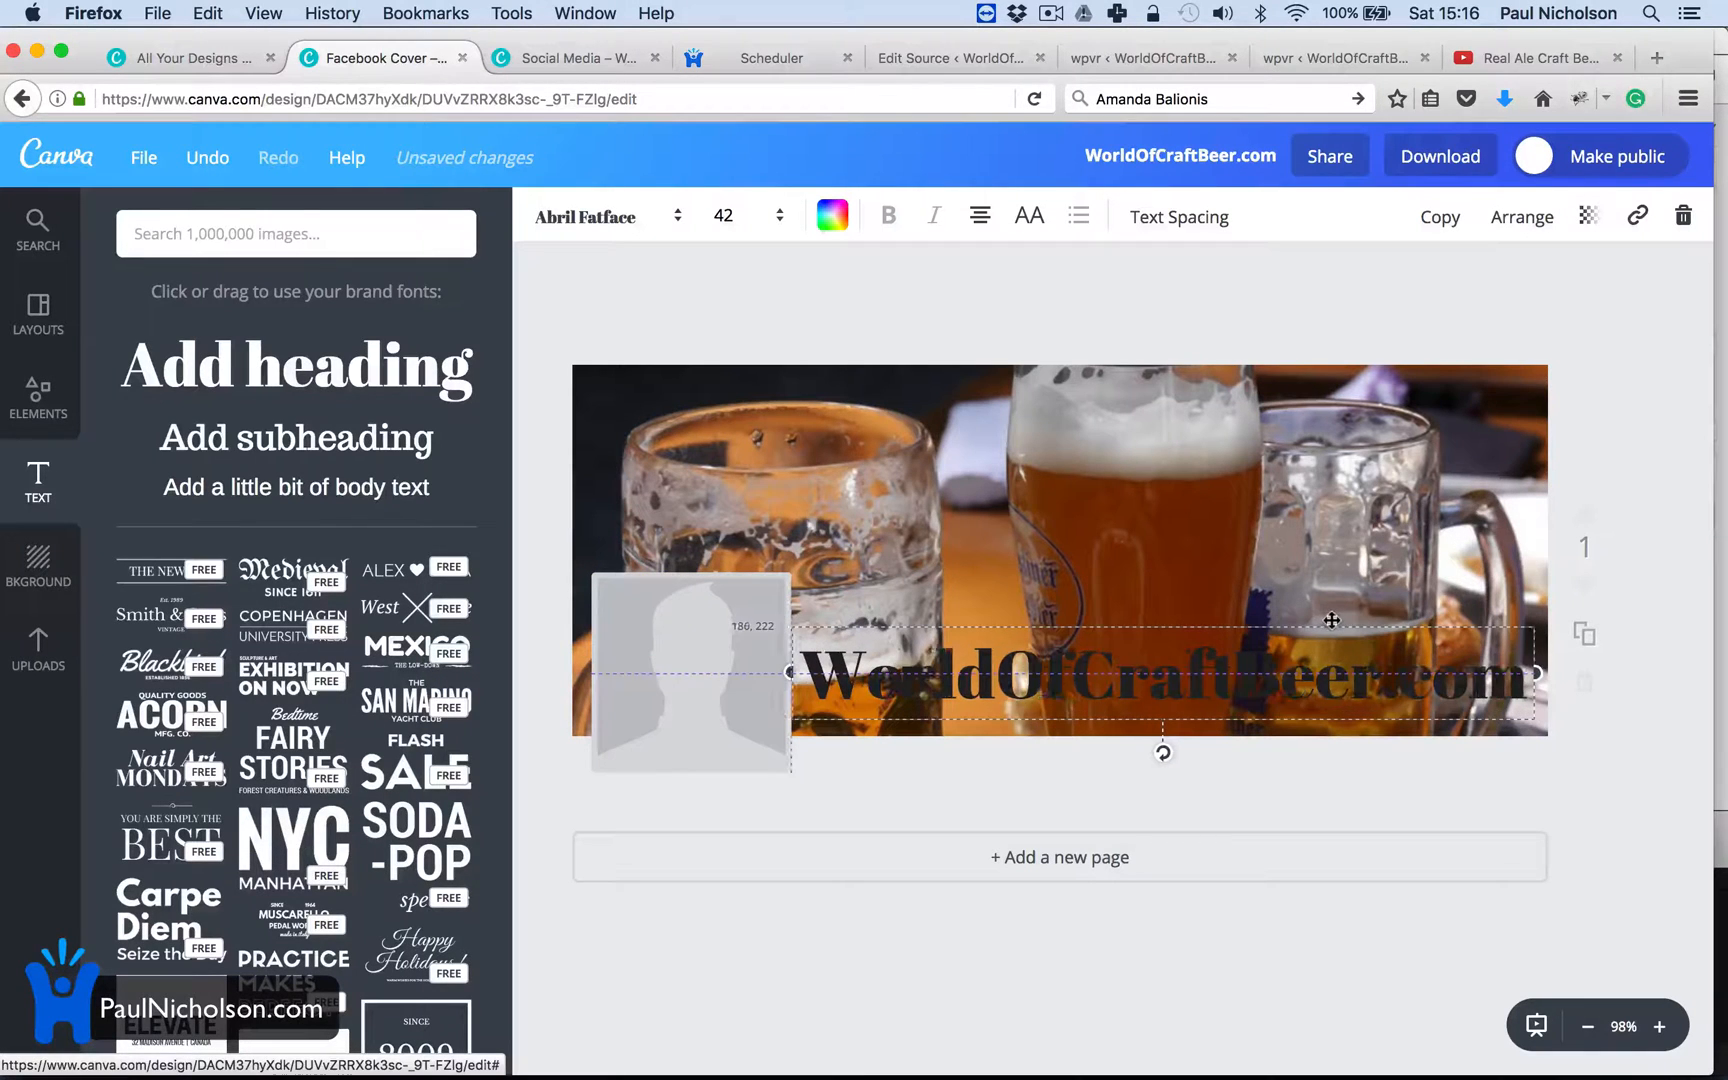
left_click(831, 215)
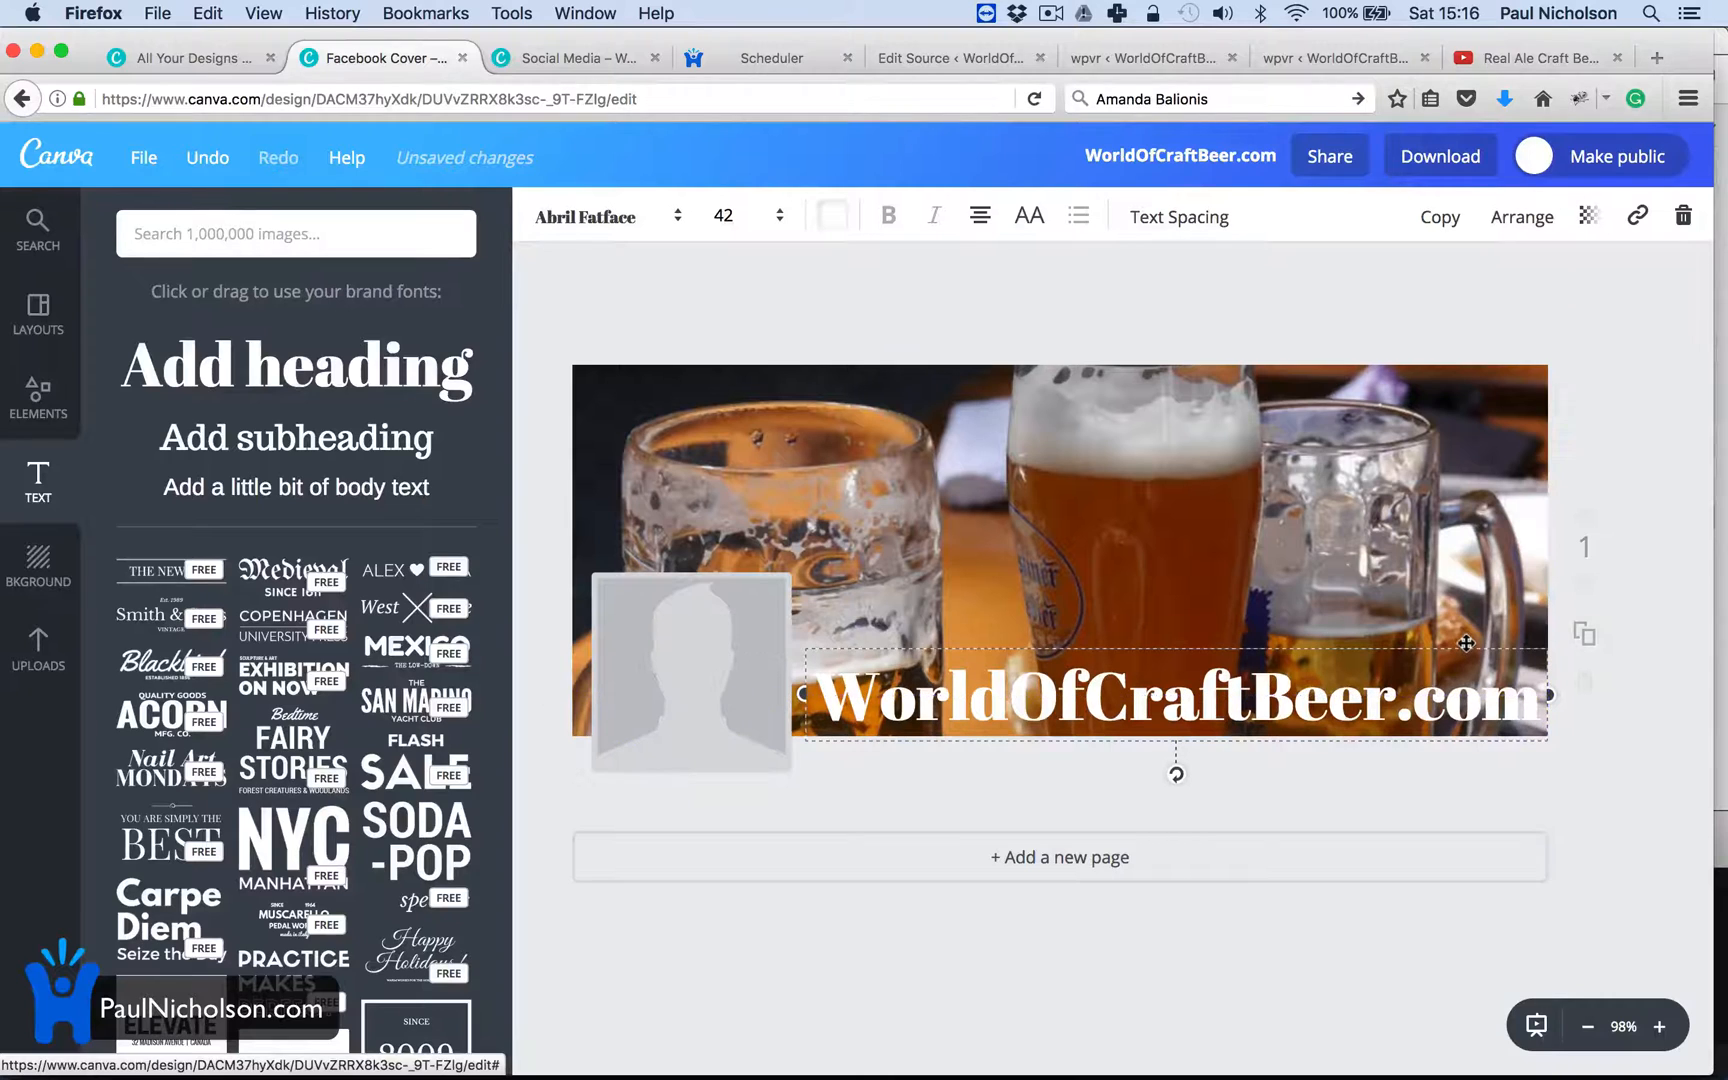
left_click(1026, 215)
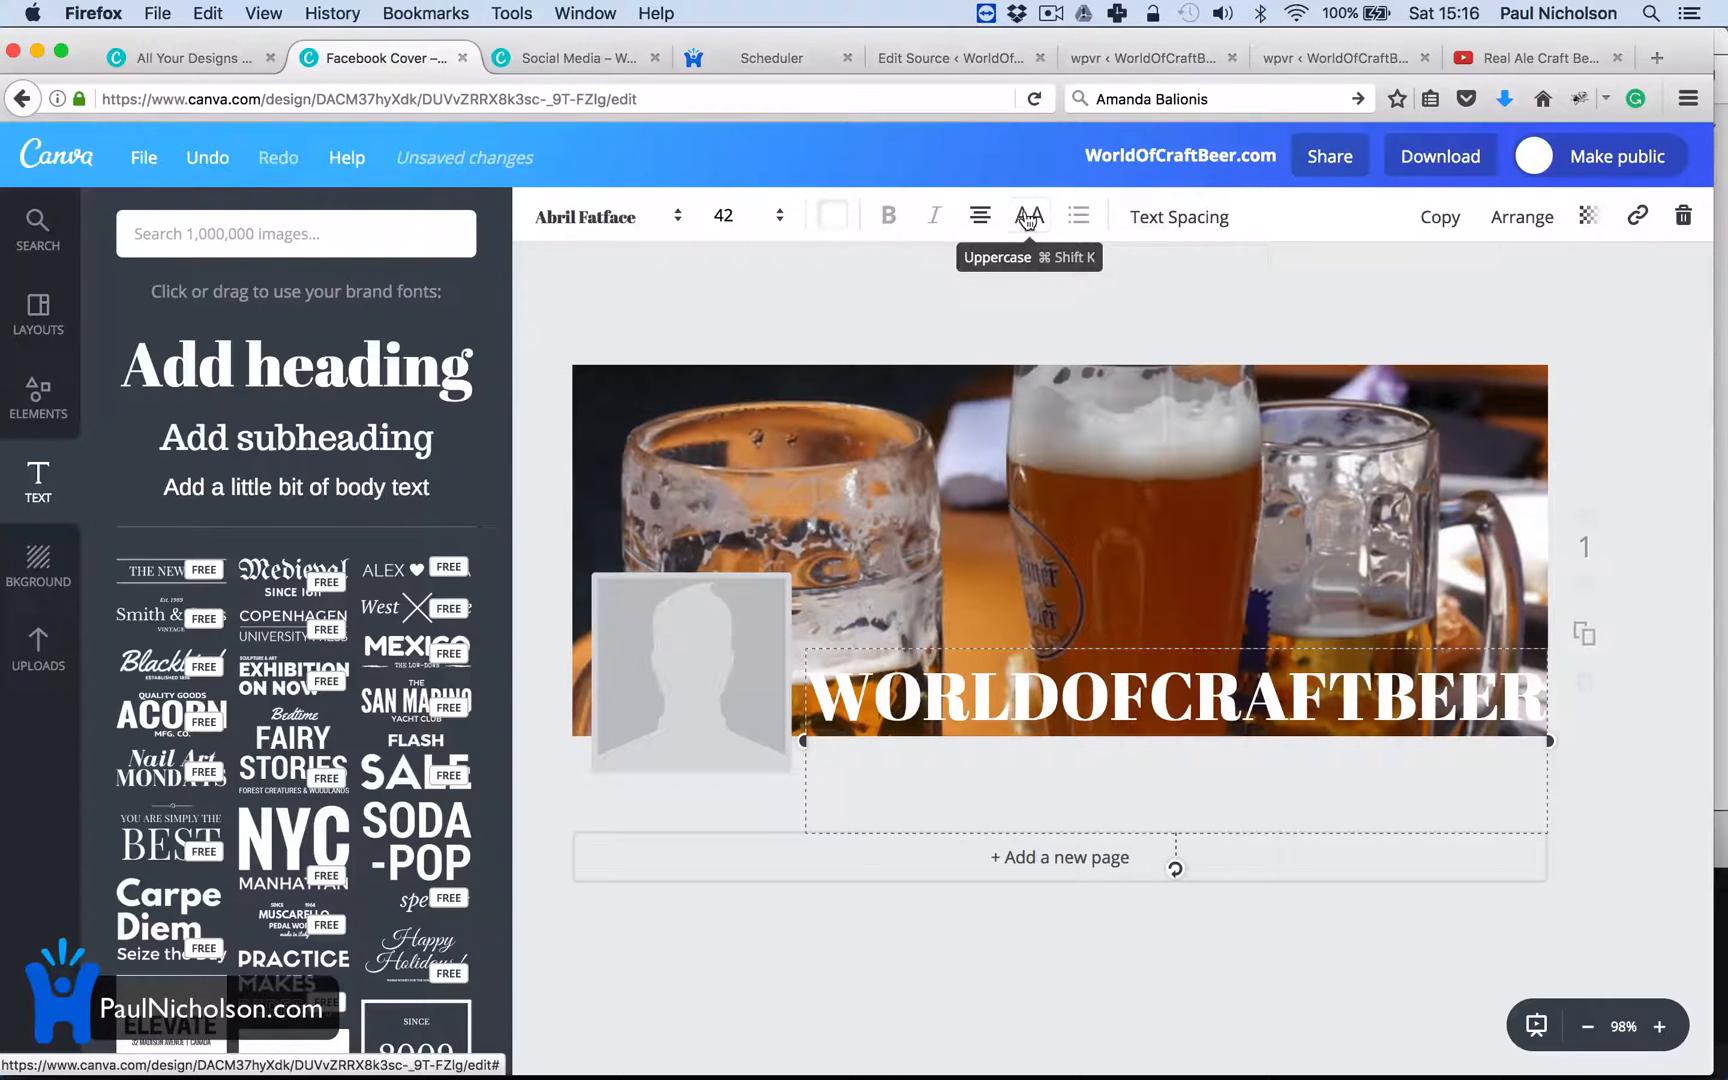
left_click(747, 216)
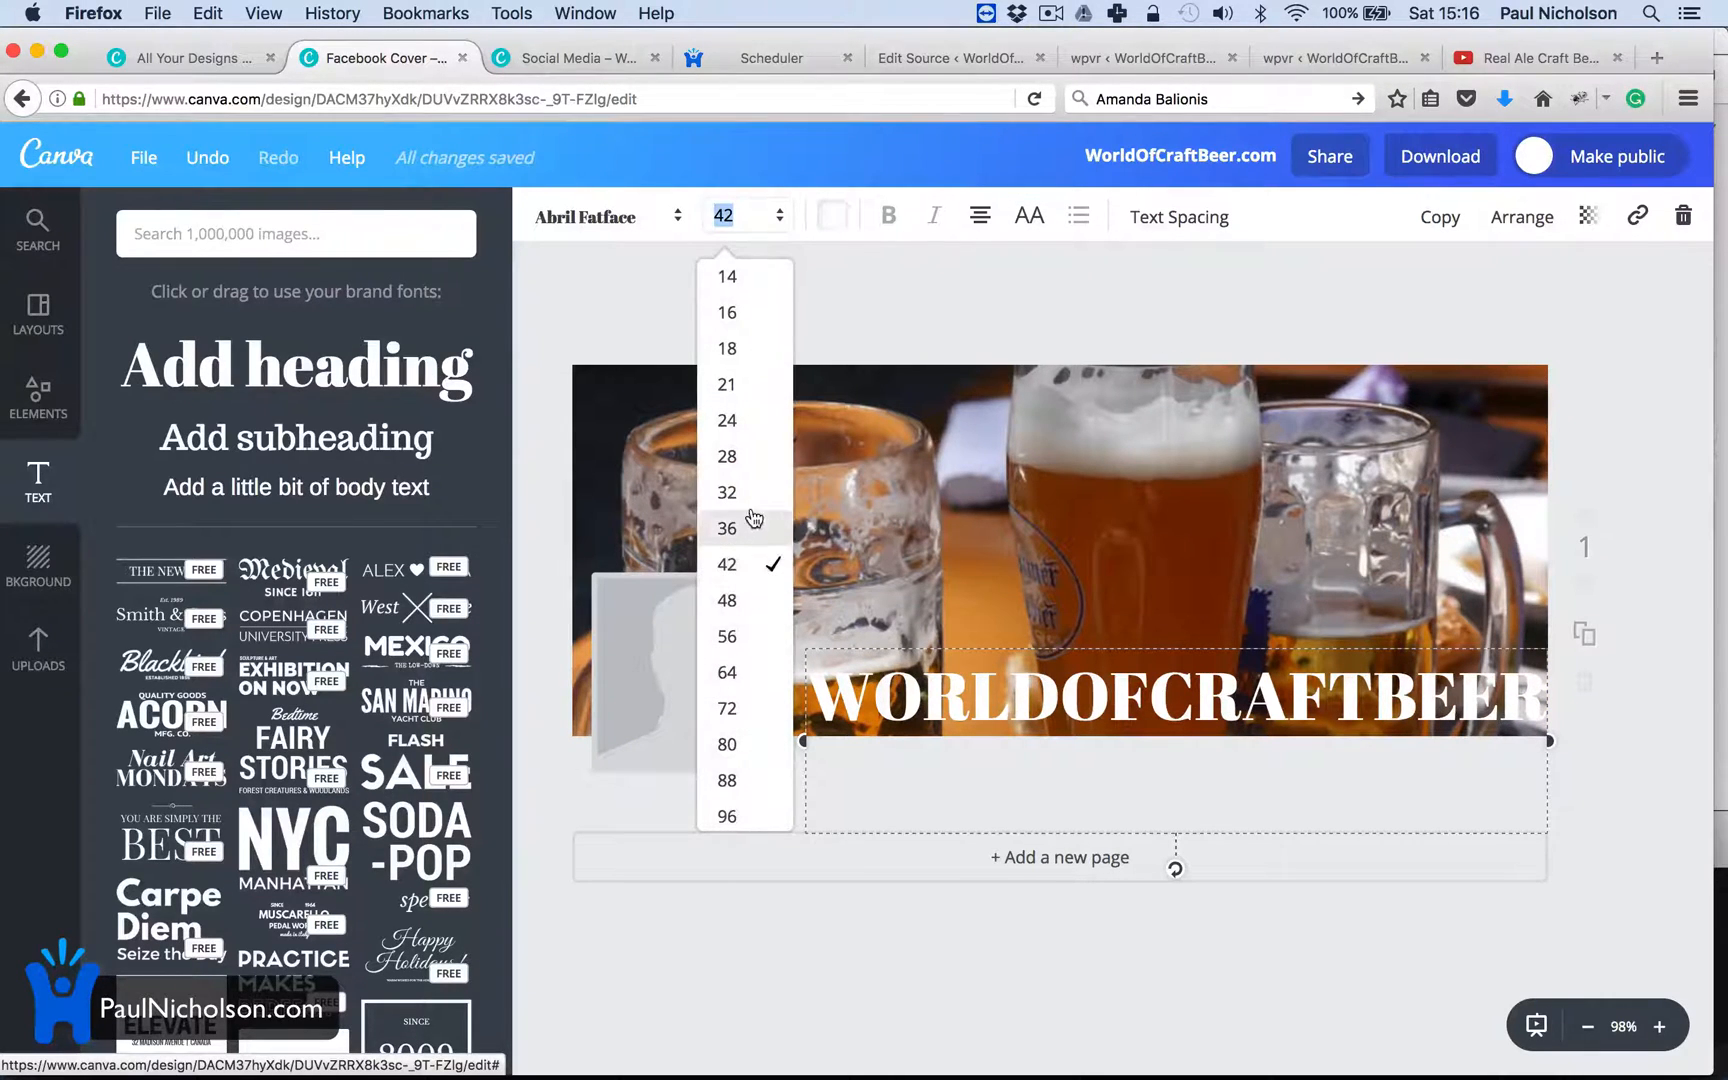
left_click(726, 492)
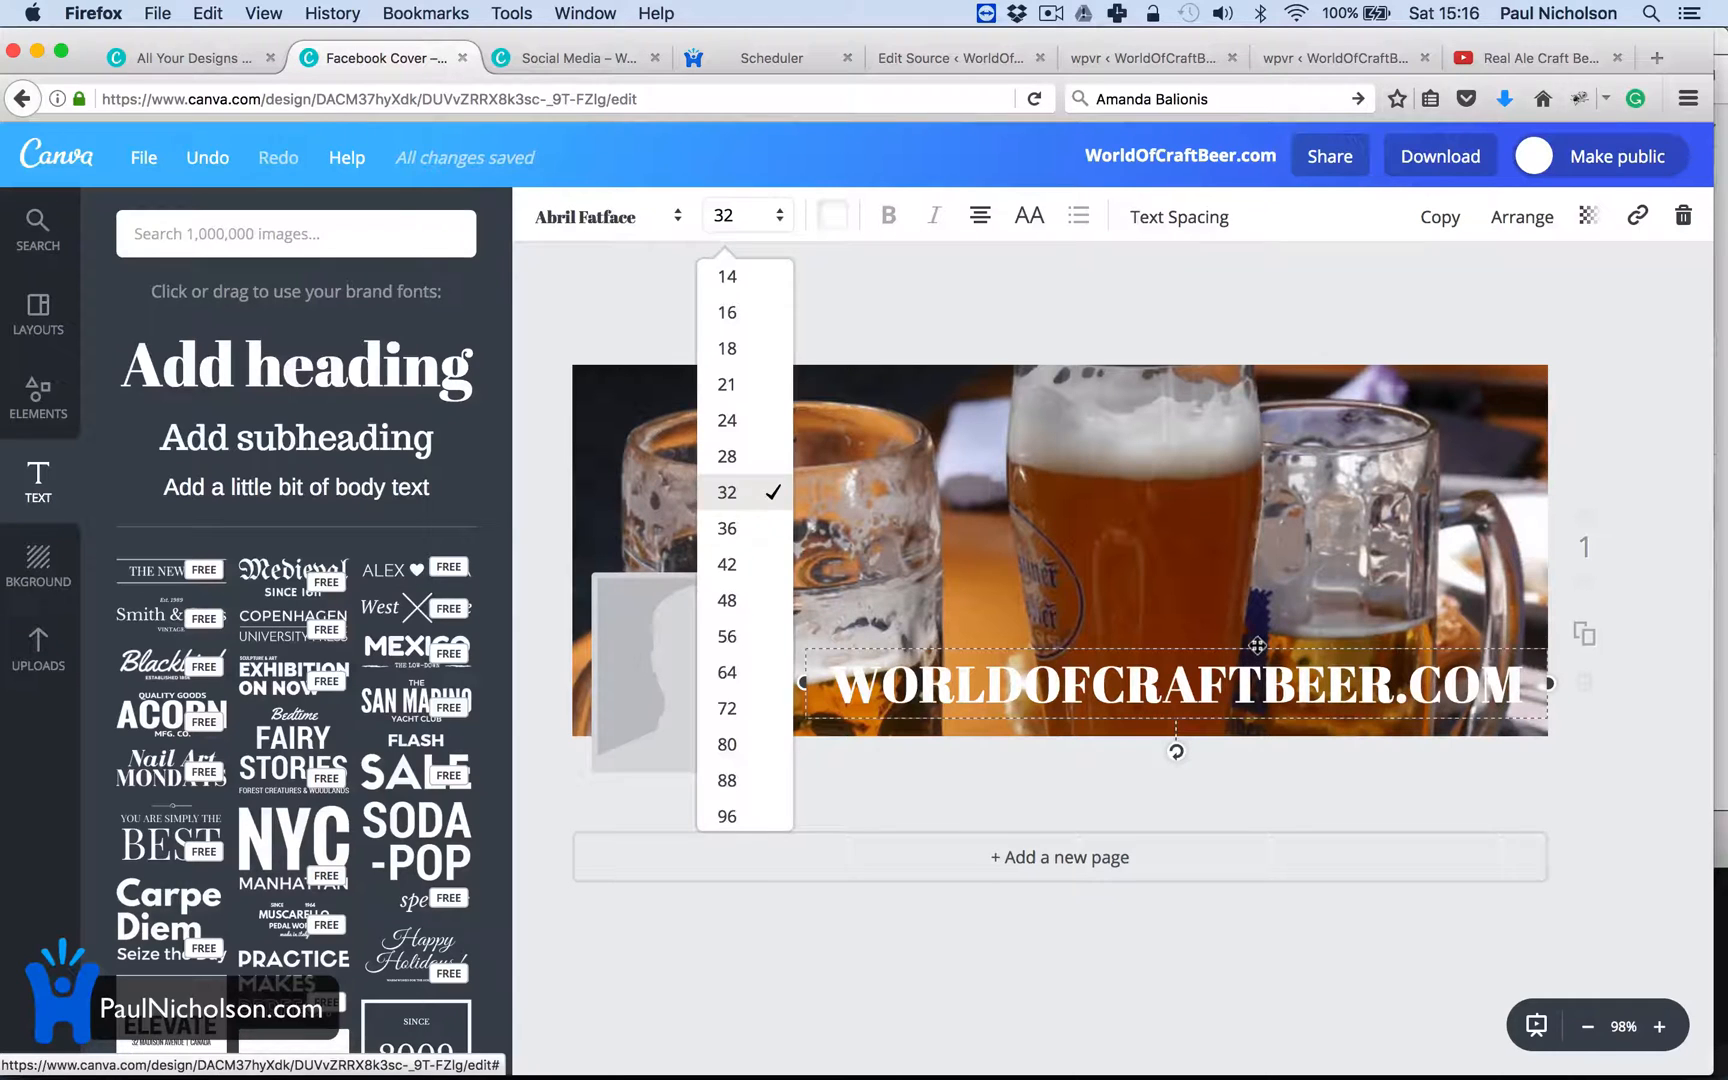
left_click(726, 492)
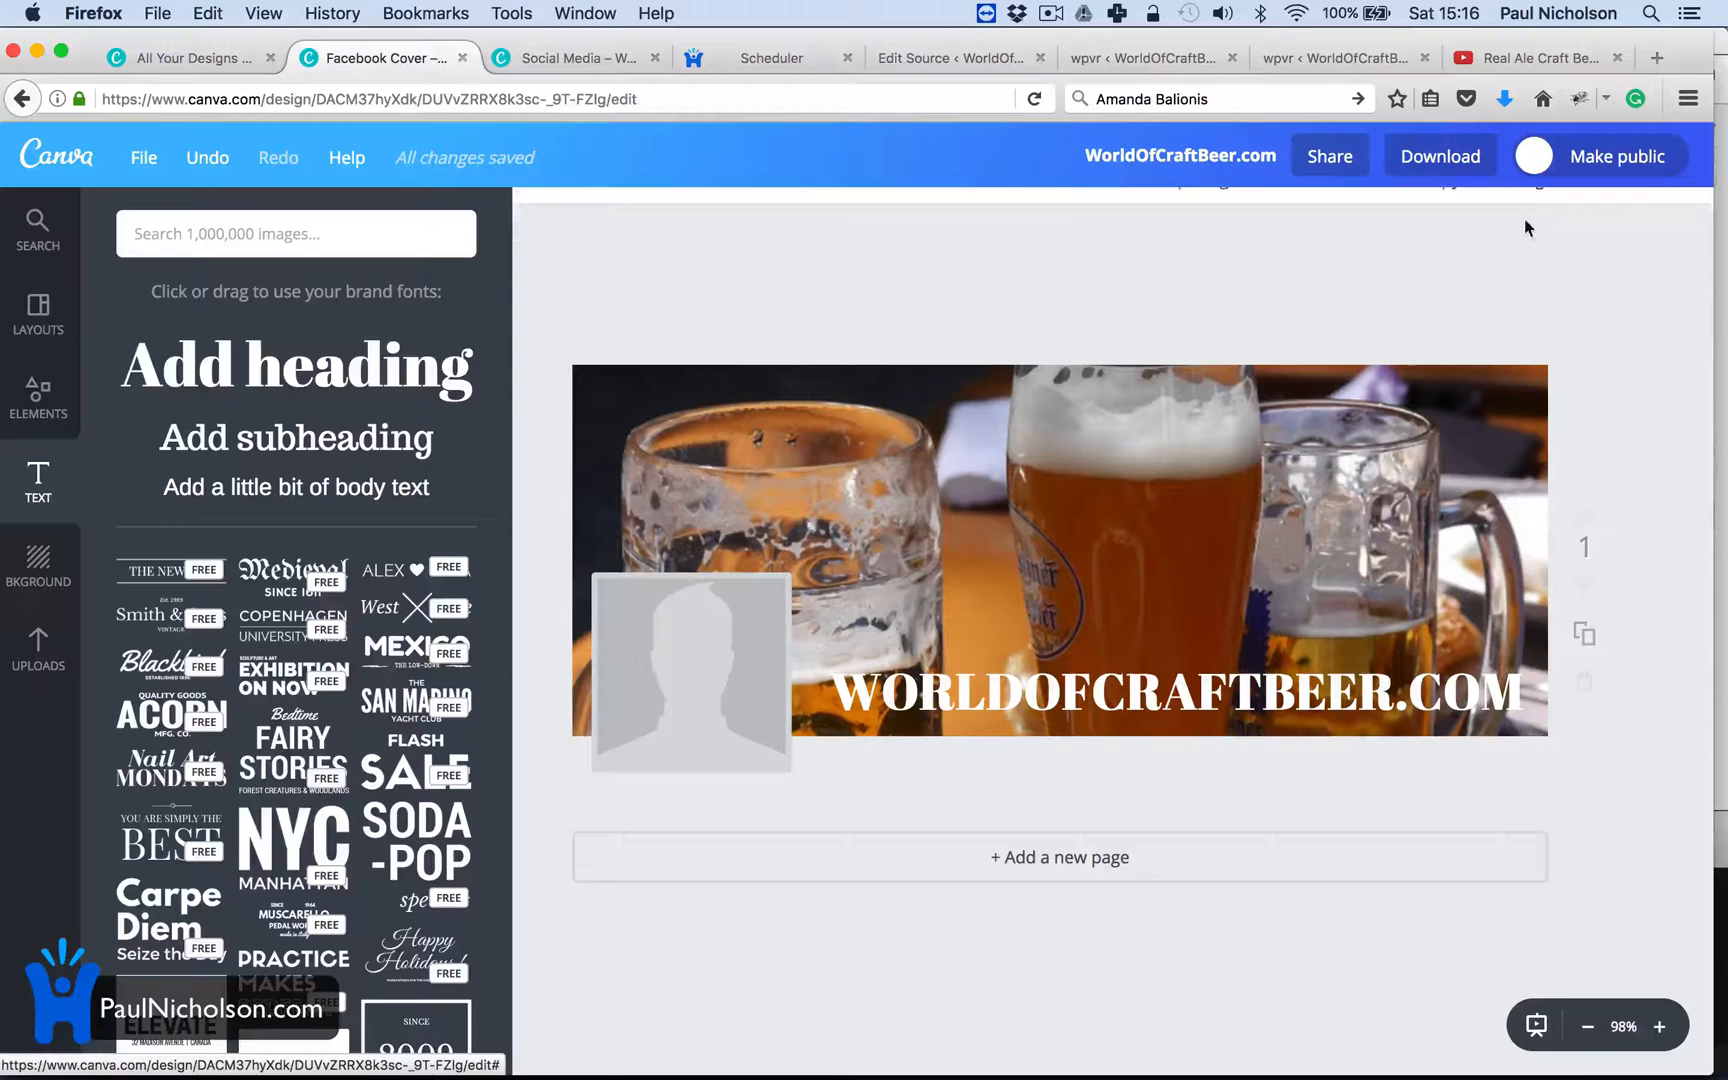
Download the Facebook cover as WorldOfCraftBeer.com.png and return to the design types page
left_click(1438, 155)
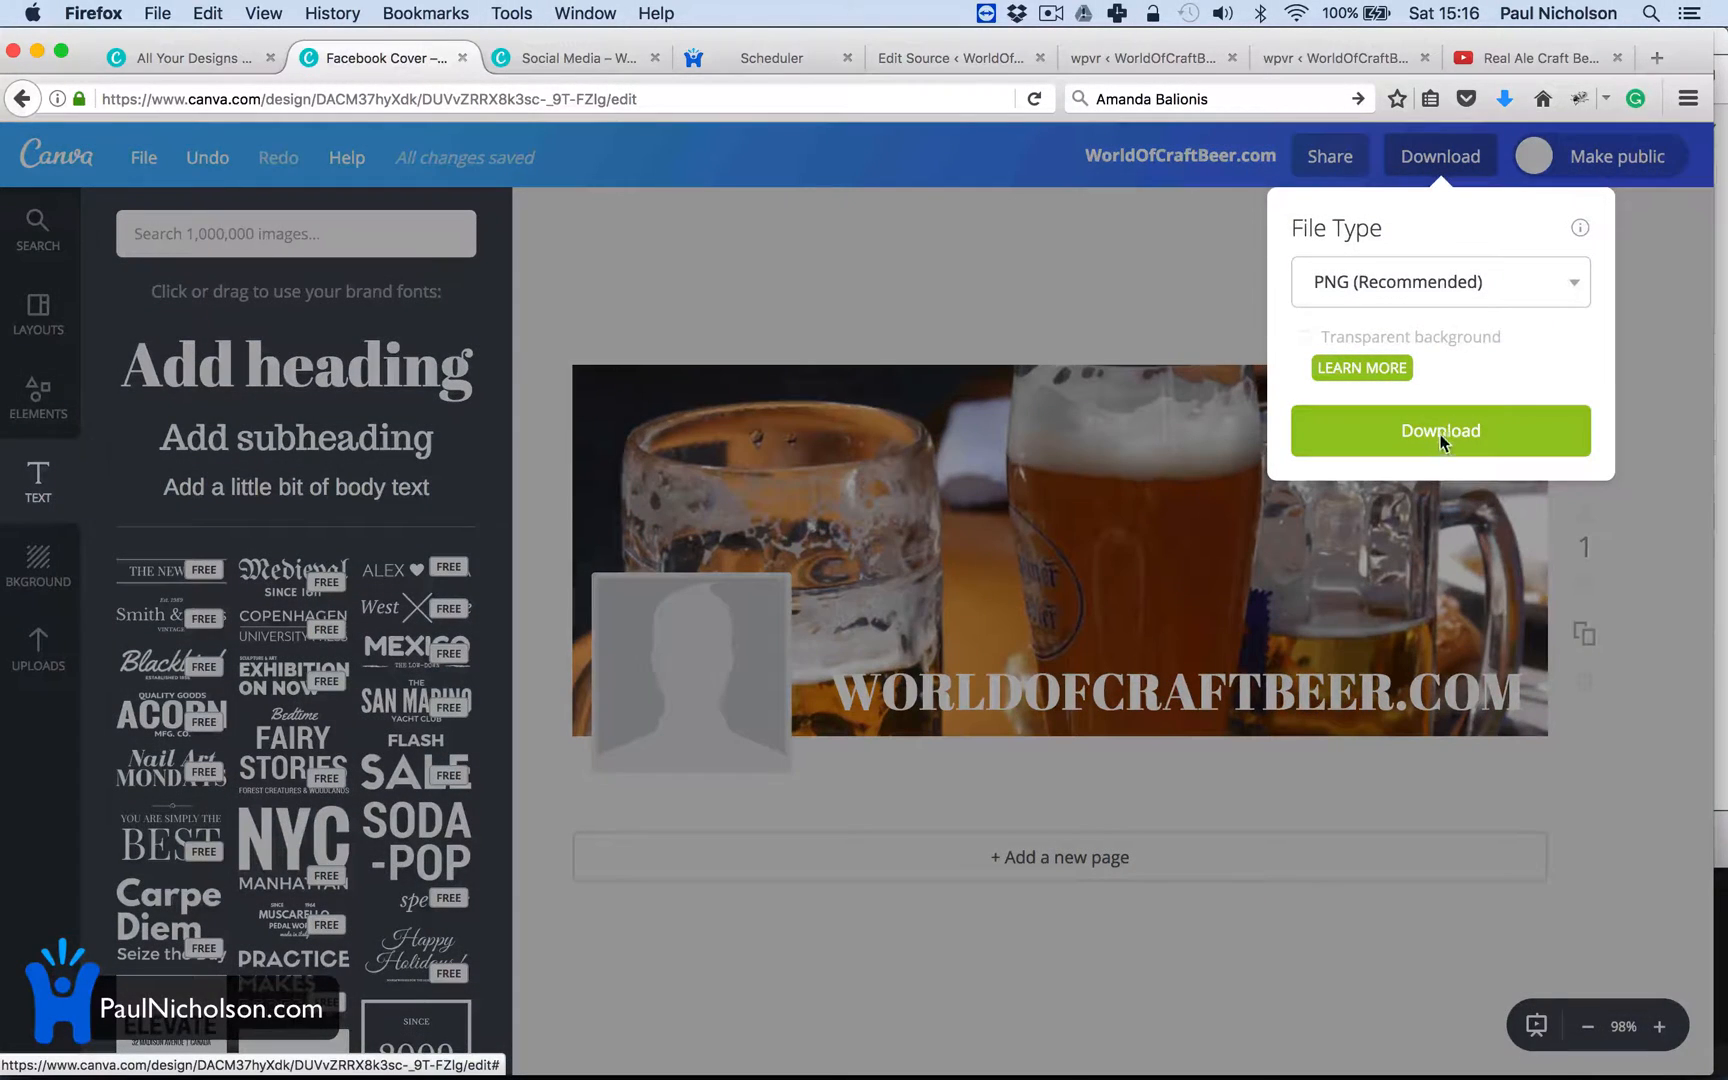
left_click(1438, 430)
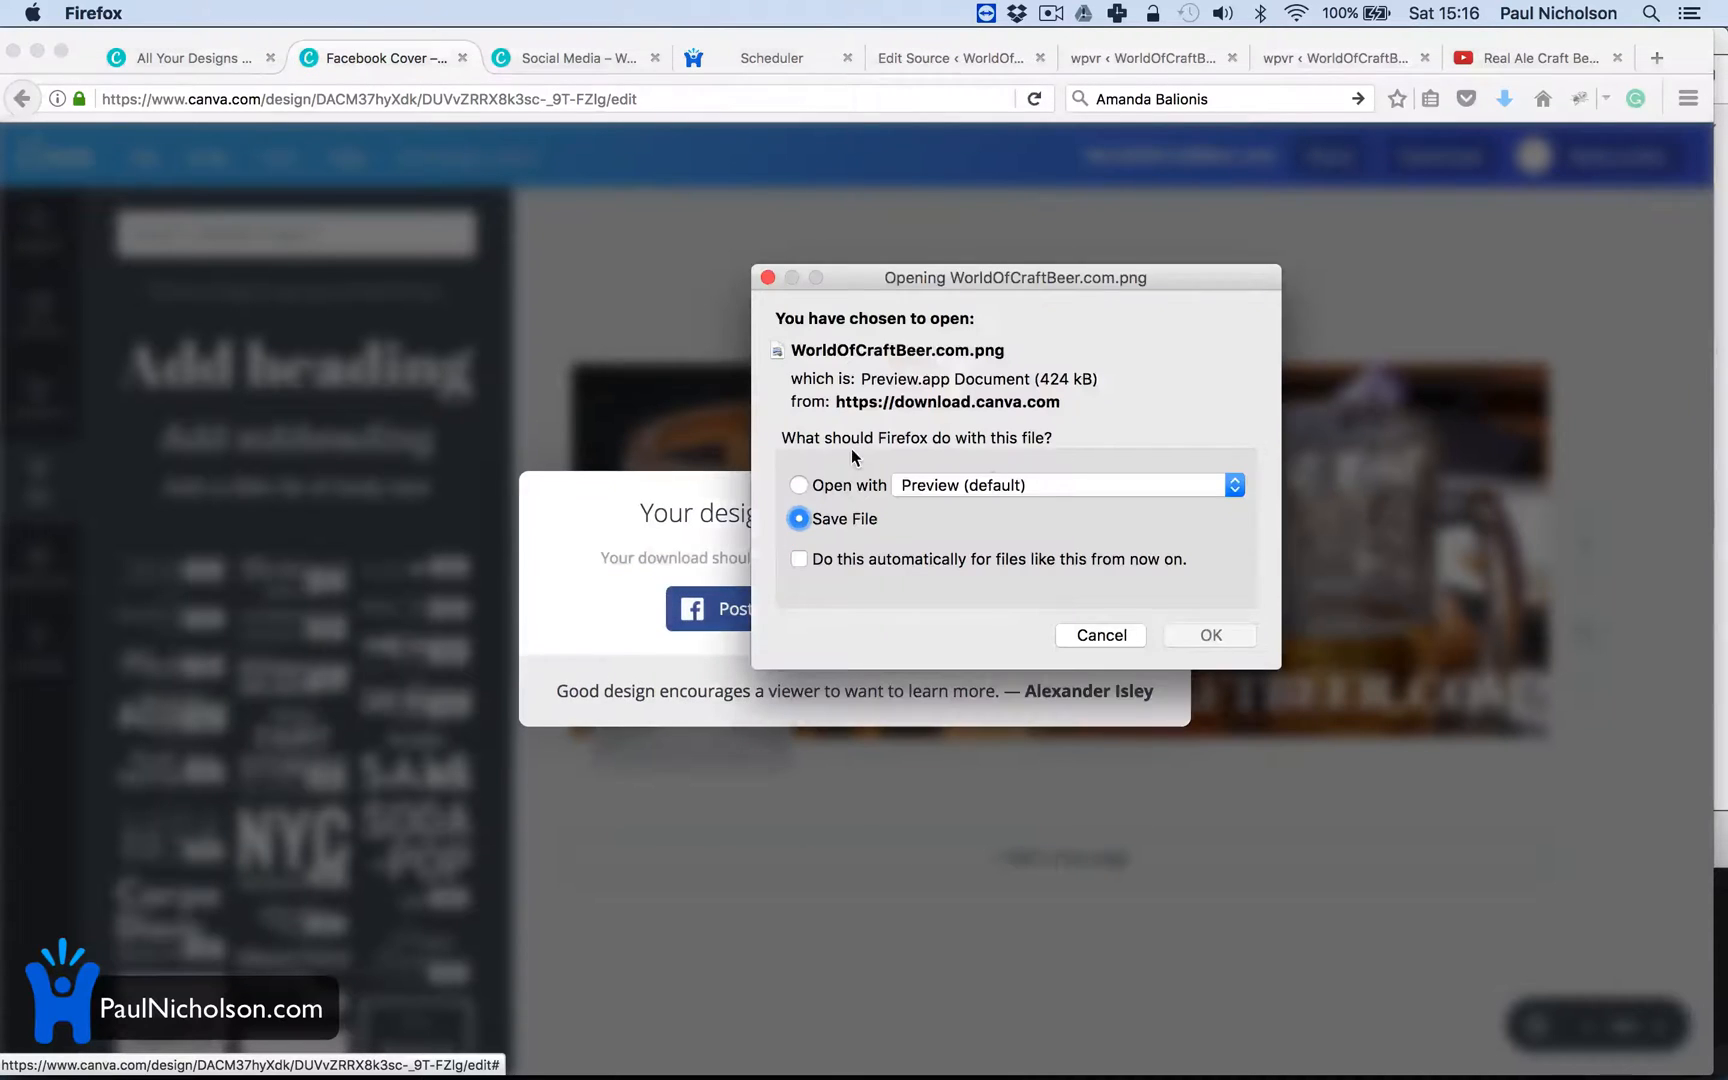
left_click(1209, 635)
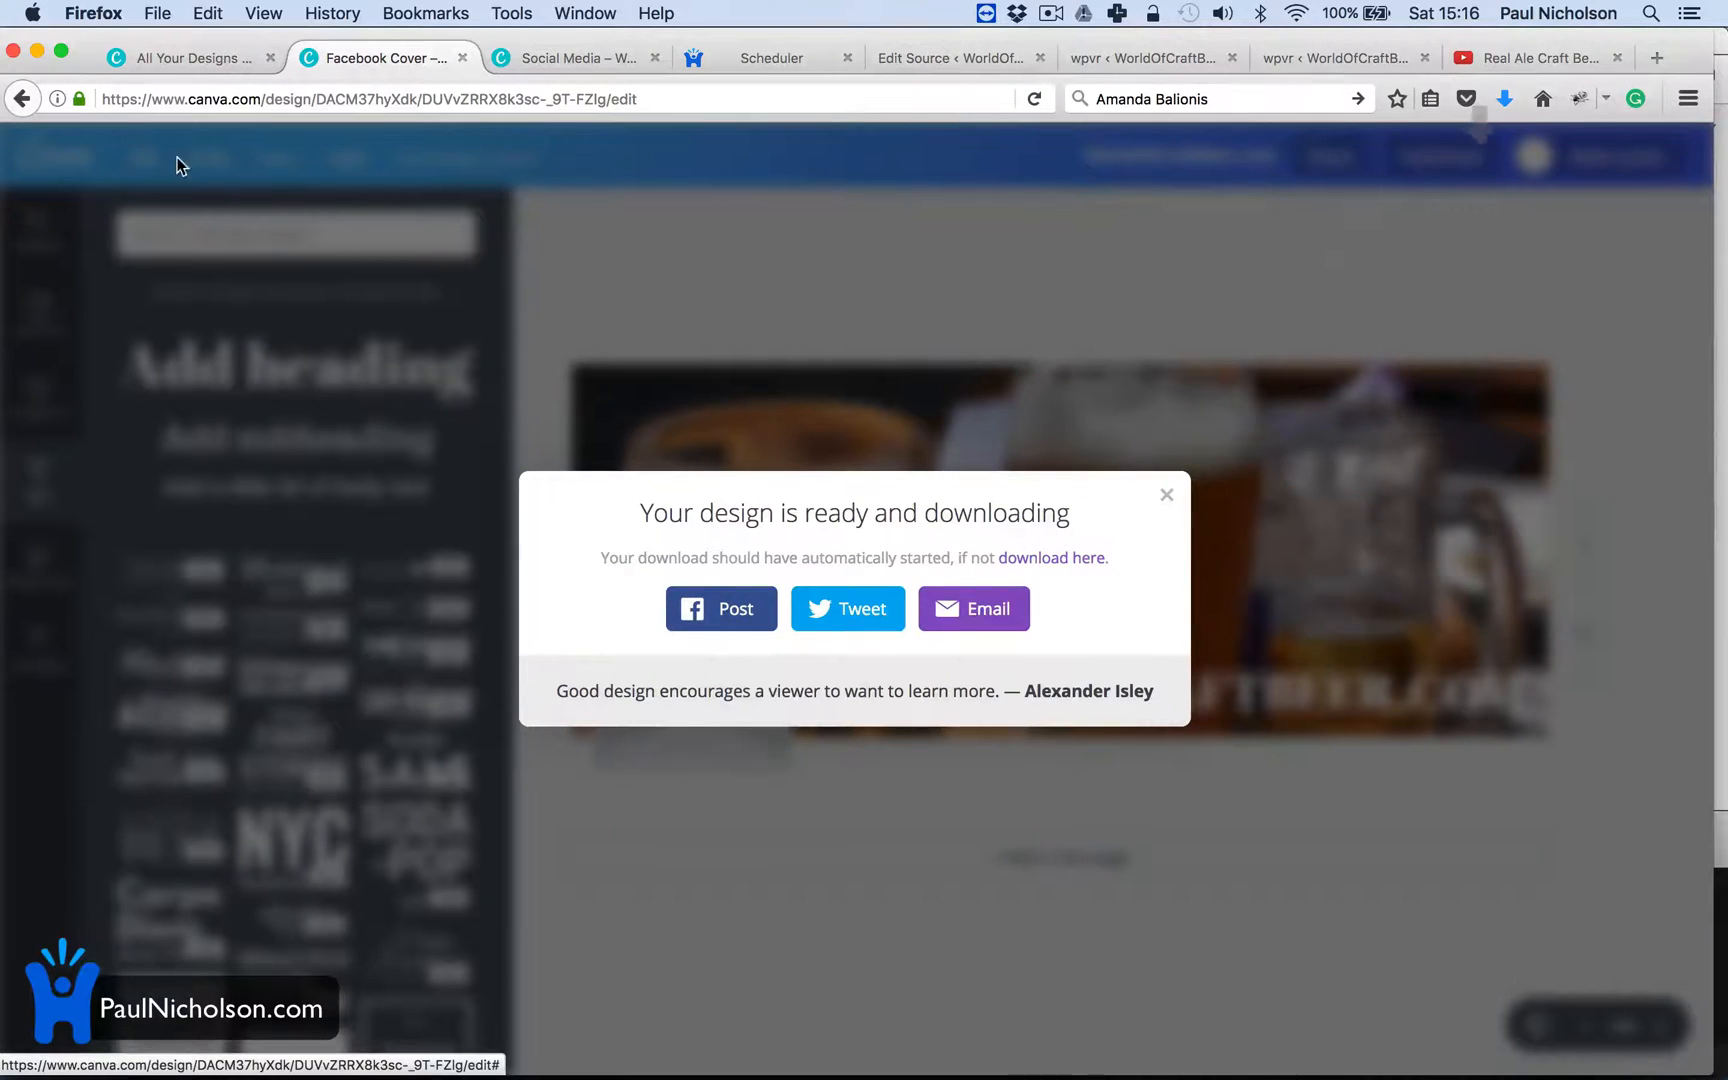
left_click(187, 57)
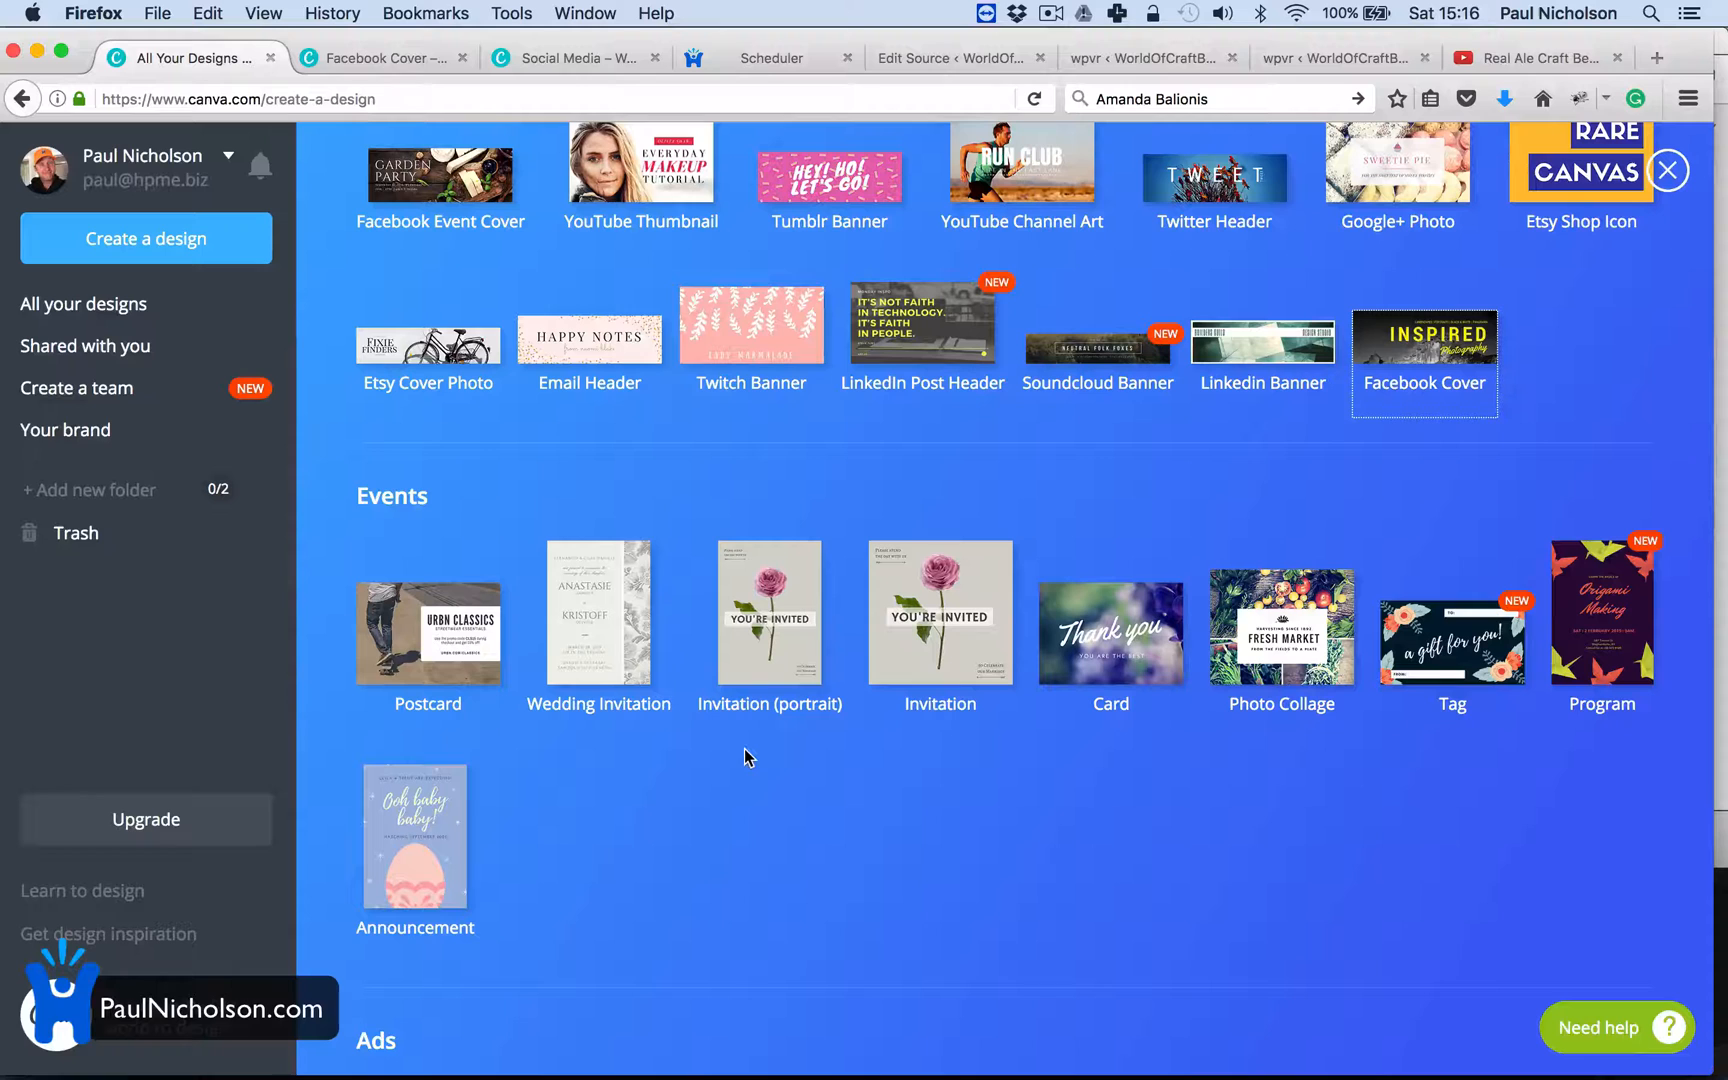
mouse_move(787, 821)
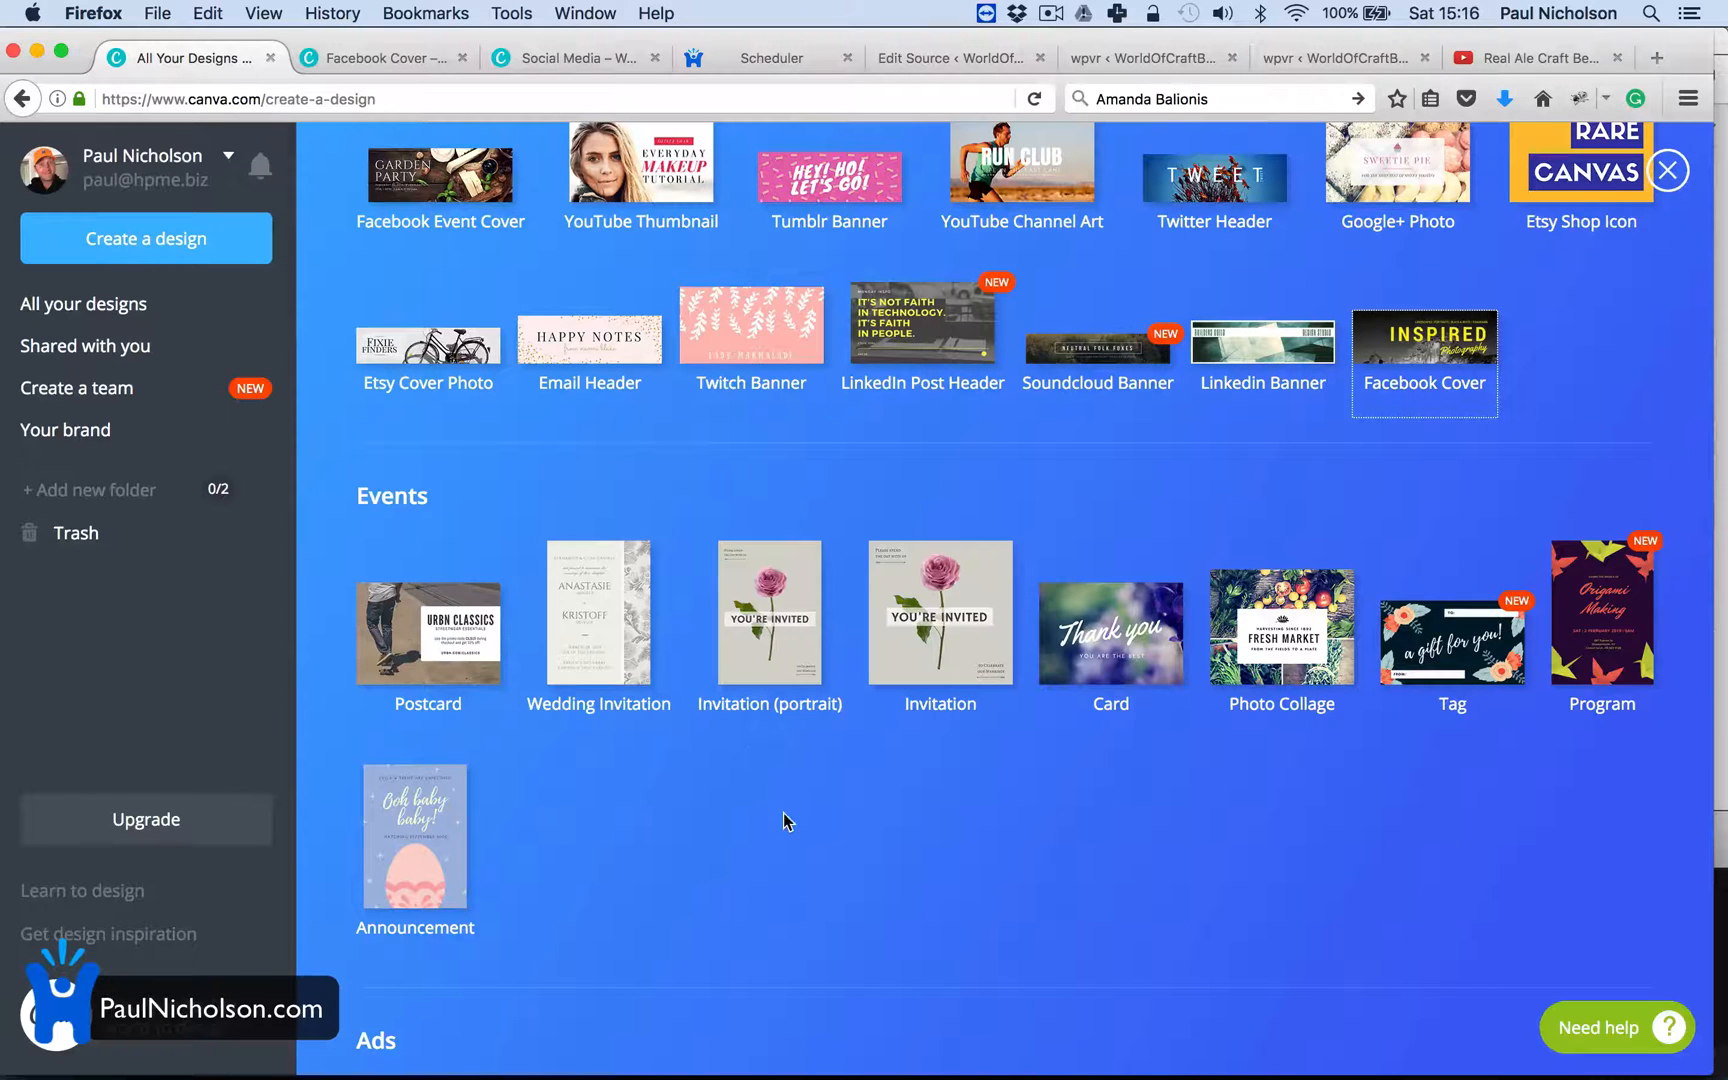
Create a new blank Twitter Header design from the Create a design page
scroll("down", 3)
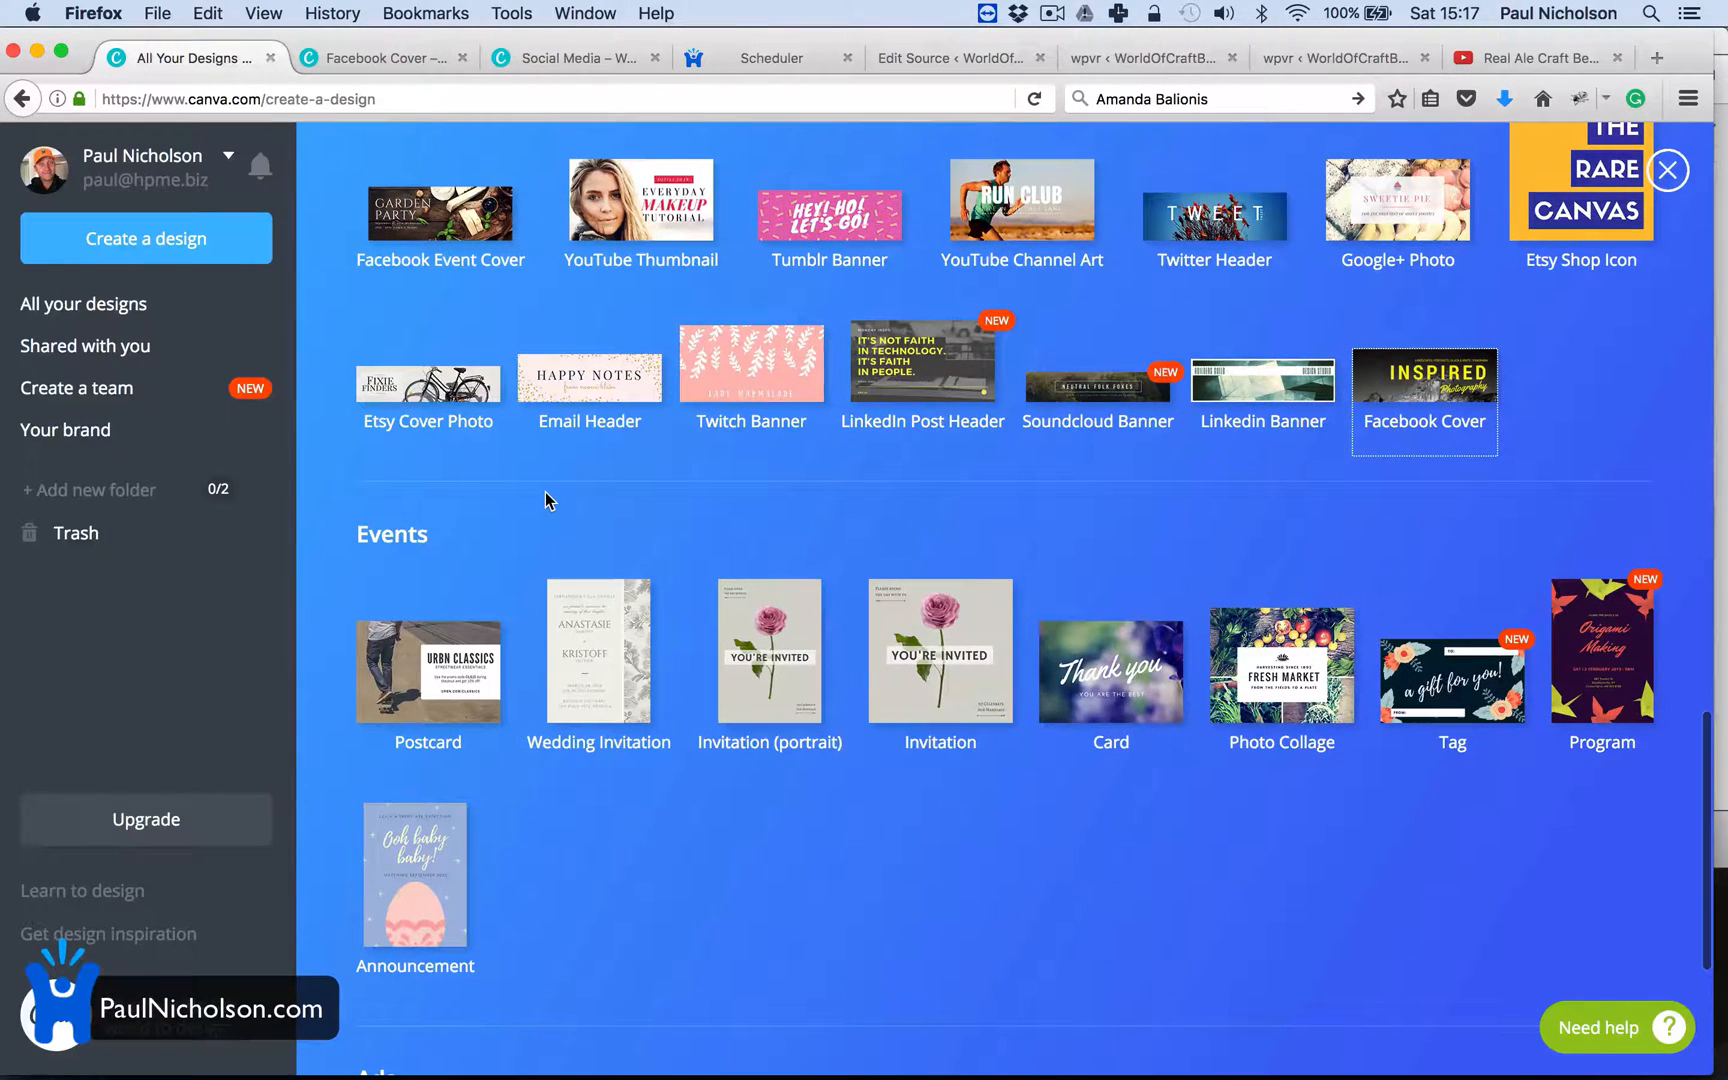
mouse_move(1212, 237)
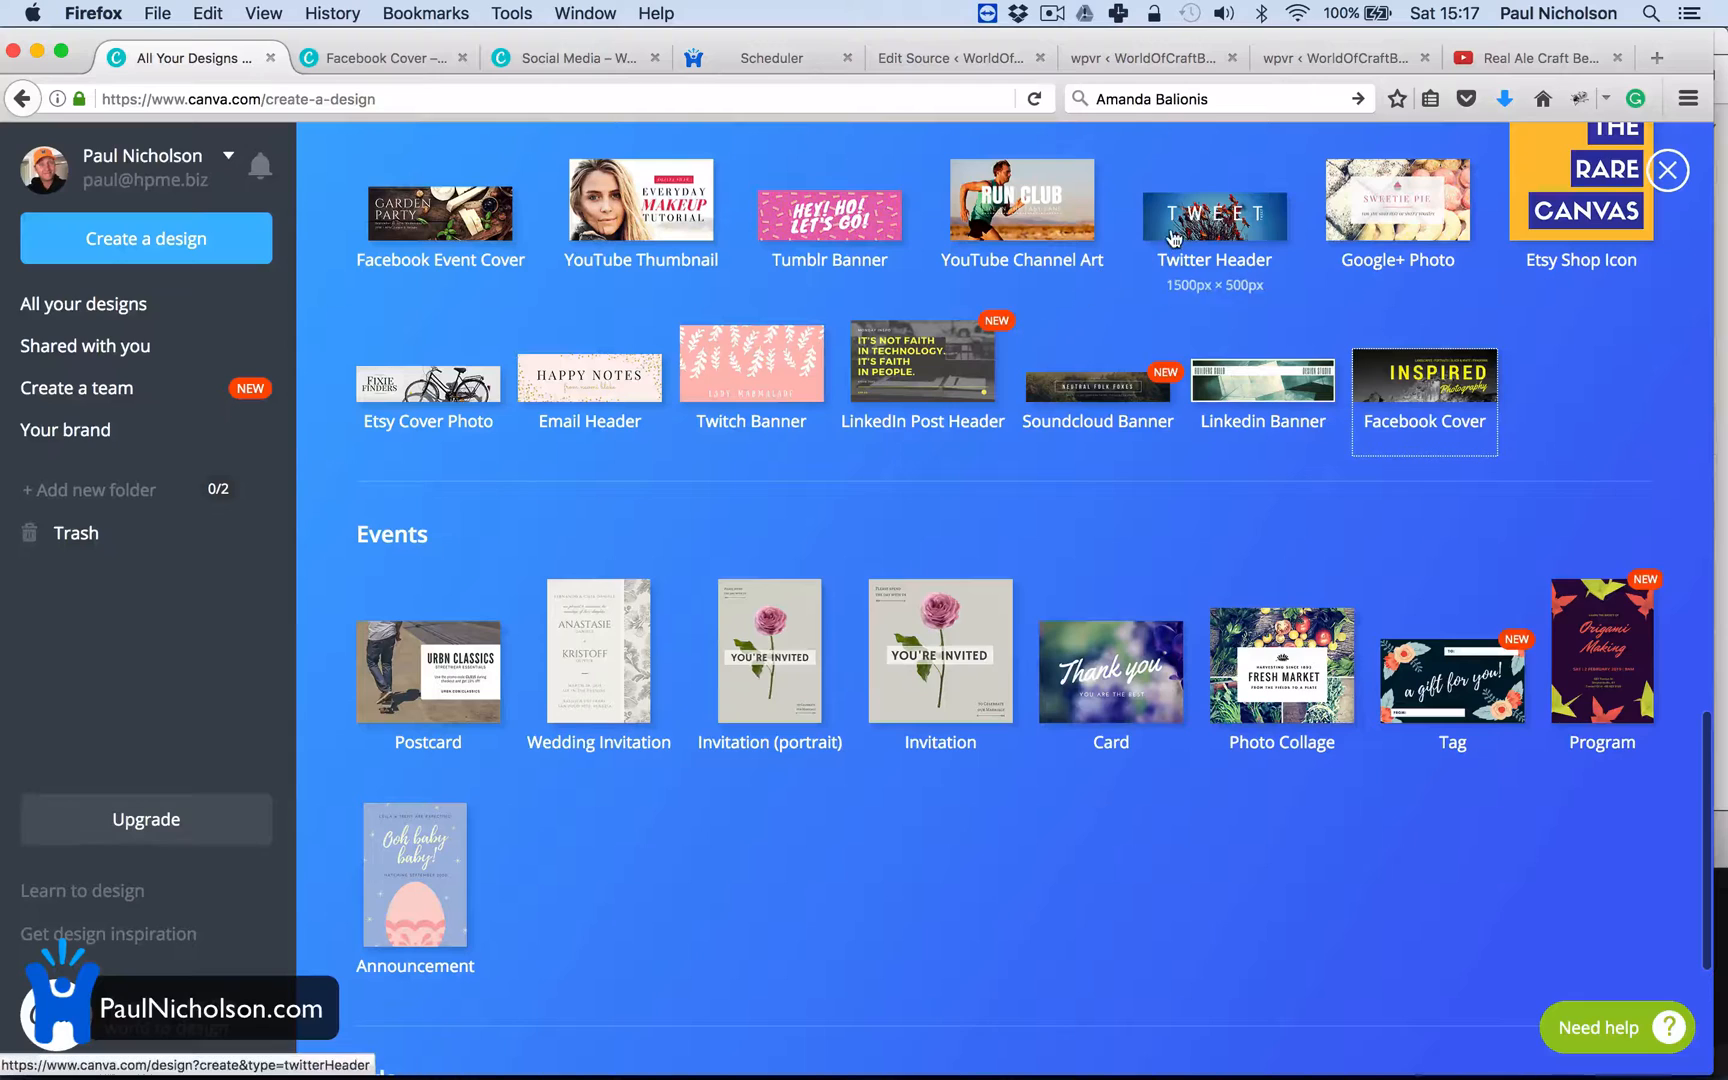
left_click(1212, 213)
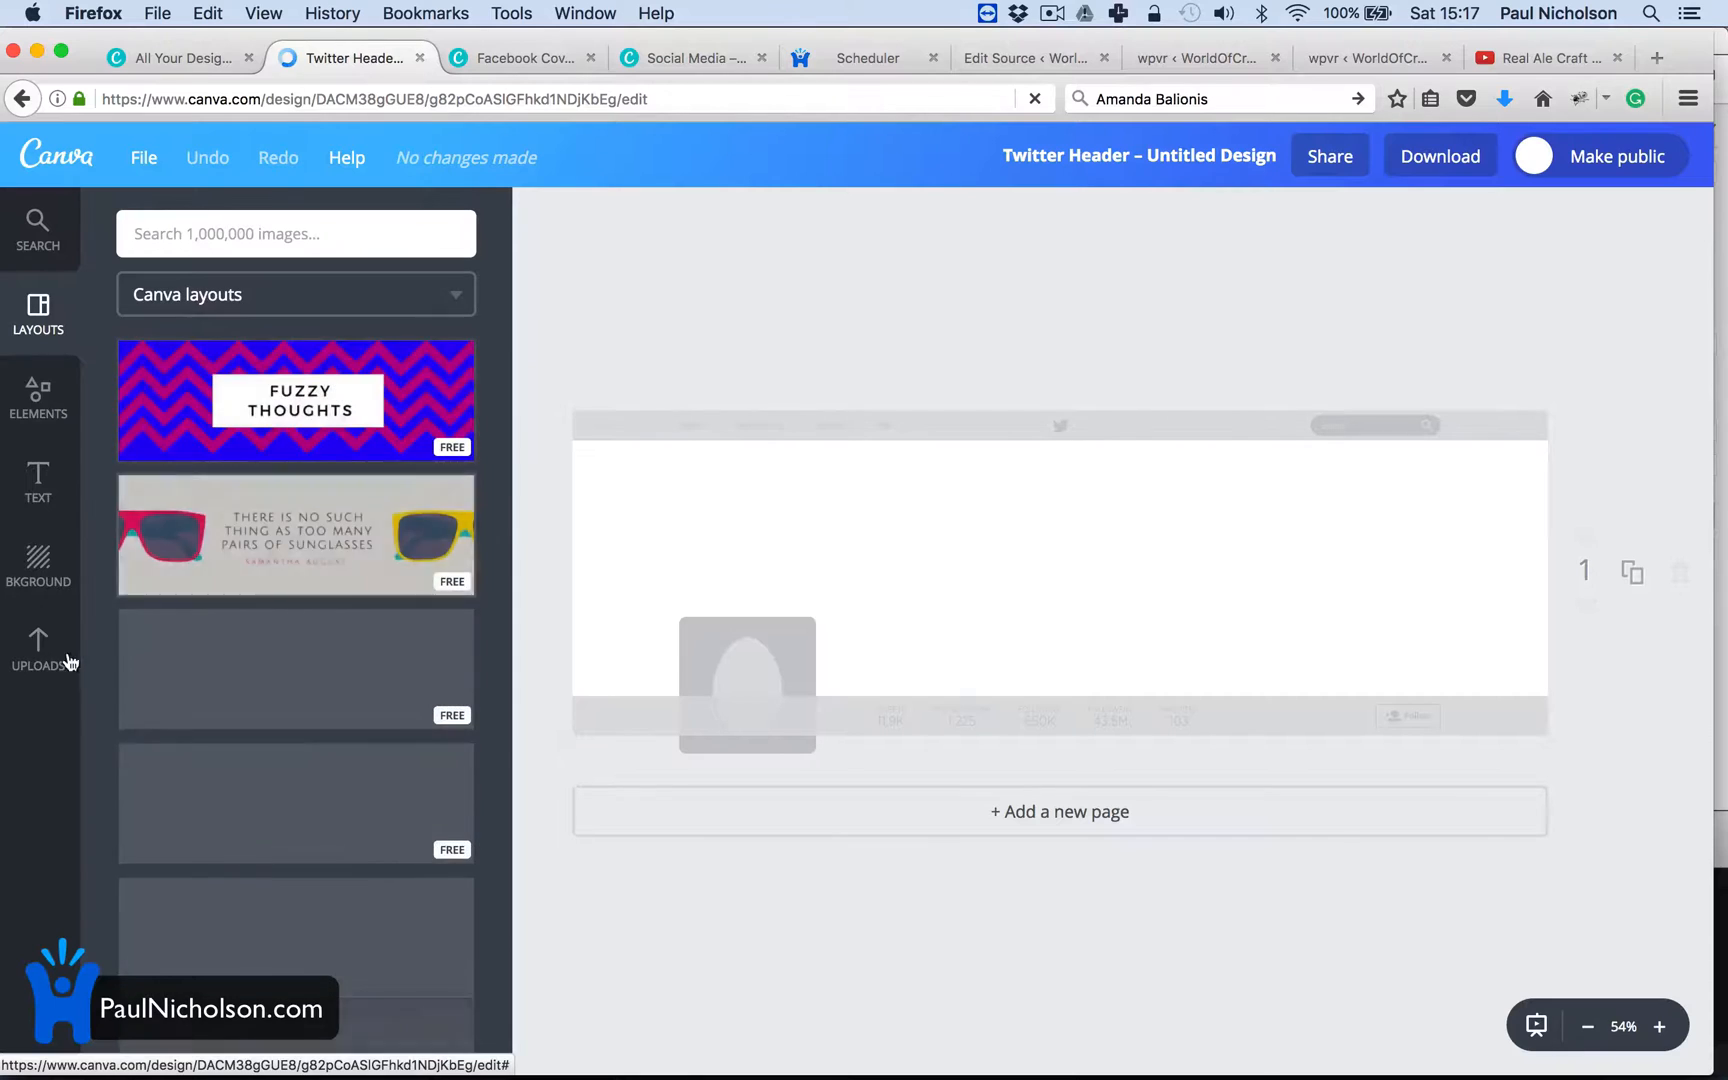
Place the uploaded beer photo and align it to fill the Twitter header frame
left_click(37, 650)
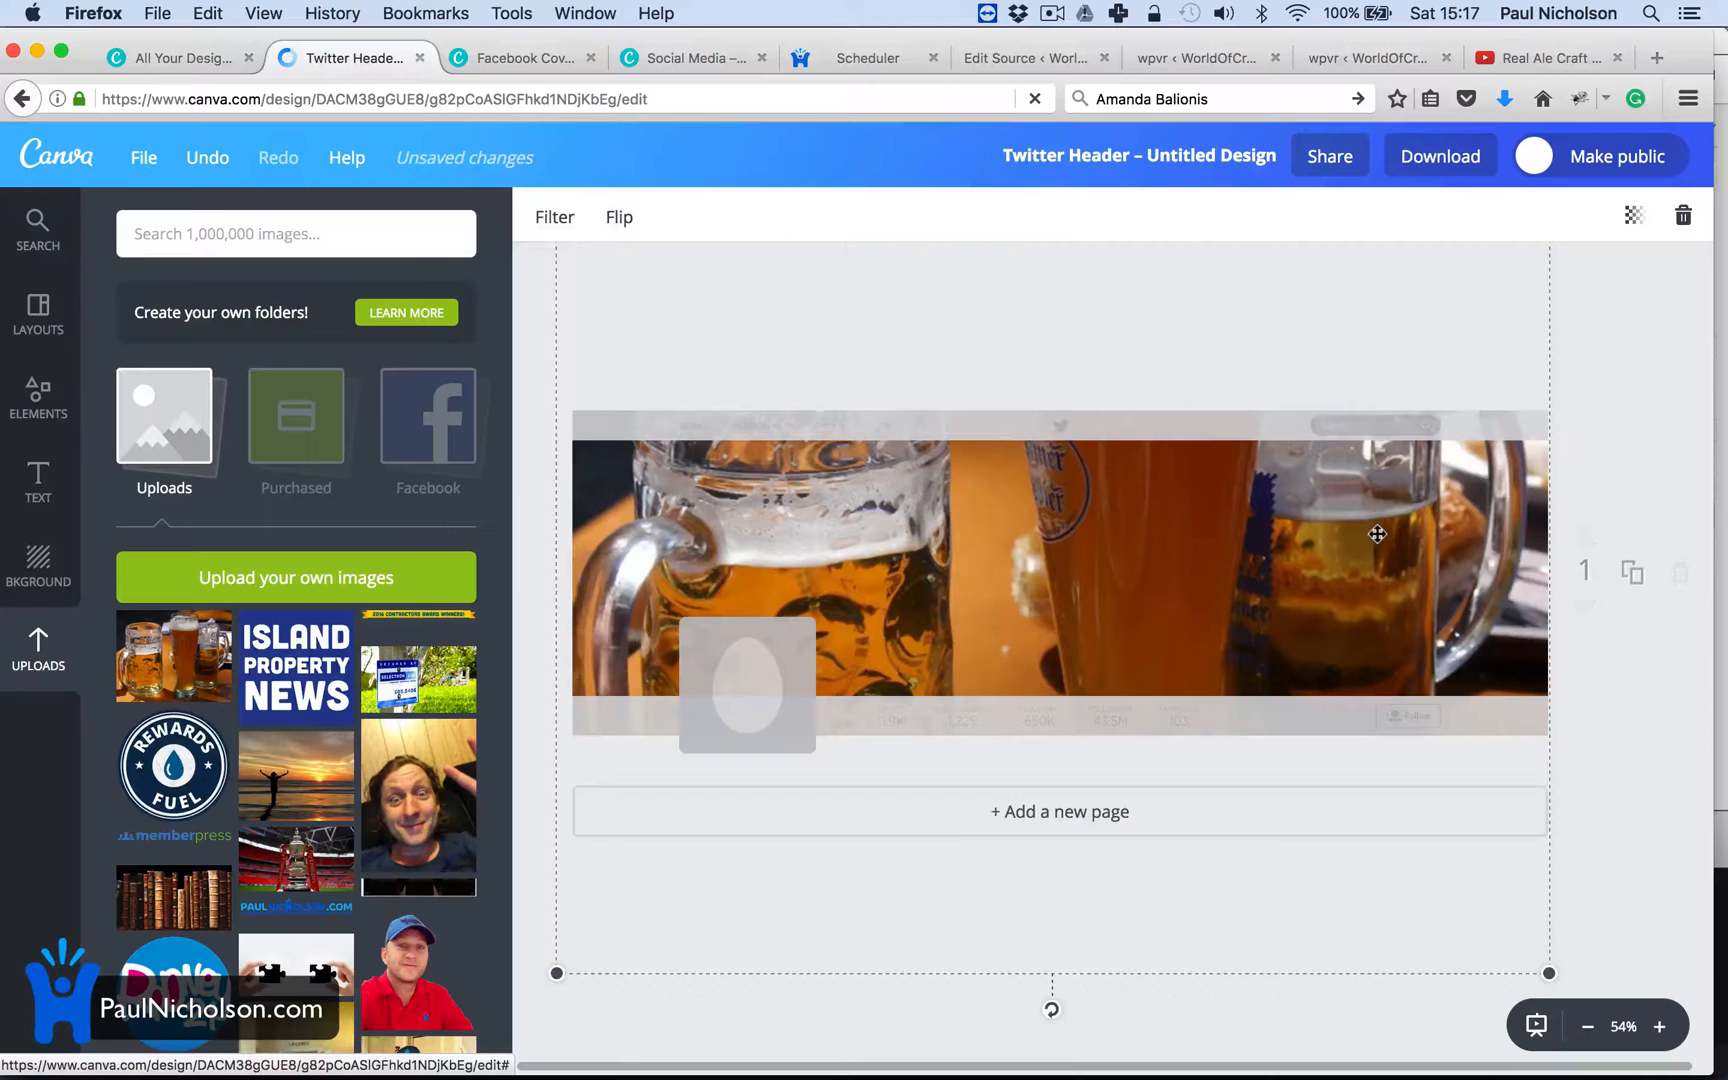
left_click_drag(1378, 534, 1368, 618)
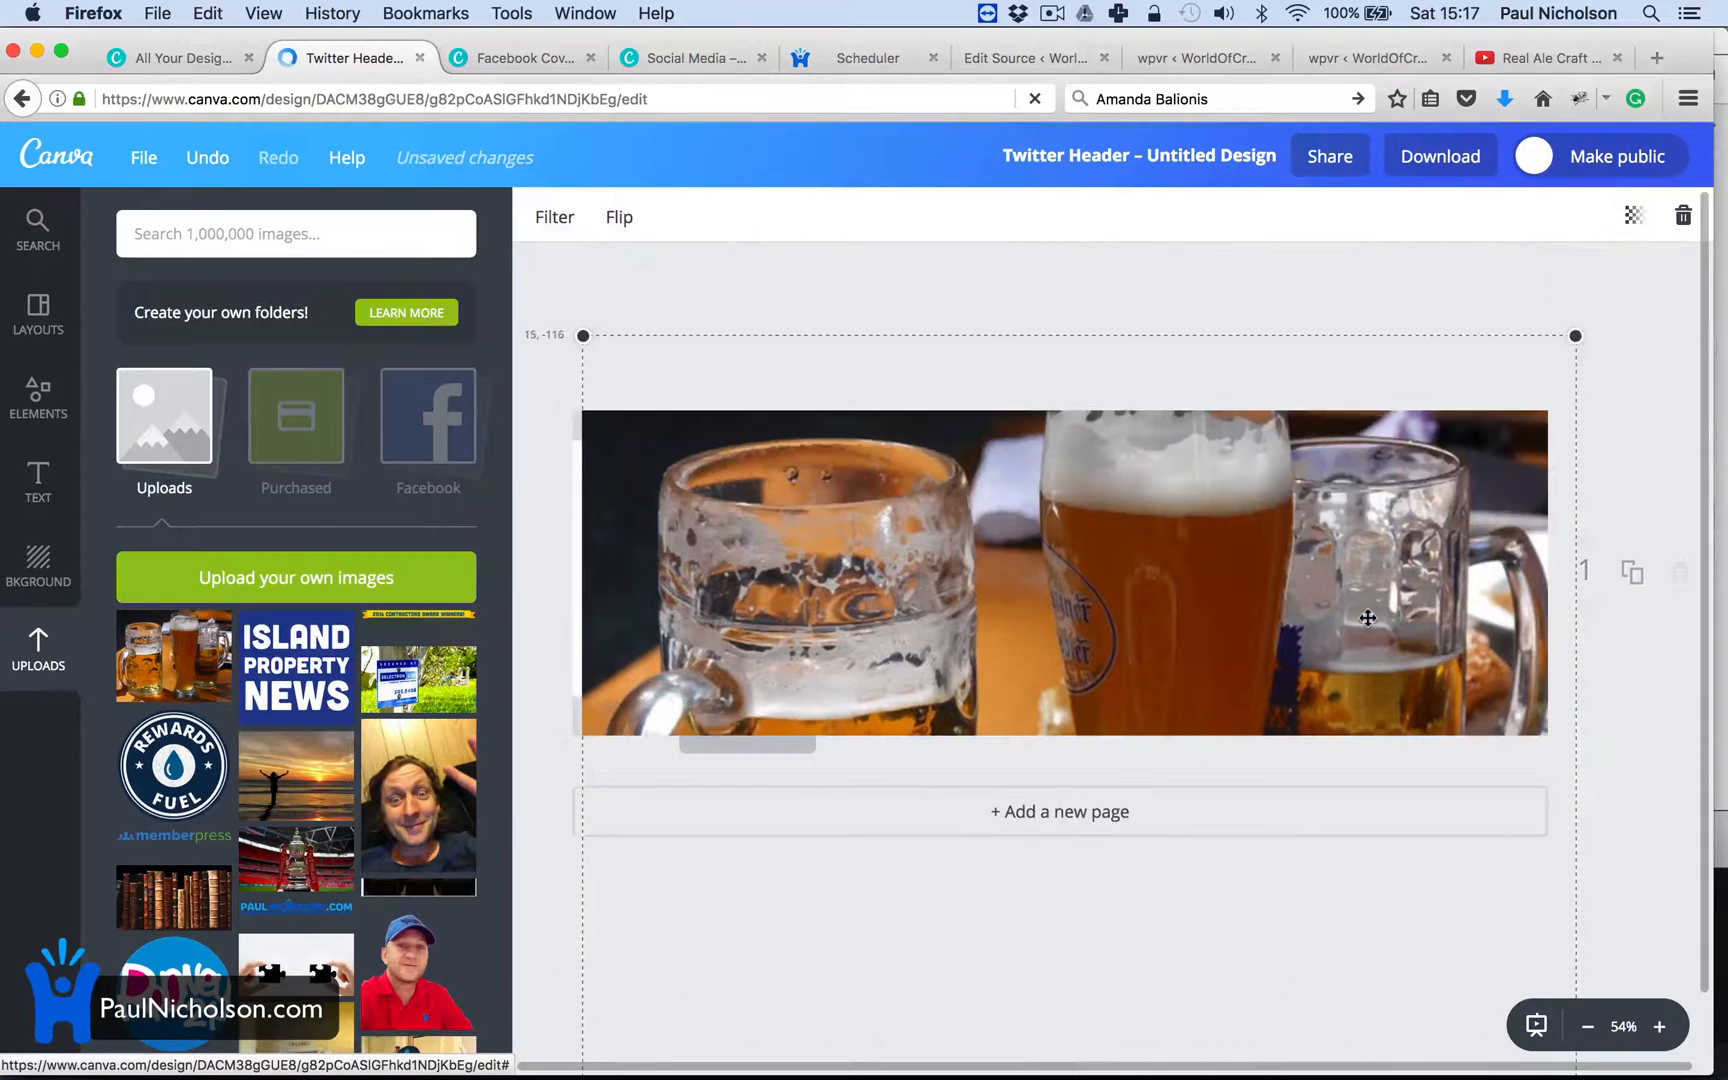
left_click_drag(1367, 618, 1358, 595)
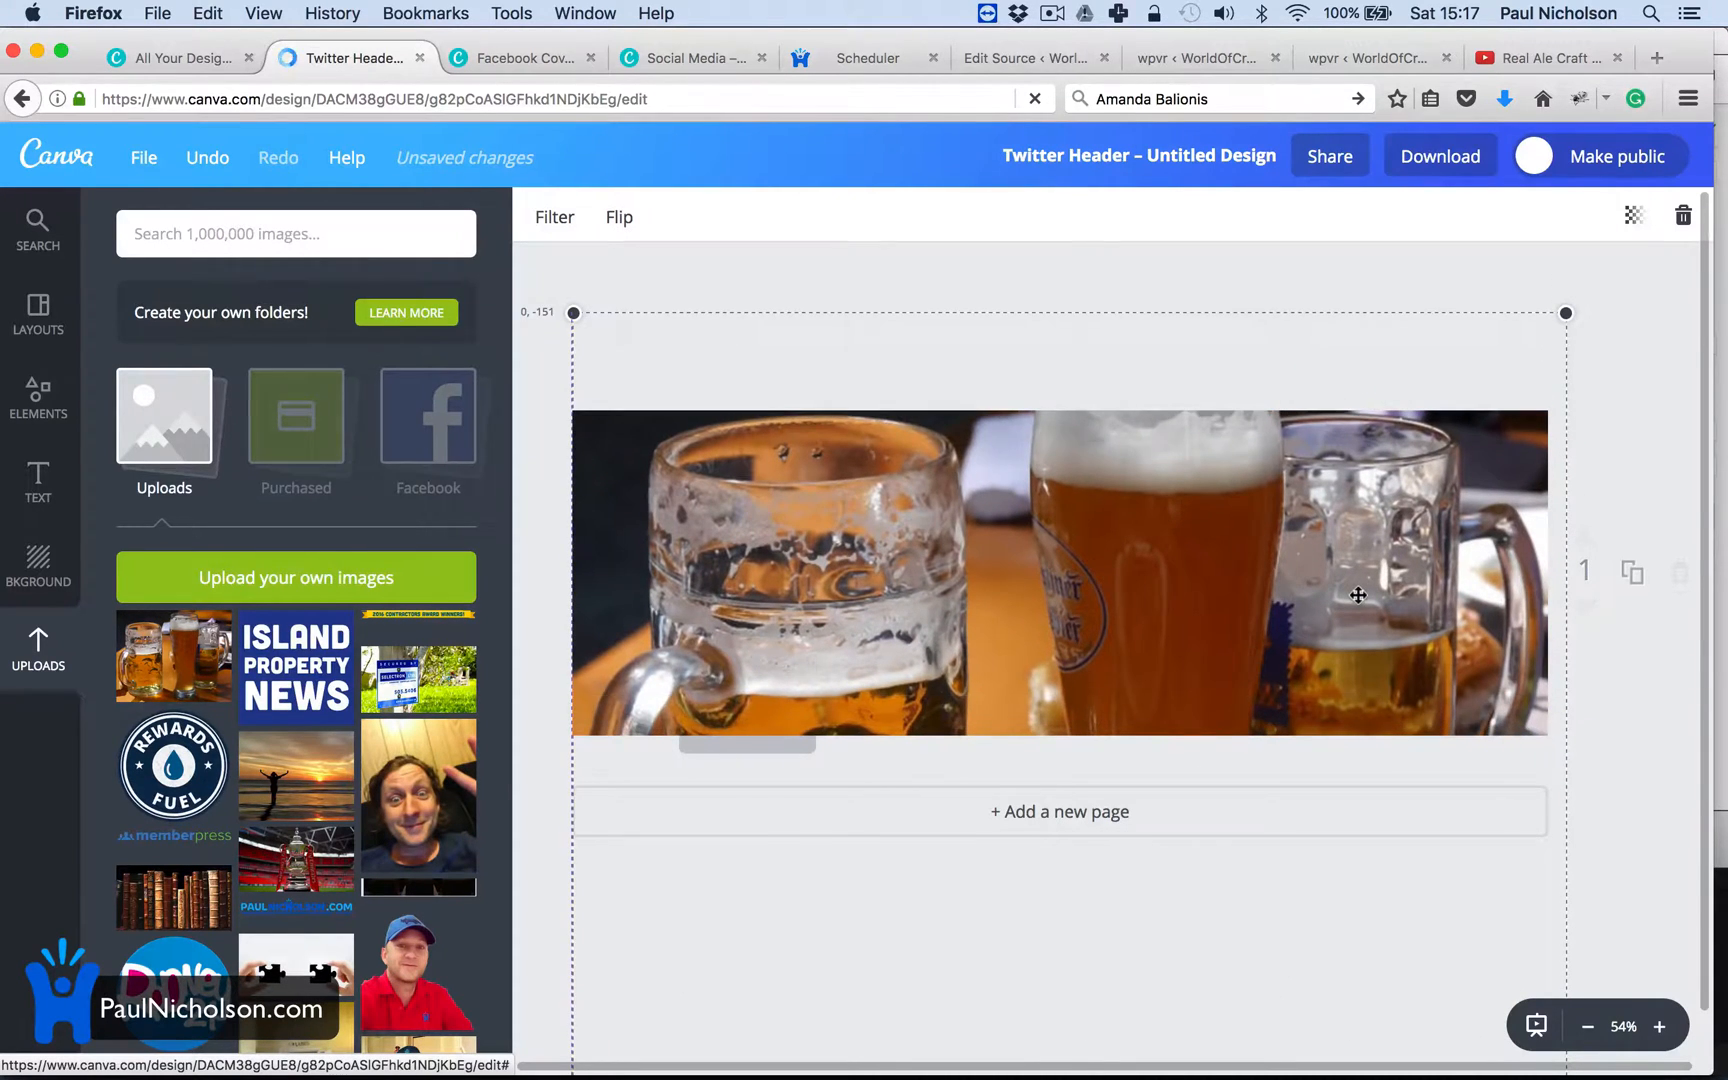
left_click_drag(573, 313, 562, 303)
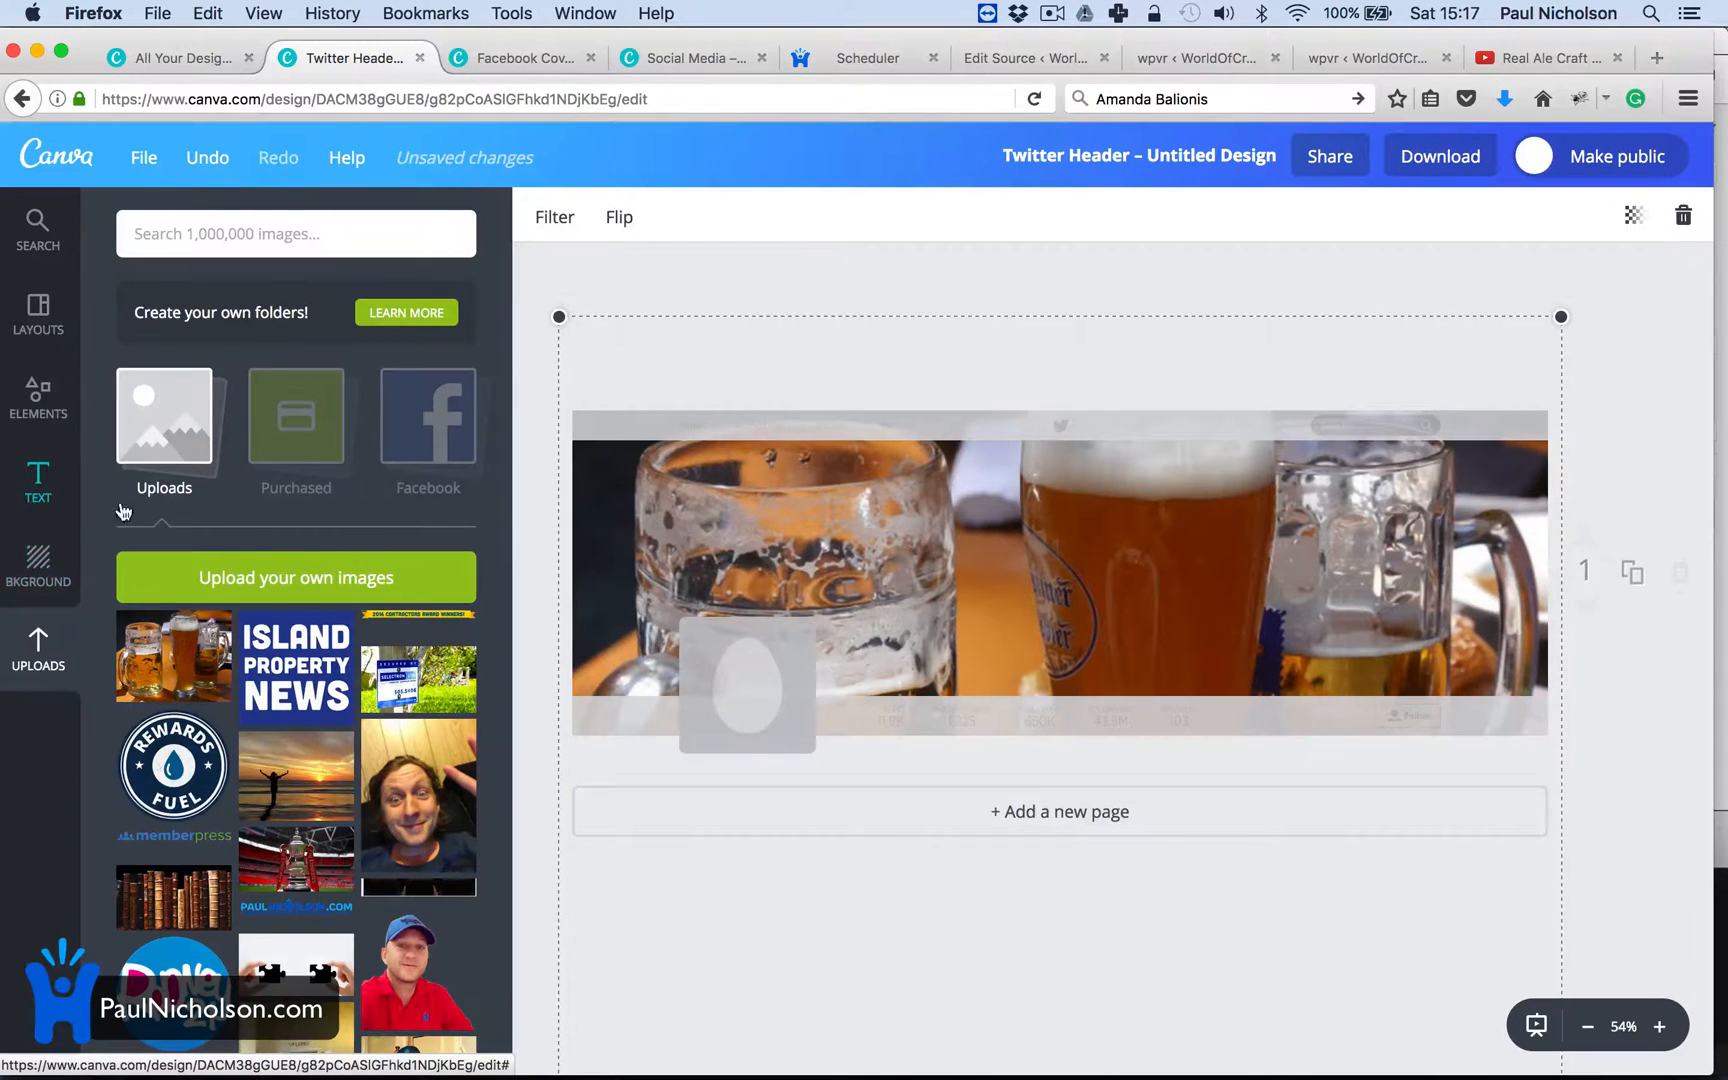
Add a widened white uppercase WORLDOFCRAFTBEER.COM heading at size 36, then download as PNG
left_click(37, 482)
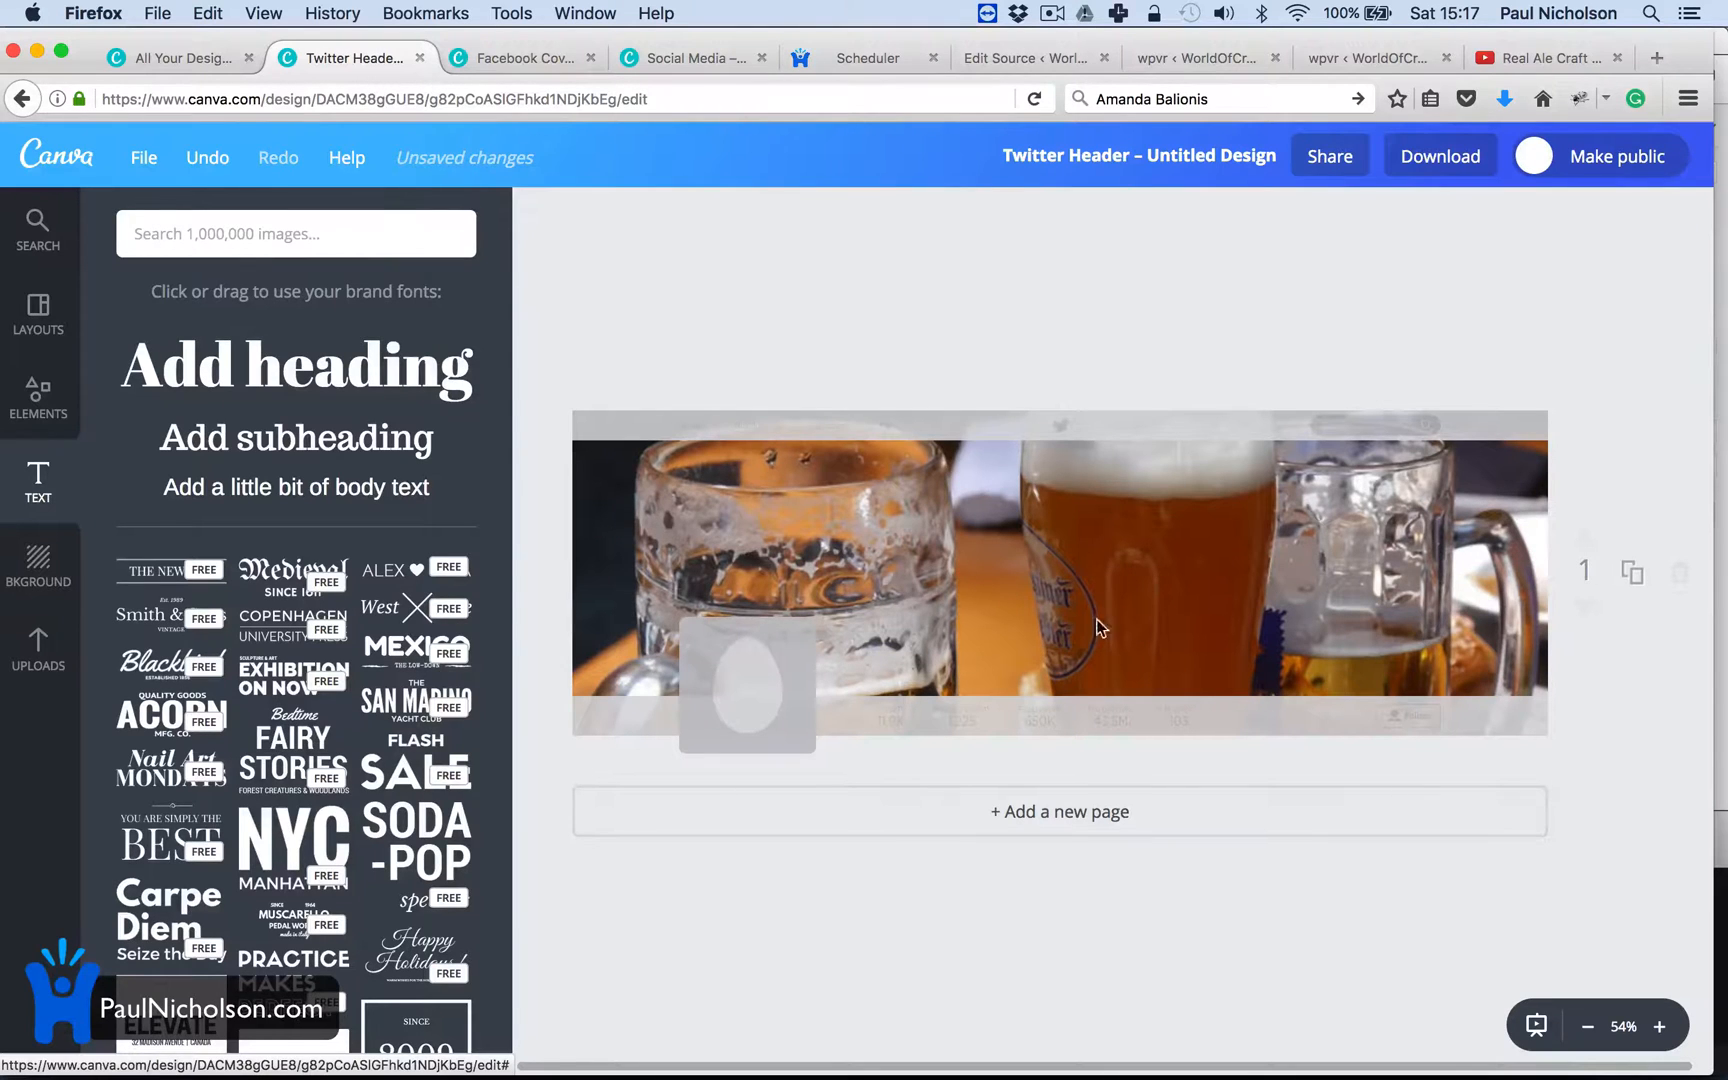
left_click(1099, 628)
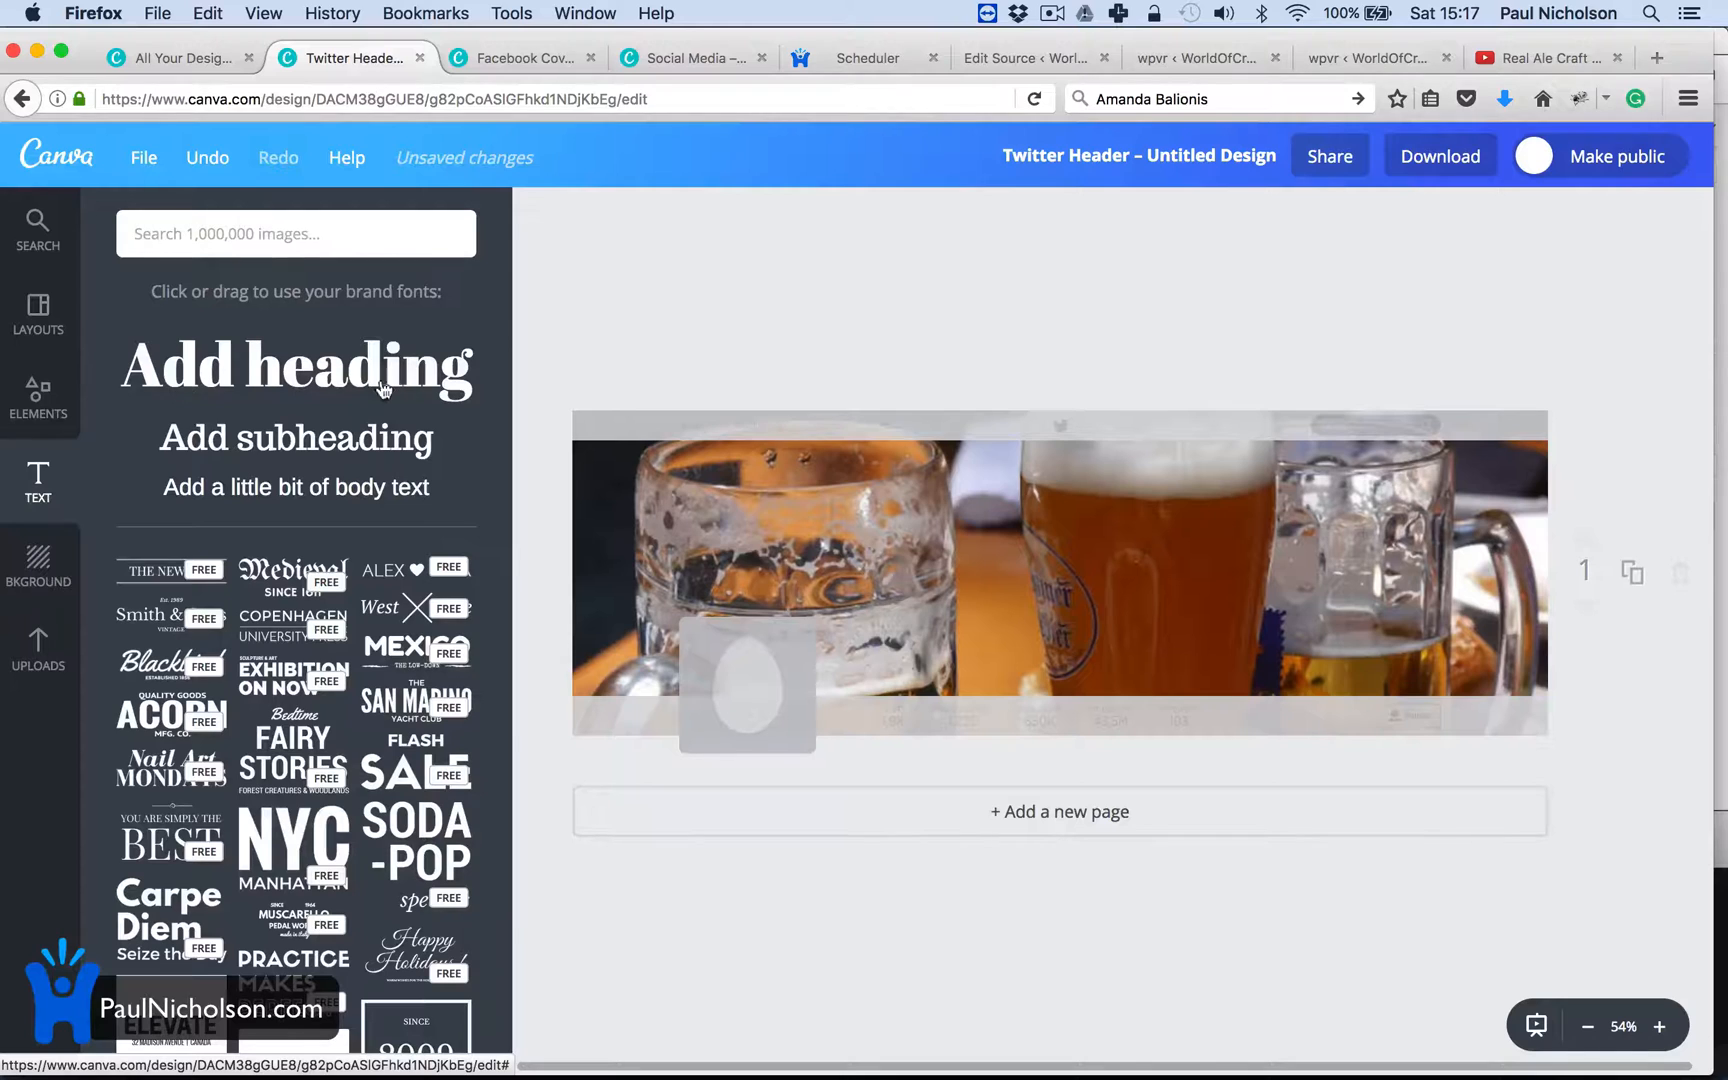
left_click(294, 364)
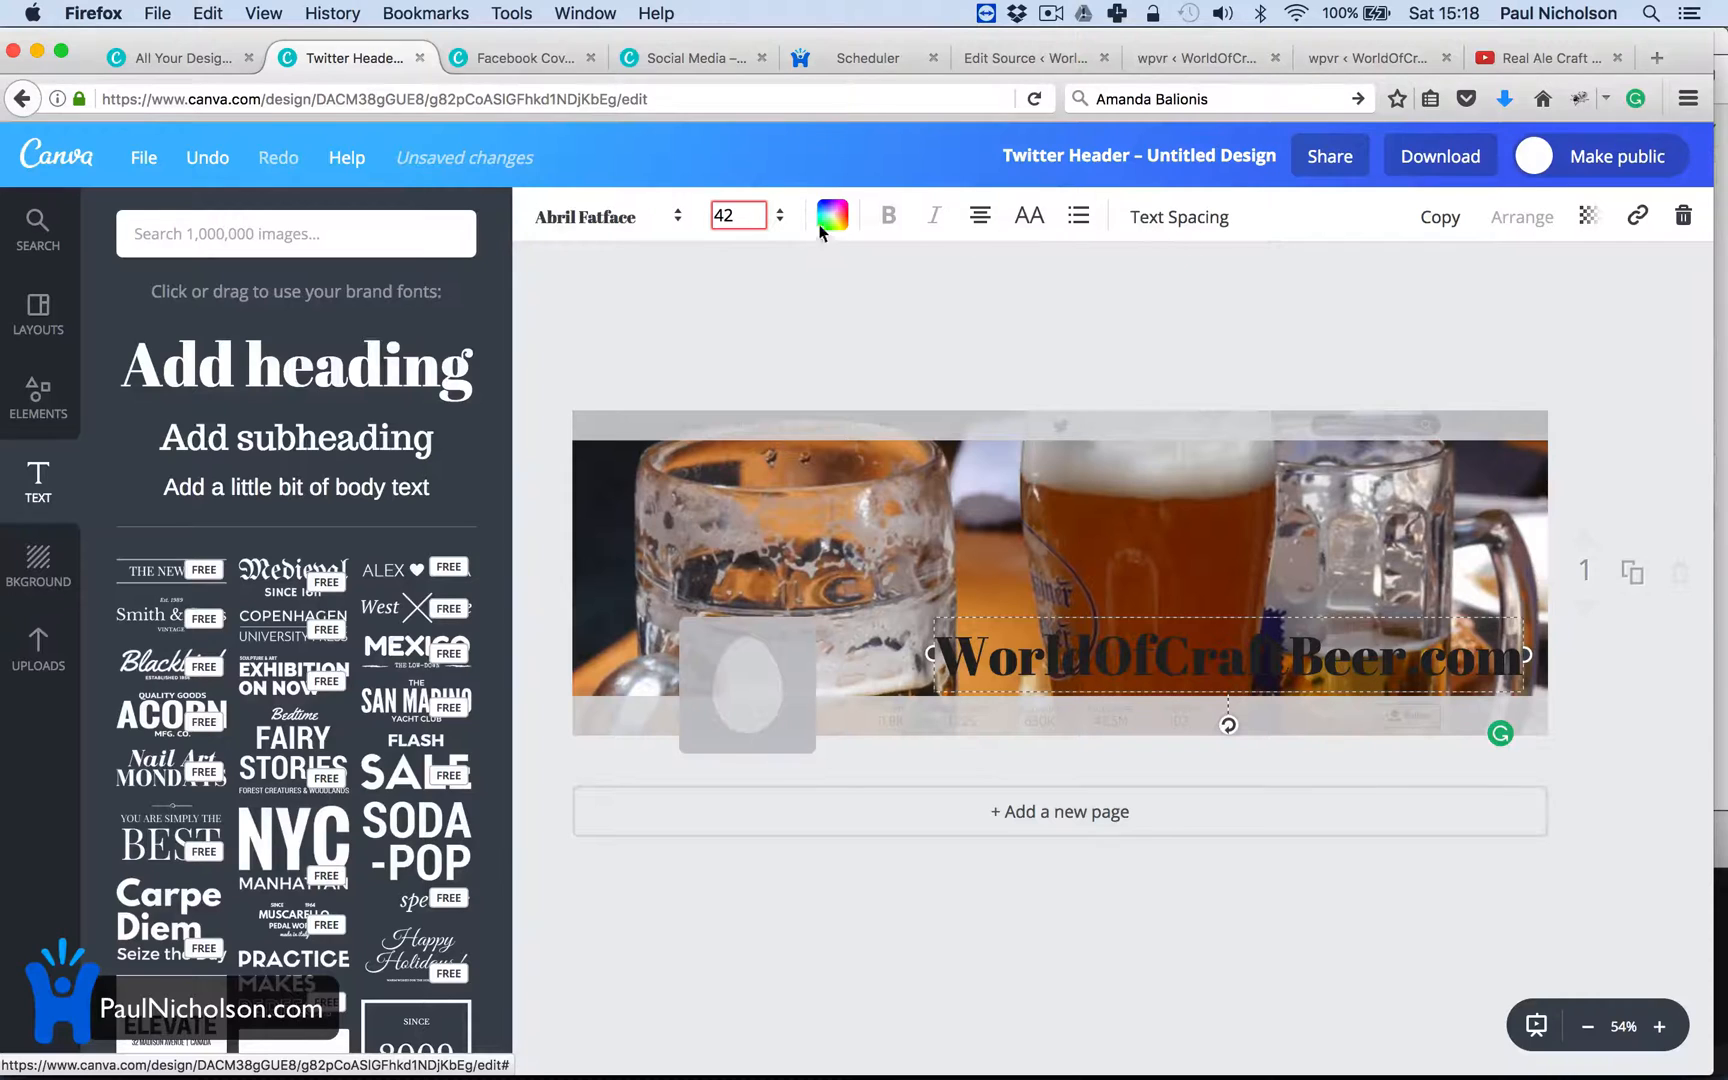
left_click(830, 215)
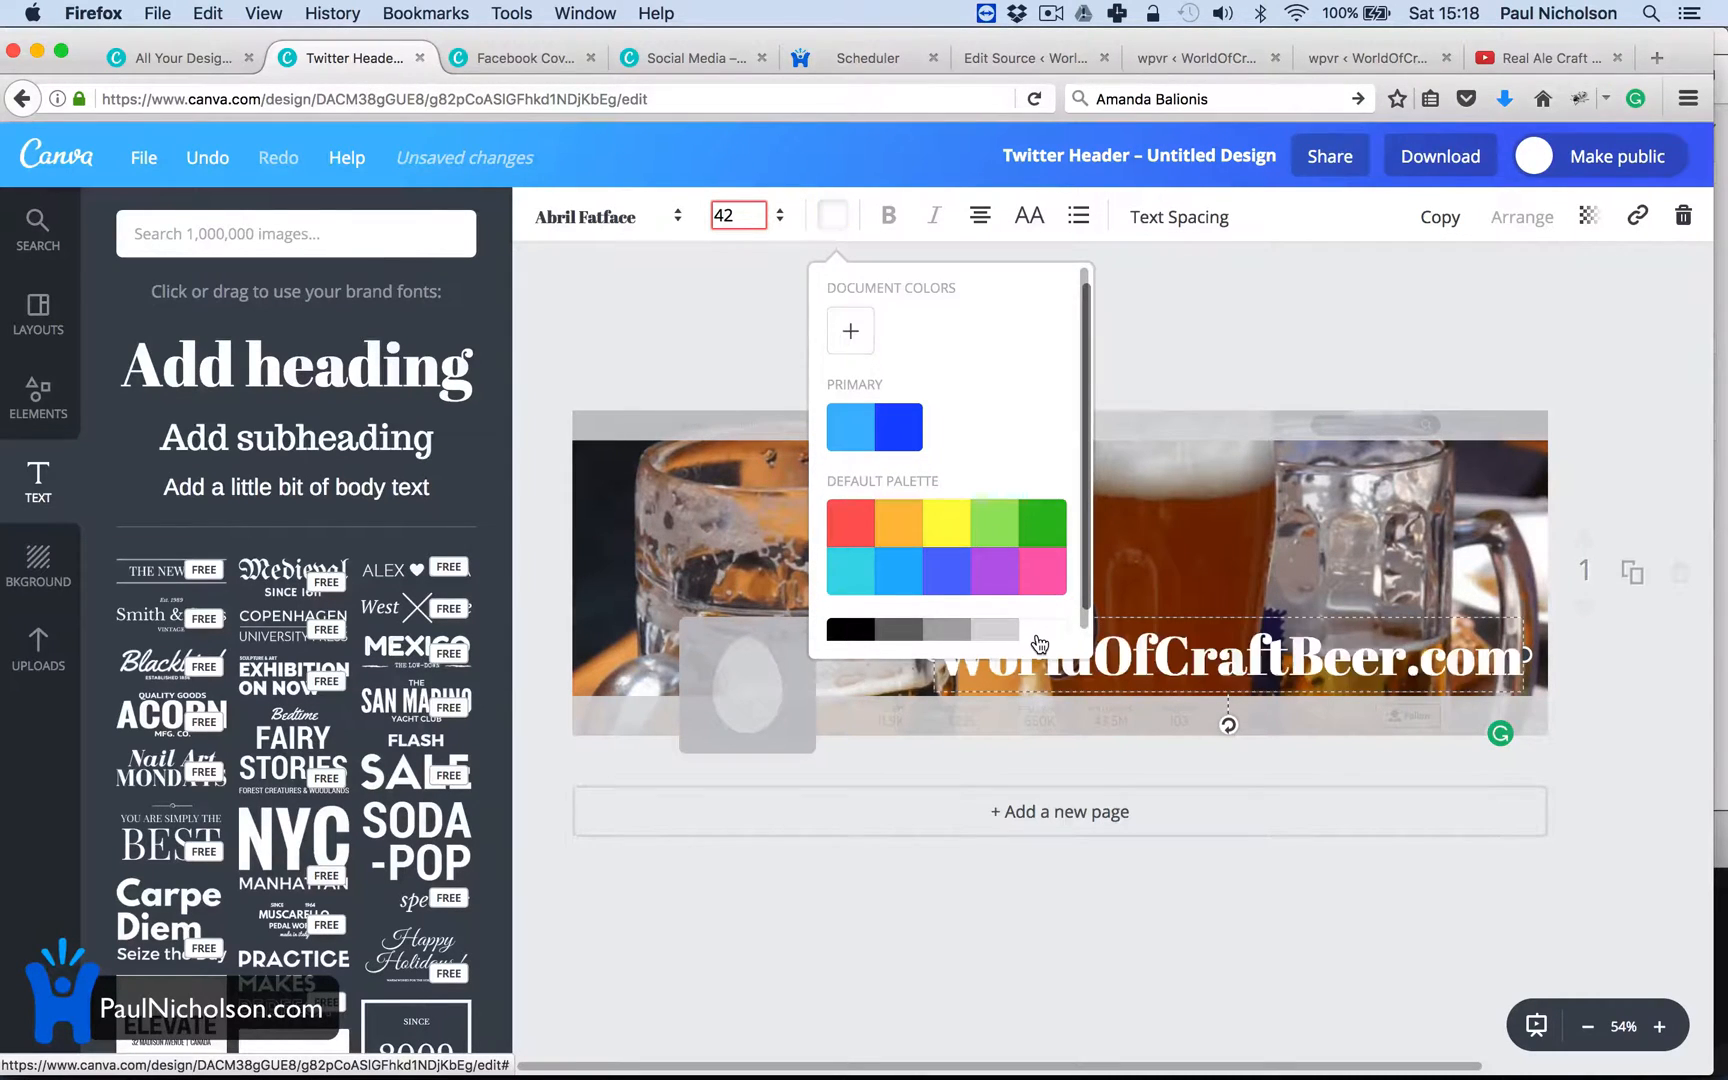
left_click(1027, 216)
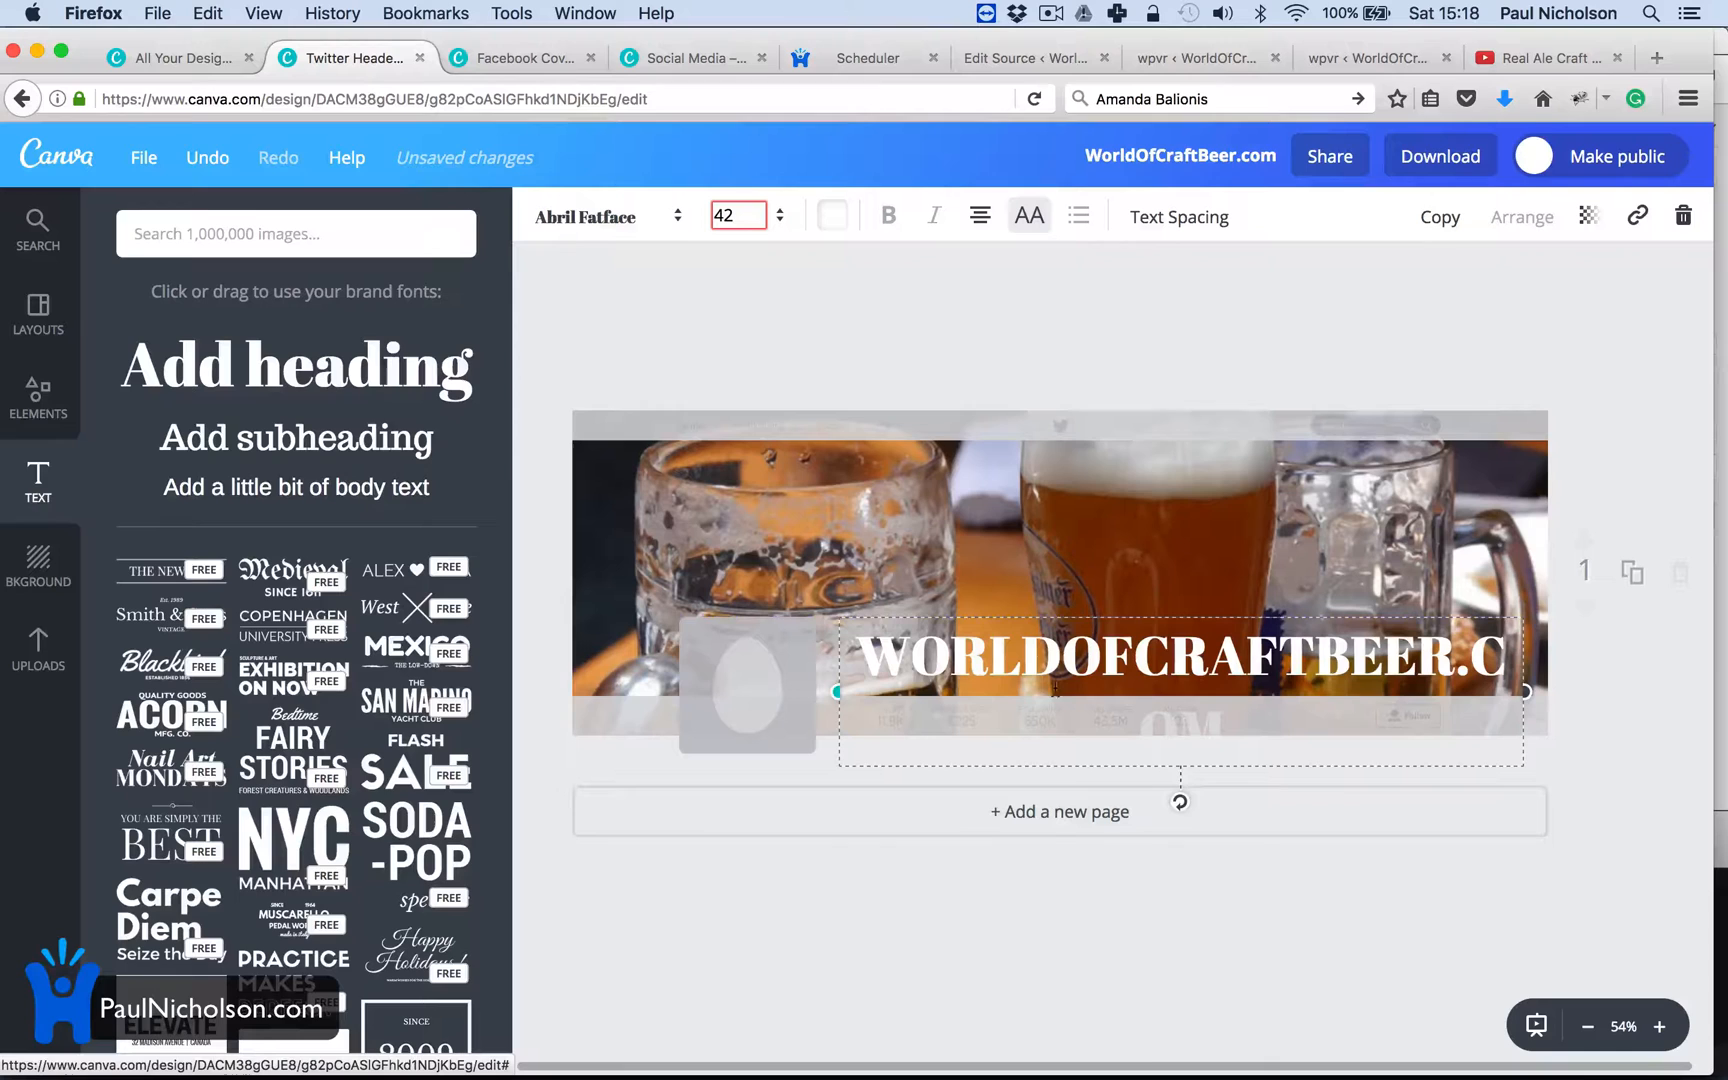
left_click_drag(1525, 691, 1557, 696)
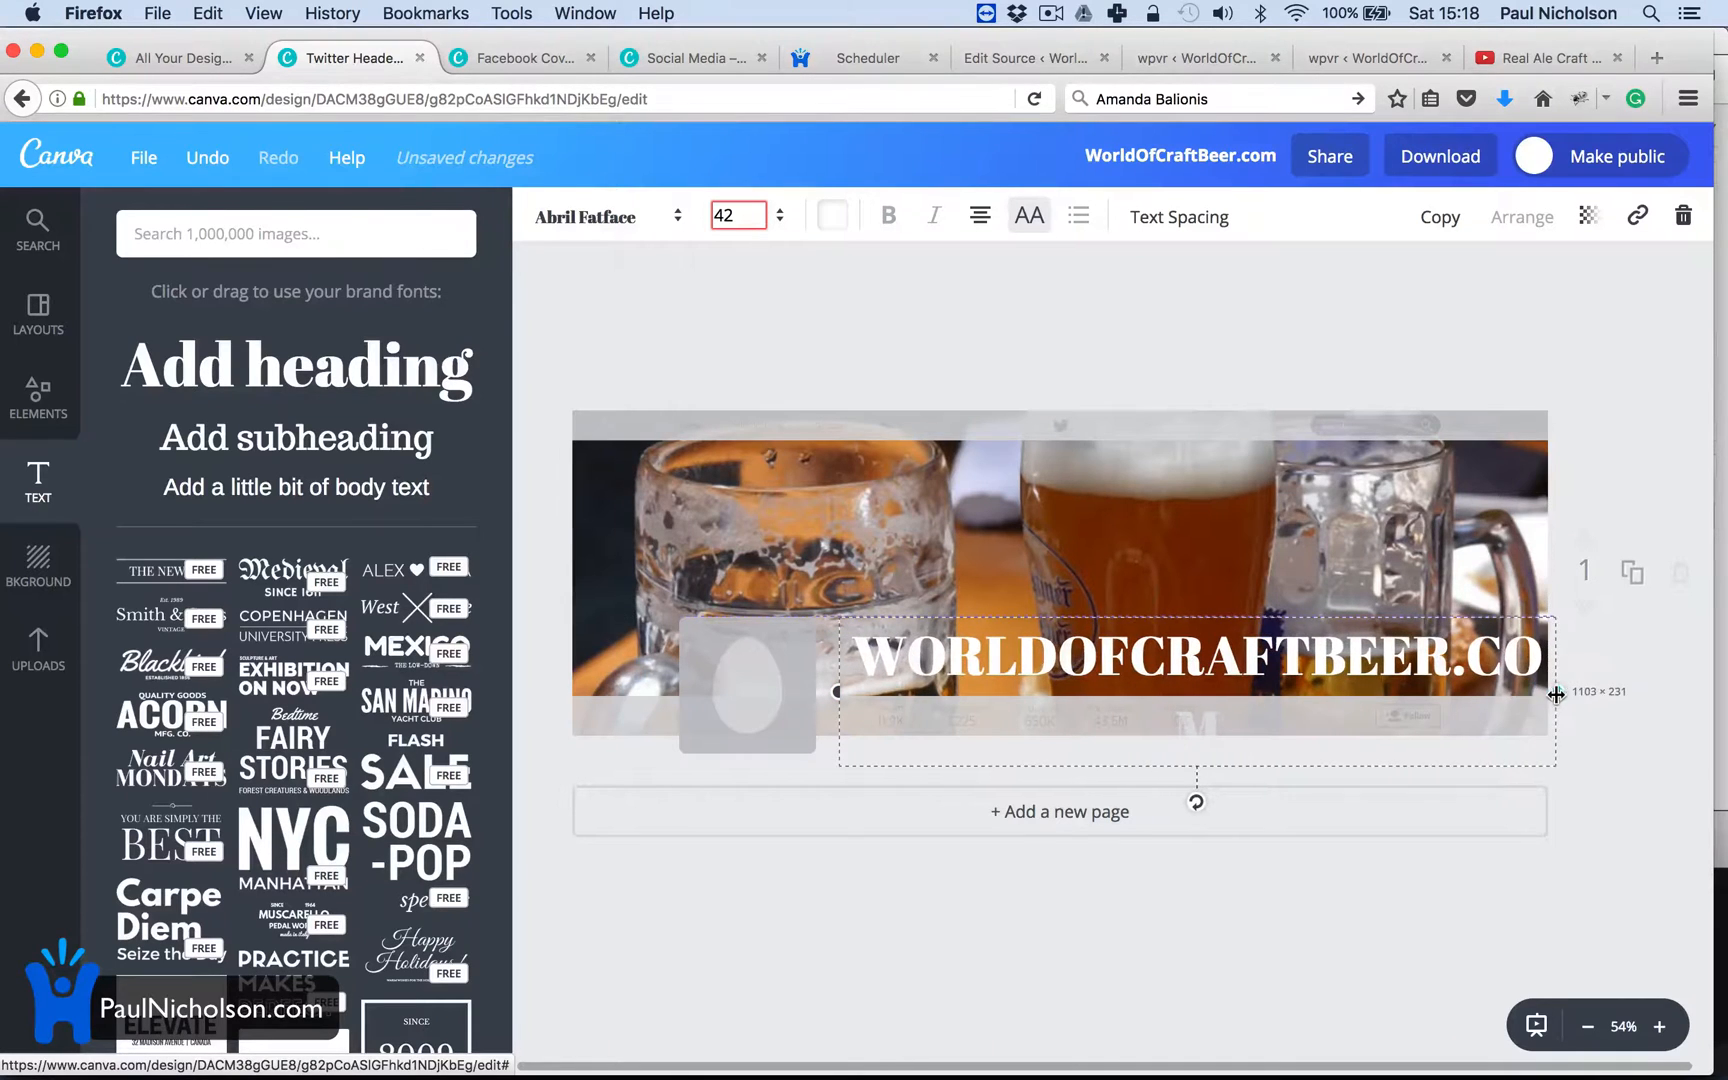
left_click(780, 215)
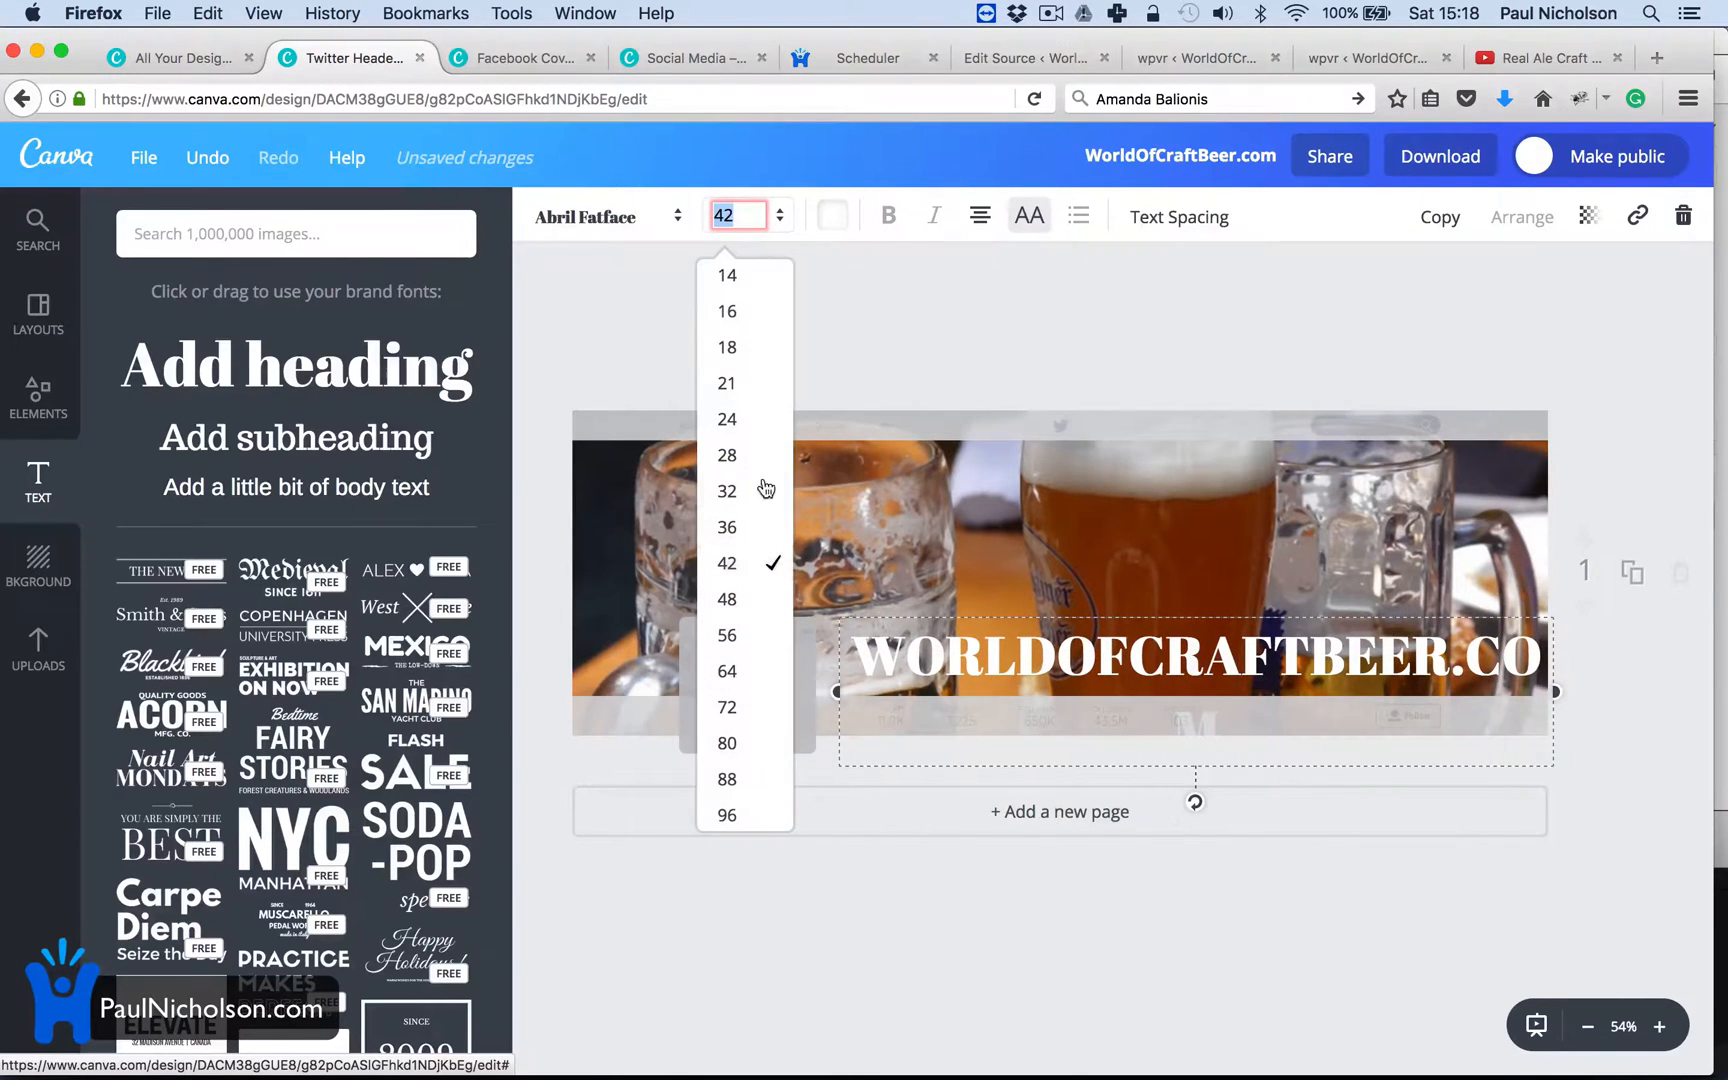
left_click(726, 526)
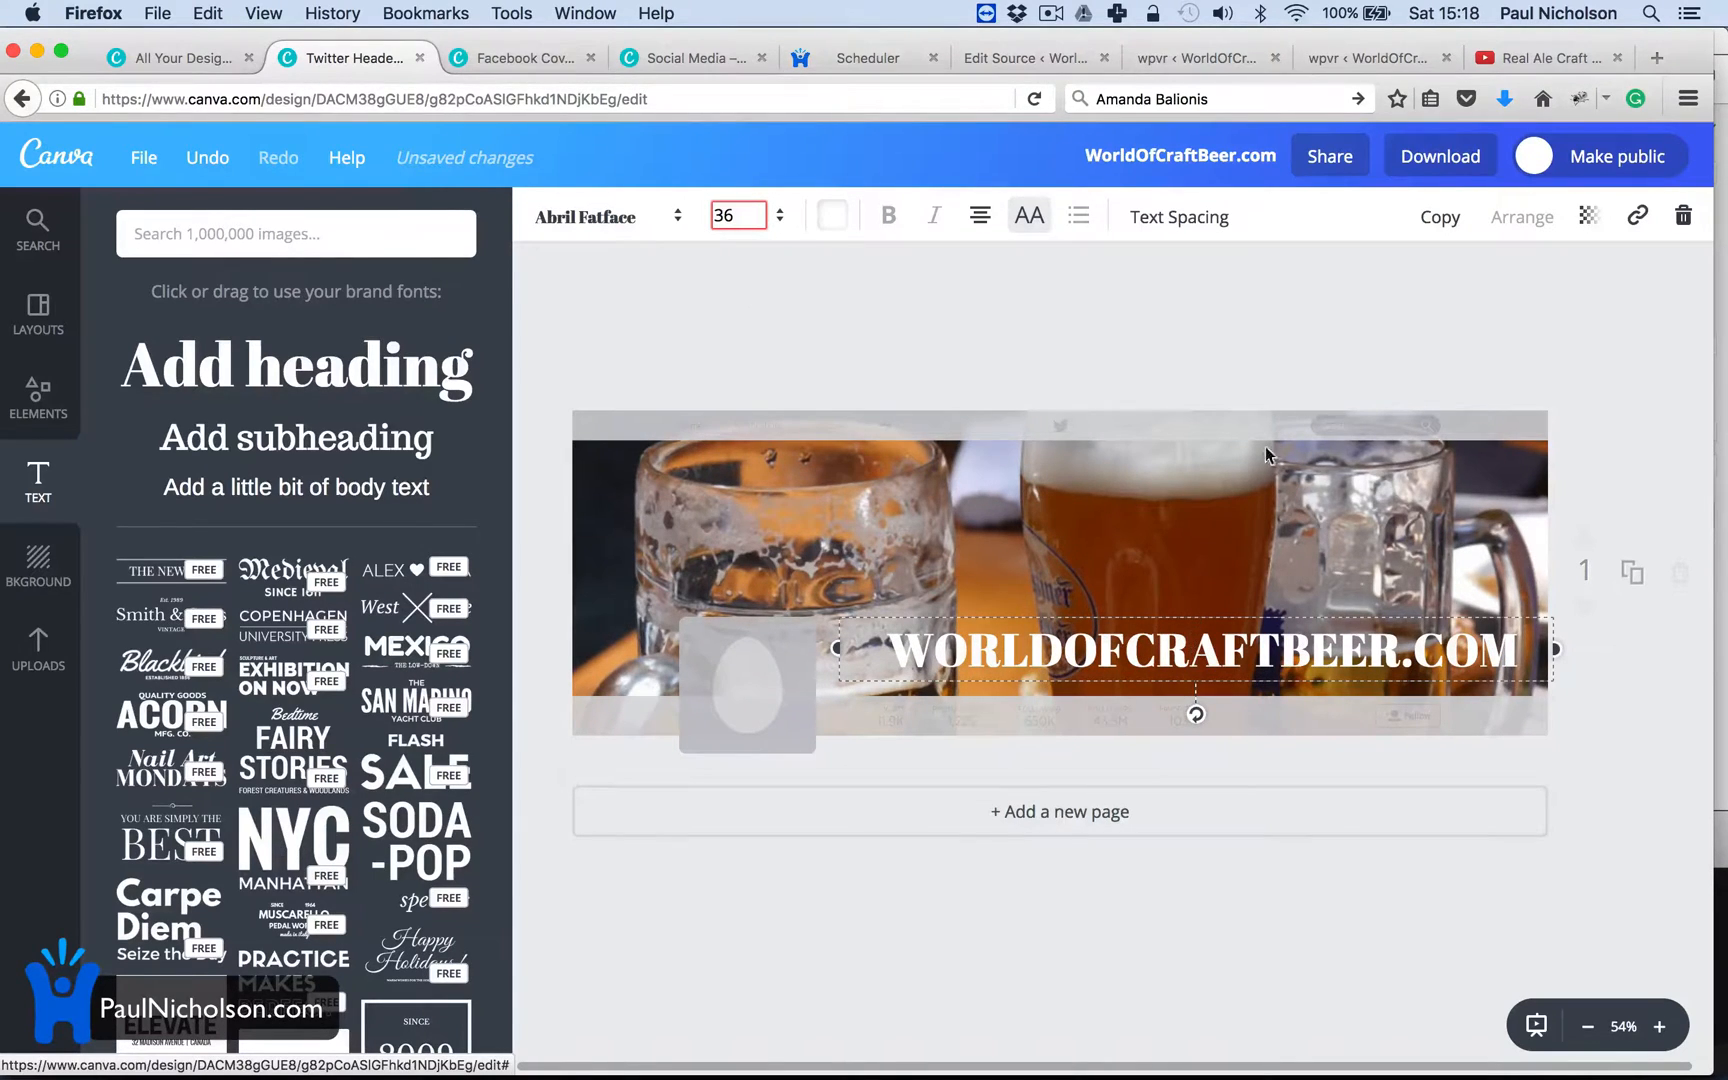
left_click(1438, 155)
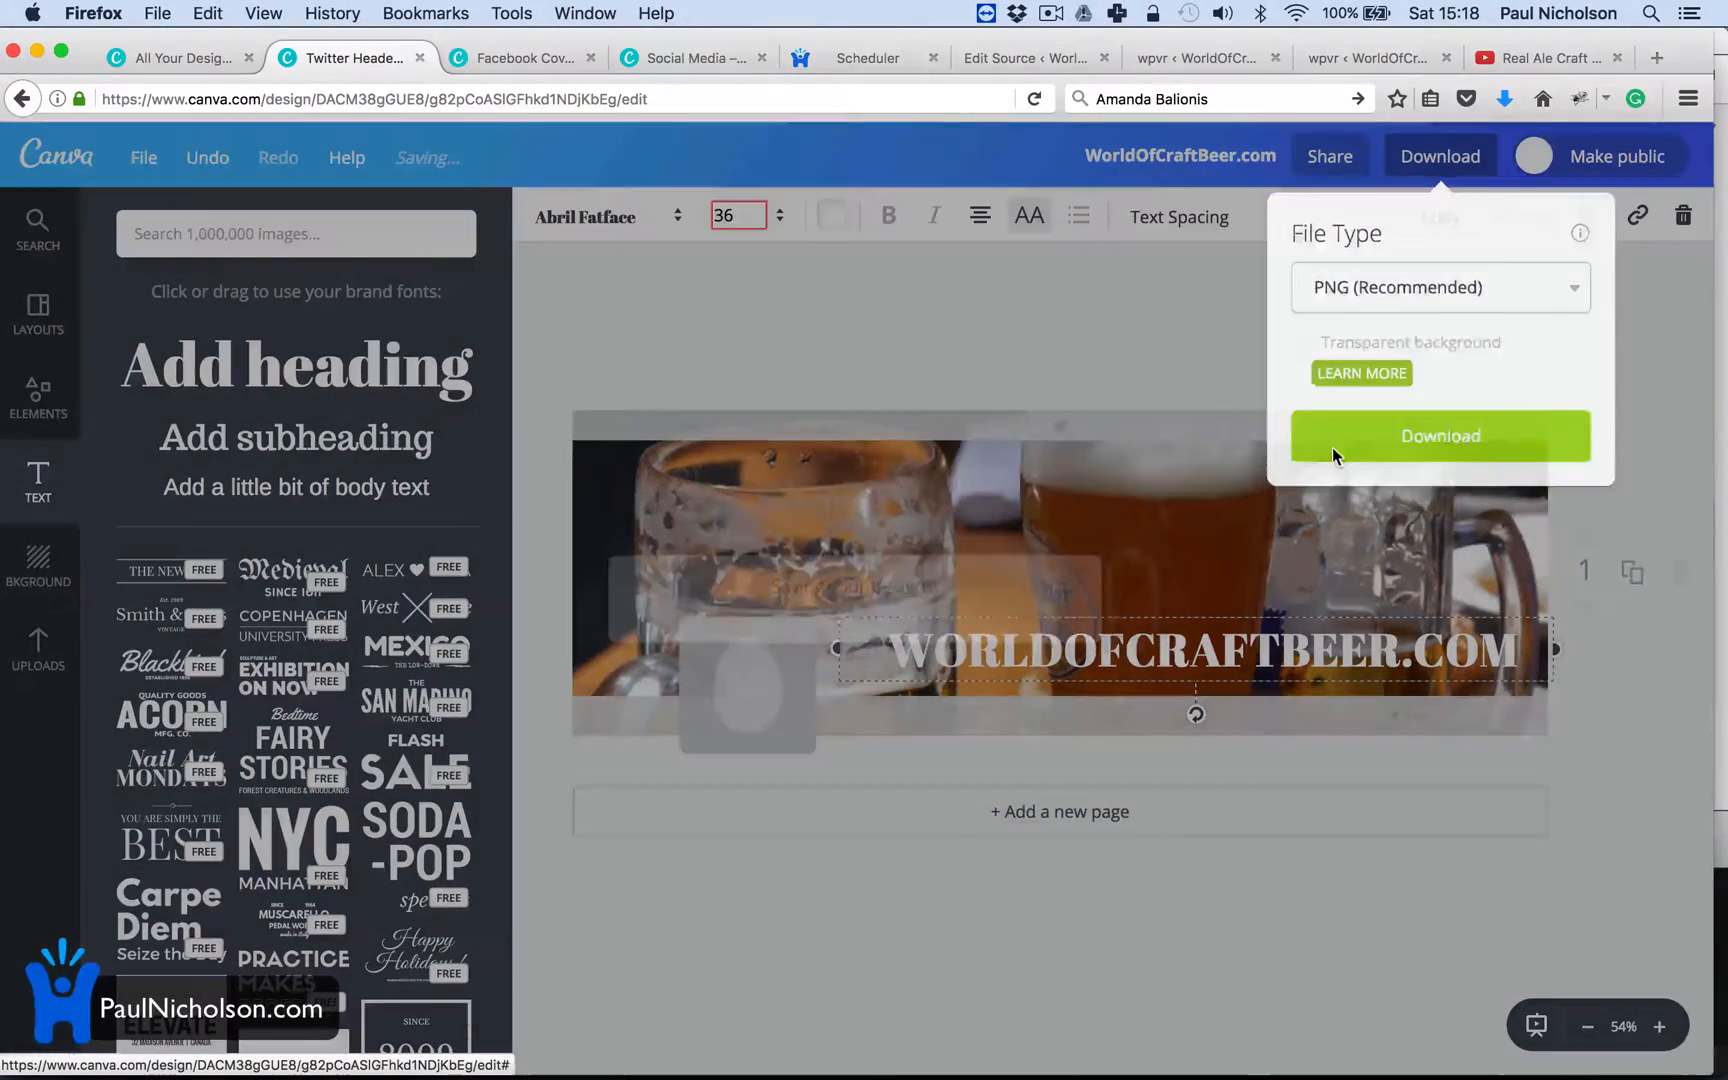
left_click(1438, 435)
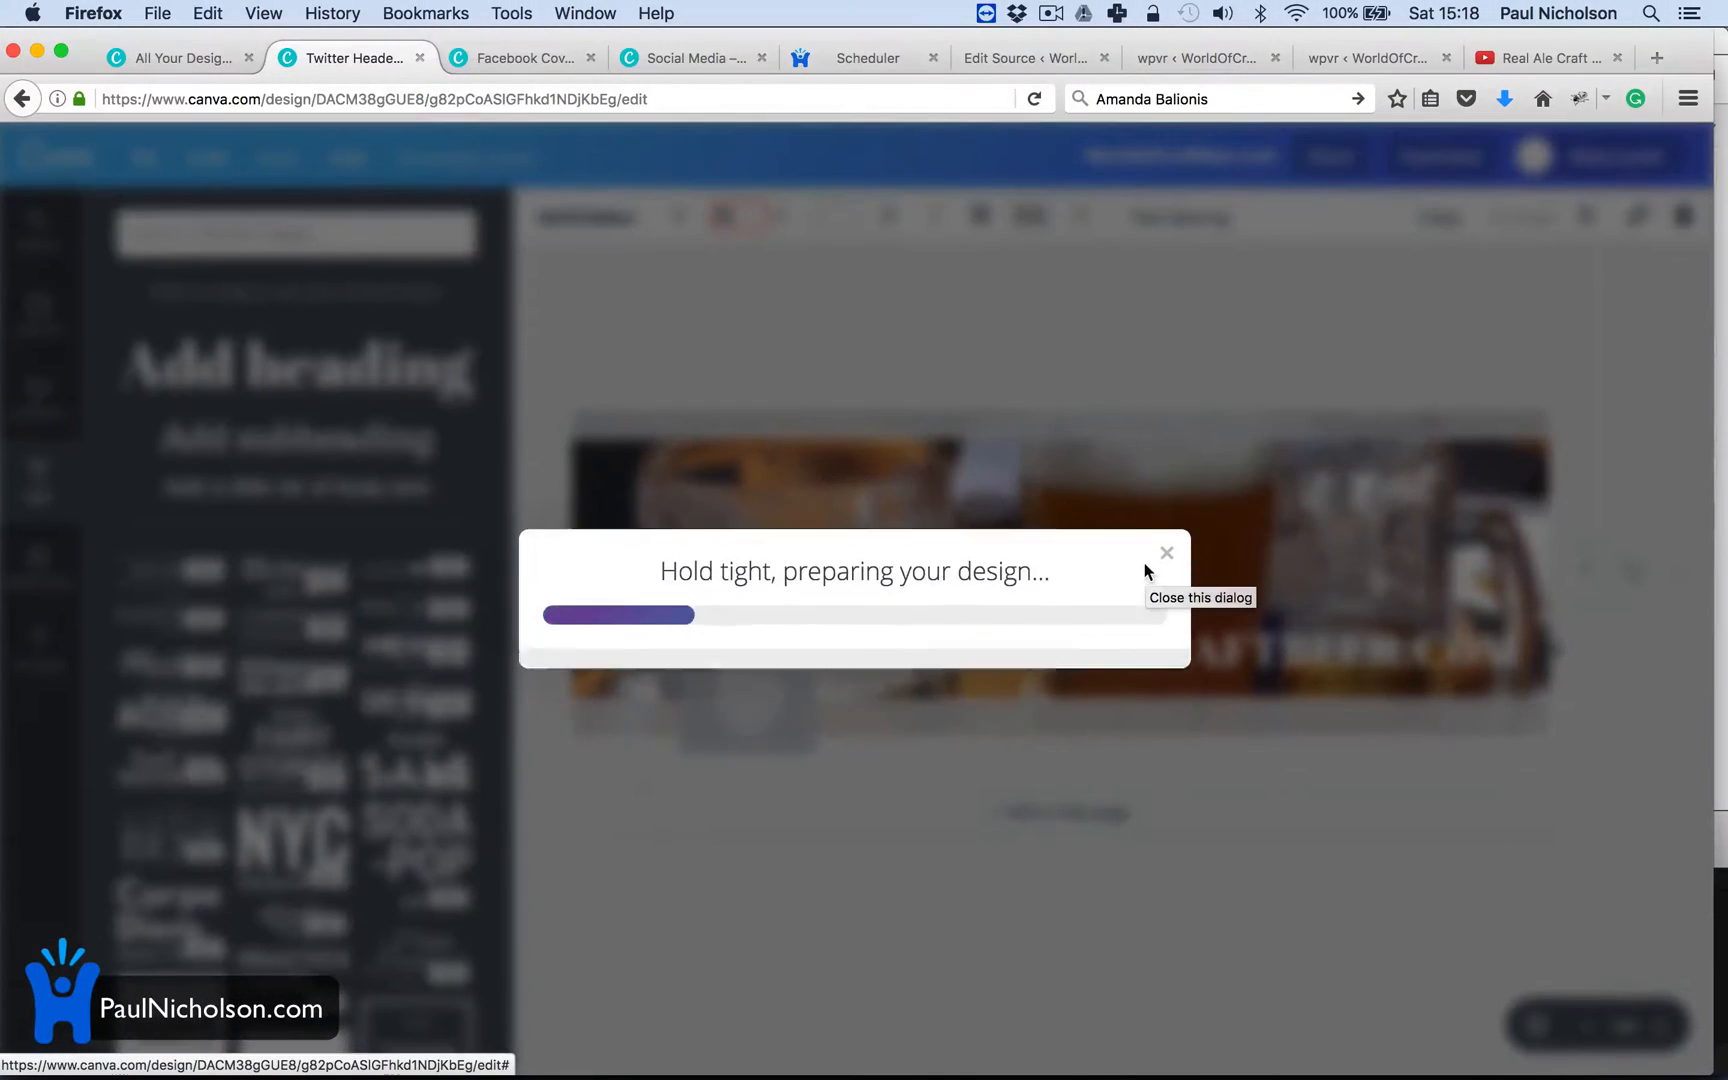